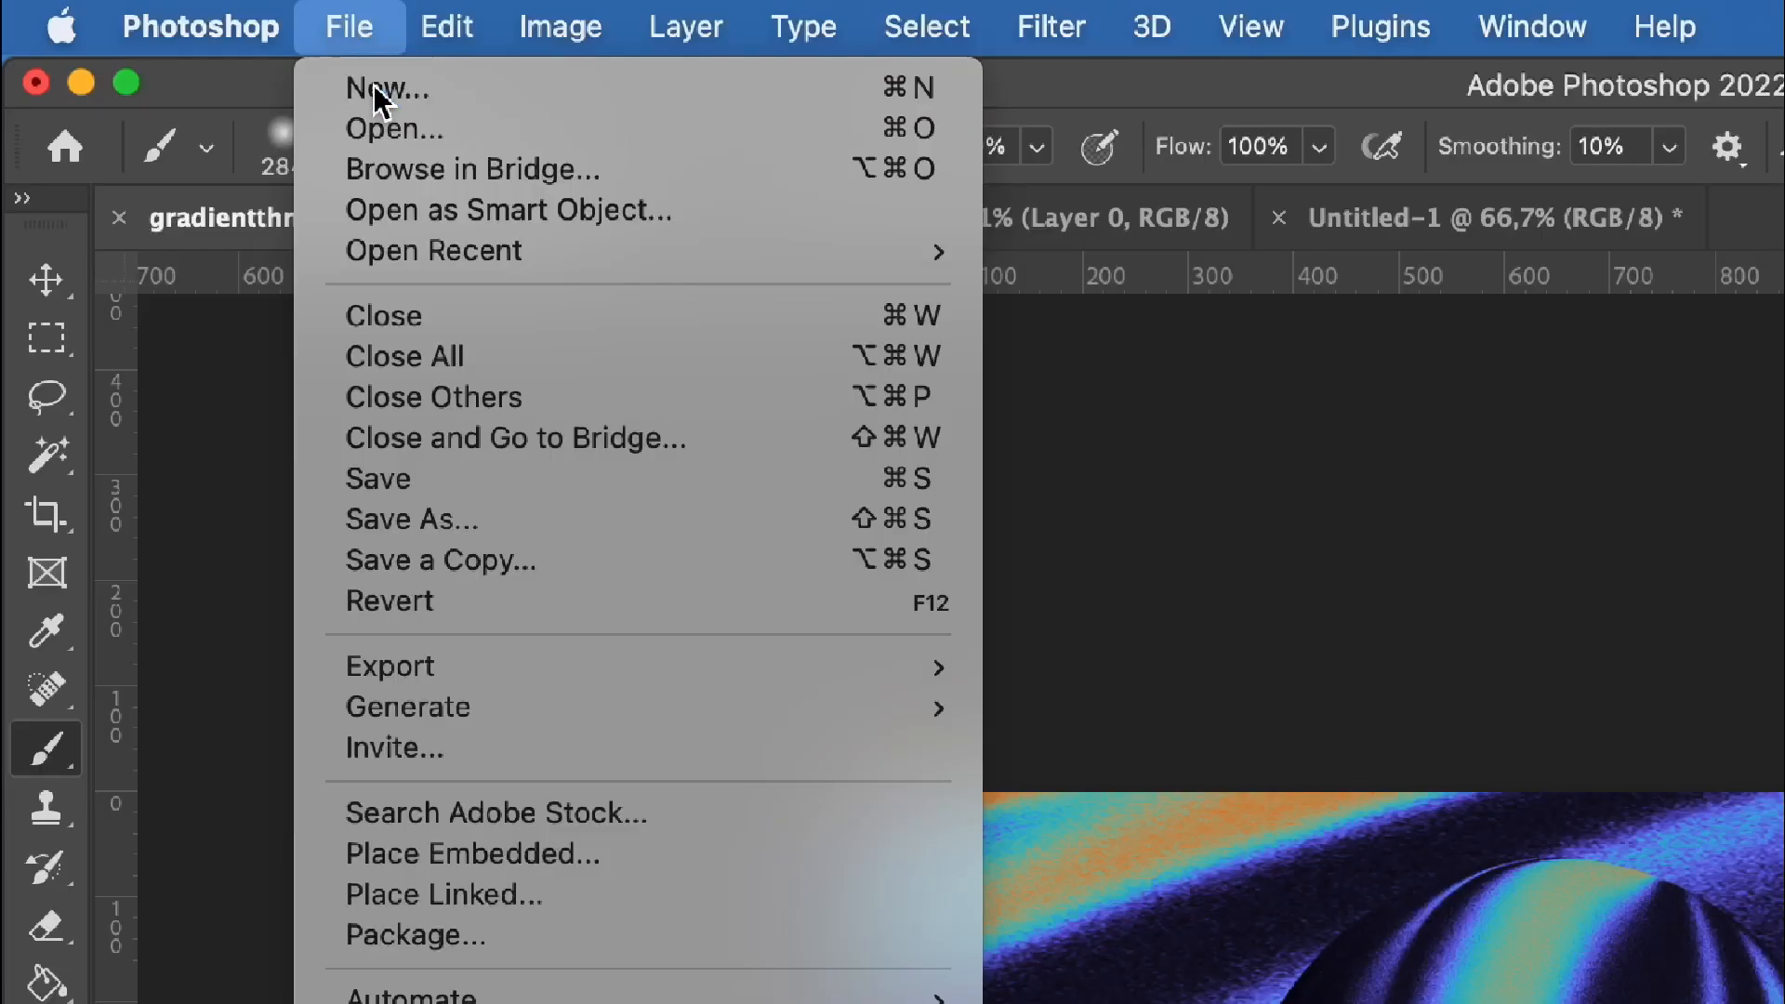
# Step: Create a new 2000 × 2000 px document at 144 ppi with a white background
pyautogui.click(389, 89)
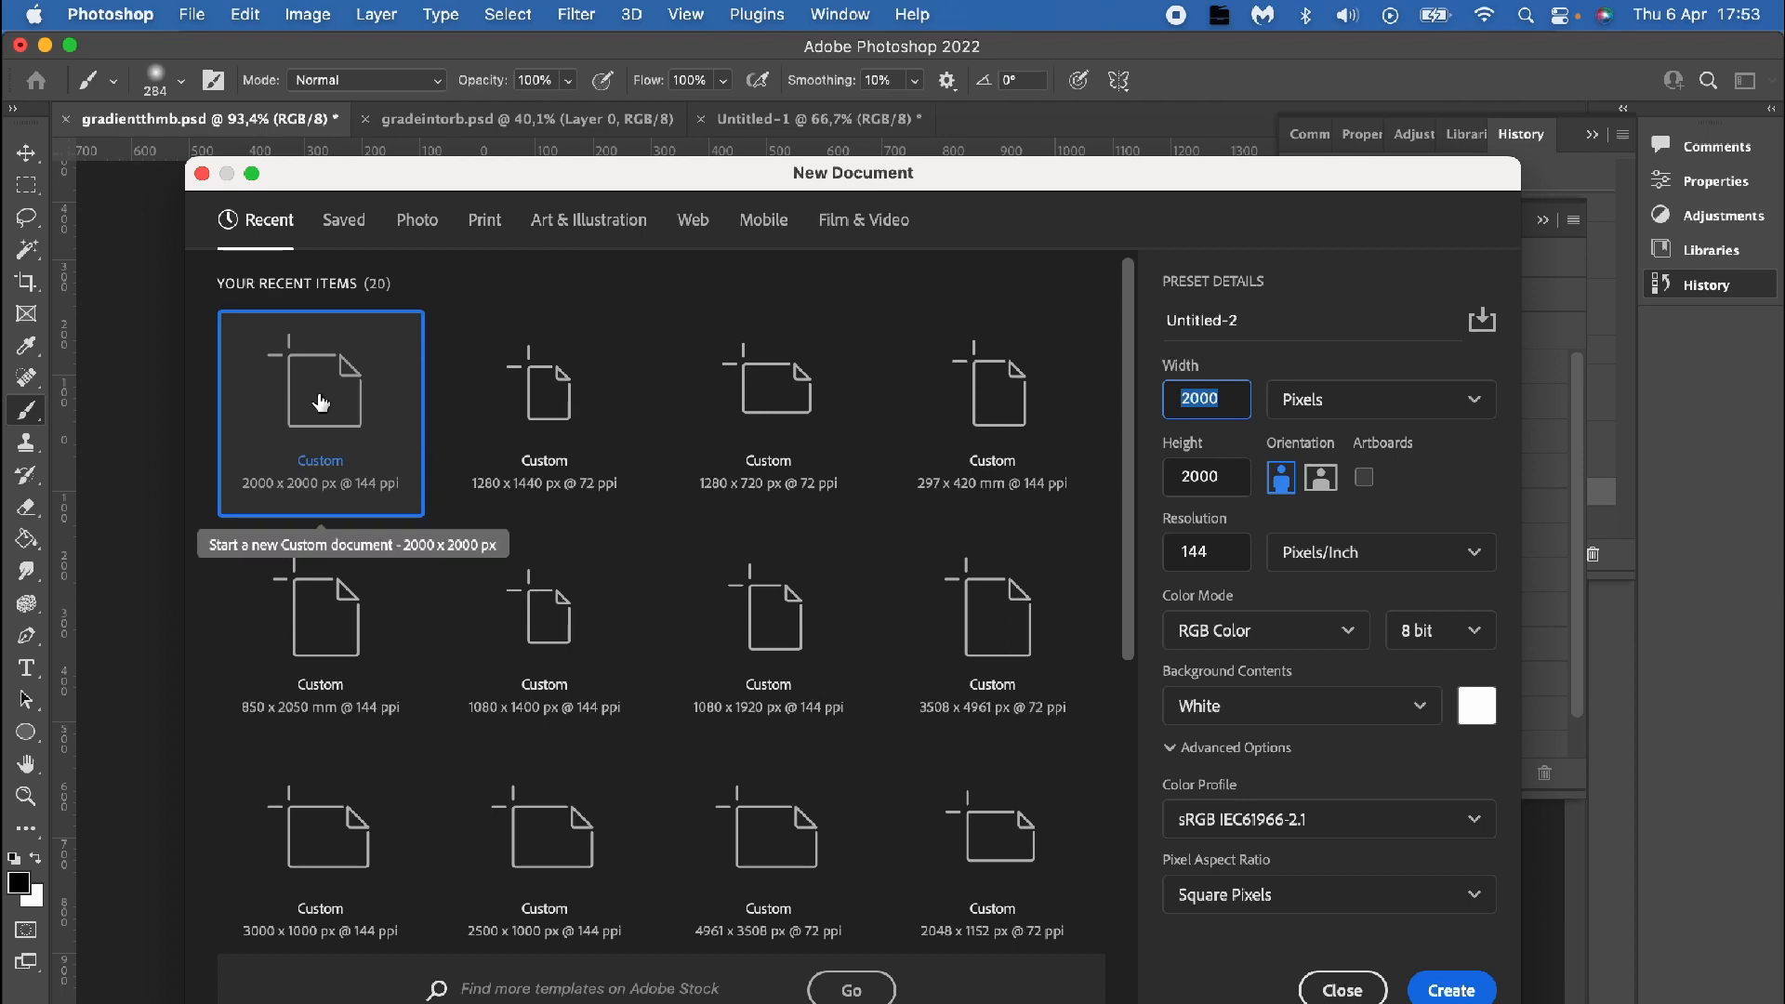
pyautogui.click(1451, 987)
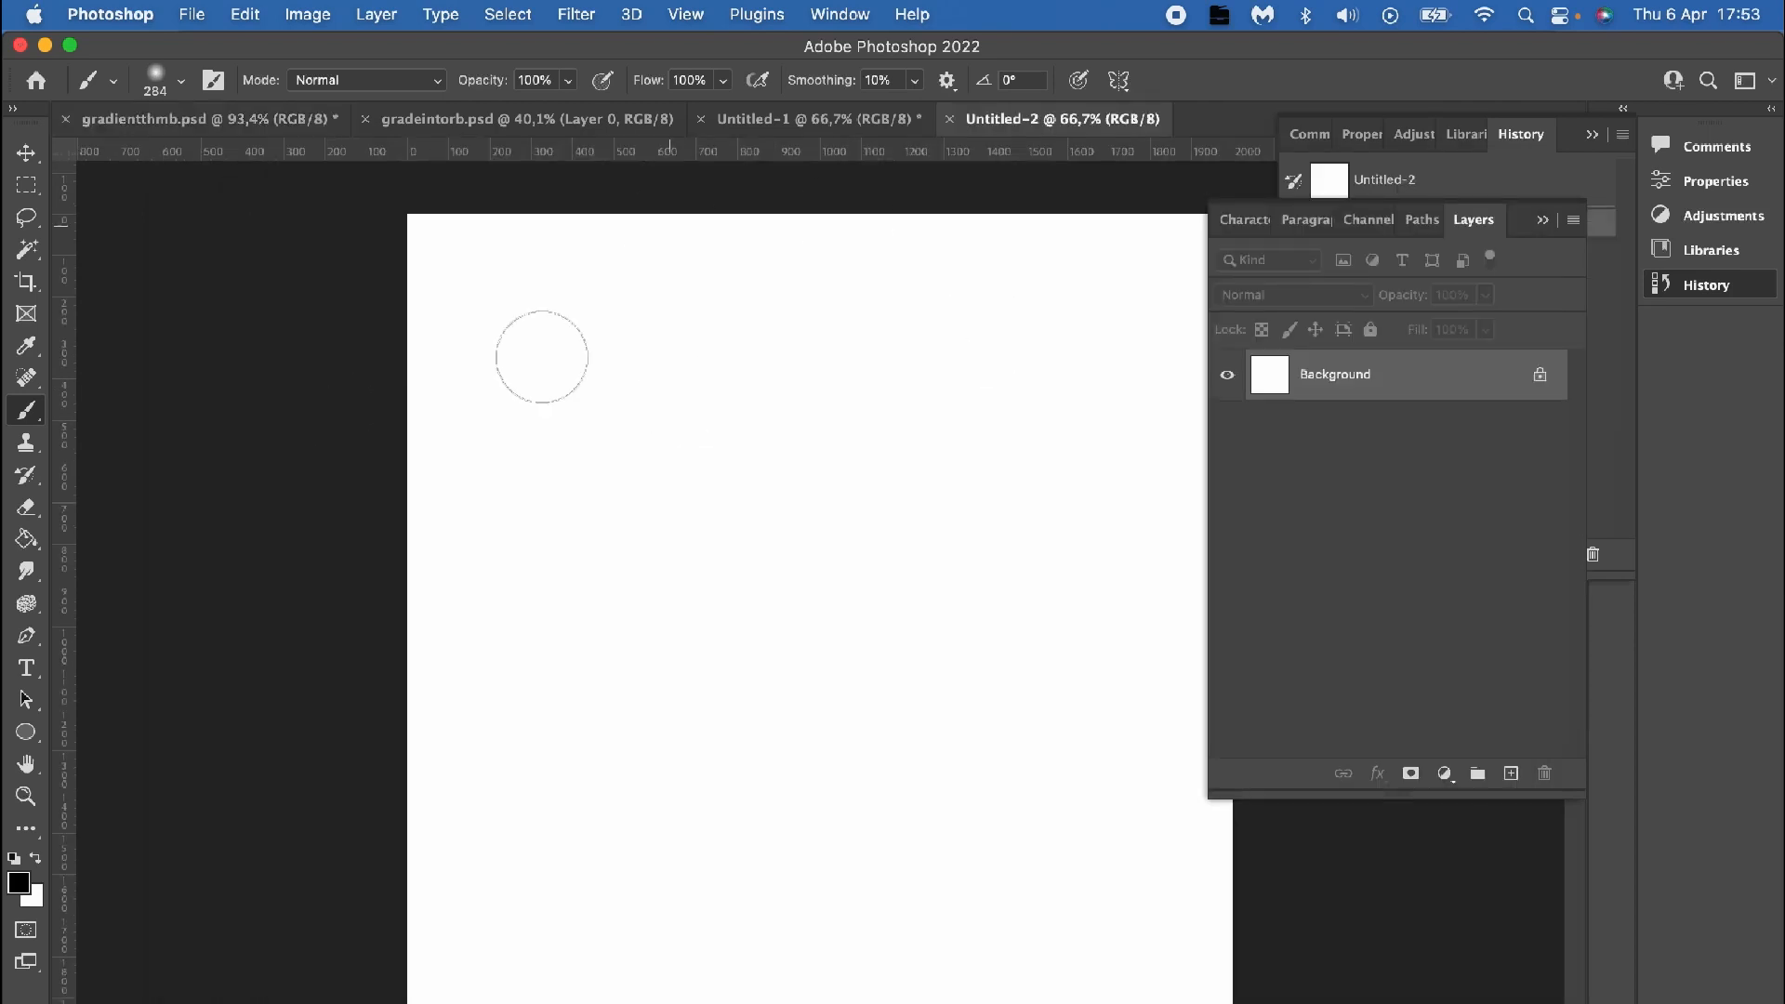
pyautogui.moveTo(828, 646)
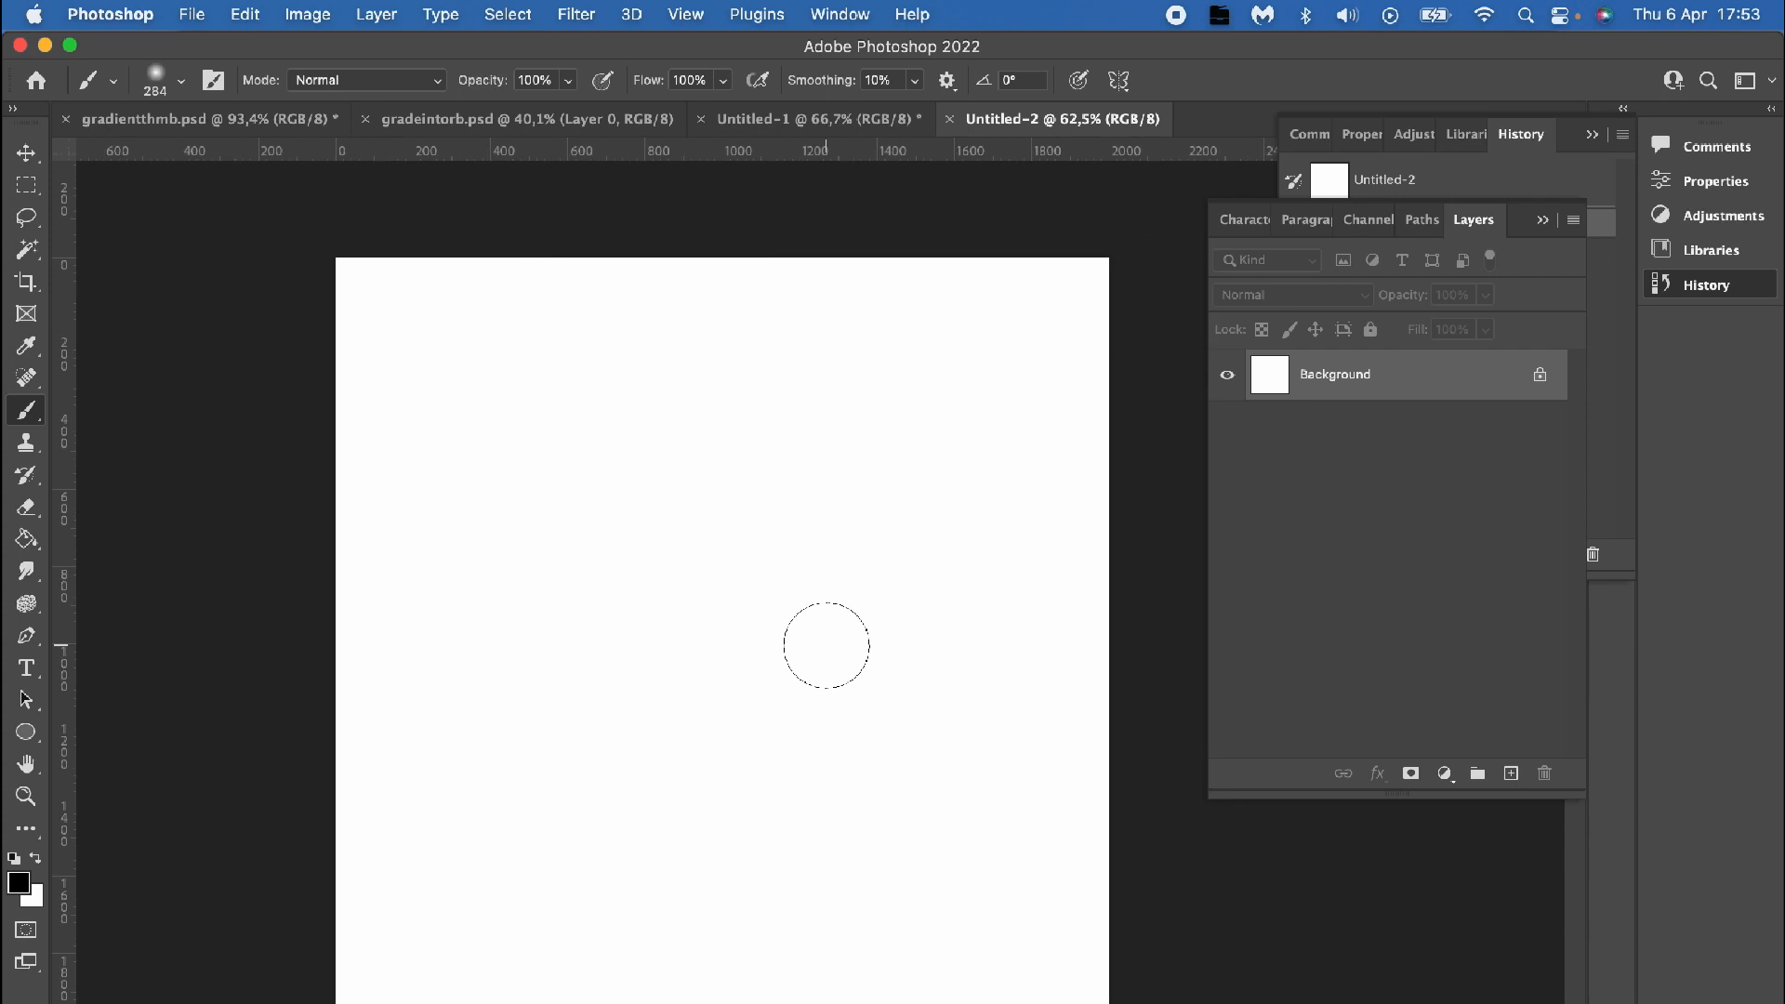
pyautogui.moveTo(25, 409)
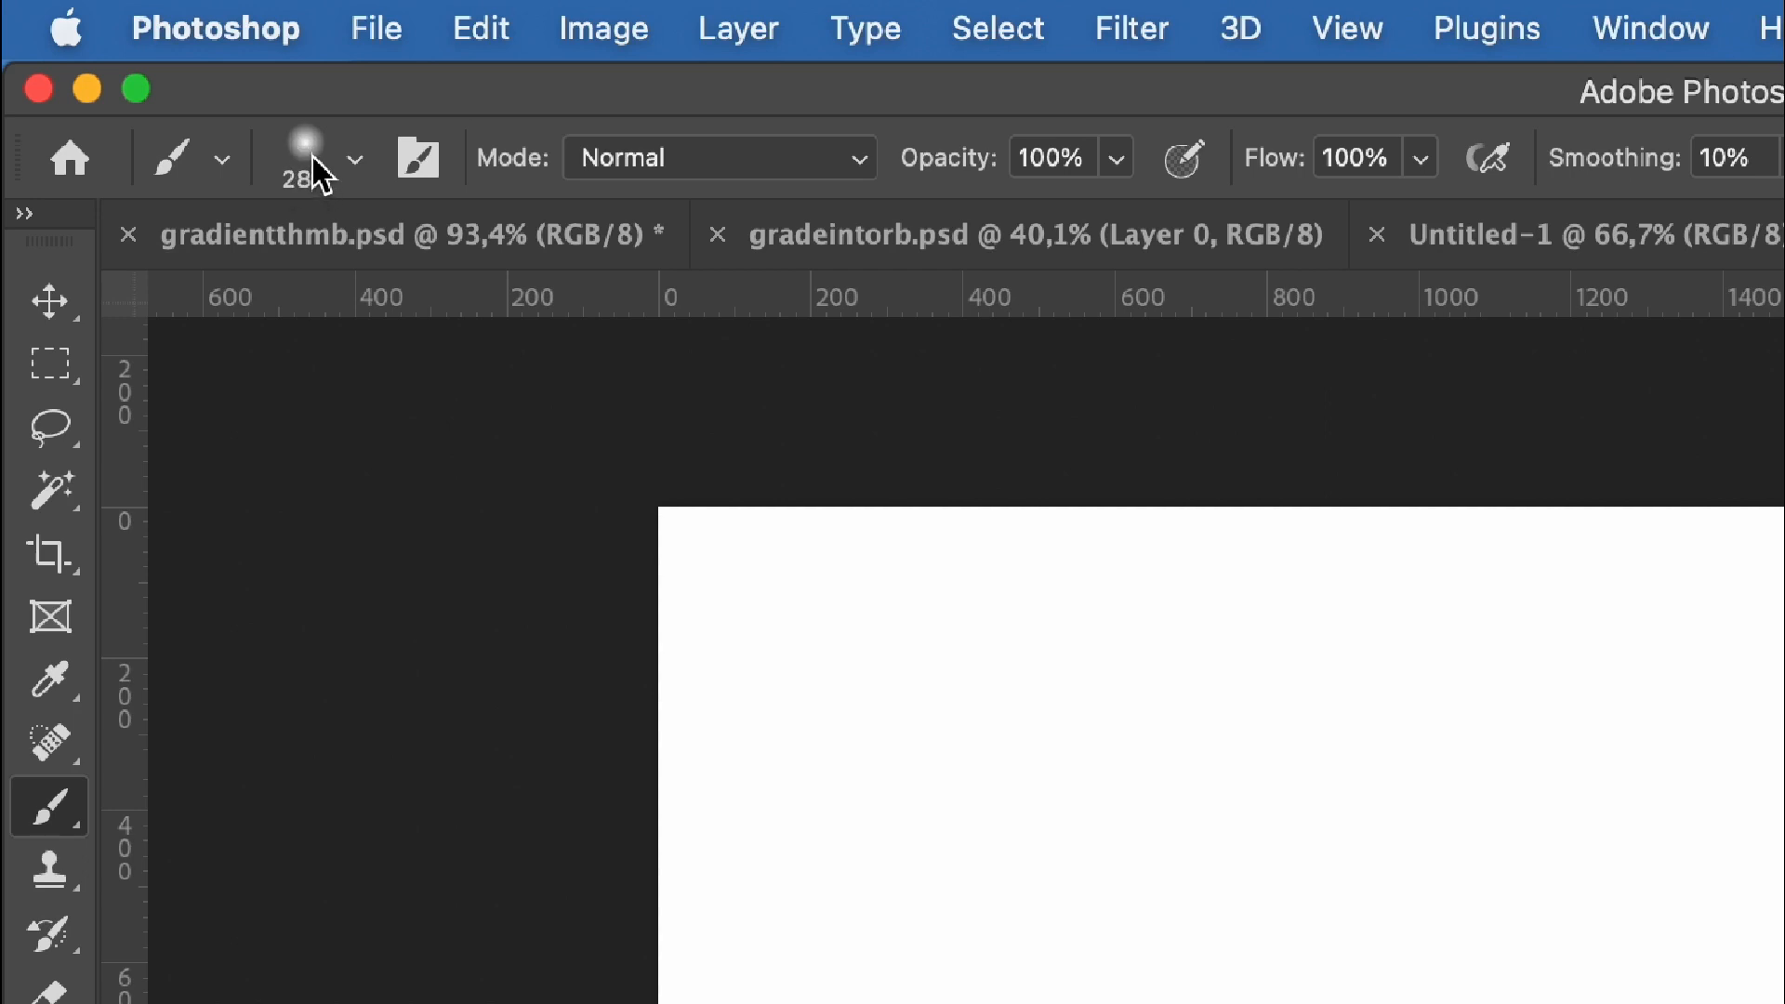
# Step: Set a soft round brush around 201 px at 0% hardness with black (#000000) foreground colour
pyautogui.click(355, 156)
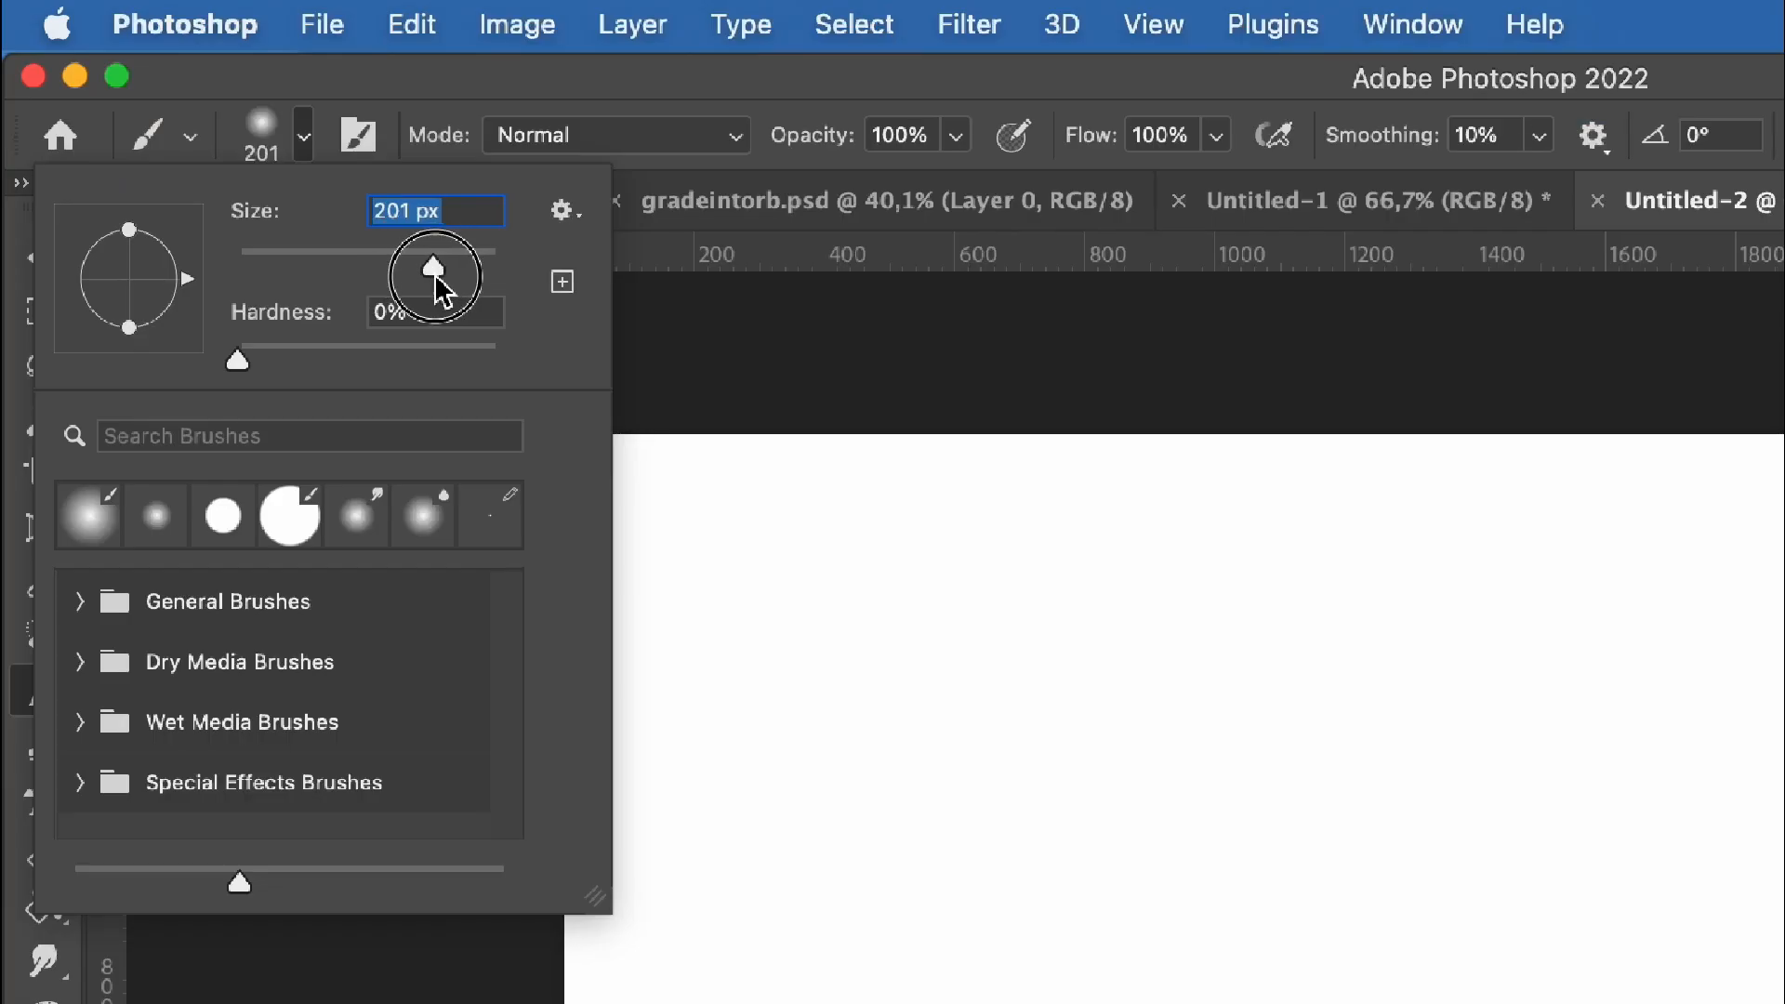
pyautogui.moveTo(433, 266); pyautogui.dragTo(442, 266)
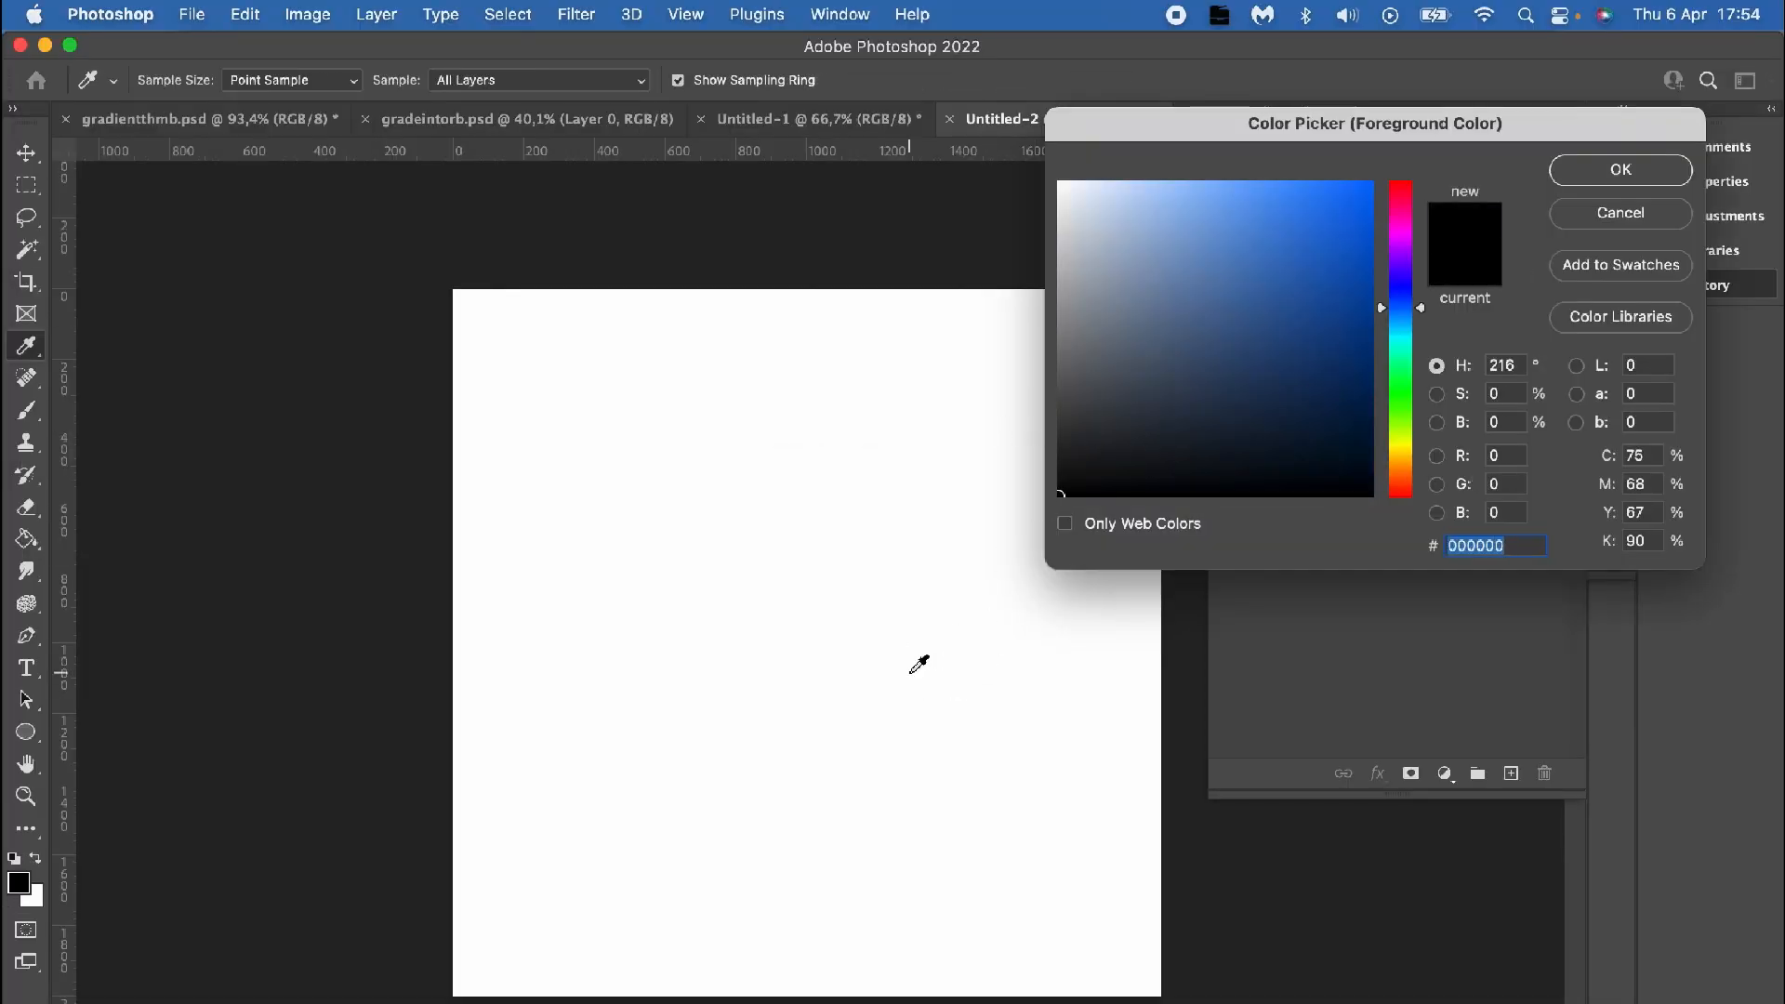
pyautogui.click(1619, 169)
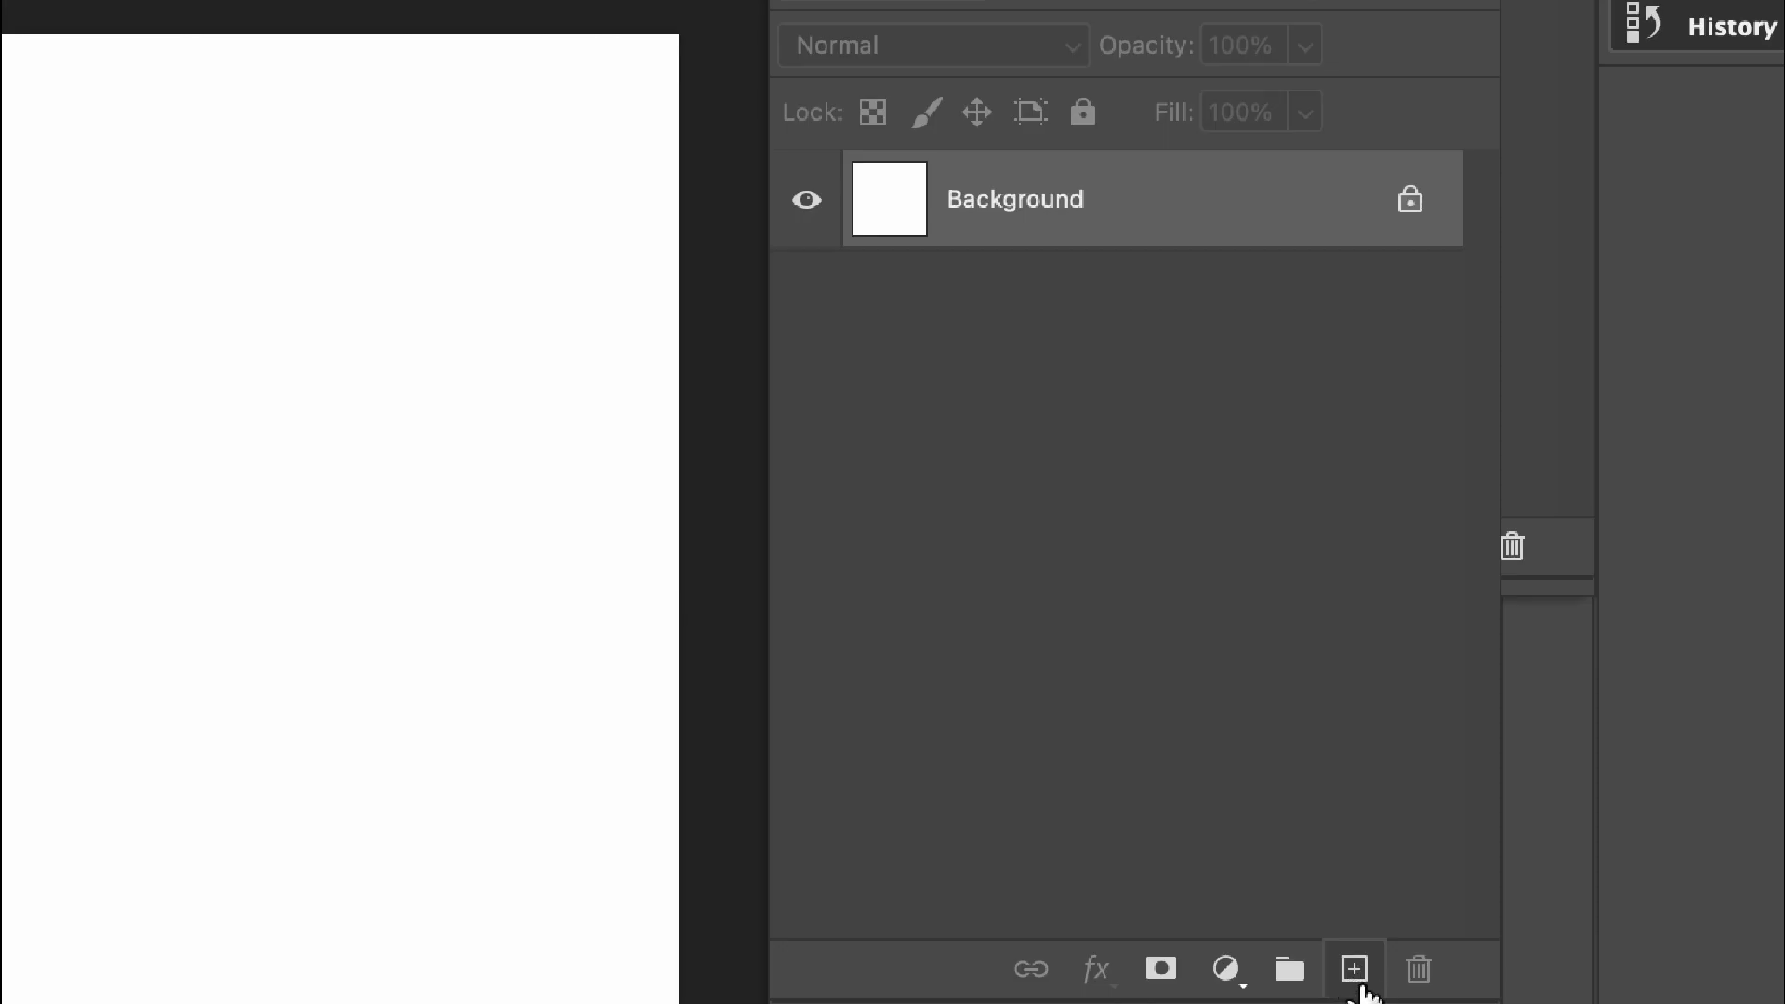
# Step: Add Layer 1 and paint several thick soft black wavy stripes across the canvas
pyautogui.click(1354, 968)
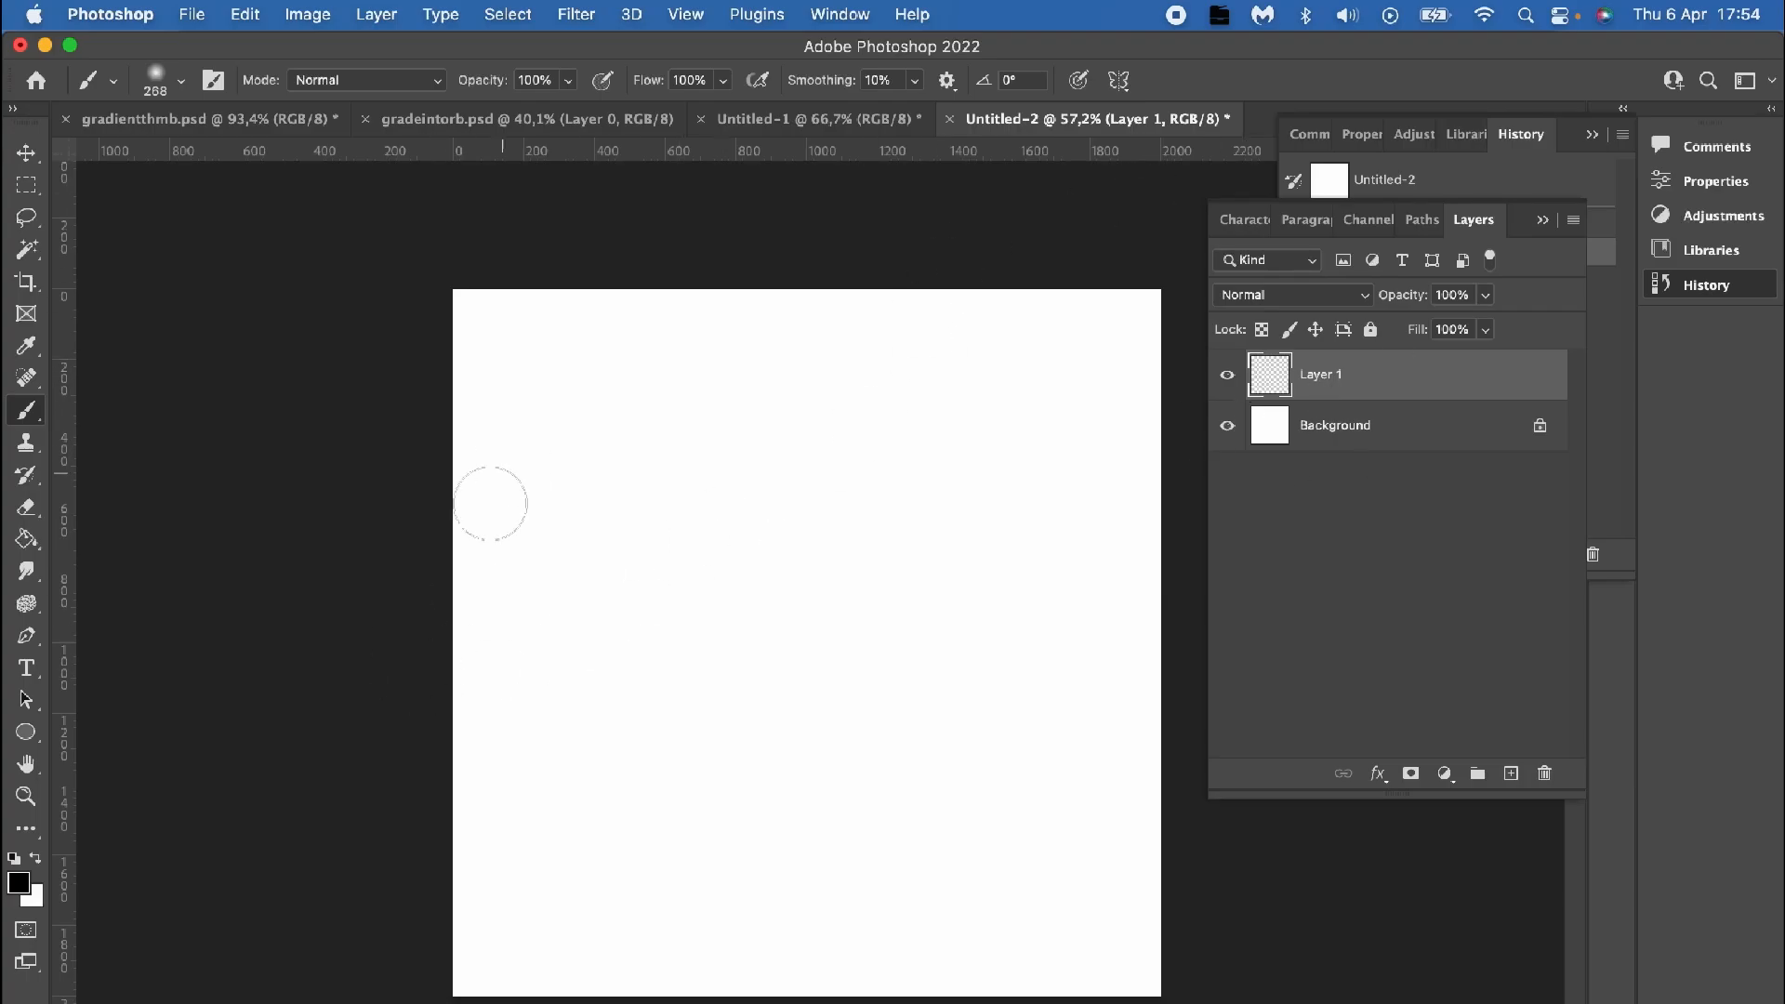
pyautogui.moveTo(489, 504); pyautogui.dragTo(436, 894)
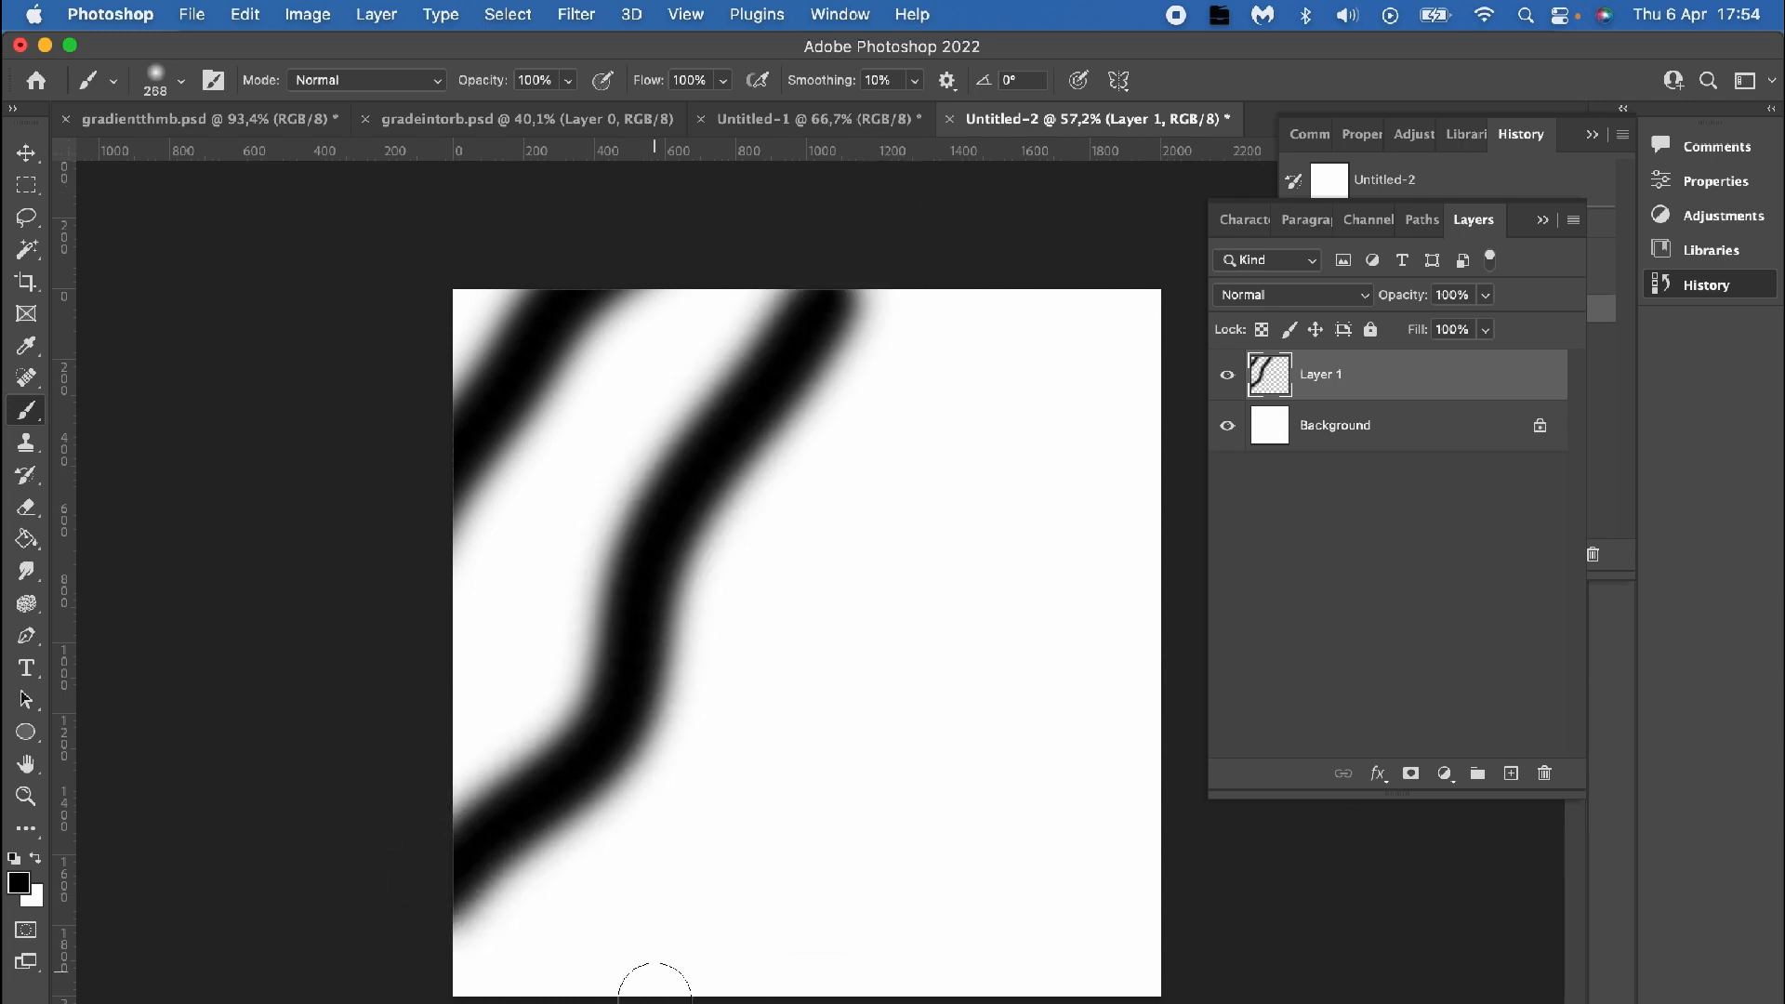
pyautogui.moveTo(655, 981); pyautogui.dragTo(1104, 513)
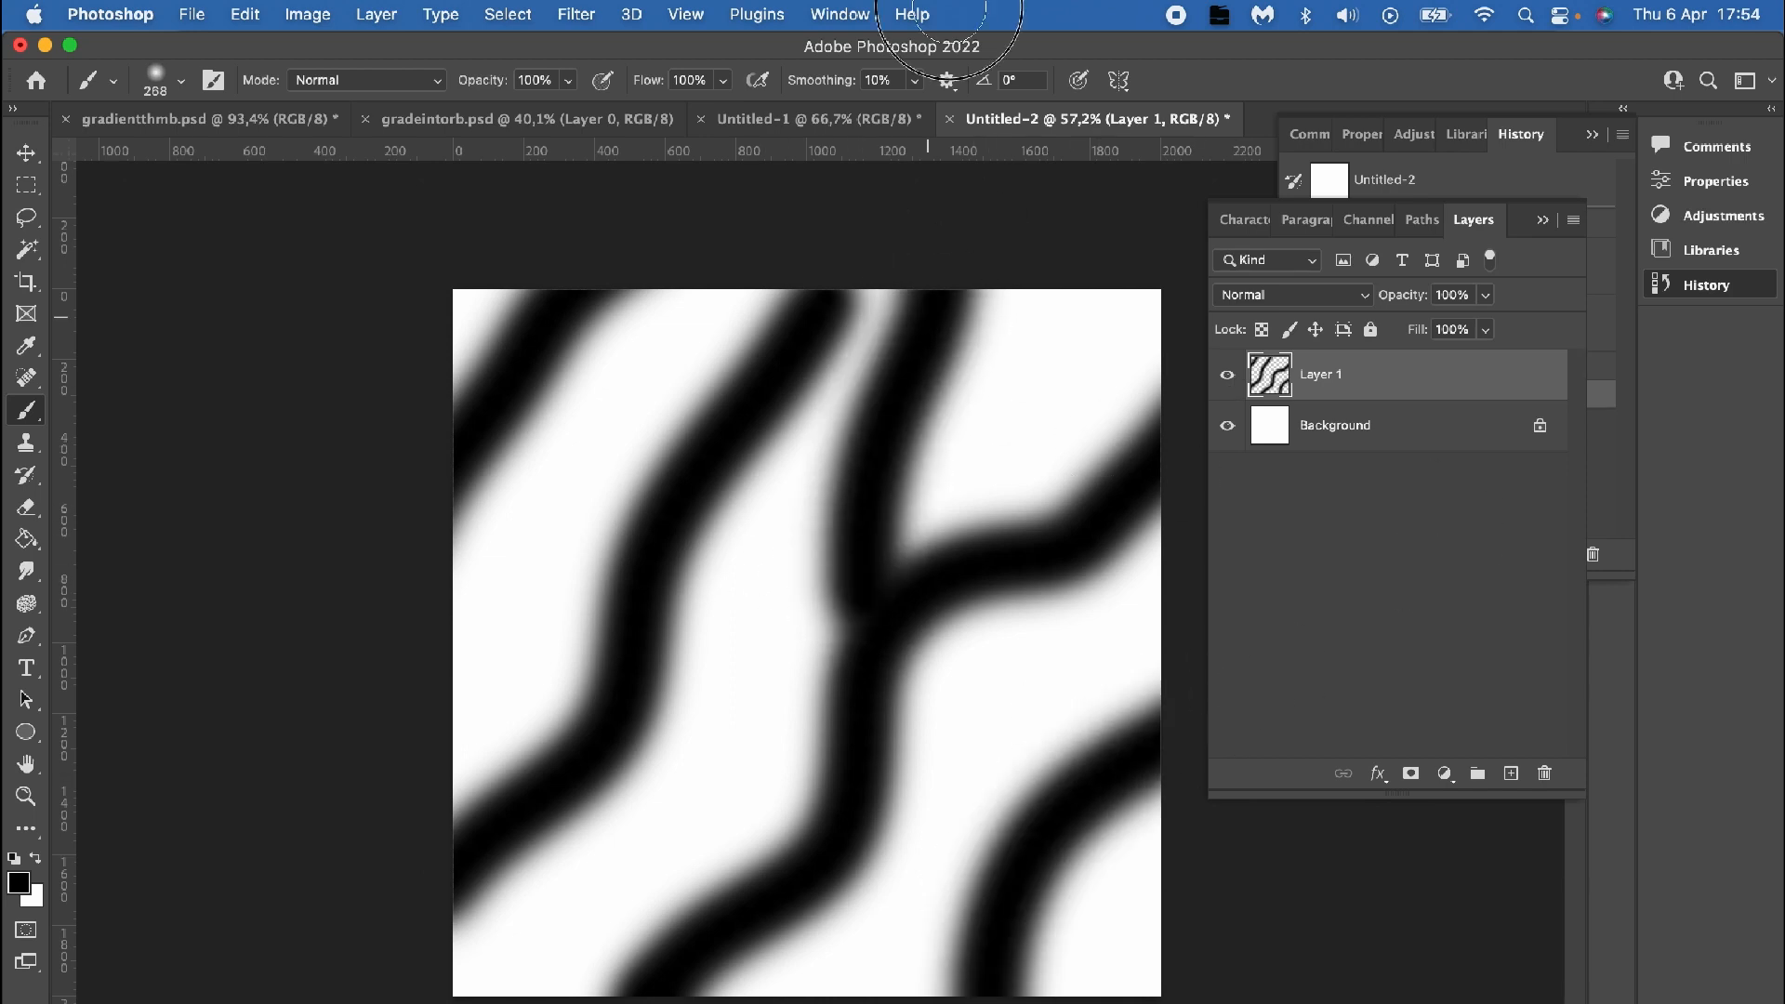
pyautogui.moveTo(644, 664)
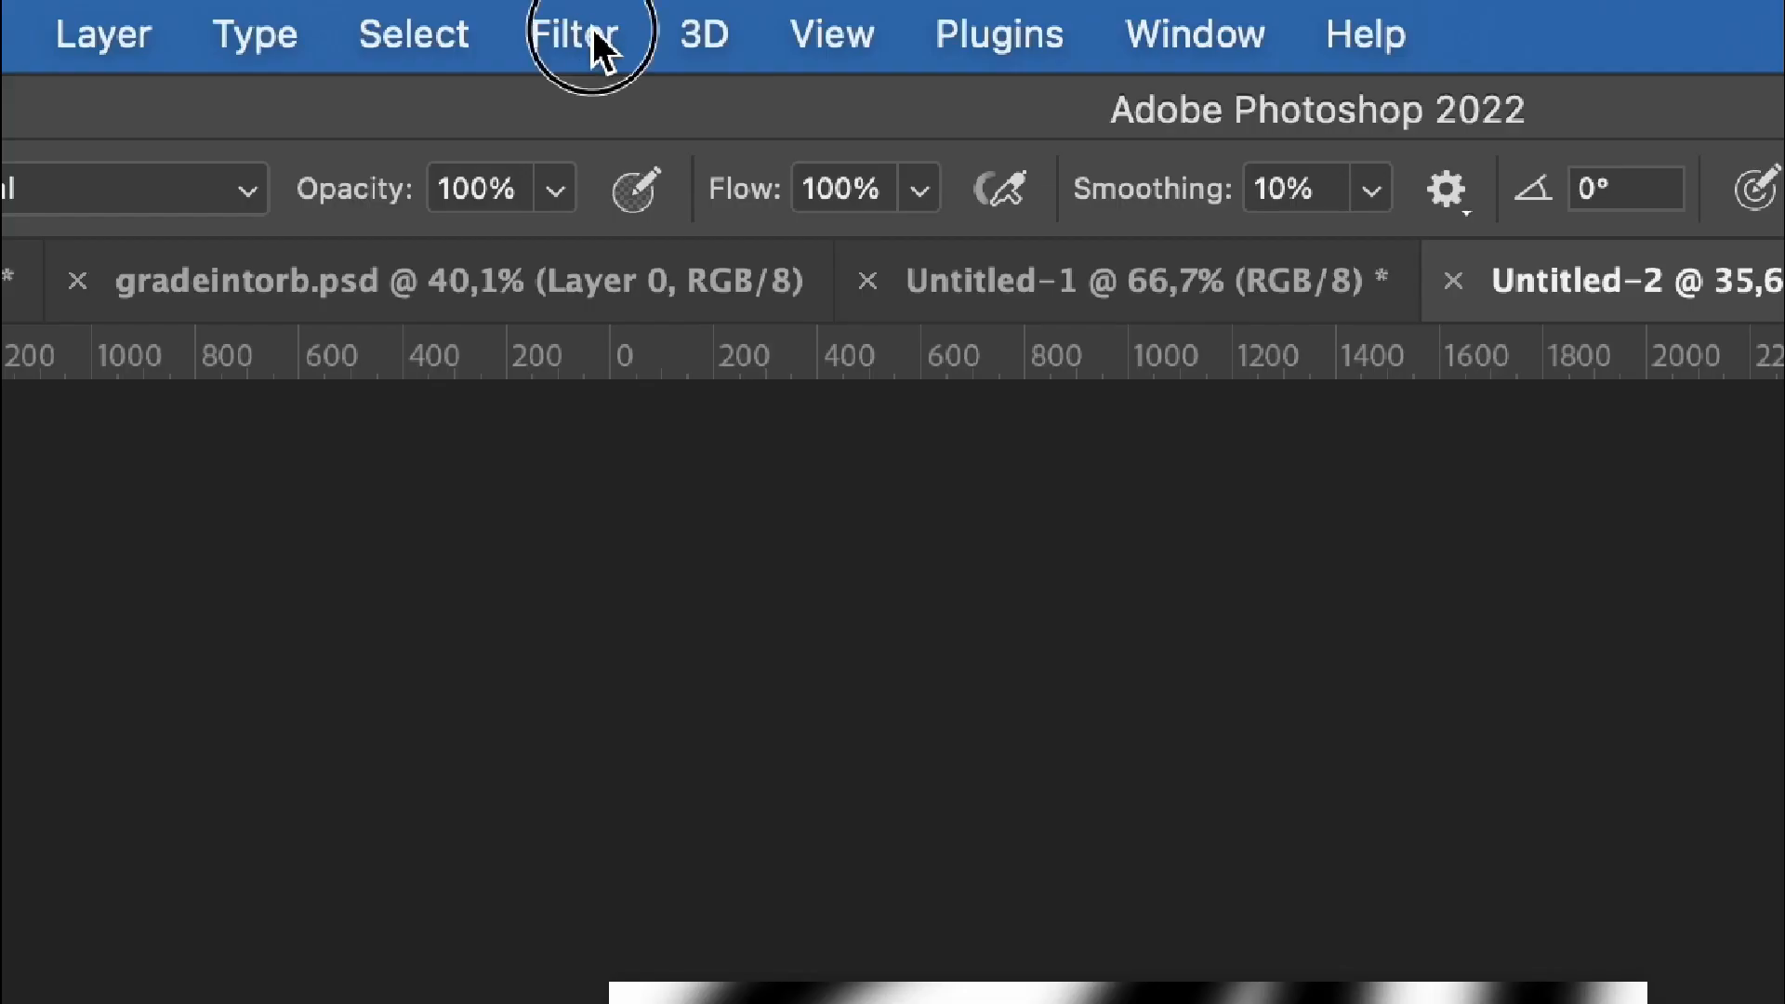
# Step: Liquify the stripes, warping the top-left, upper-middle and centre areas with Forward Warp
pyautogui.click(572, 34)
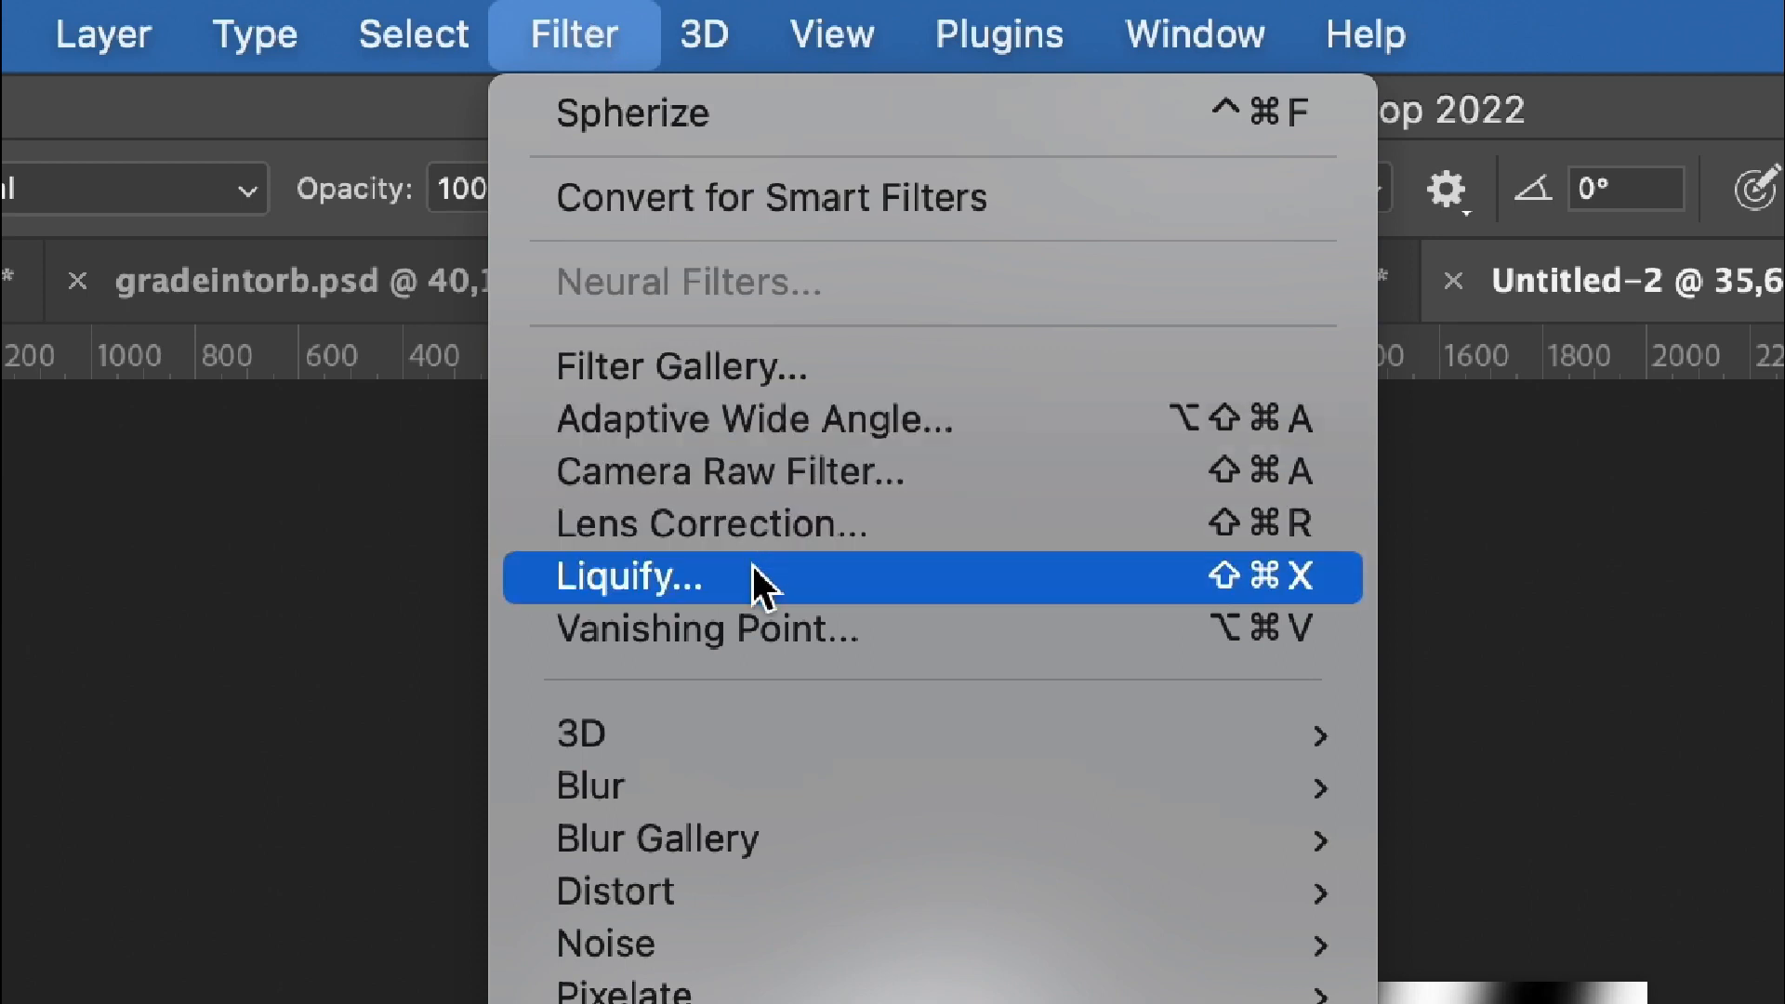
pyautogui.click(629, 576)
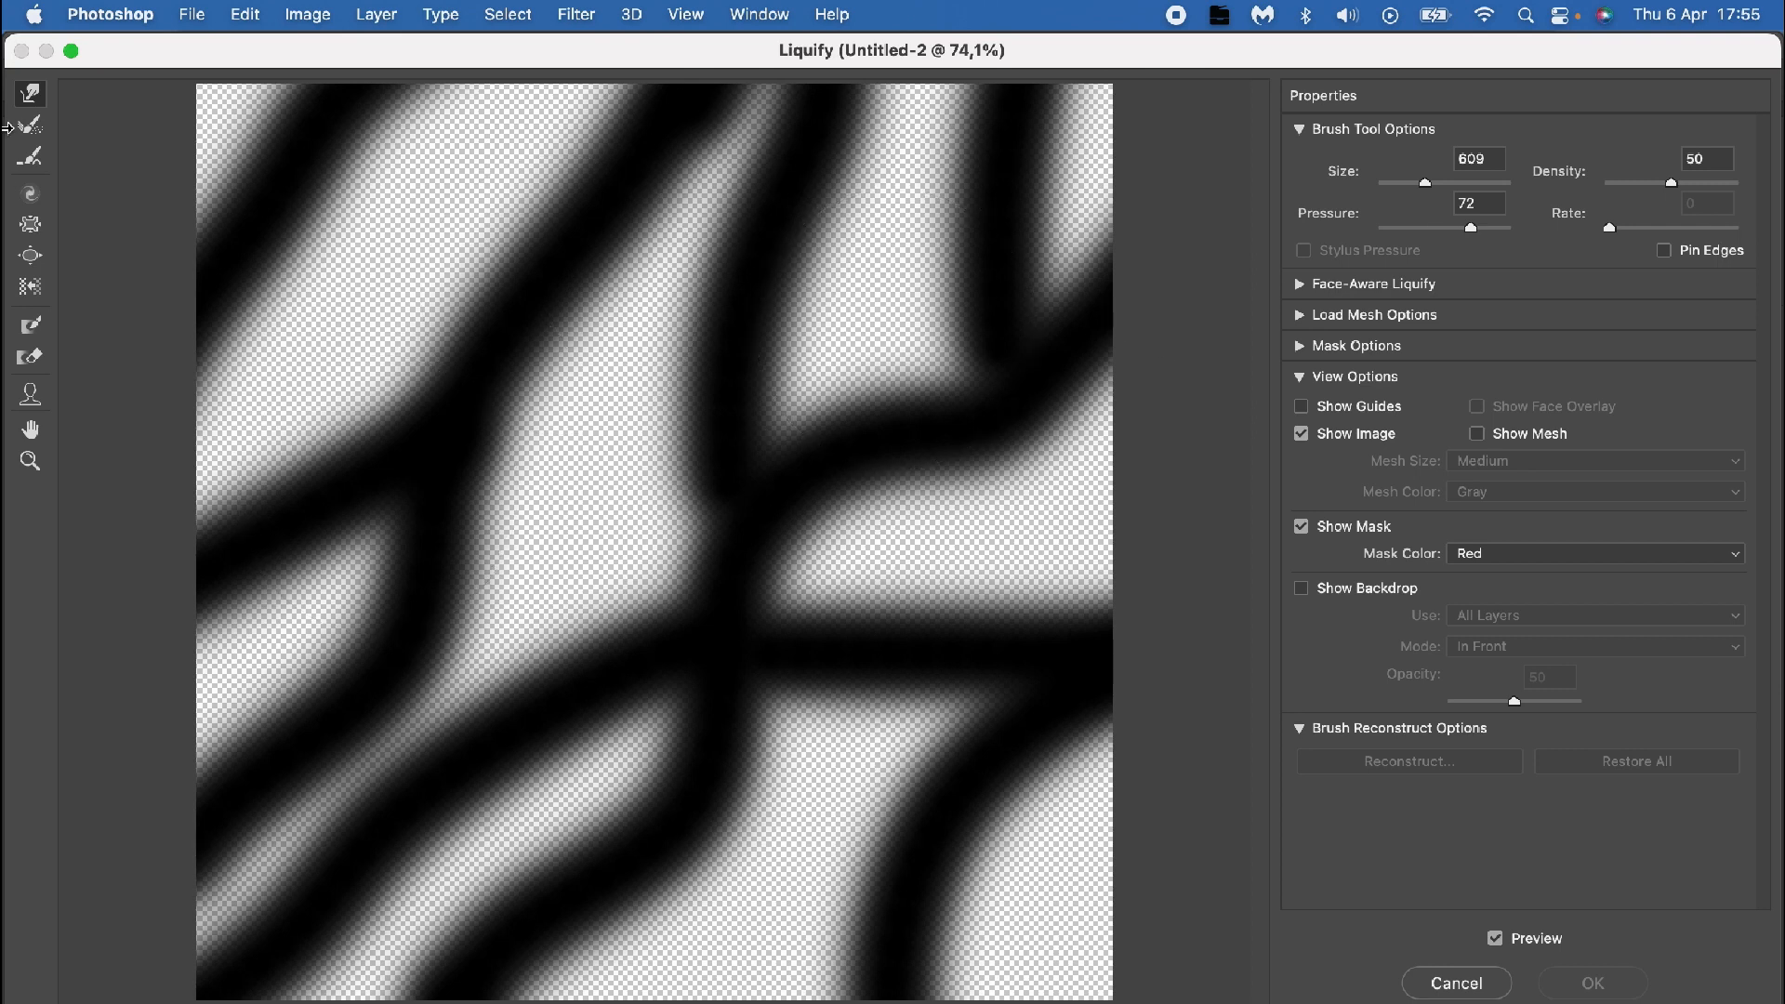
pyautogui.moveTo(24, 104)
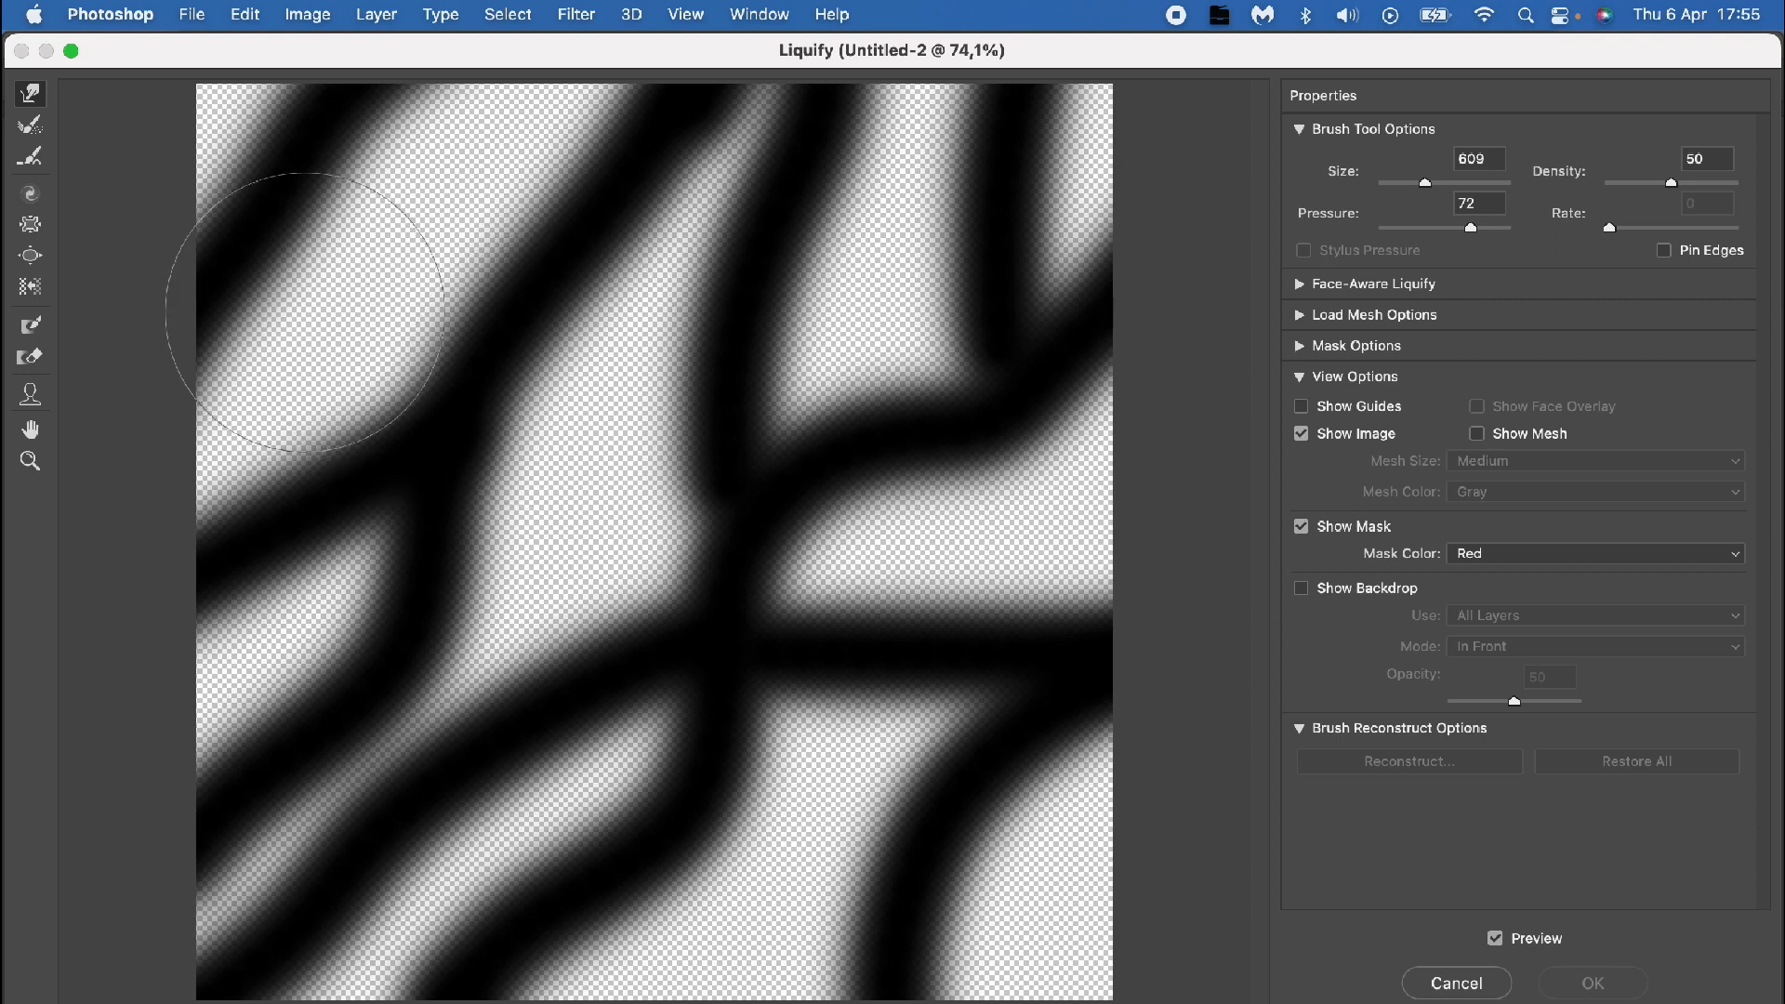
pyautogui.moveTo(307, 307); pyautogui.dragTo(91, 422)
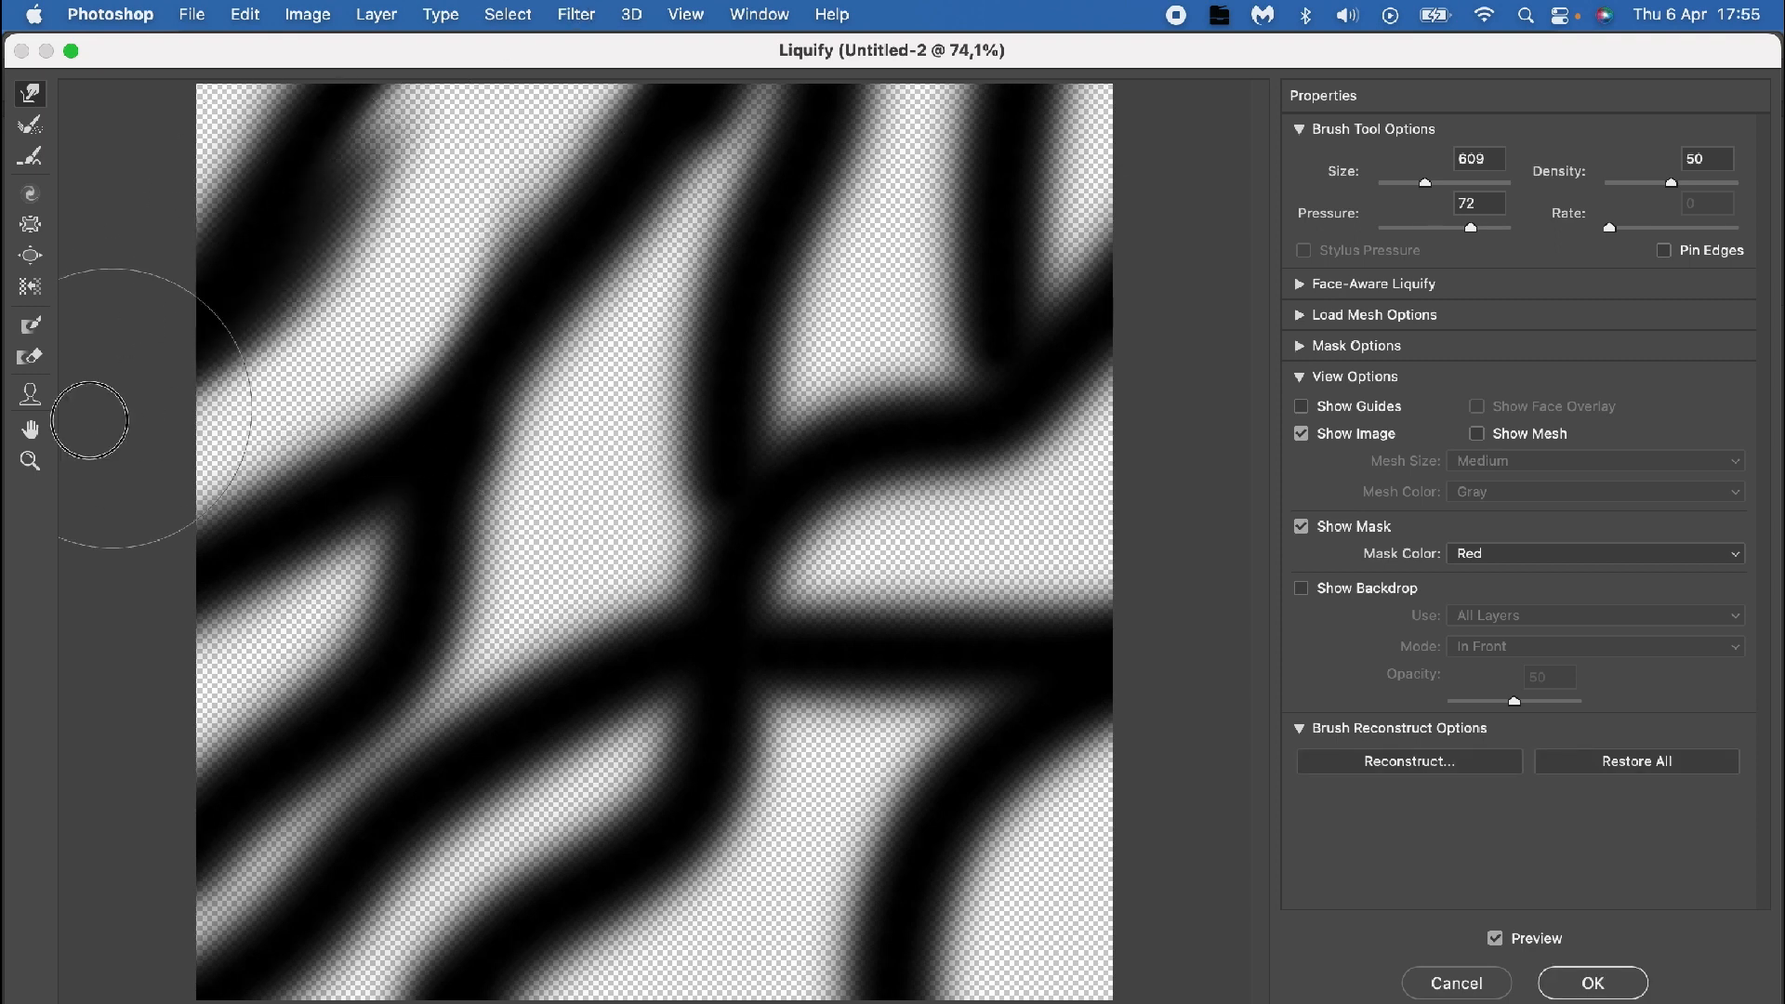
pyautogui.moveTo(889, 369)
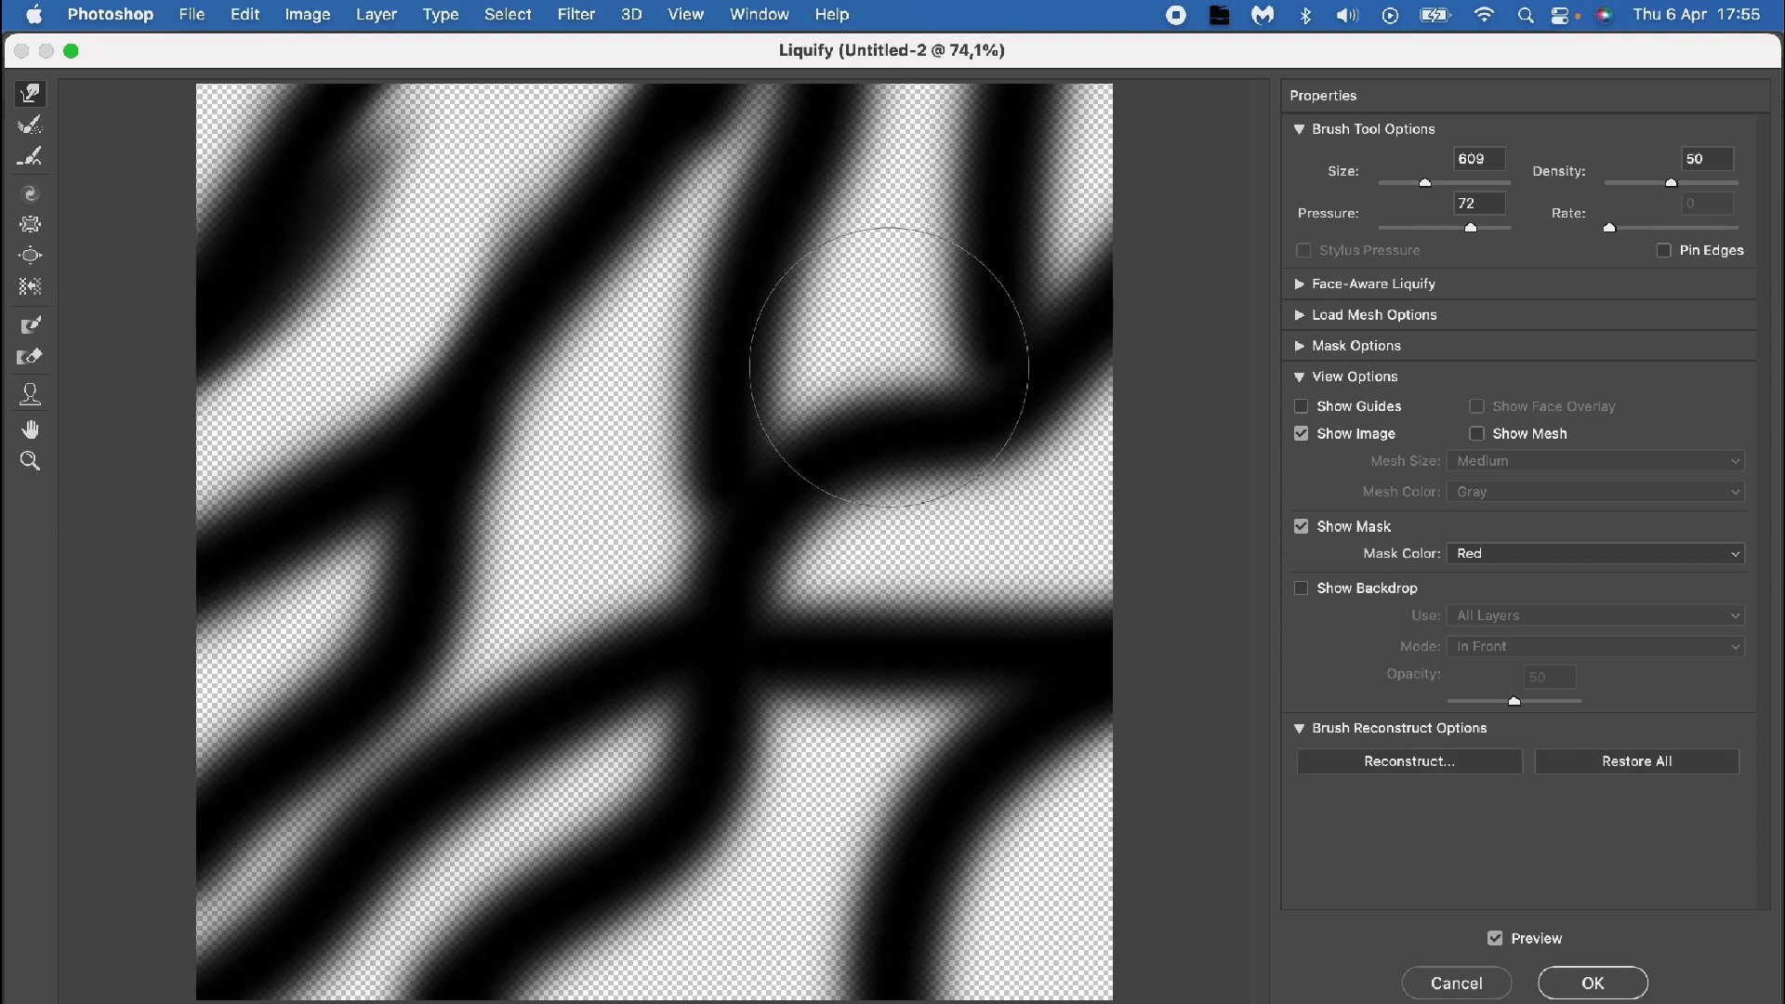
pyautogui.moveTo(891, 366); pyautogui.dragTo(785, 590)
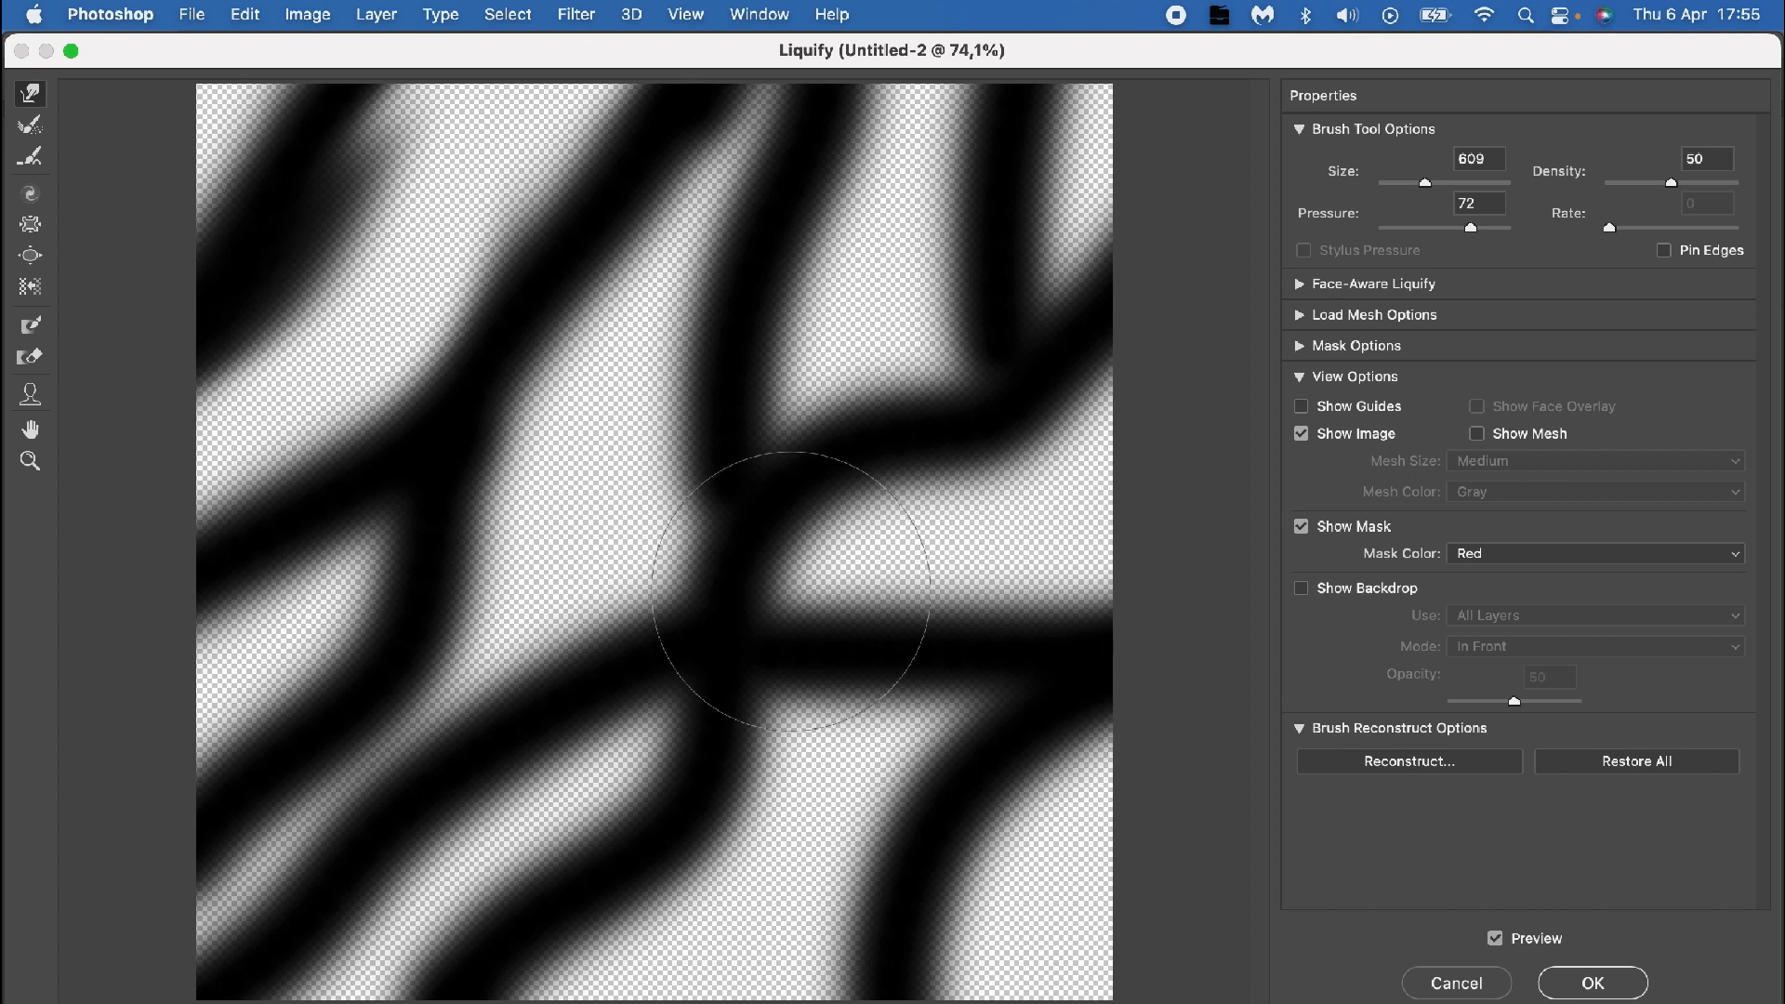
pyautogui.moveTo(785, 591); pyautogui.dragTo(649, 102)
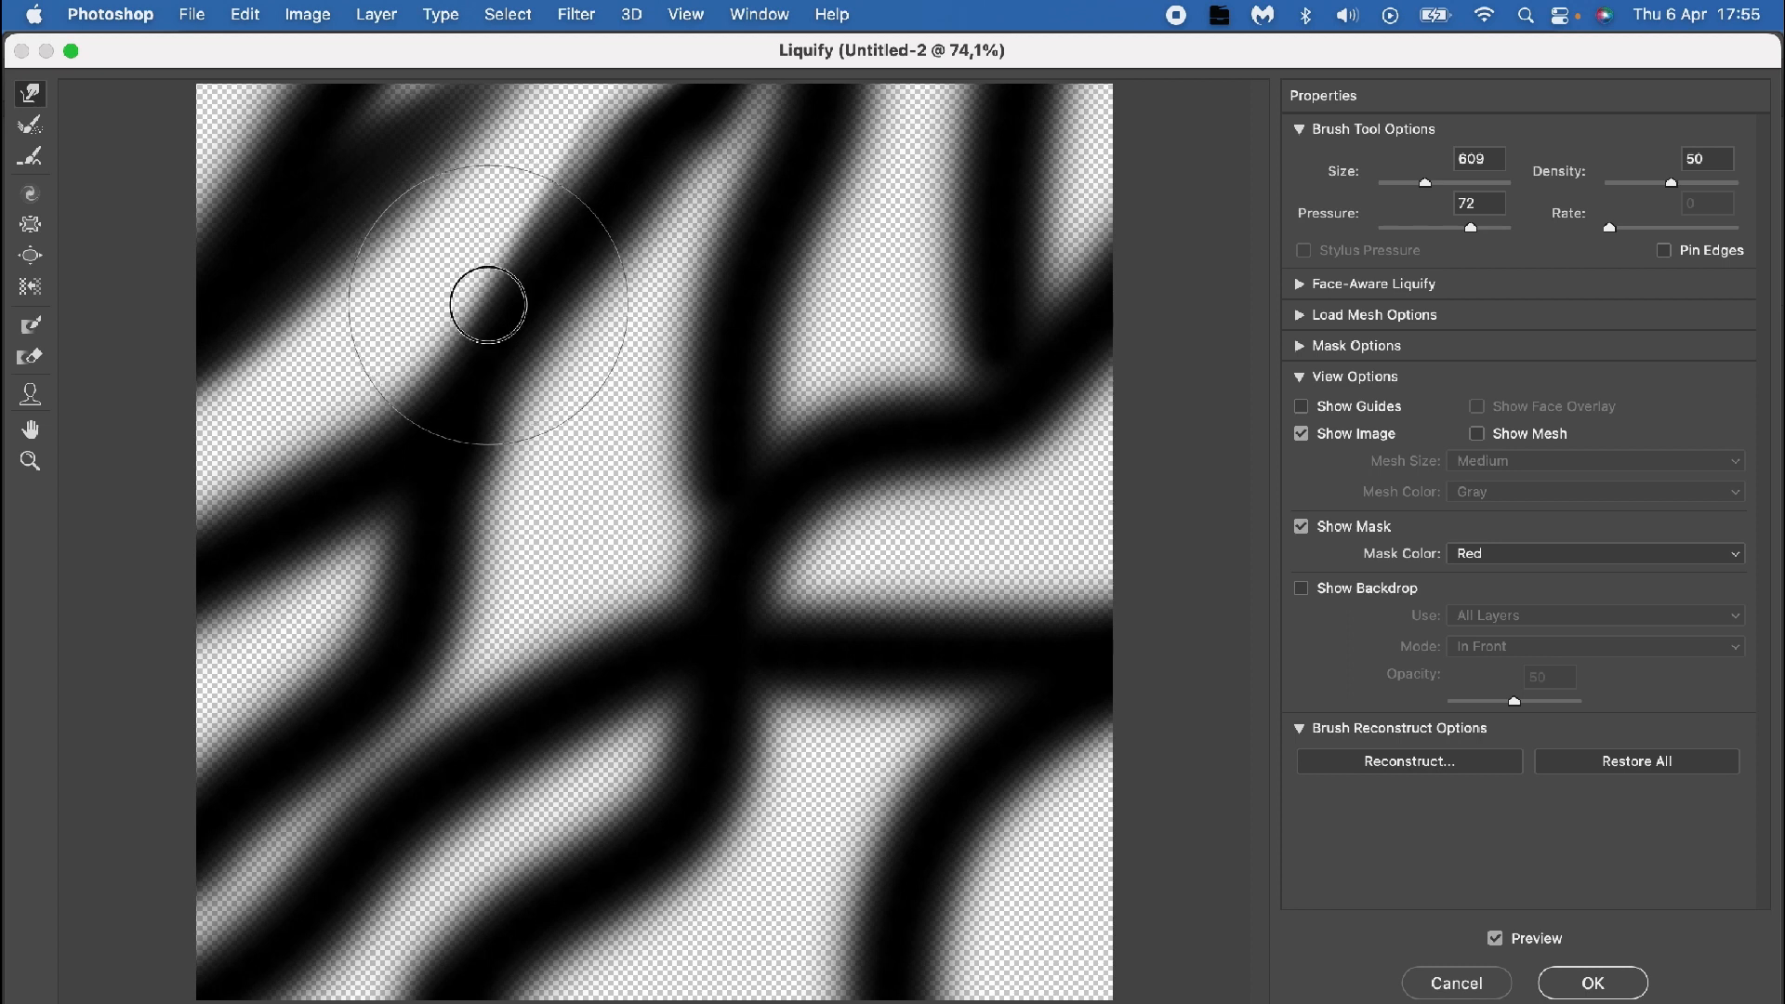
# Step: Smear and twist the left, lower-left and upper-right stripes into long silky flowing folds
pyautogui.moveTo(489, 303); pyautogui.dragTo(339, 509)
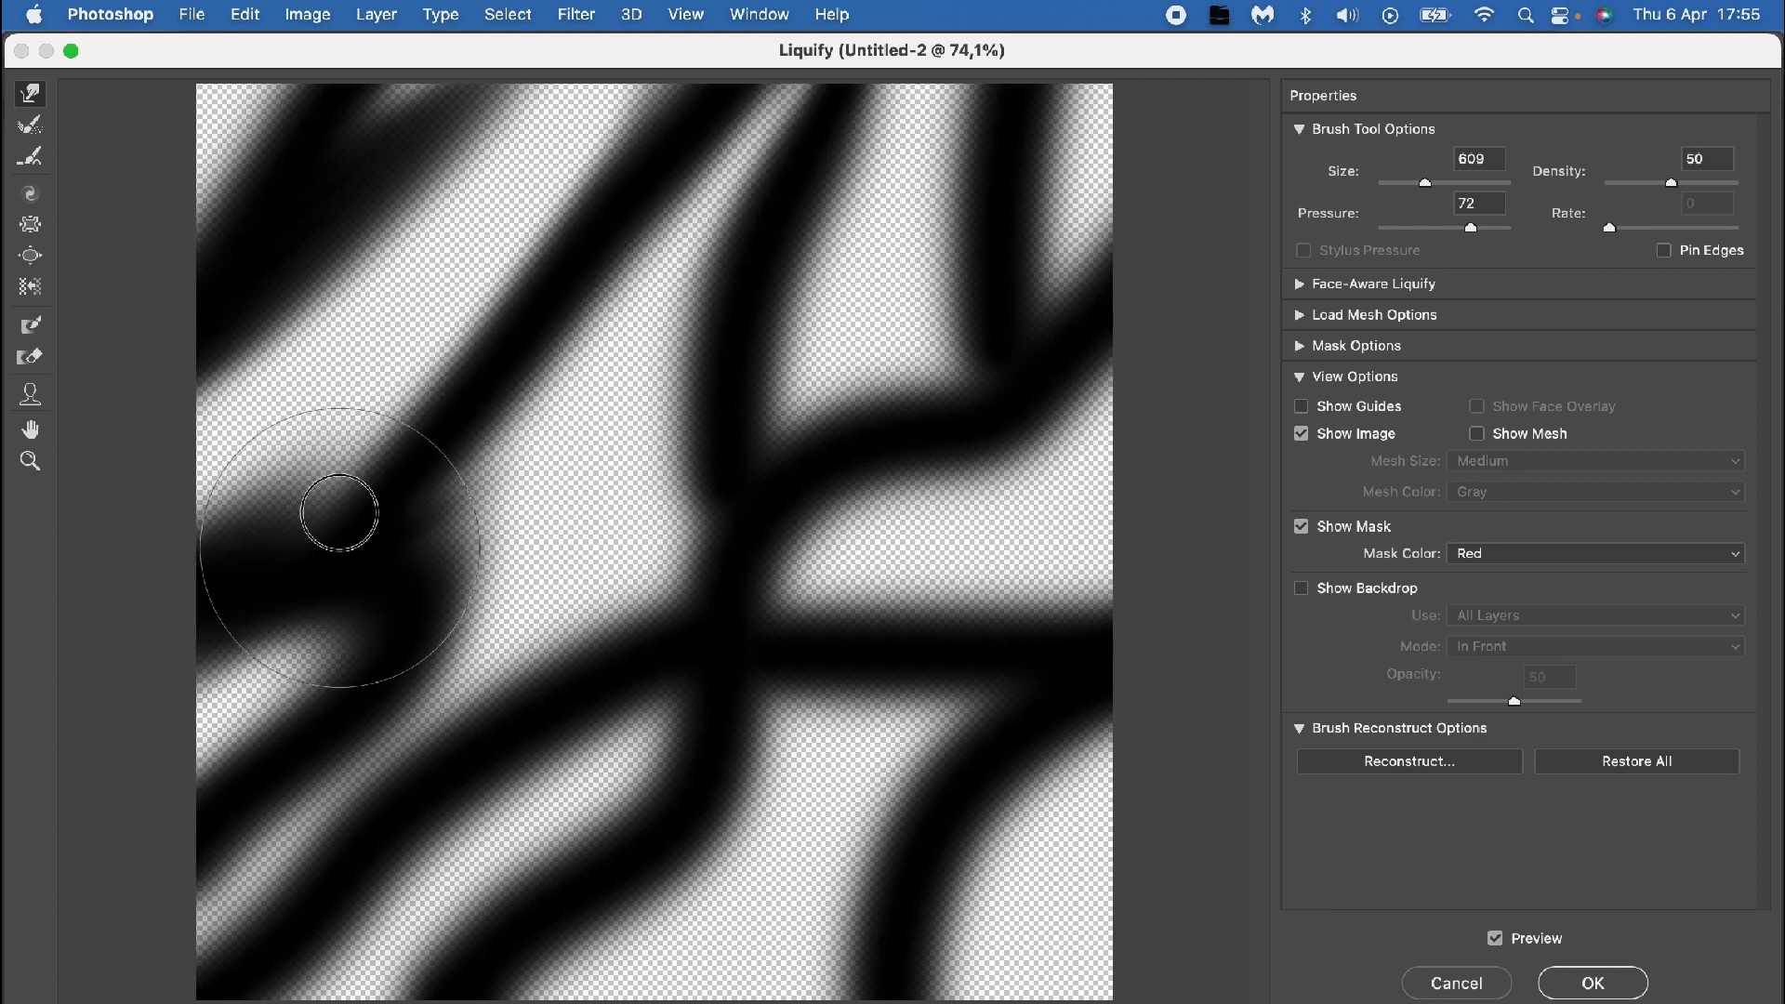
pyautogui.moveTo(342, 510); pyautogui.dragTo(545, 422)
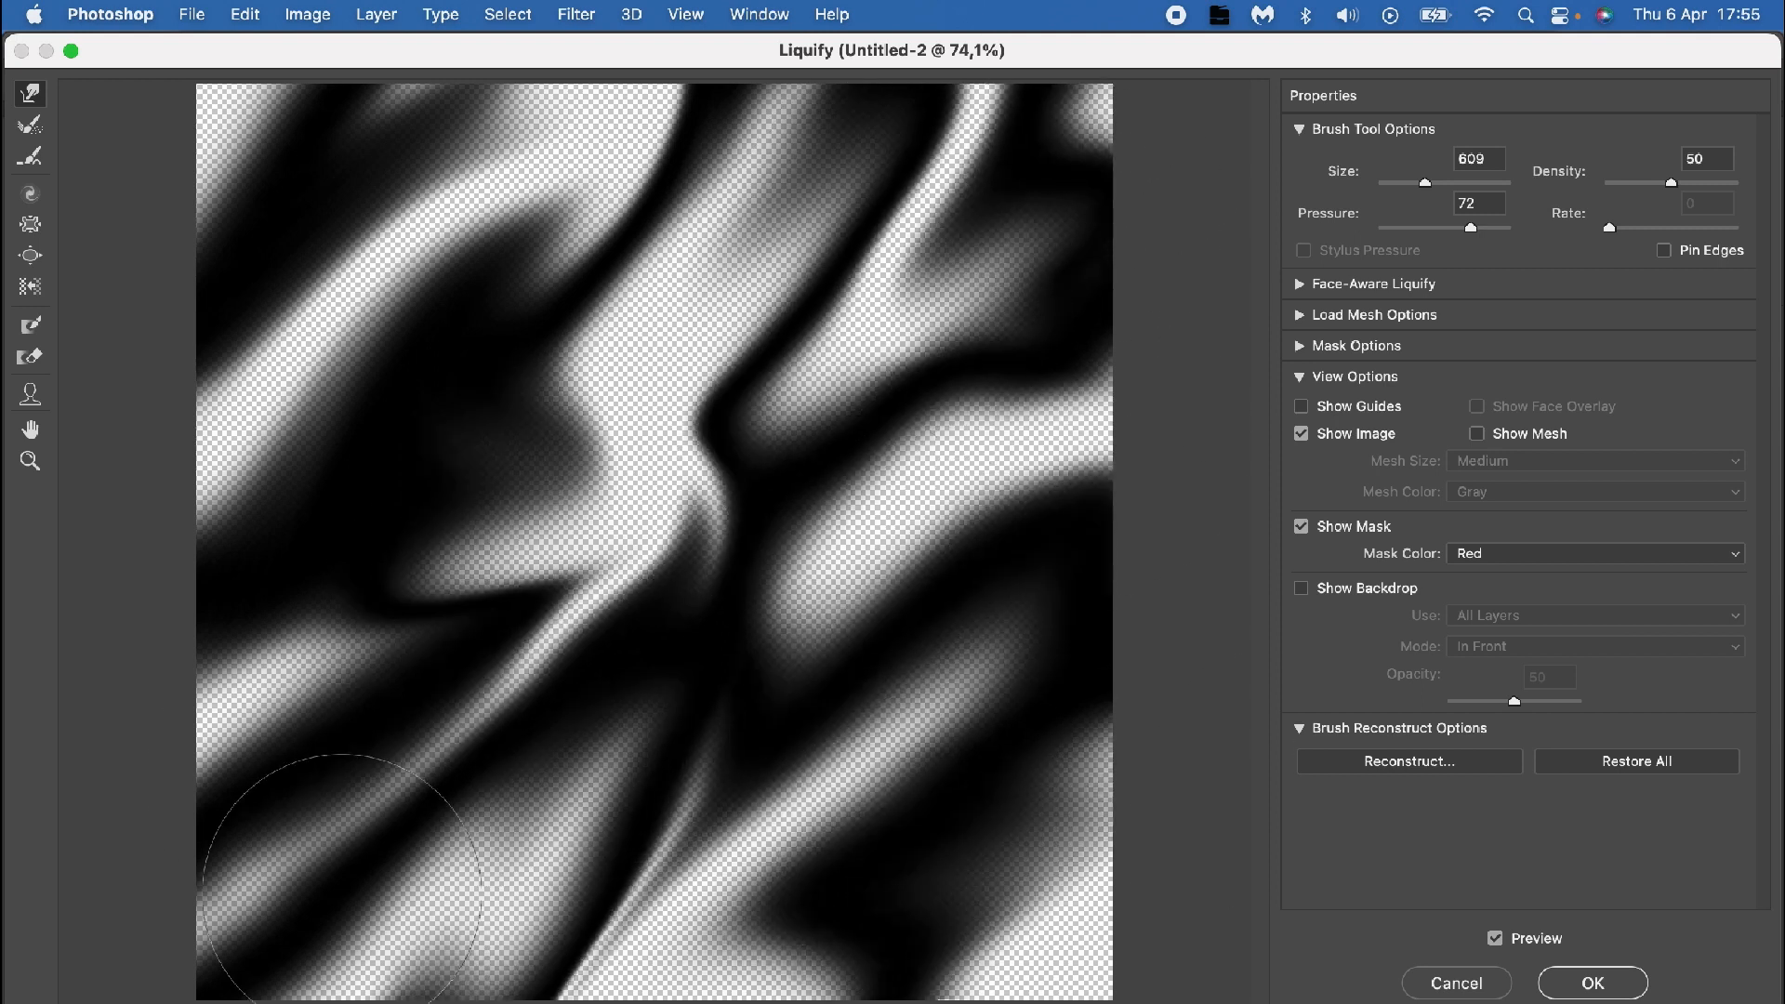
pyautogui.moveTo(331, 865); pyautogui.dragTo(398, 581)
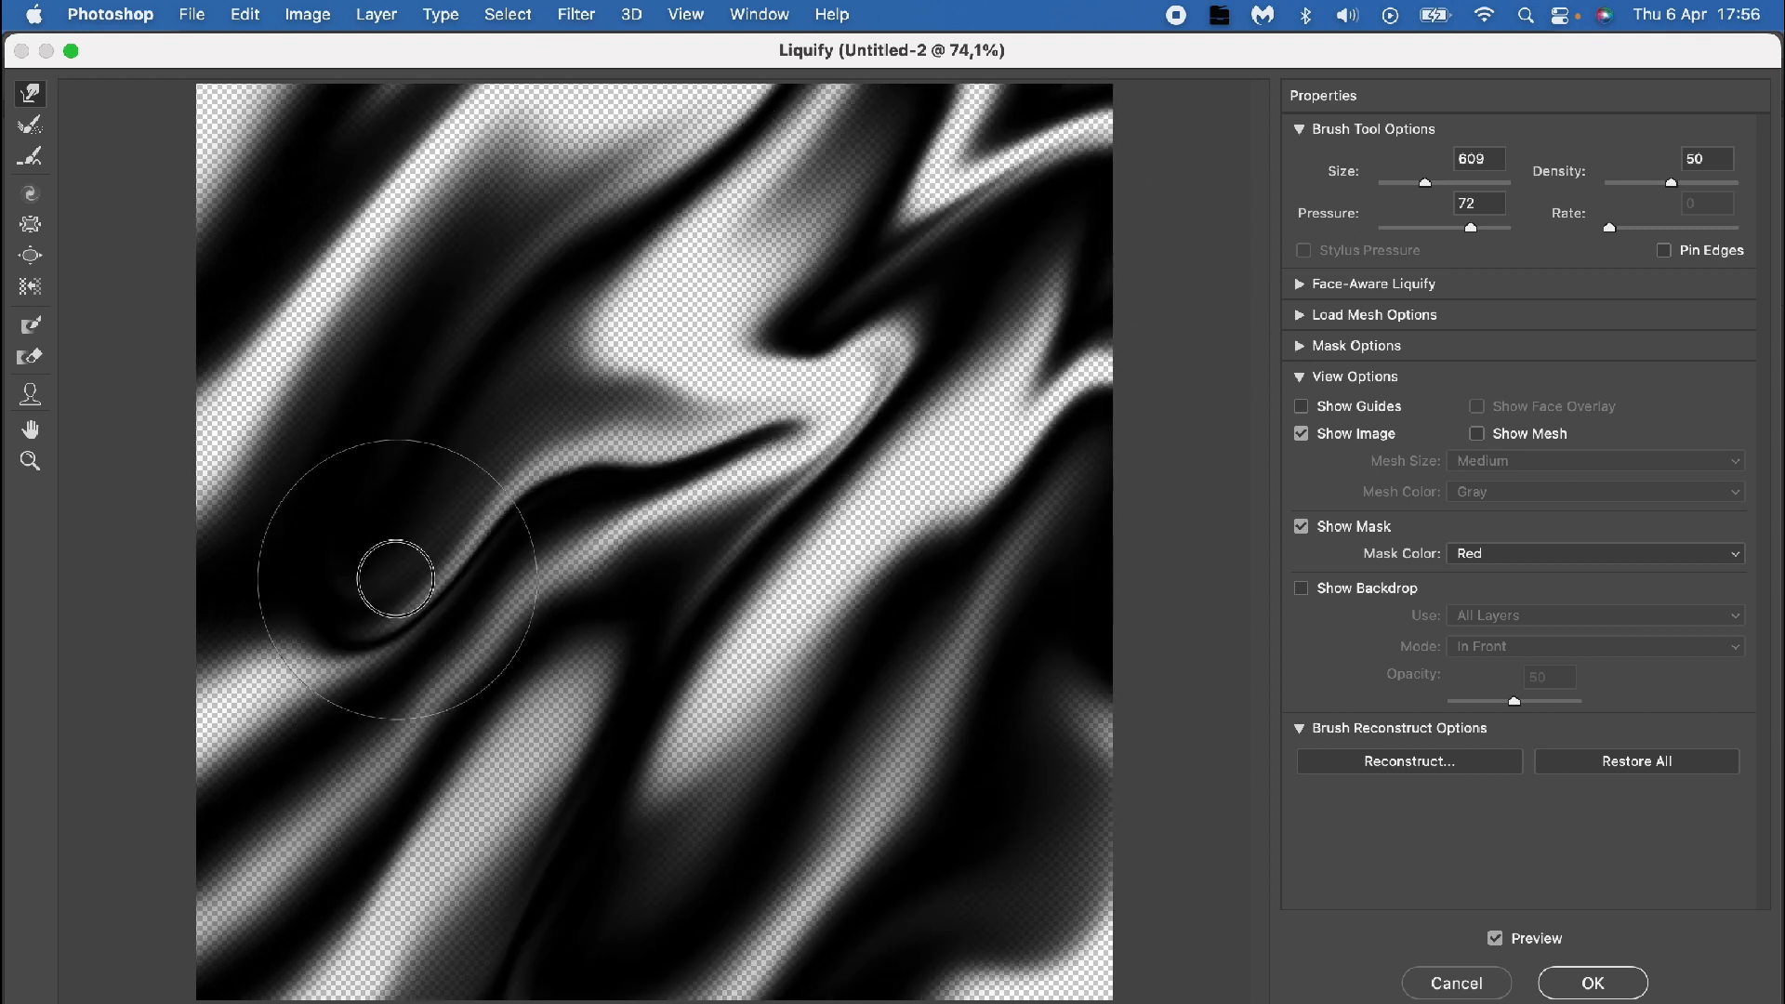
pyautogui.moveTo(398, 576); pyautogui.dragTo(997, 279)
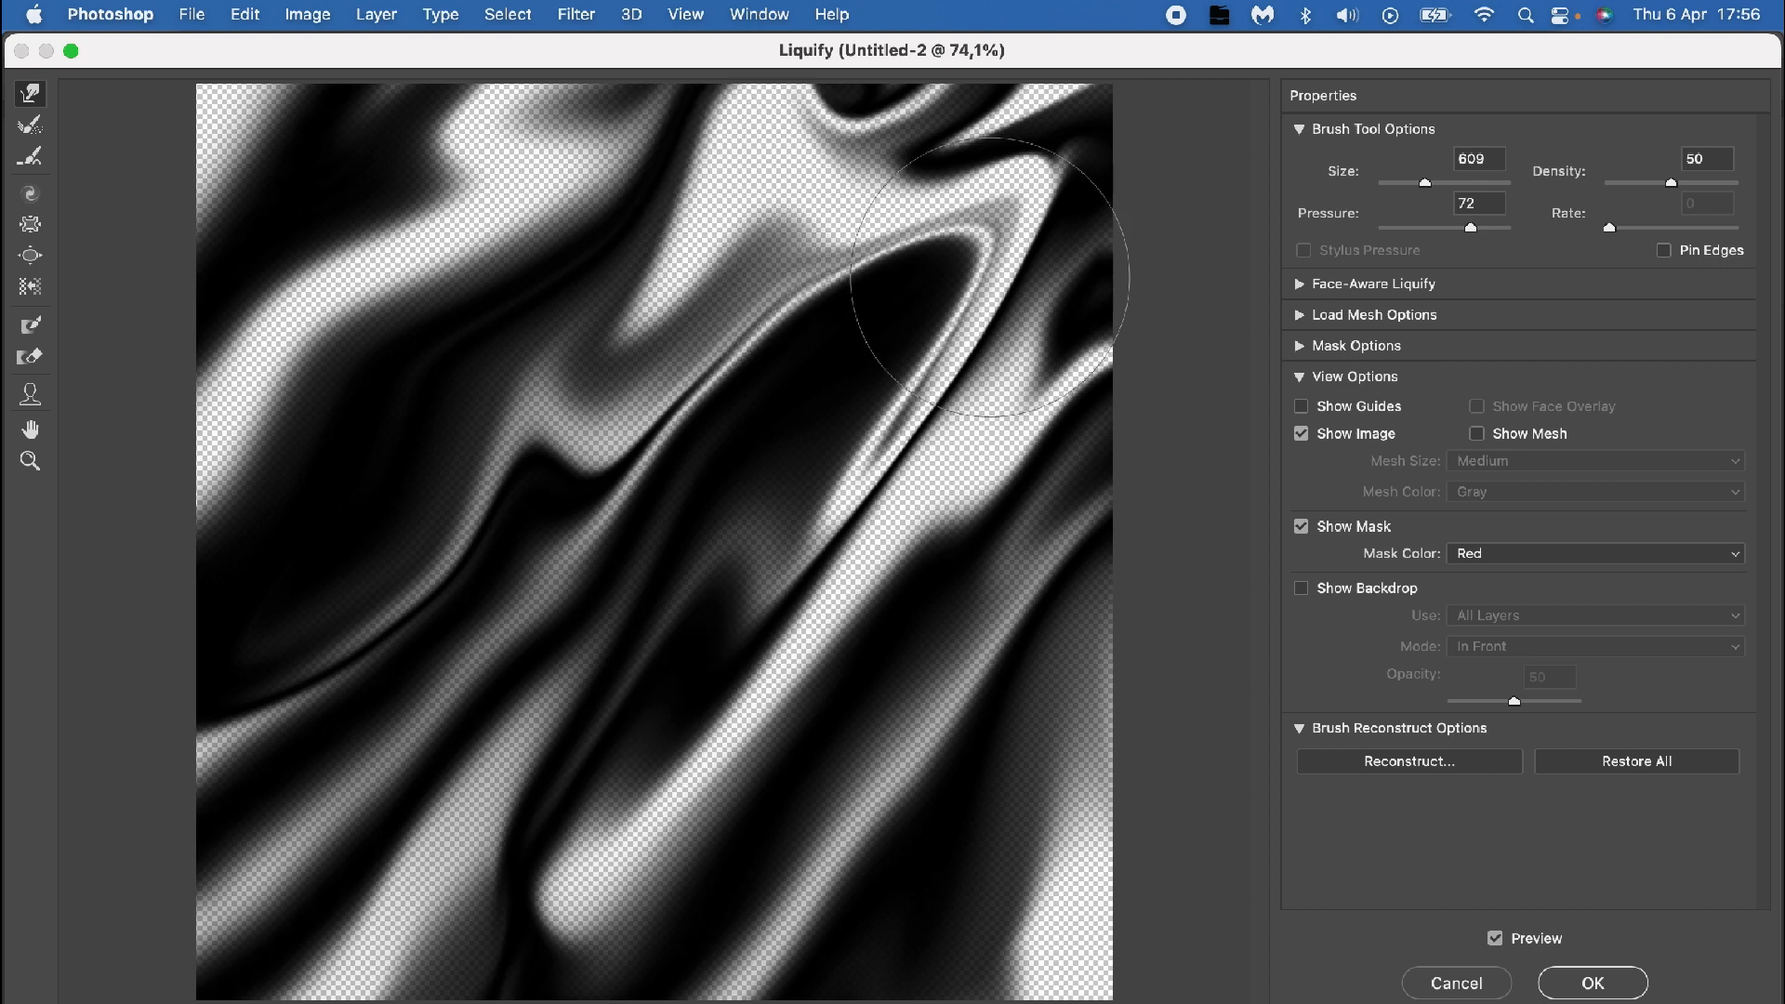
pyautogui.moveTo(1002, 263); pyautogui.dragTo(354, 546)
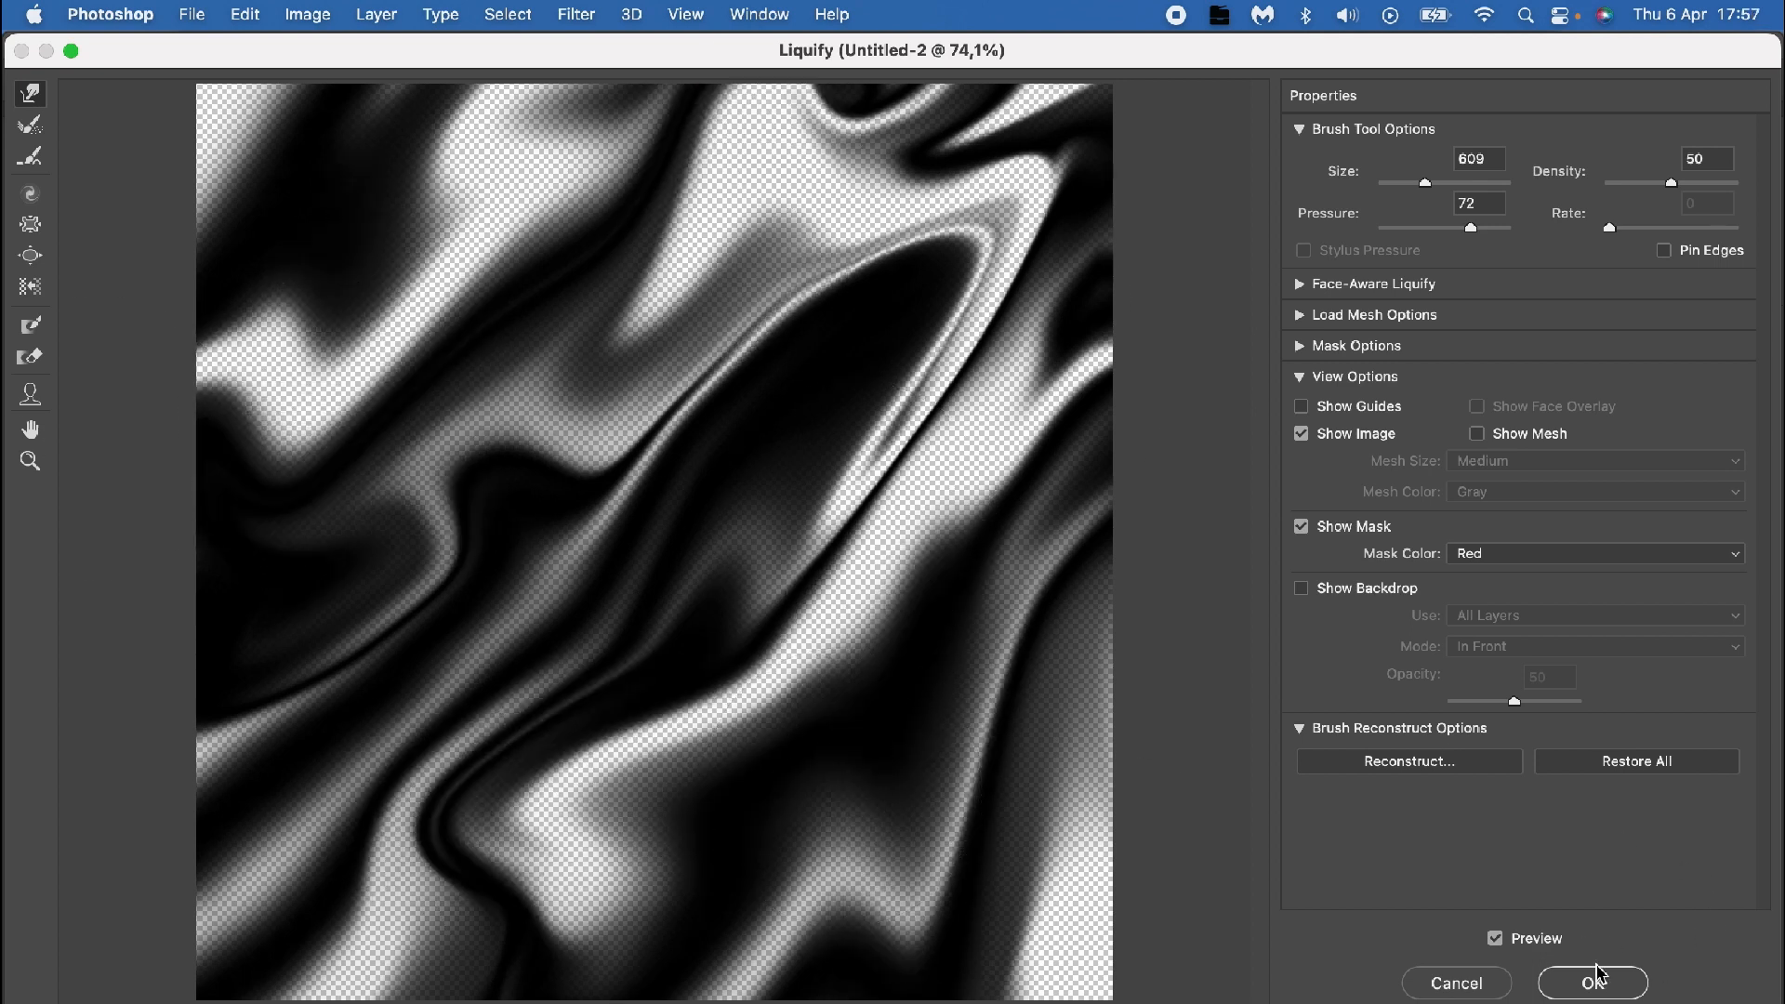
# Step: Apply the Liquify warp and add a Gradient Map adjustment layer above the folds
pyautogui.click(1594, 982)
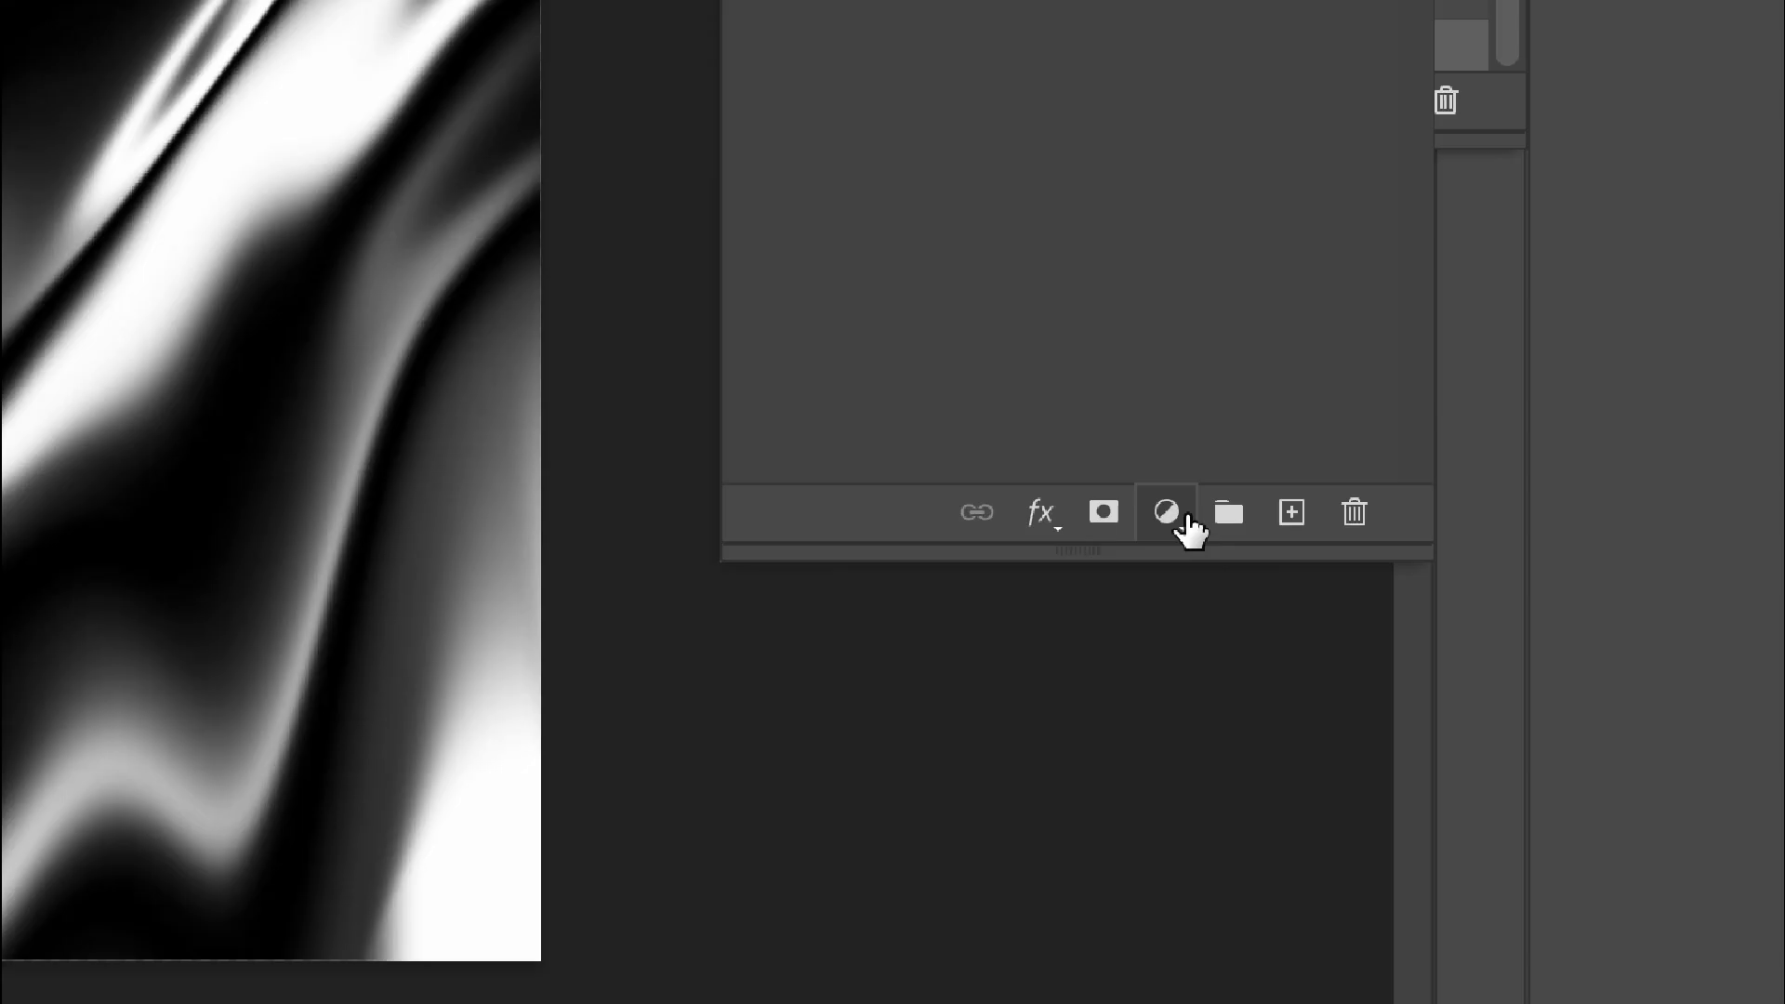
pyautogui.click(1165, 511)
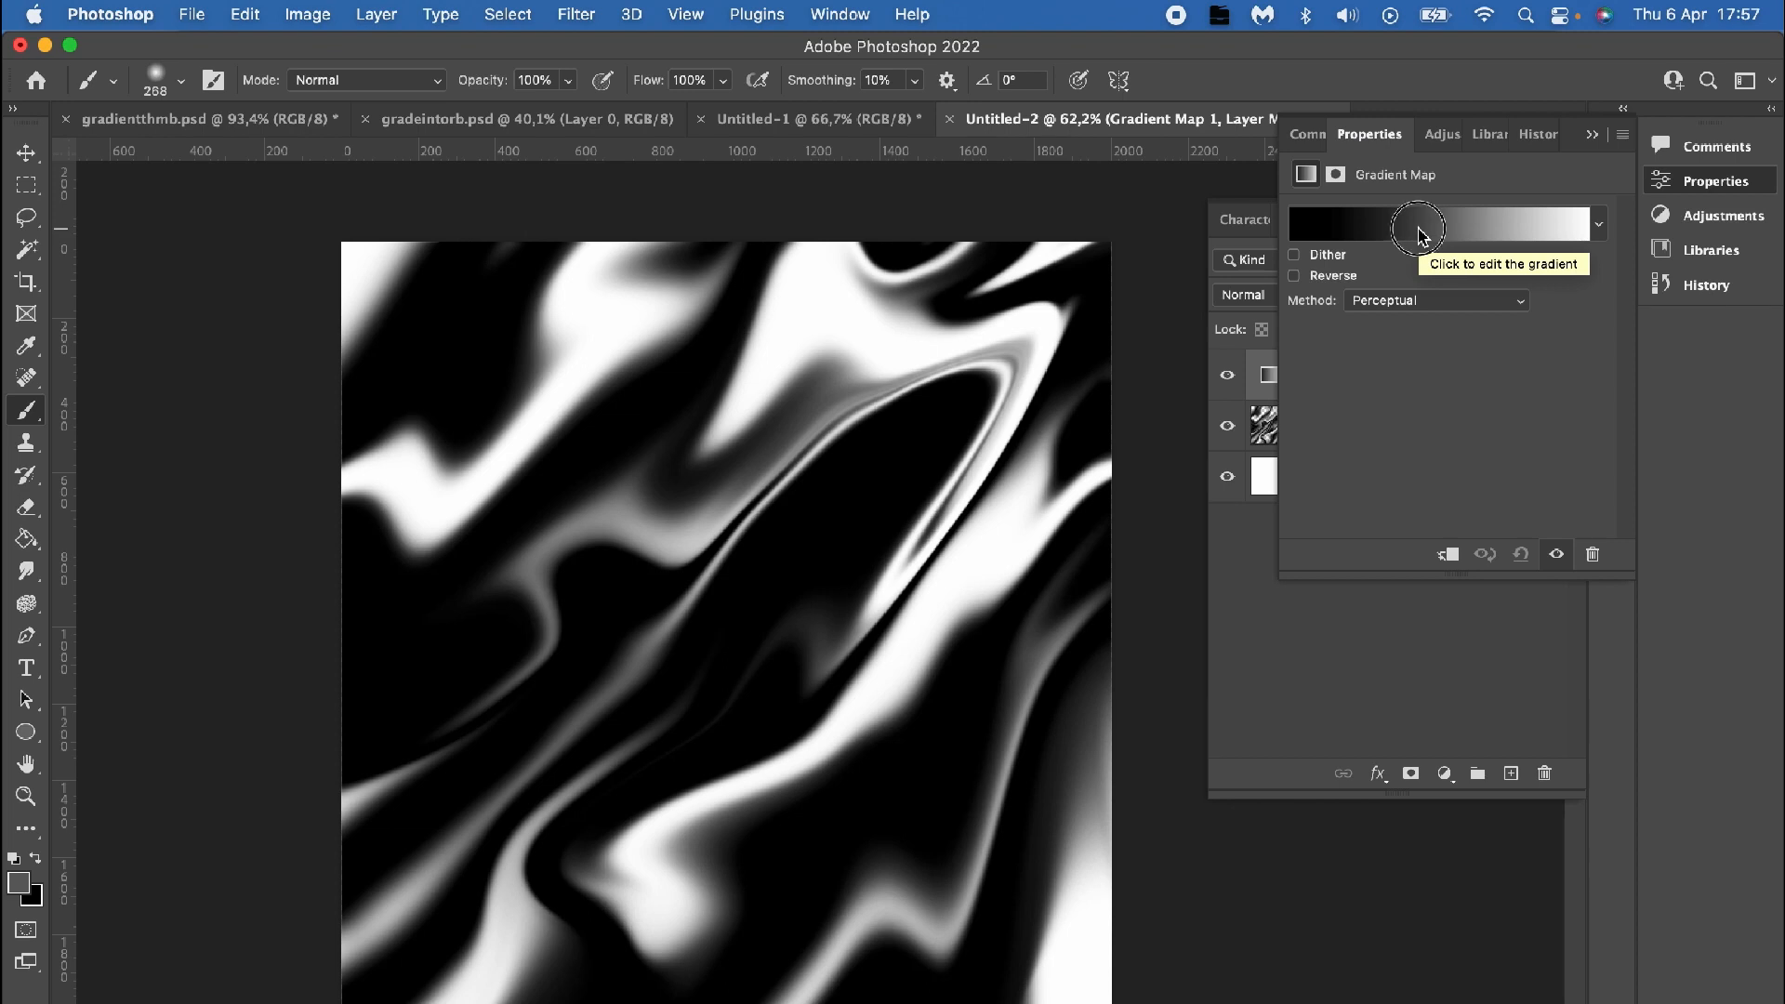
# Step: Edit the Gradient Map and set its darkest stop to navy #08112a
pyautogui.click(1447, 223)
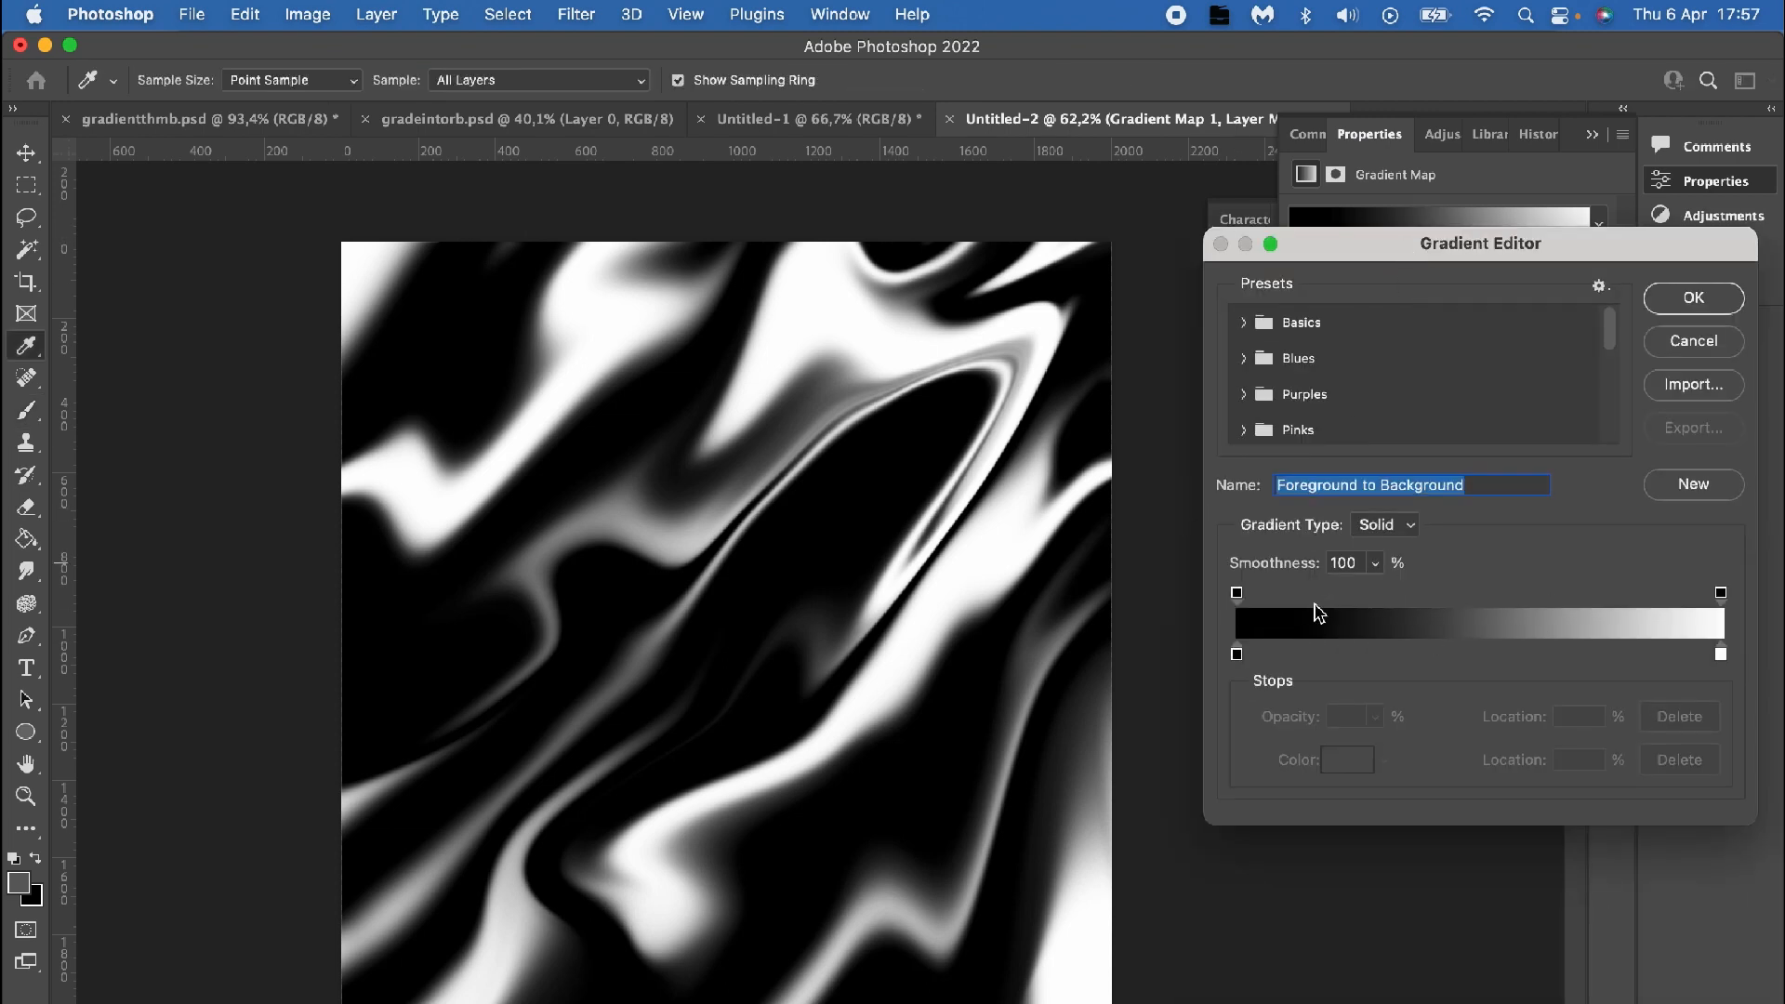
pyautogui.moveTo(1249, 669)
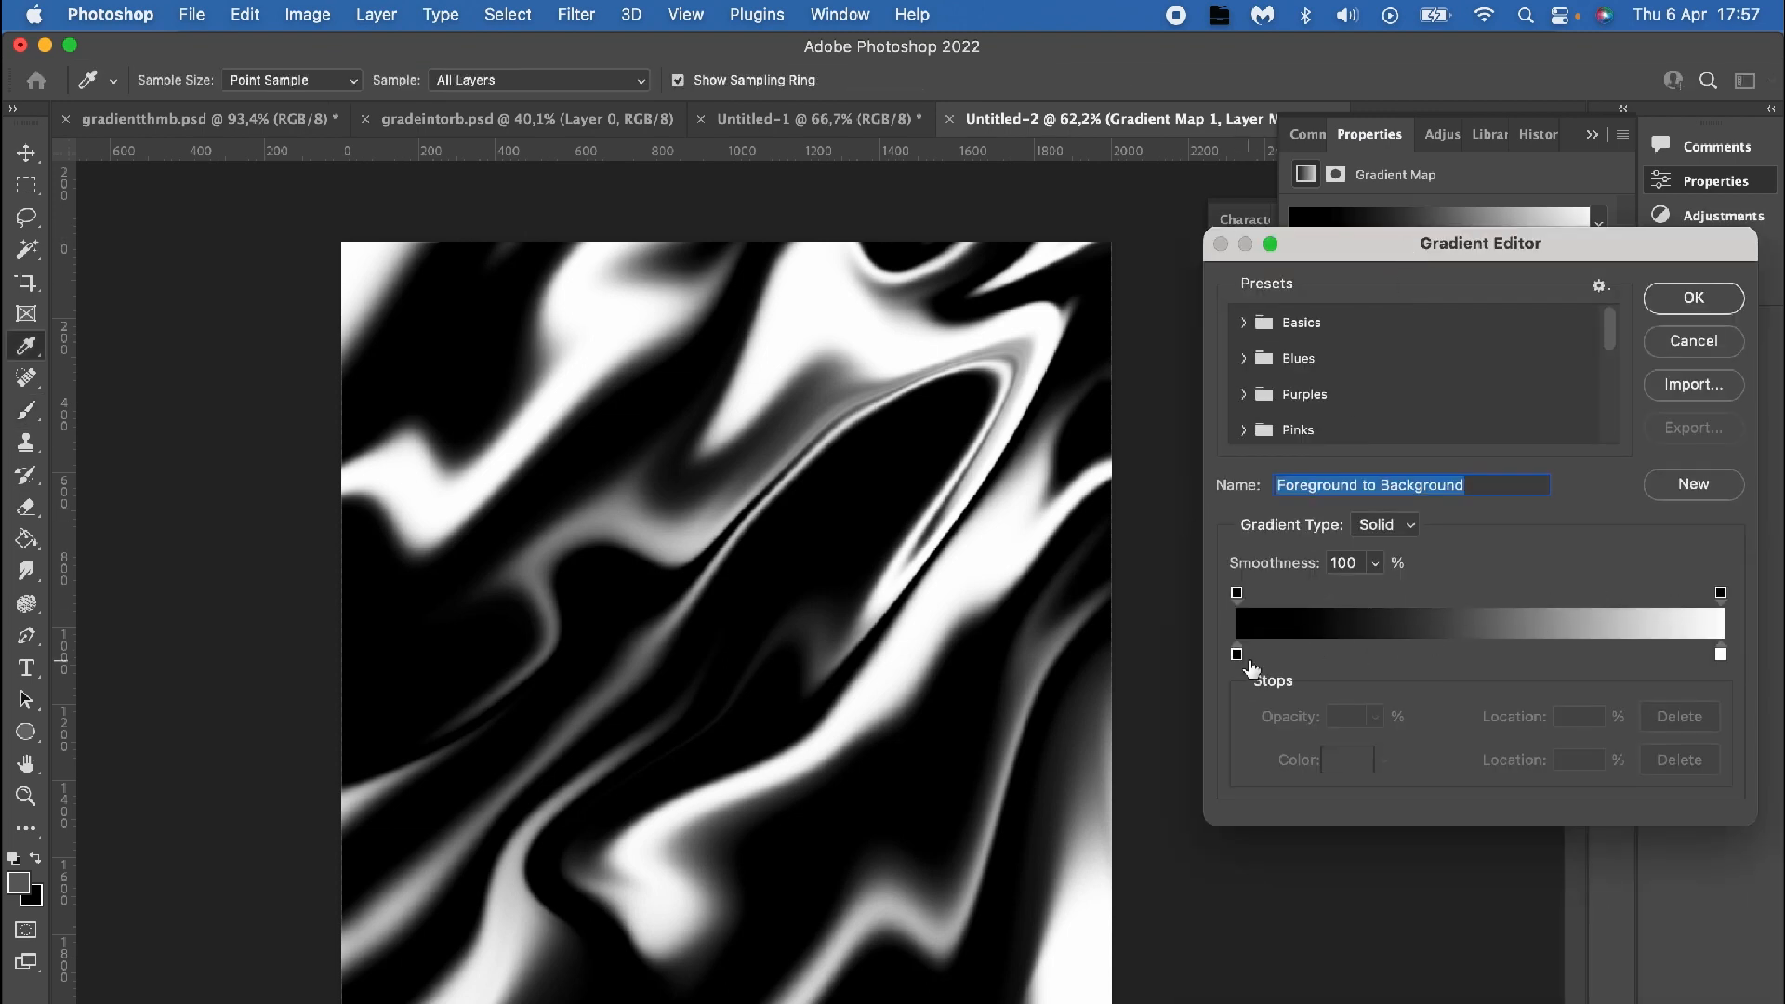
pyautogui.moveTo(1420, 664)
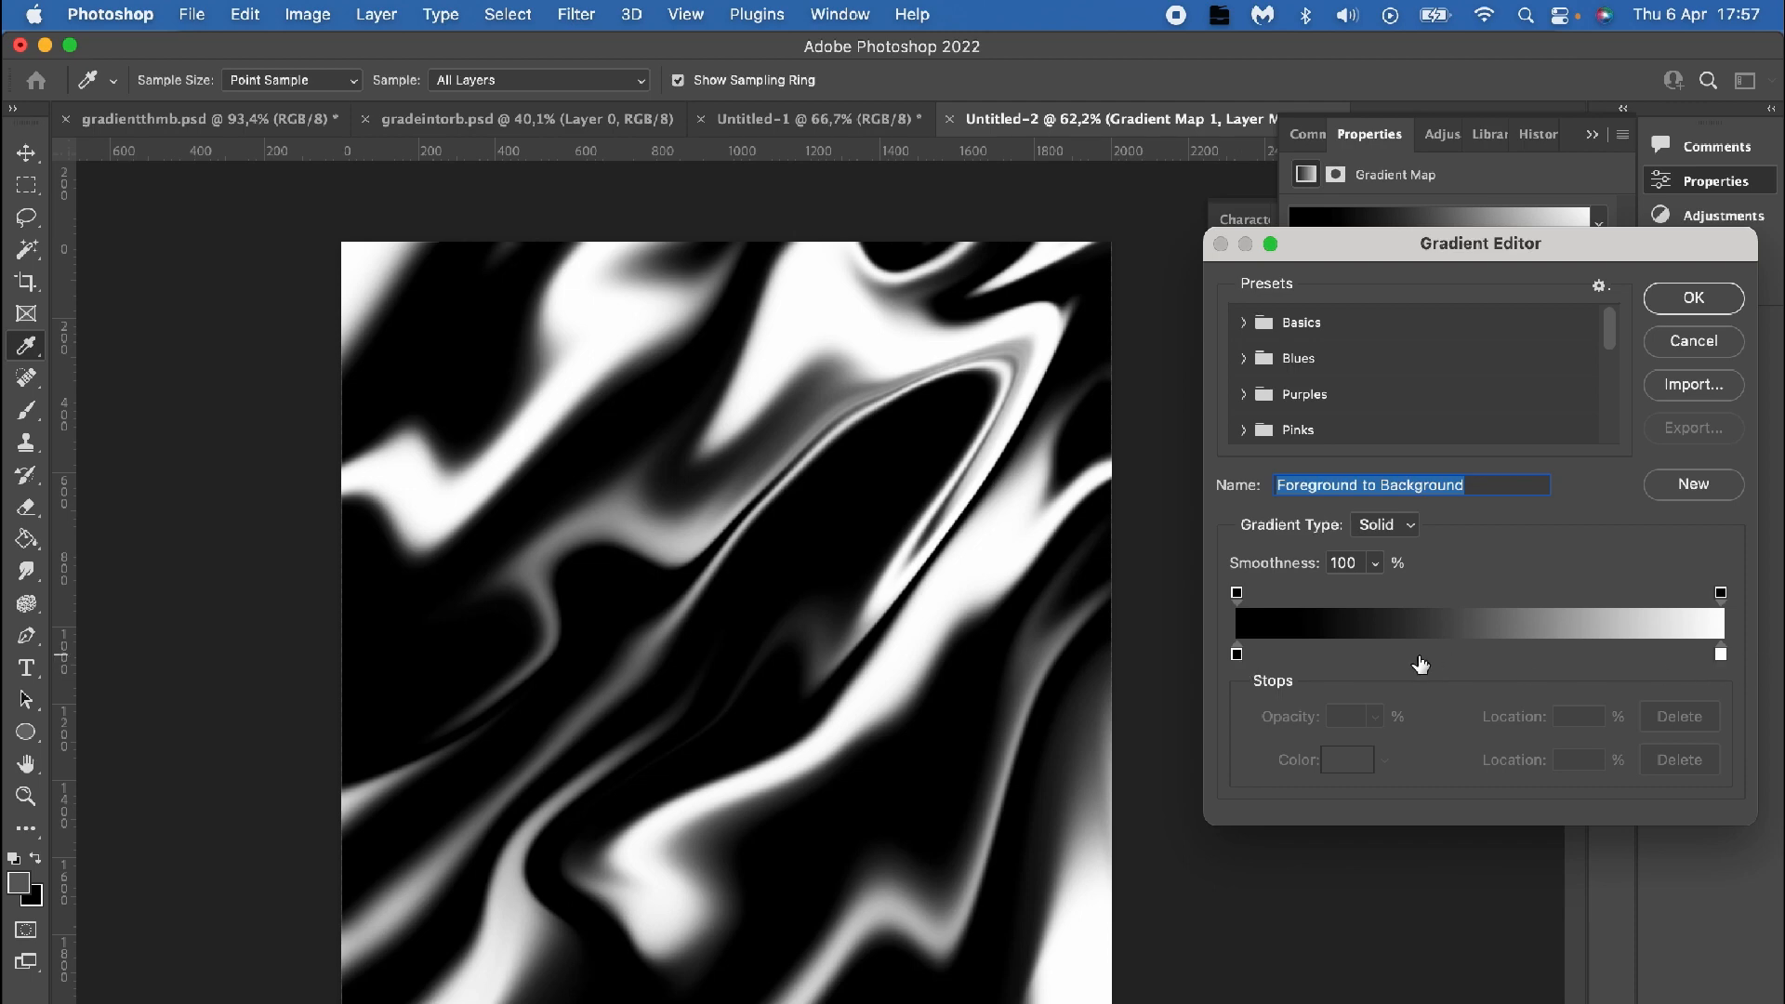
pyautogui.doubleClick(1237, 653)
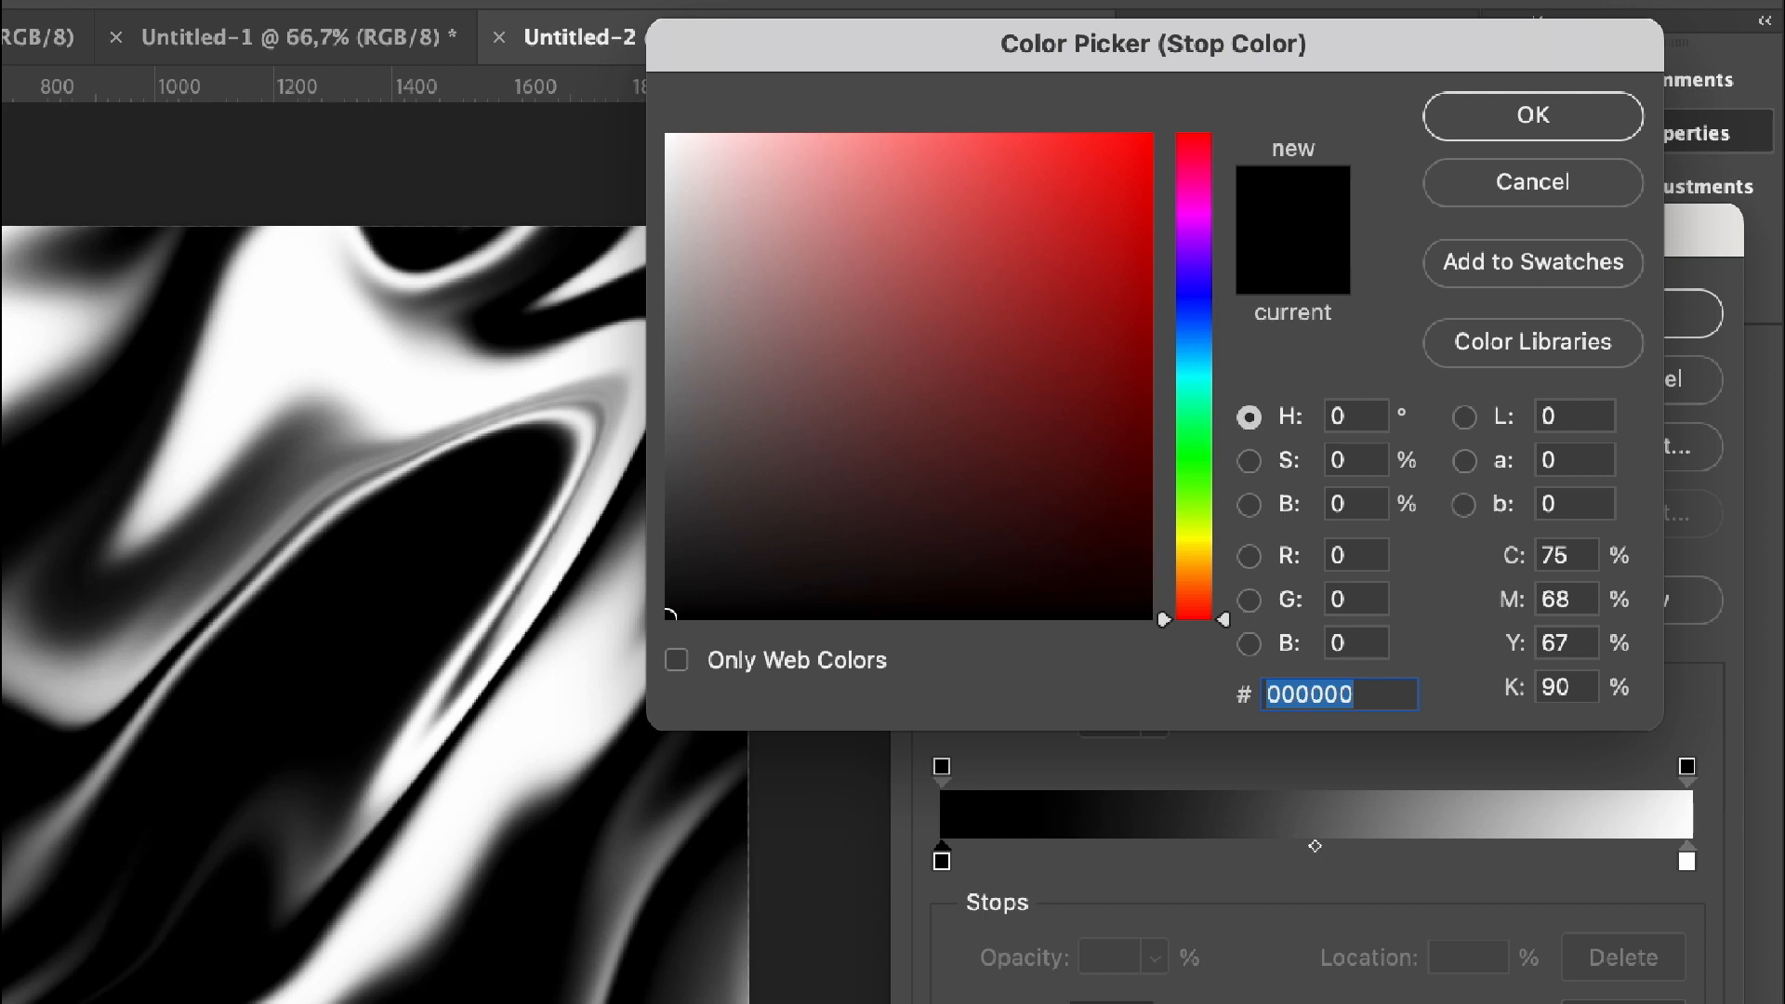
pyautogui.moveTo(1195, 307)
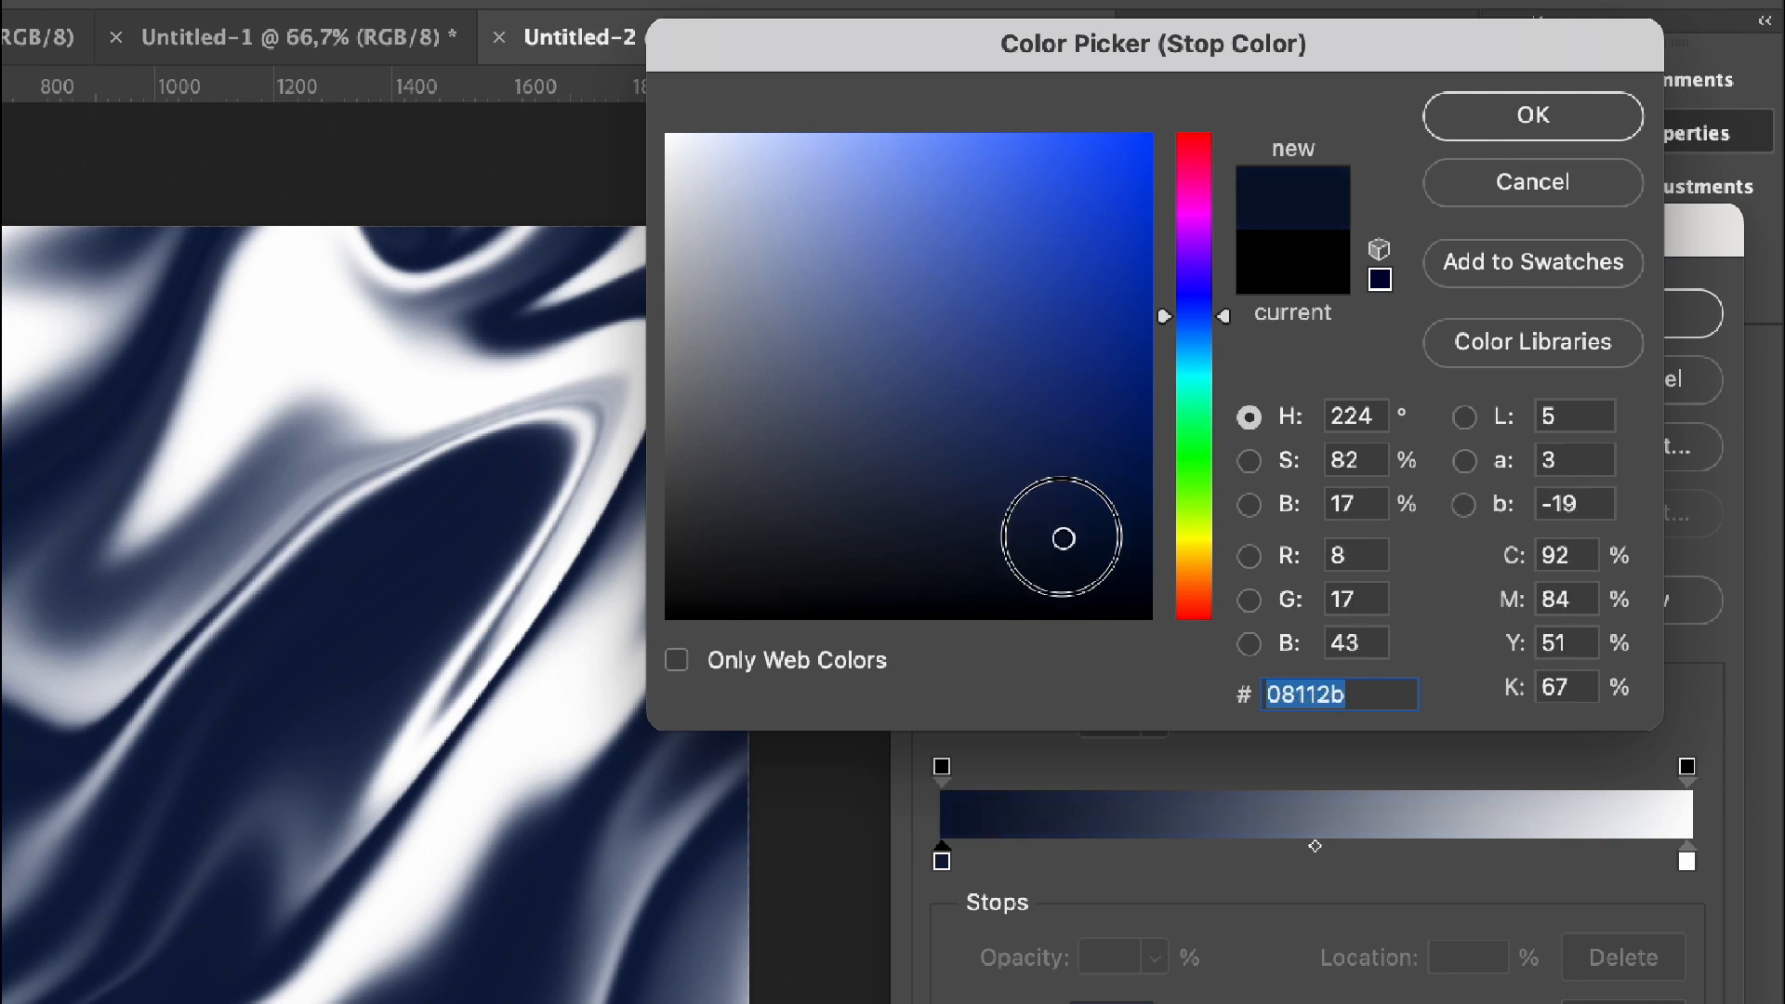
pyautogui.click(1057, 537)
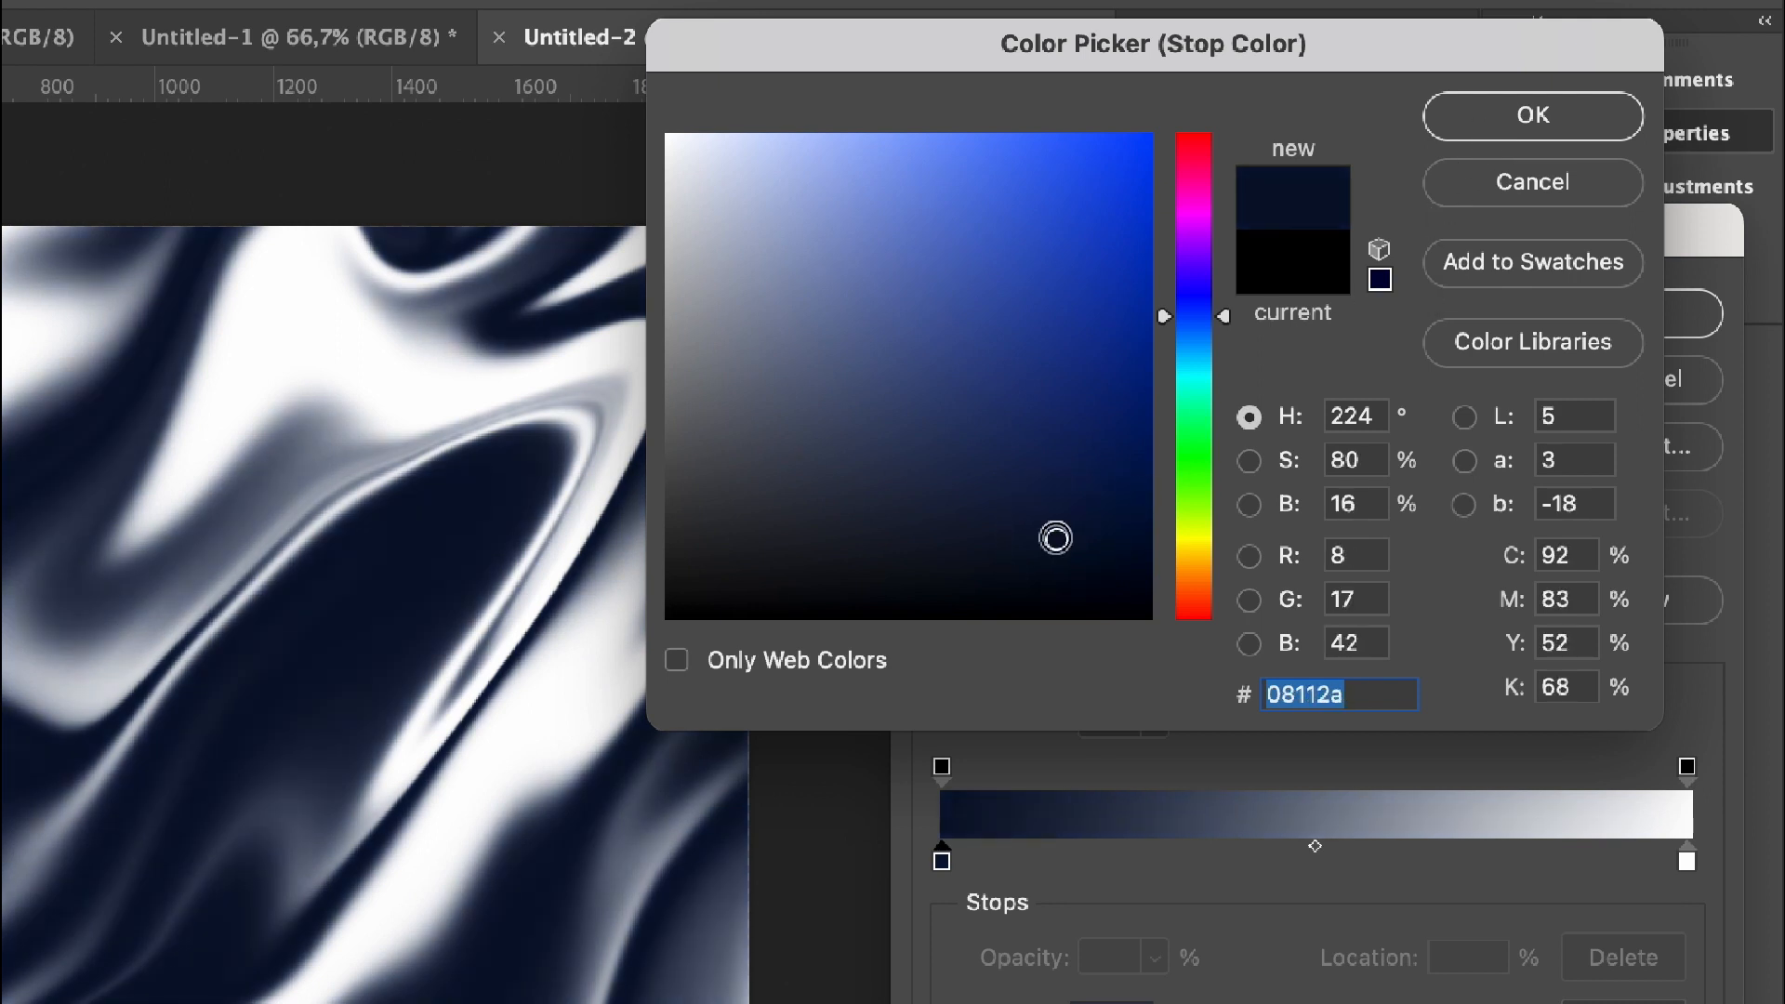
pyautogui.click(1531, 116)
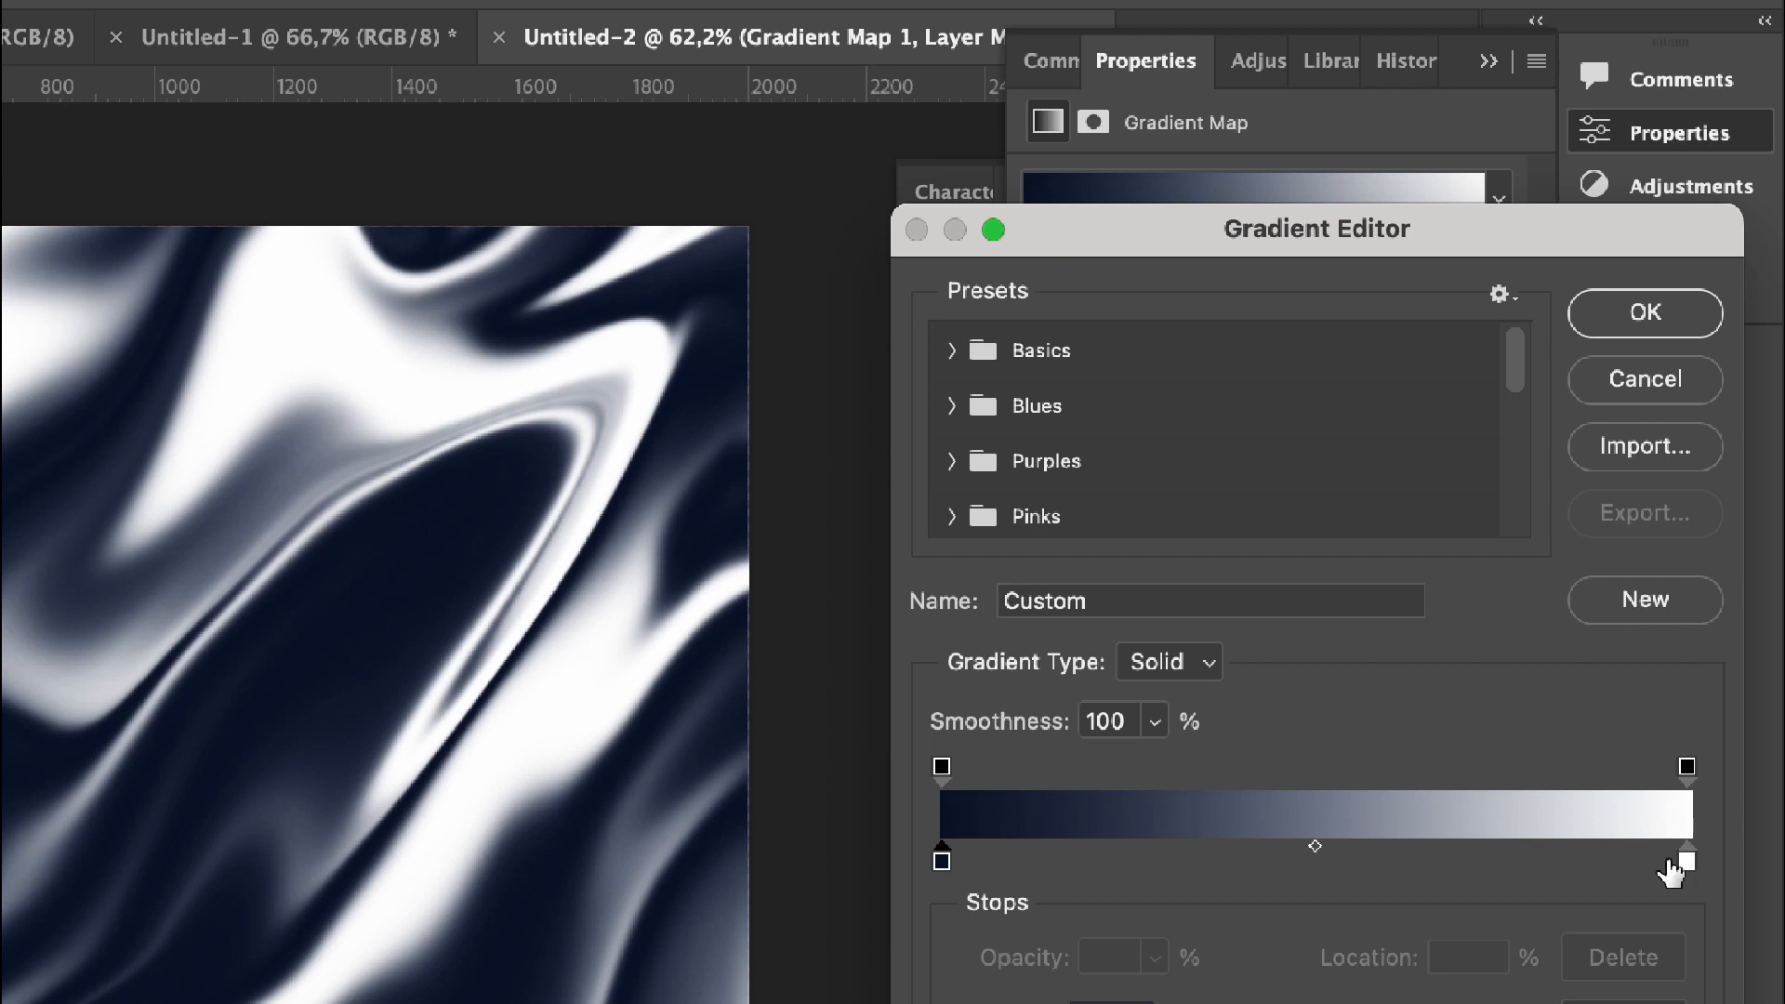
pyautogui.moveTo(1244, 880)
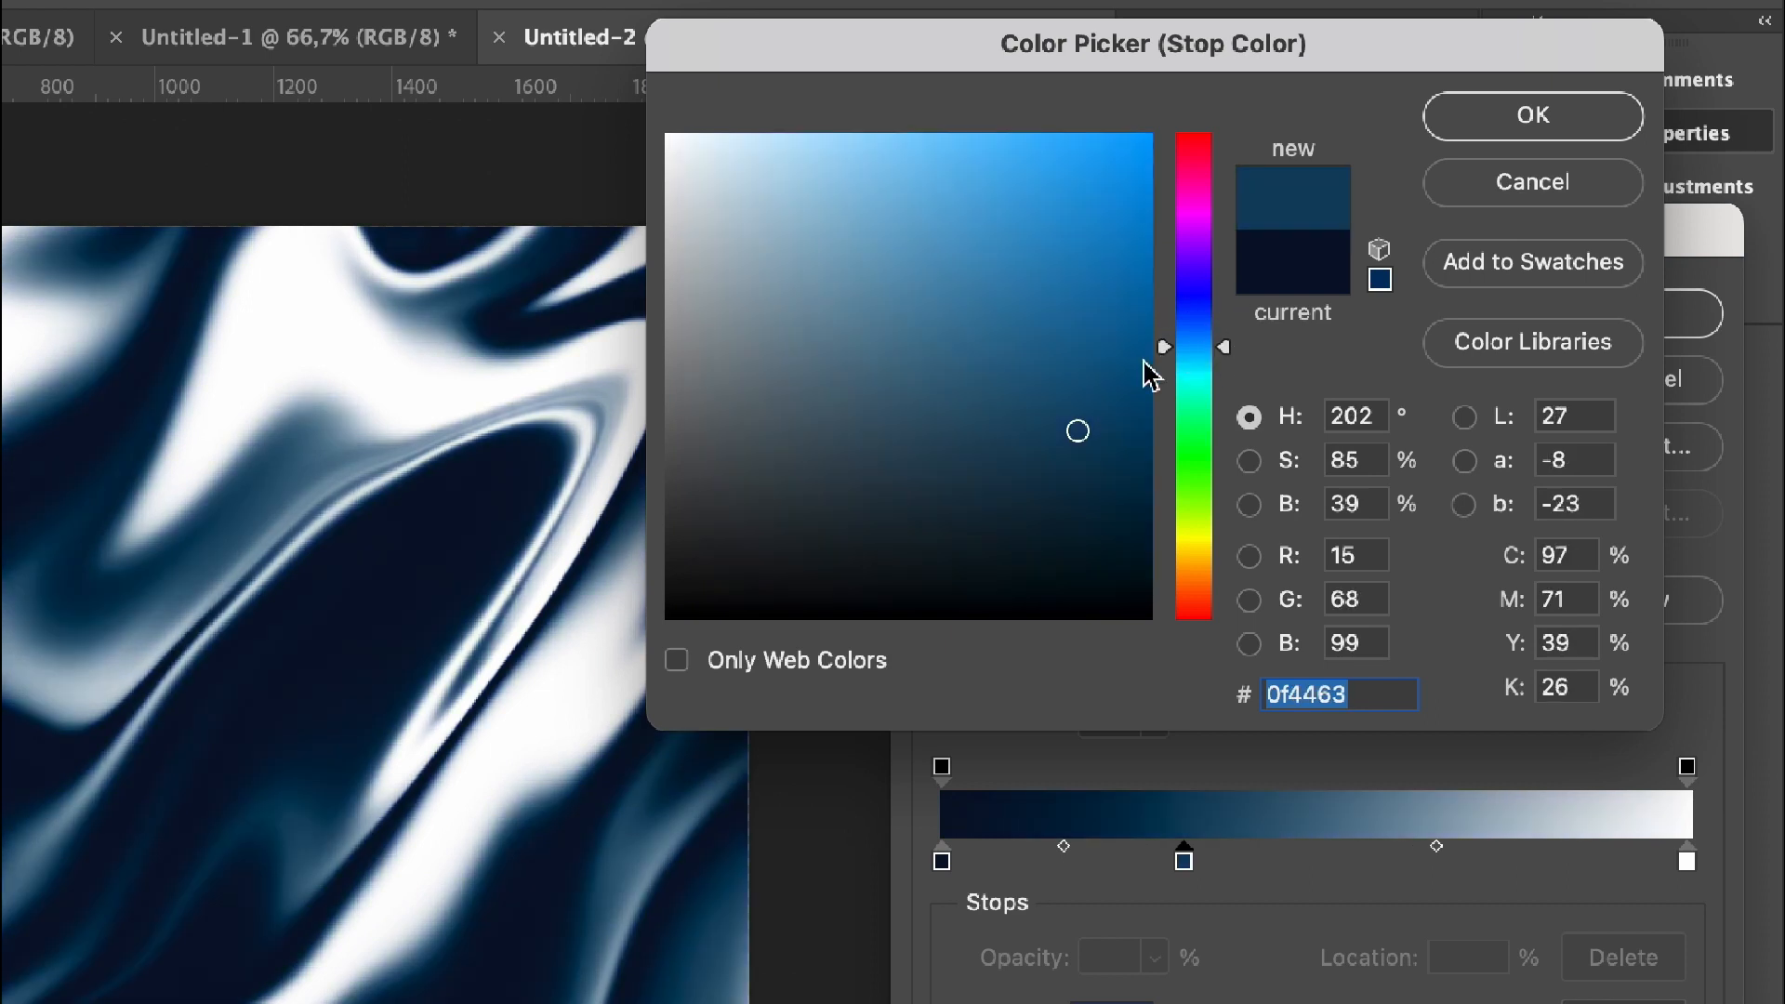
# Step: Set the middle stop to bright blue and add a new stop for a violet colour
pyautogui.click(1530, 115)
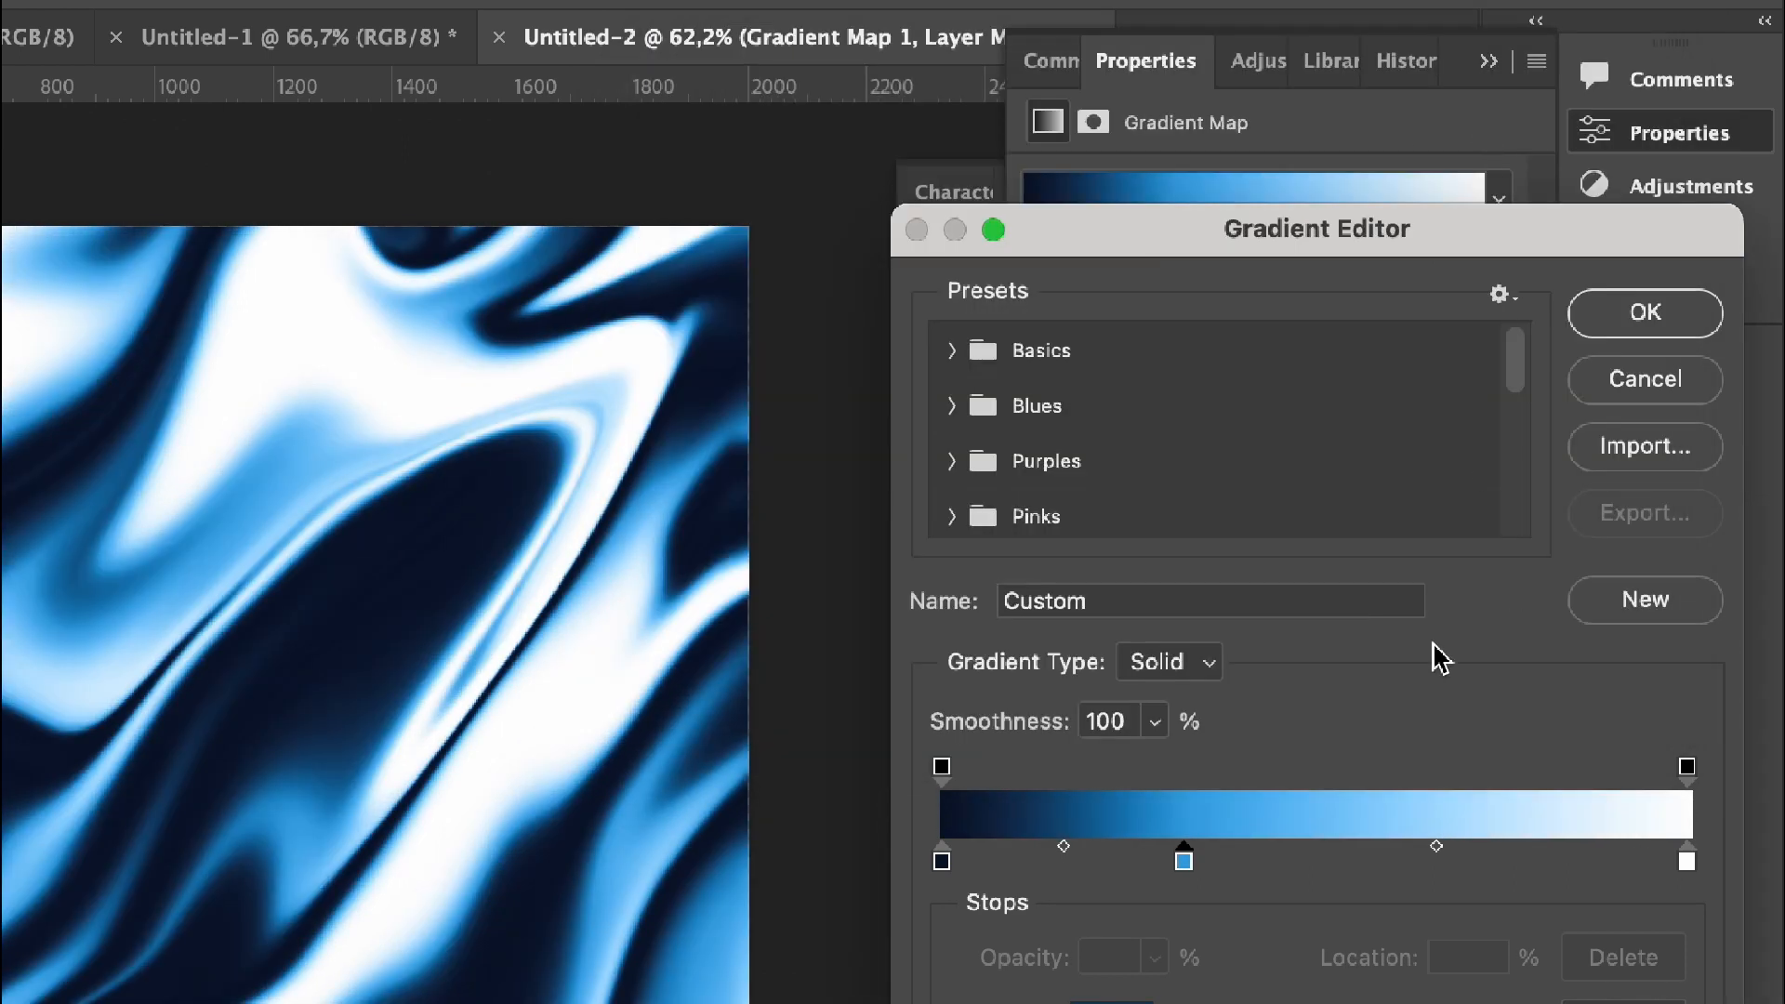
pyautogui.doubleClick(1185, 861)
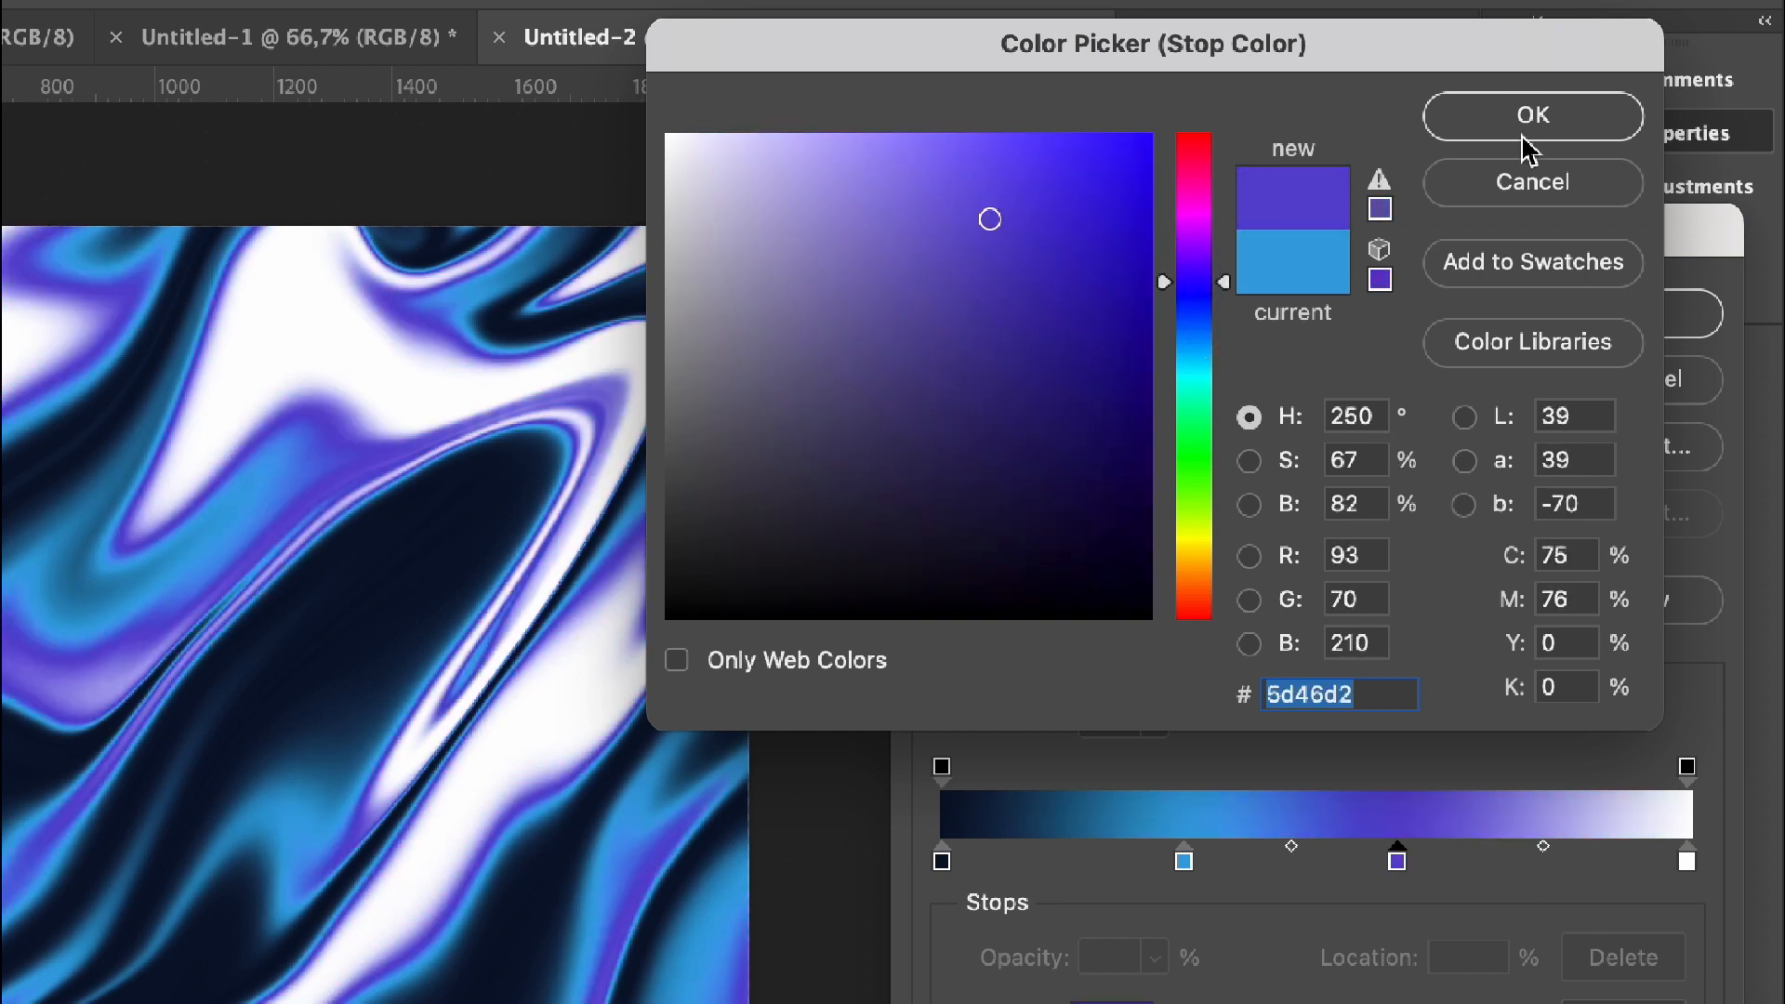
# Step: Confirm the purple stop, make the lightest stop cream #fffac0 and the blue stop orange #e5870d
pyautogui.click(1530, 115)
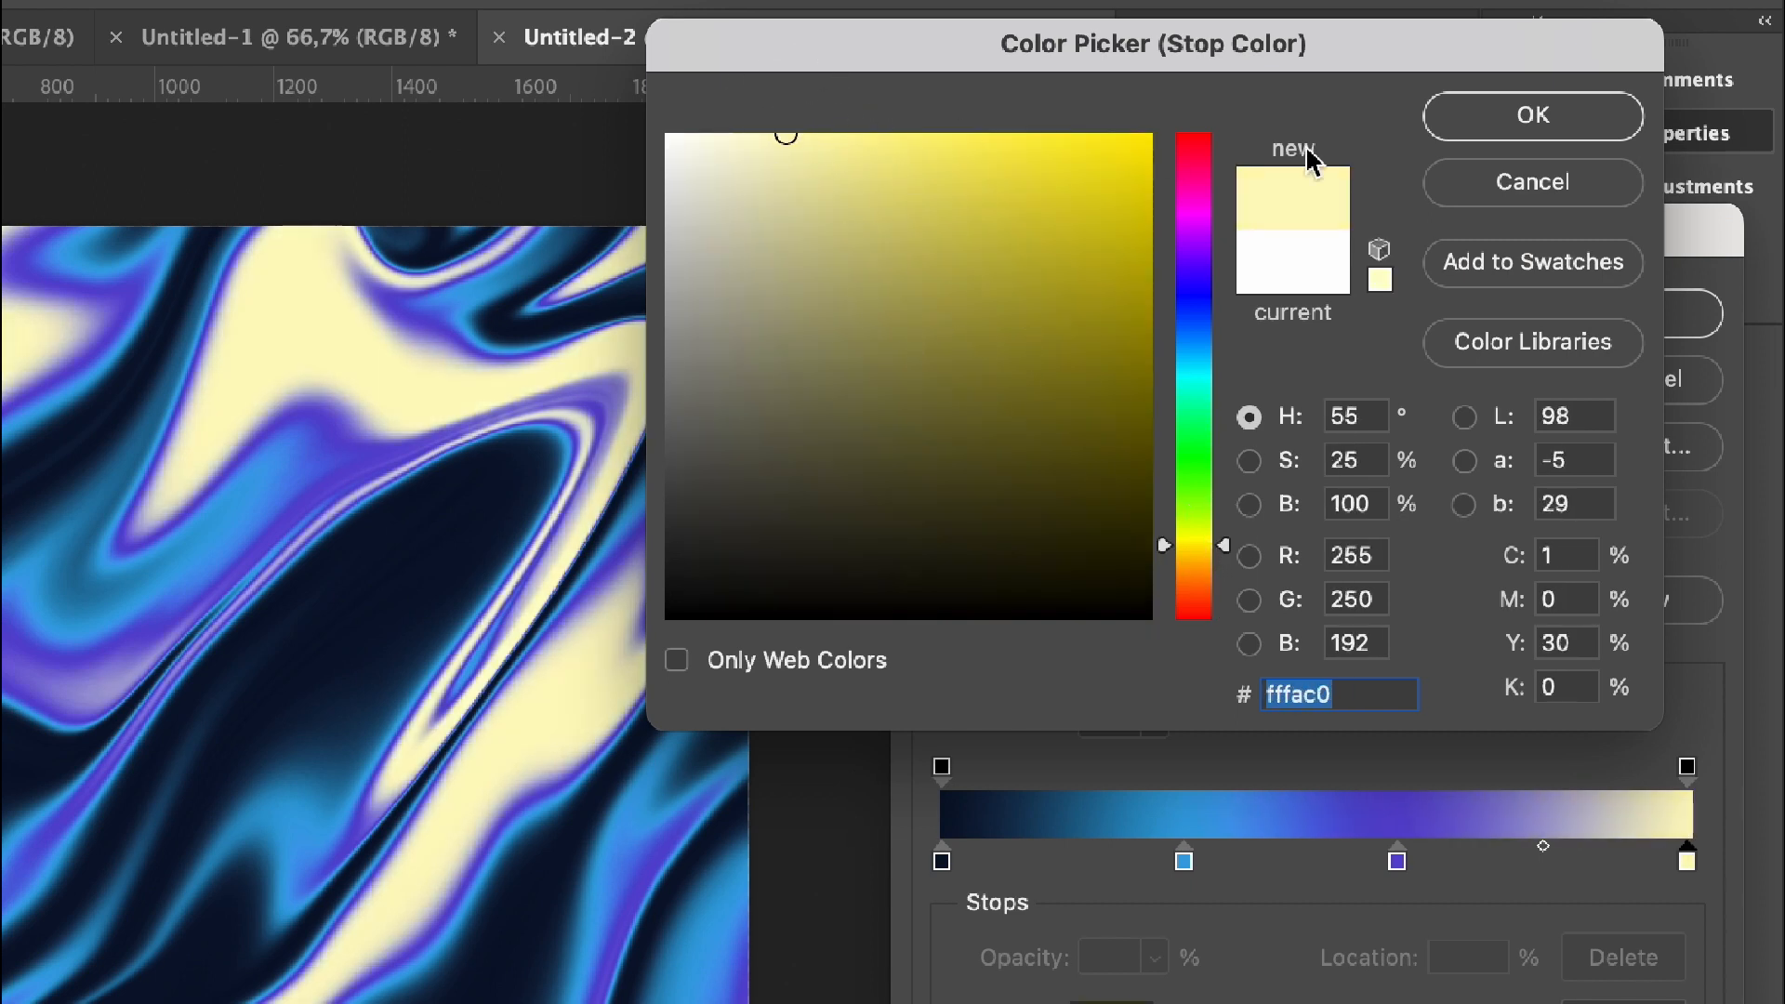
pyautogui.click(1533, 116)
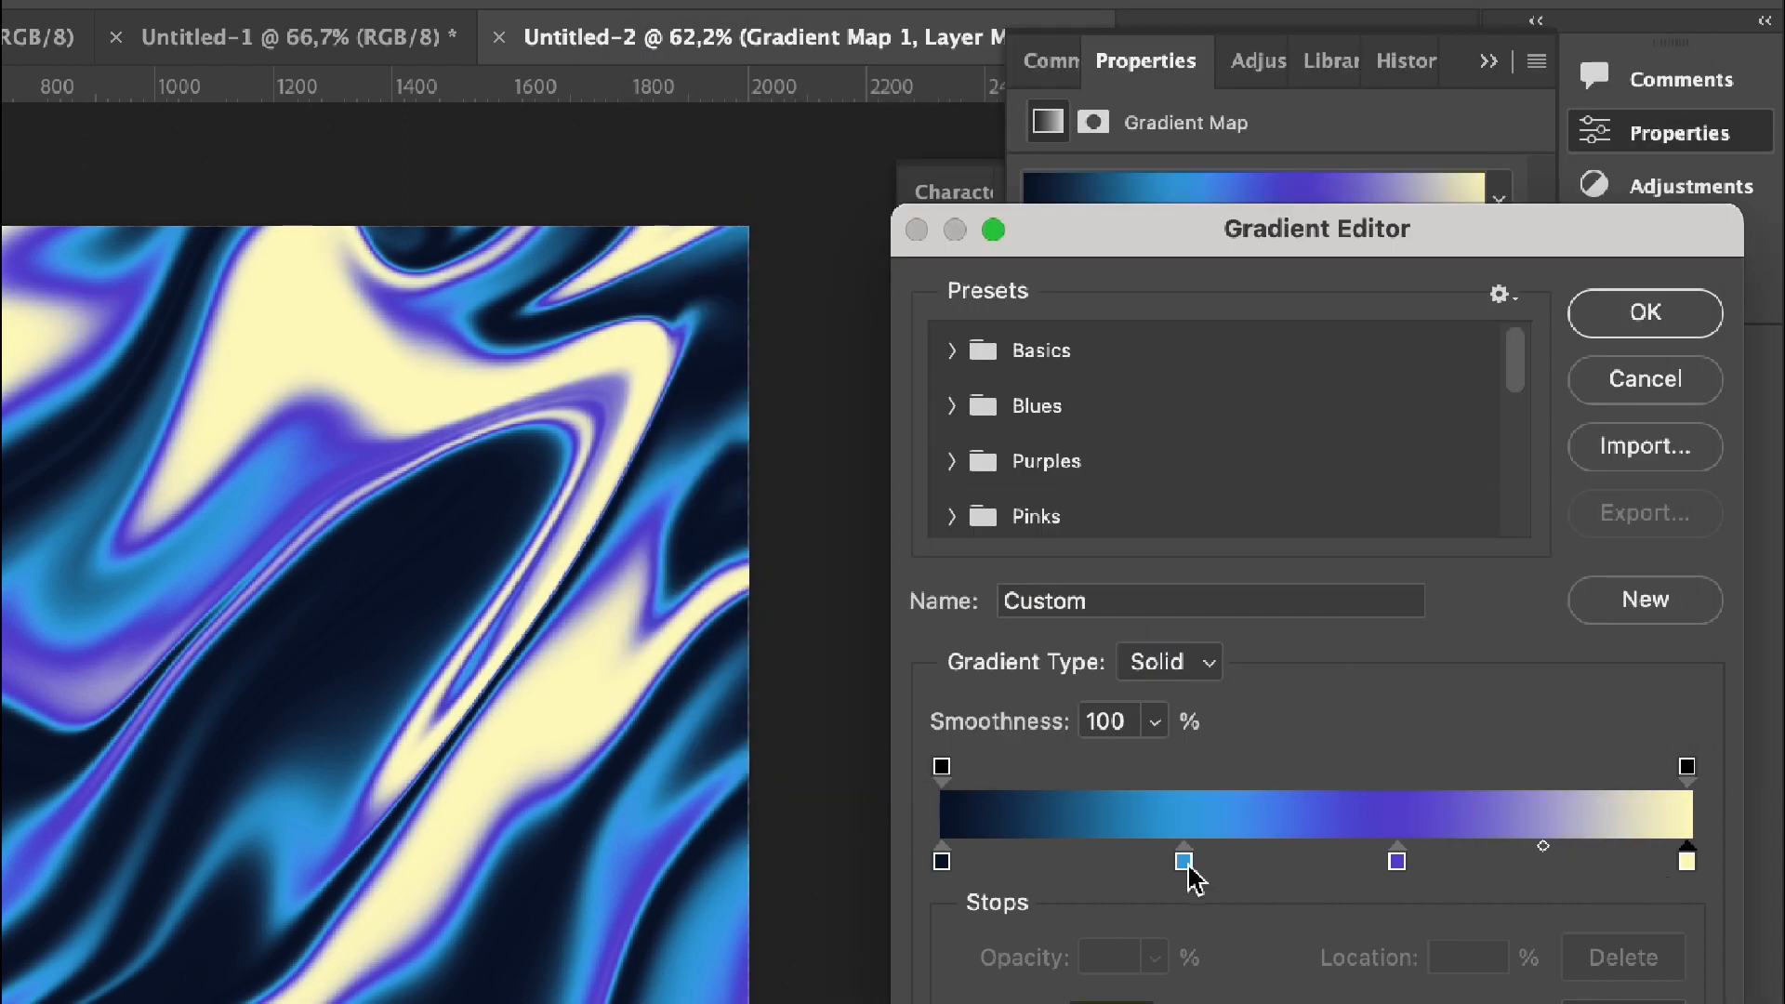
pyautogui.doubleClick(1182, 861)
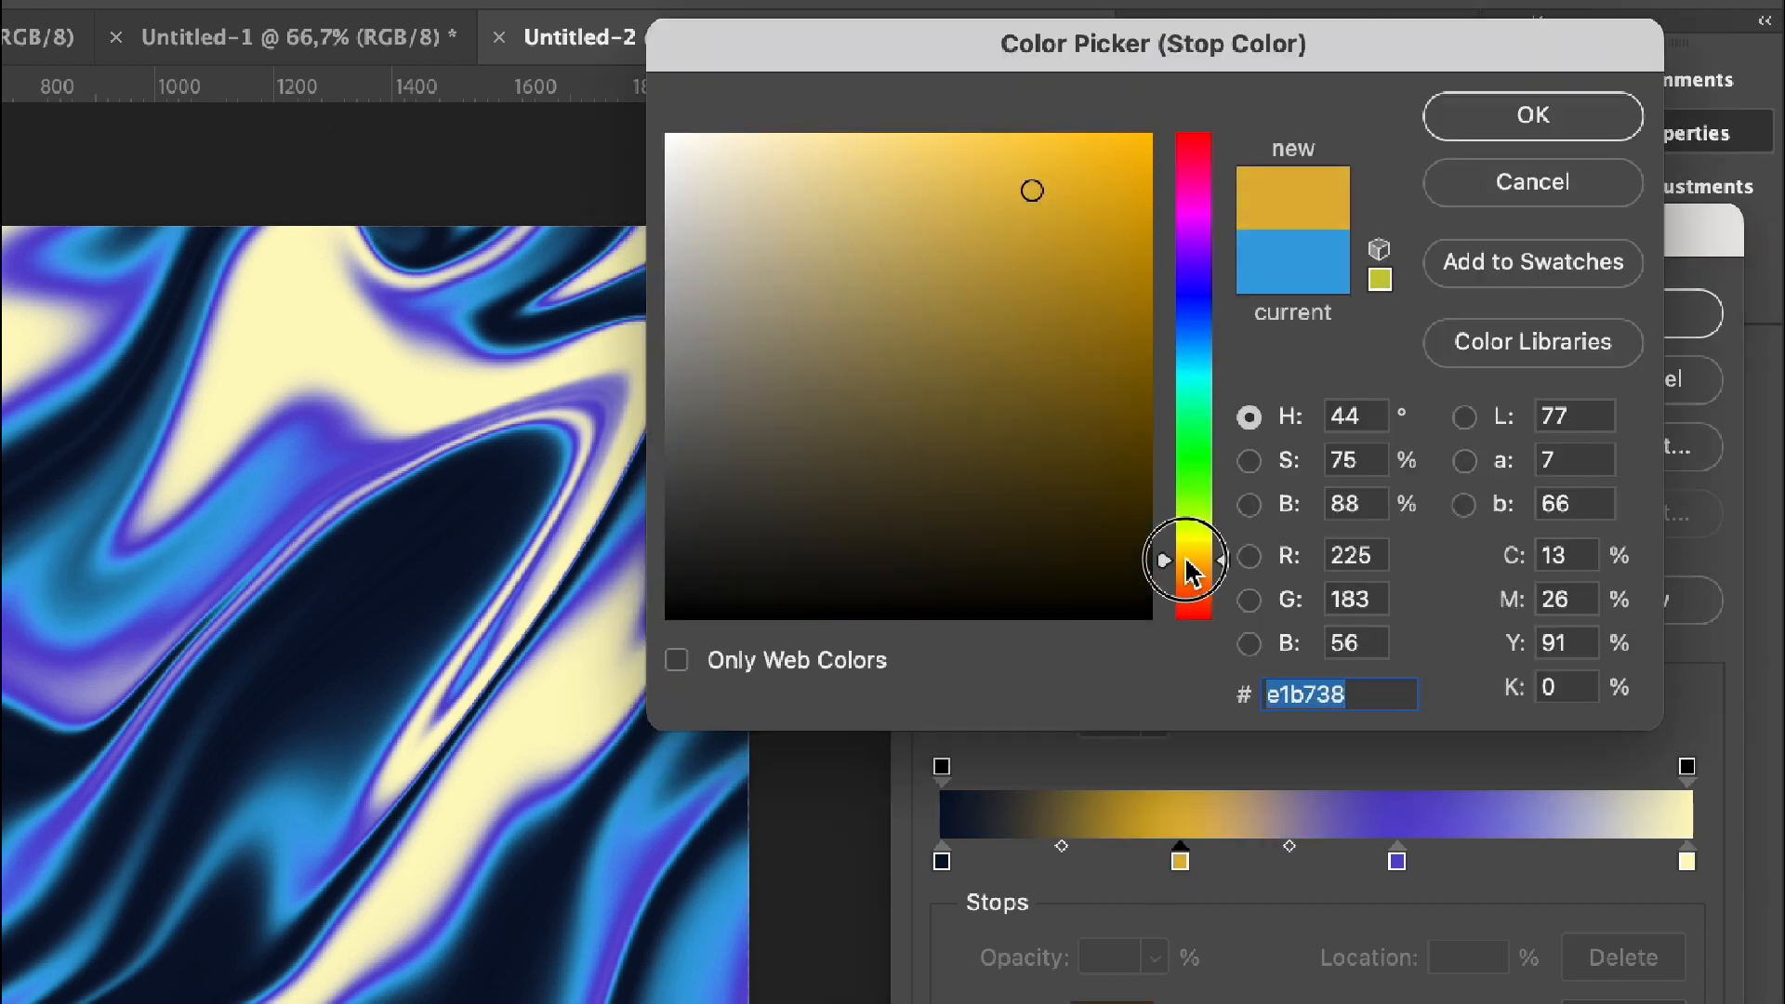
pyautogui.click(1038, 316)
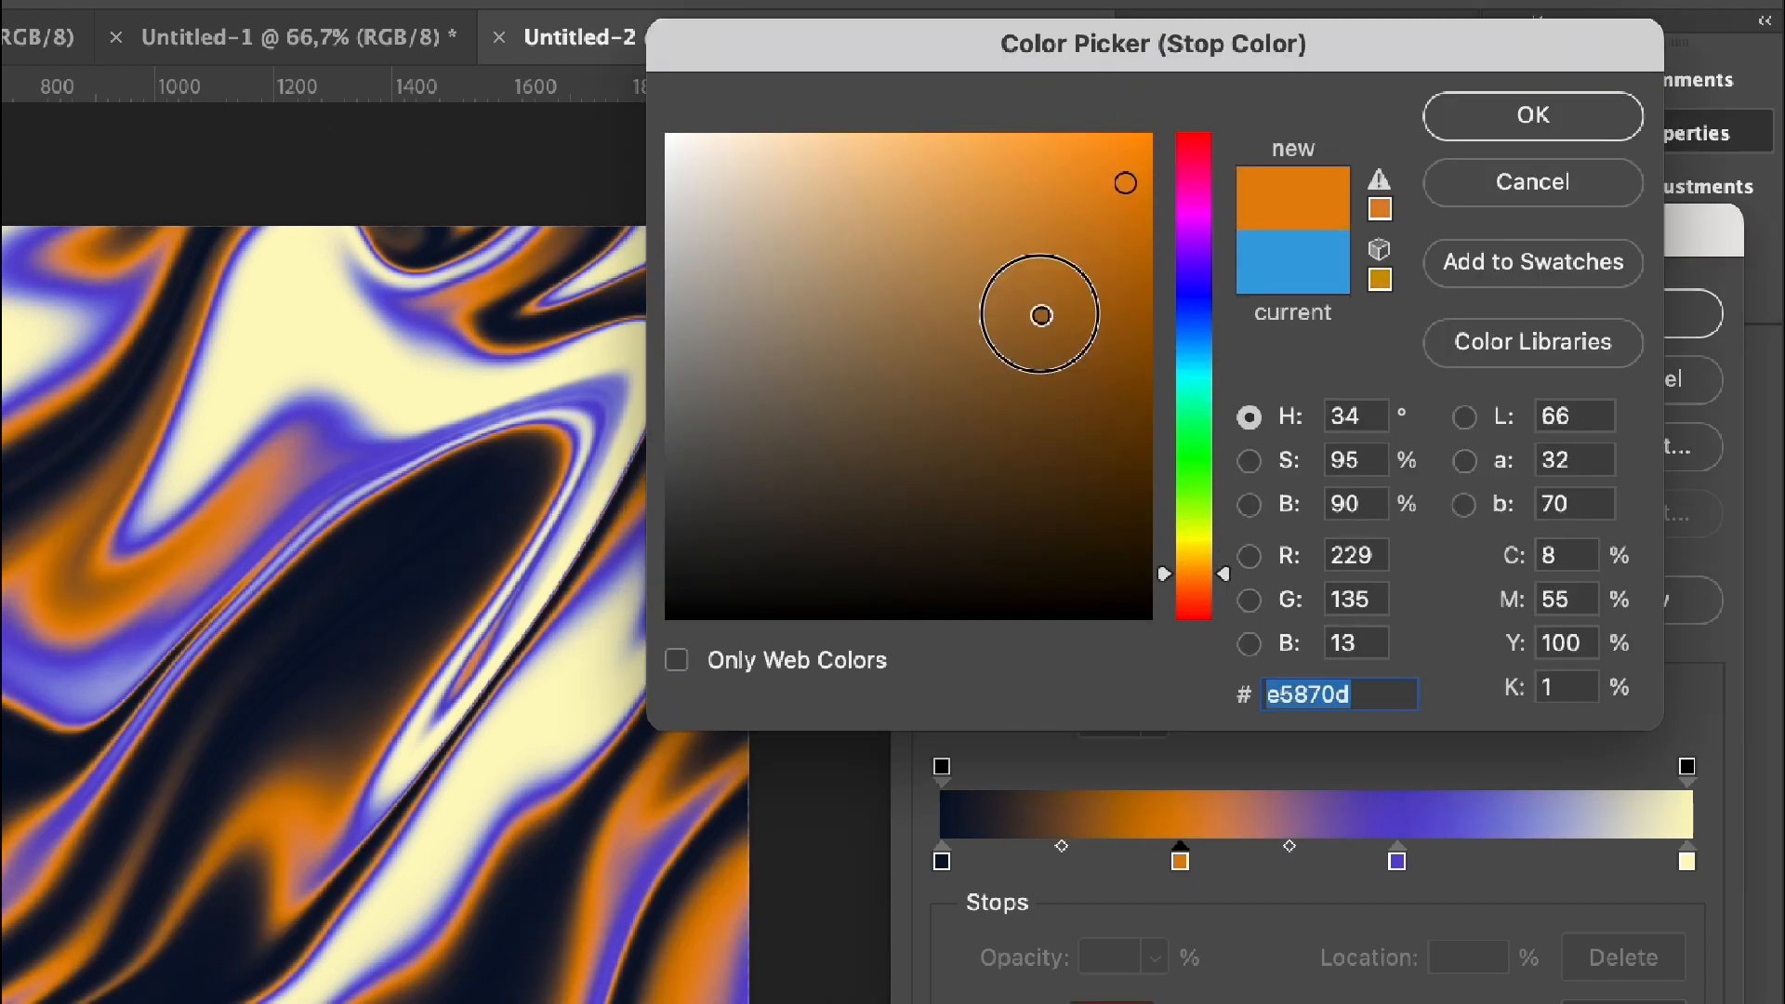
pyautogui.click(1531, 115)
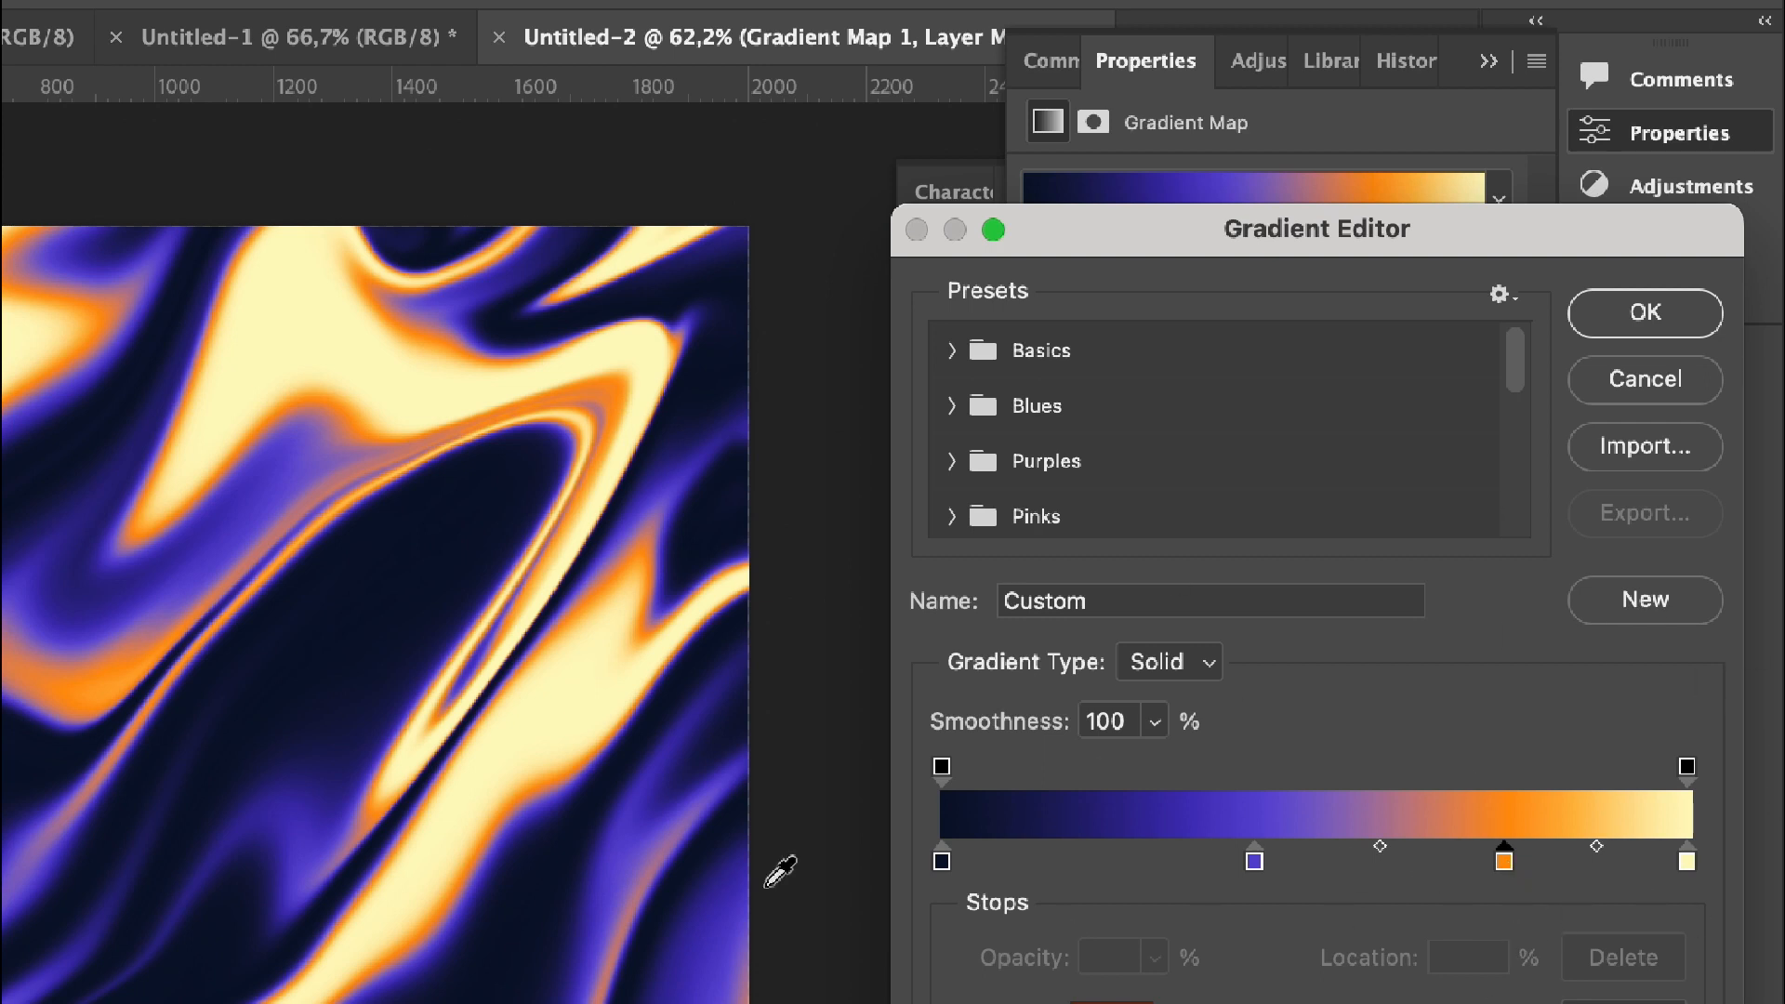
pyautogui.moveTo(1397, 788)
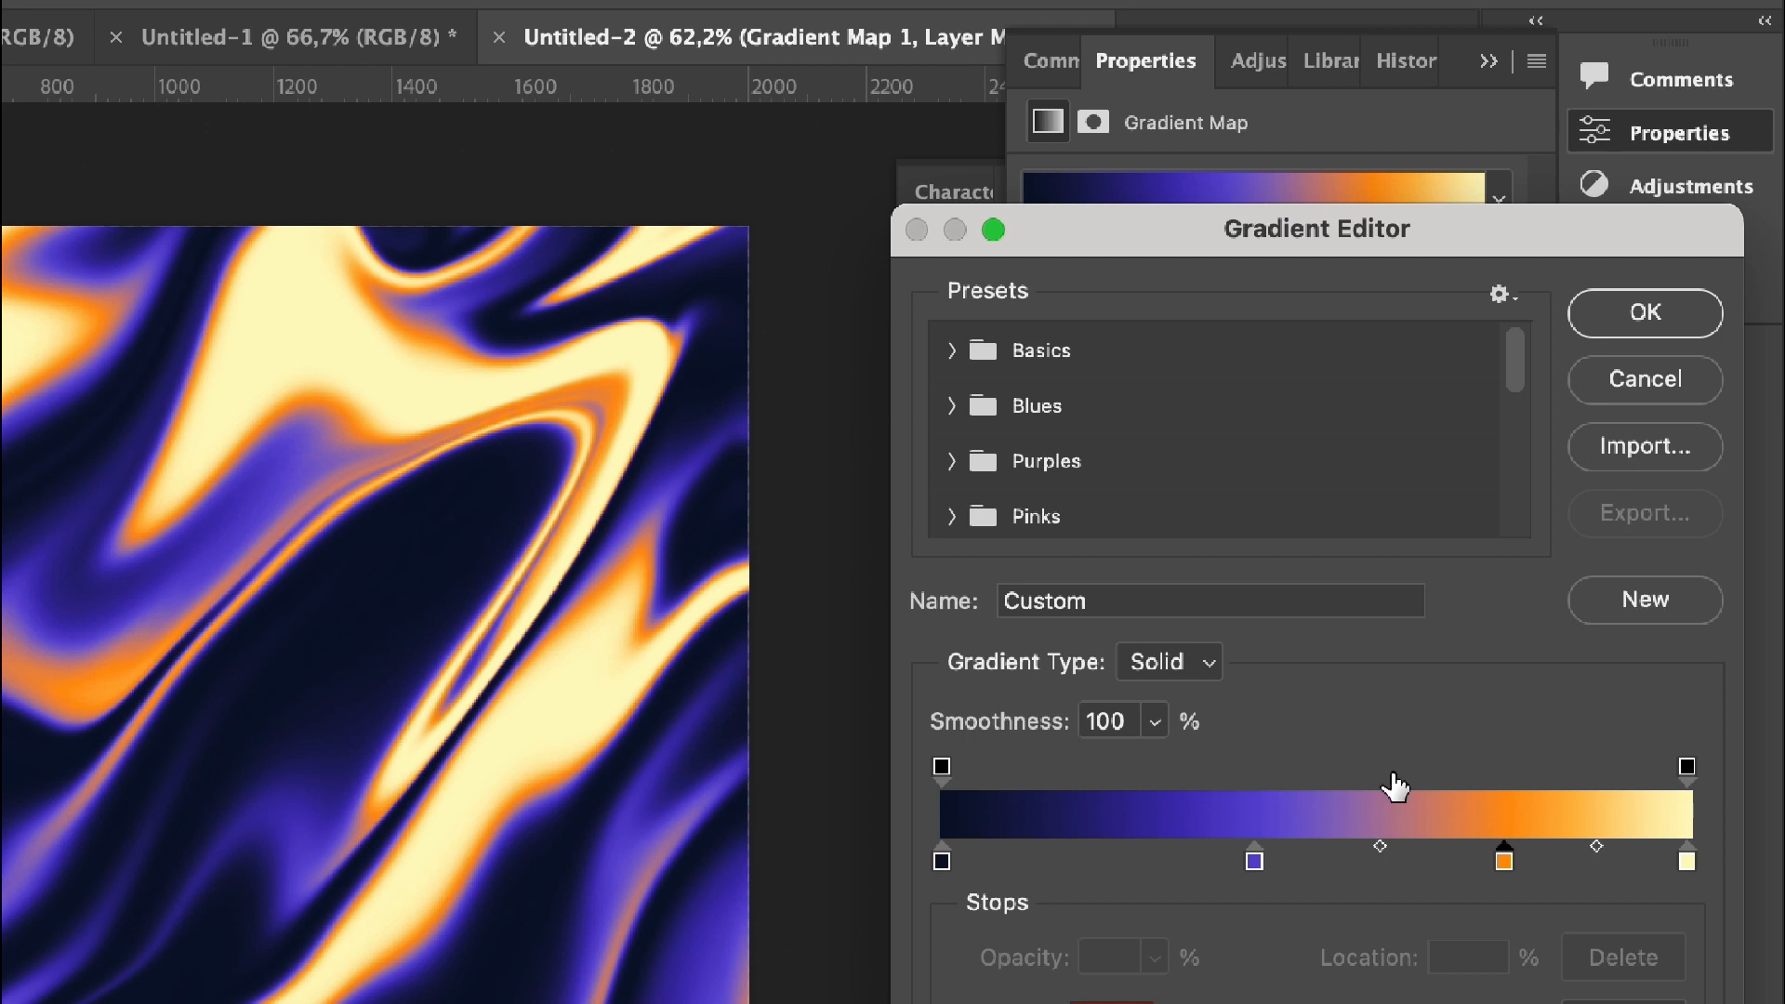
pyautogui.moveTo(1189, 906)
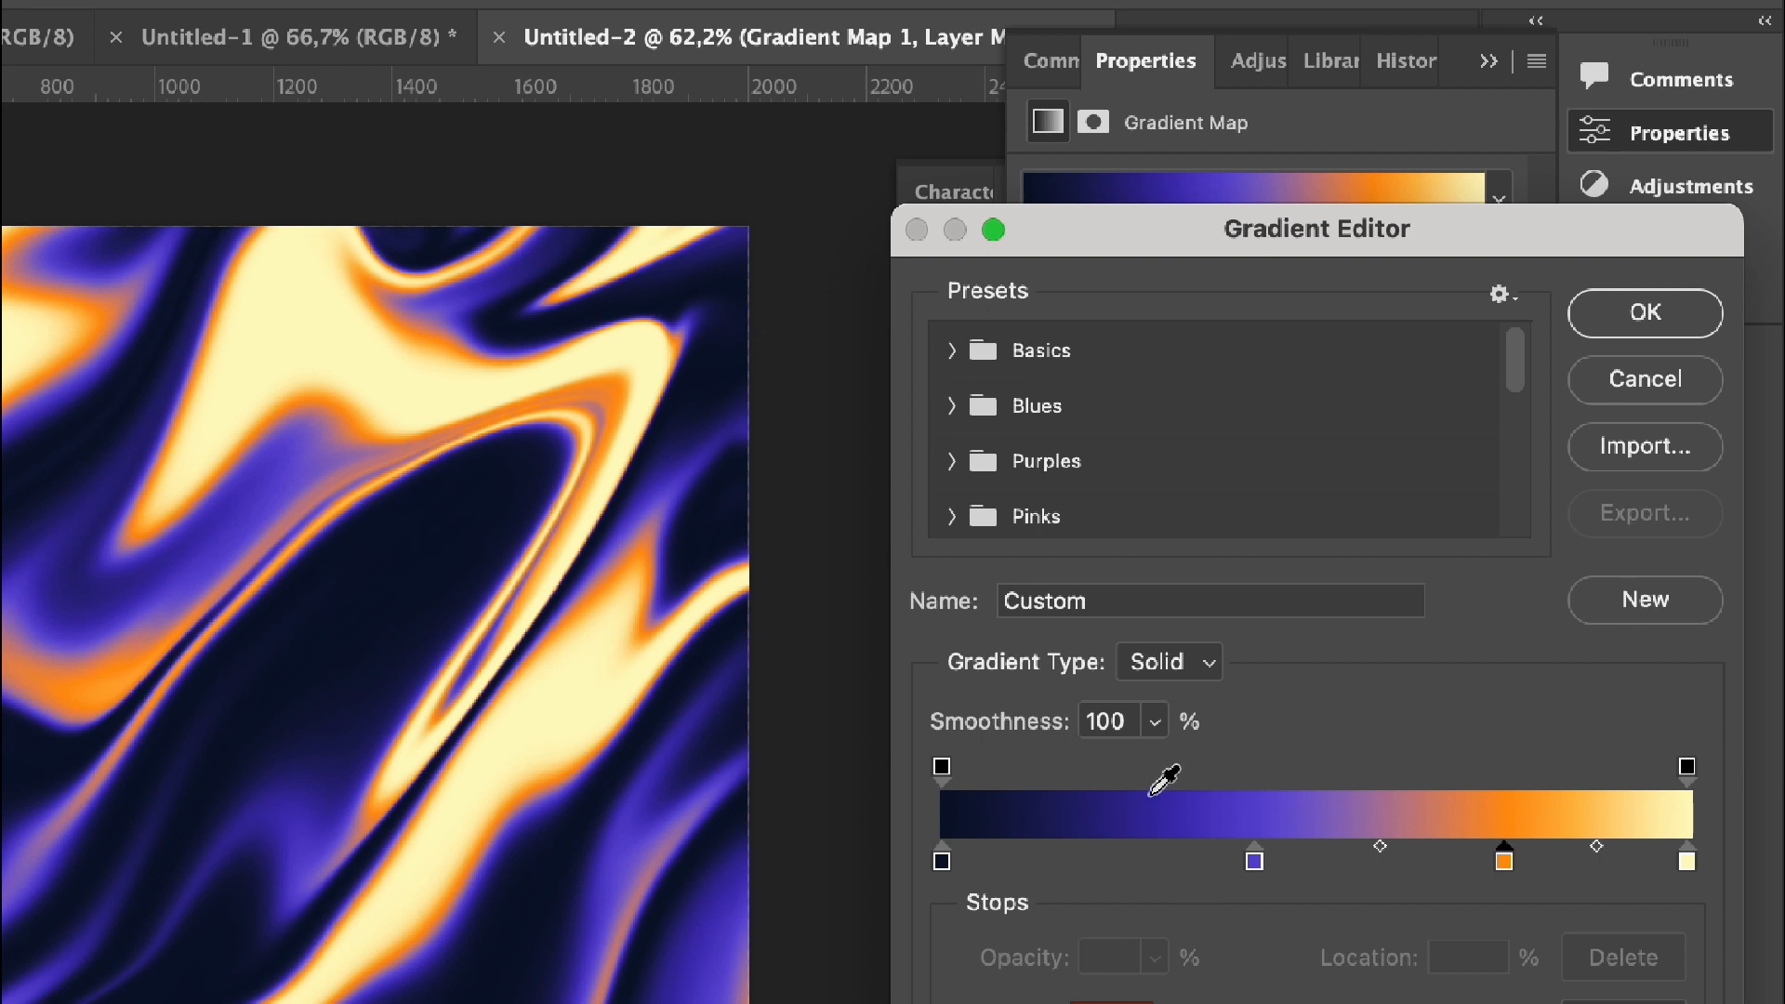
pyautogui.moveTo(933, 701)
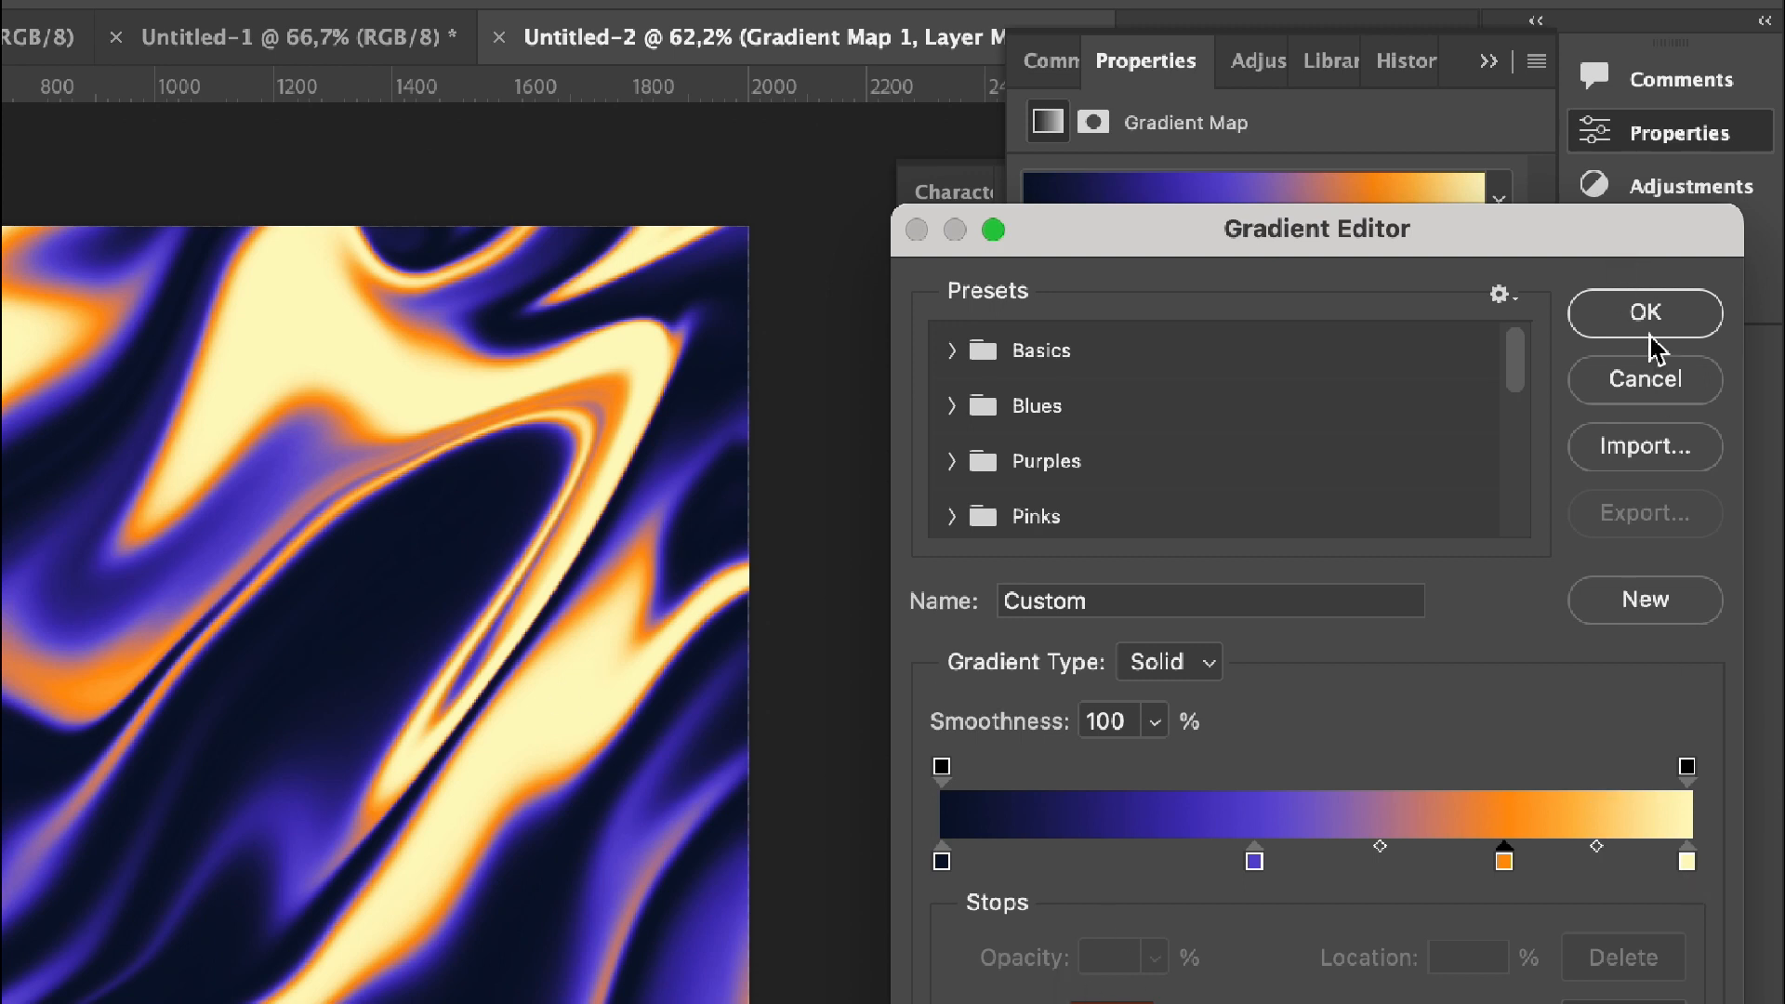
# Step: Apply the navy–purple–orange–cream gradient map and return to the liquified Layer 1
pyautogui.click(1642, 312)
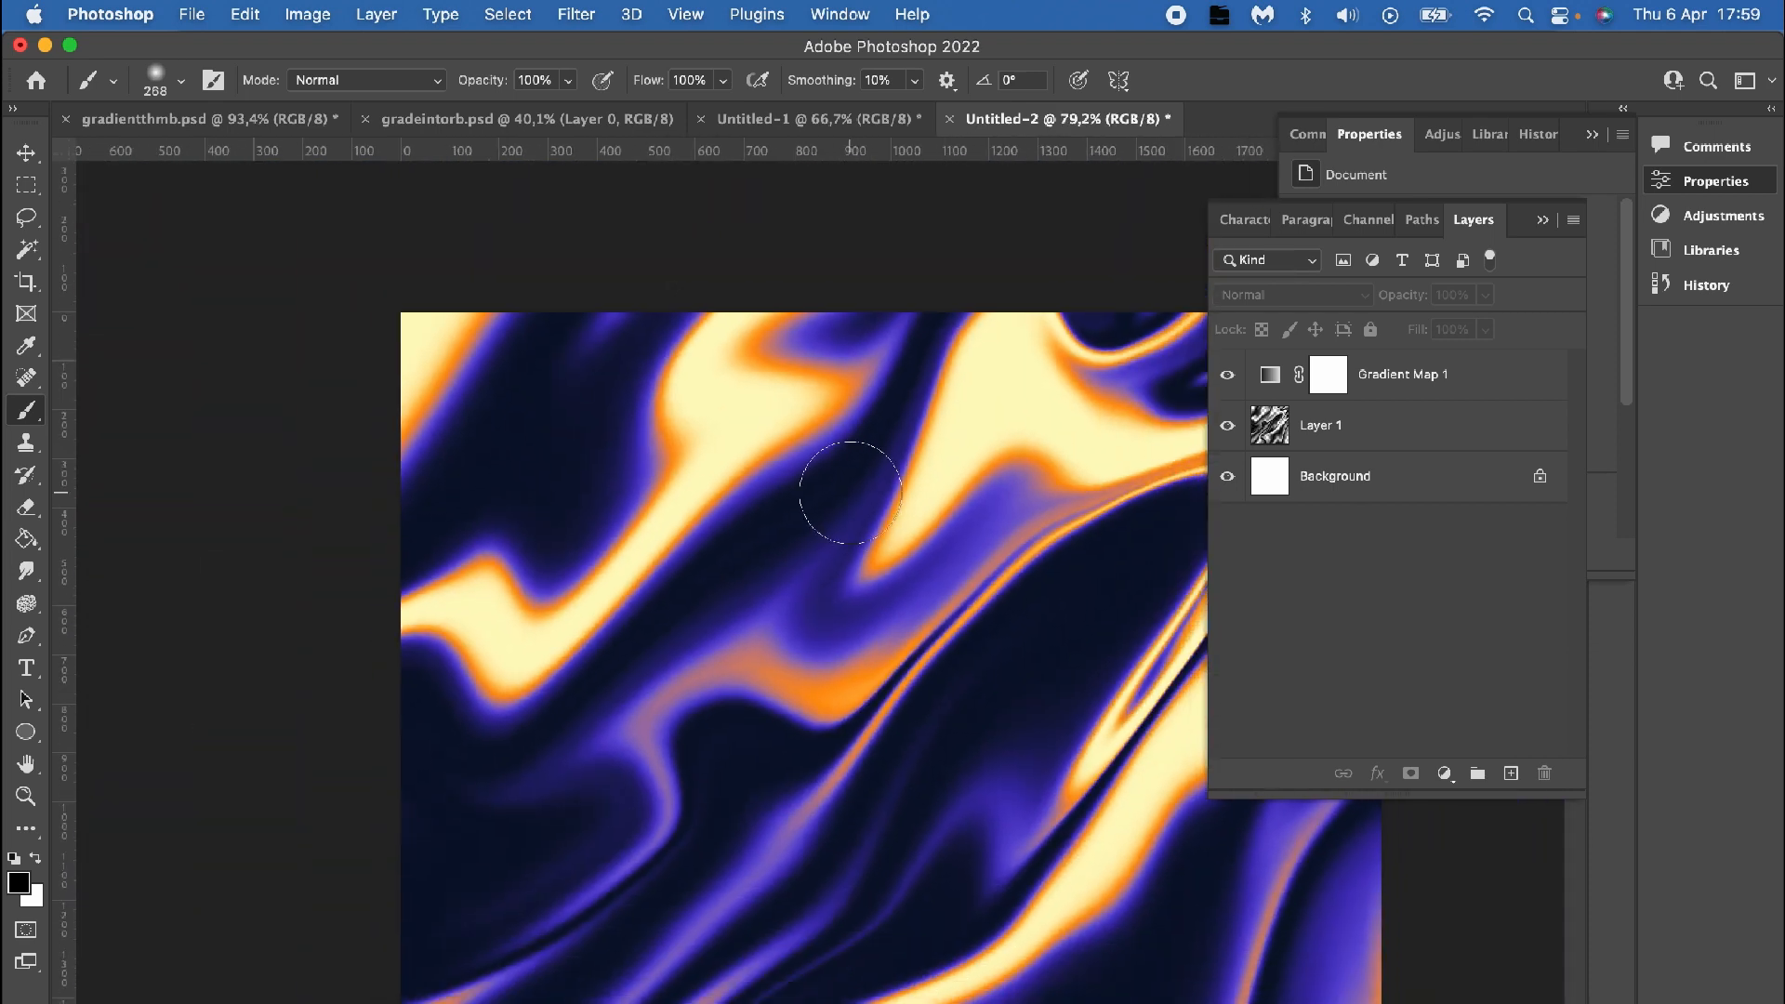
pyautogui.click(1367, 424)
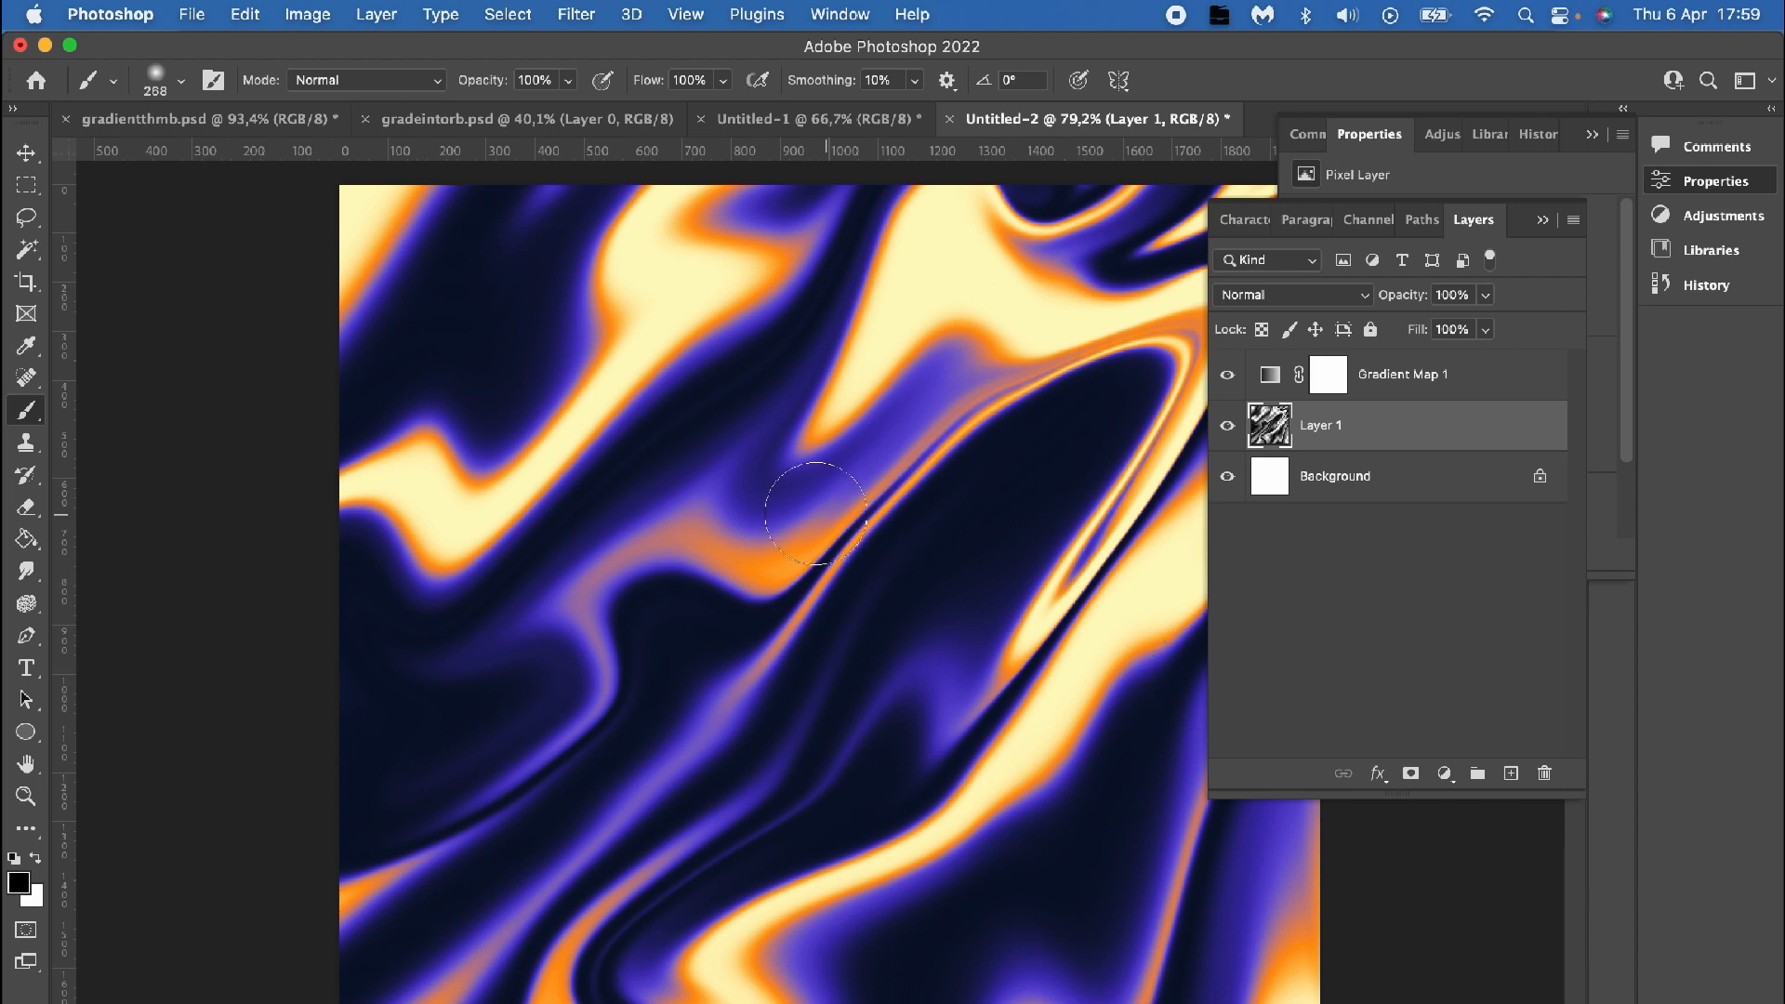
pyautogui.click(574, 15)
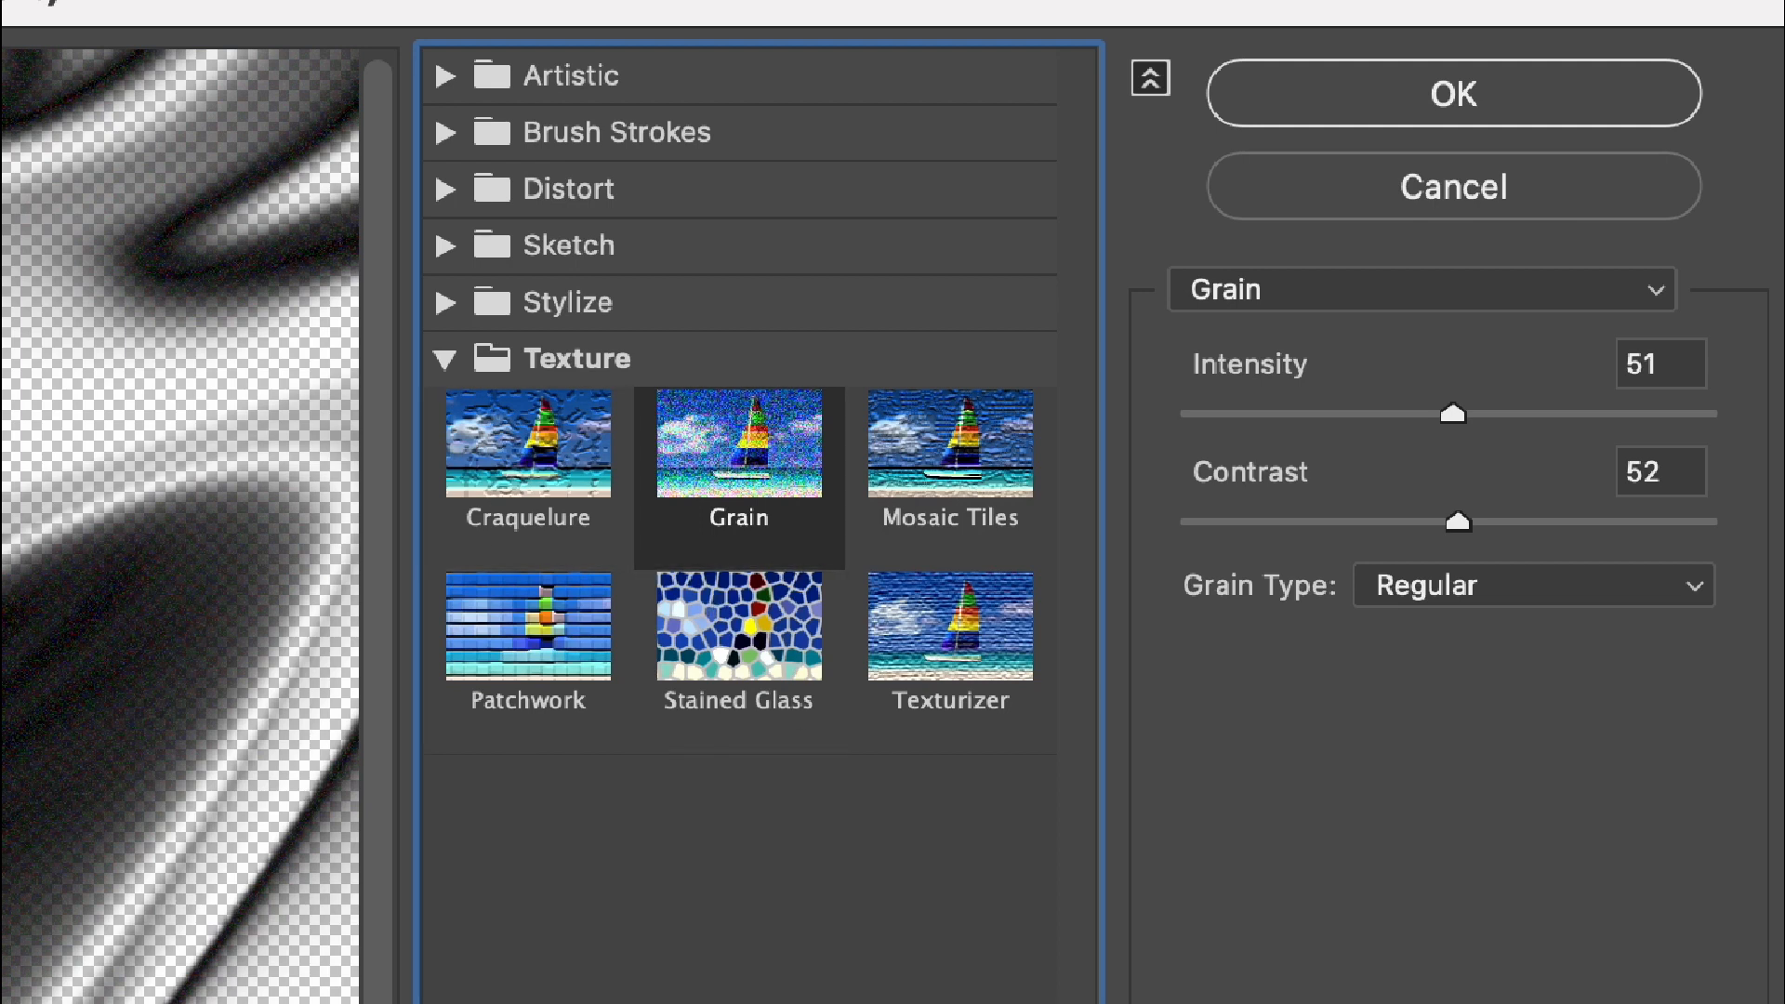
# Step: Apply a Grain texture to Layer 1 with intensity 63 and contrast 52
pyautogui.click(1452, 413)
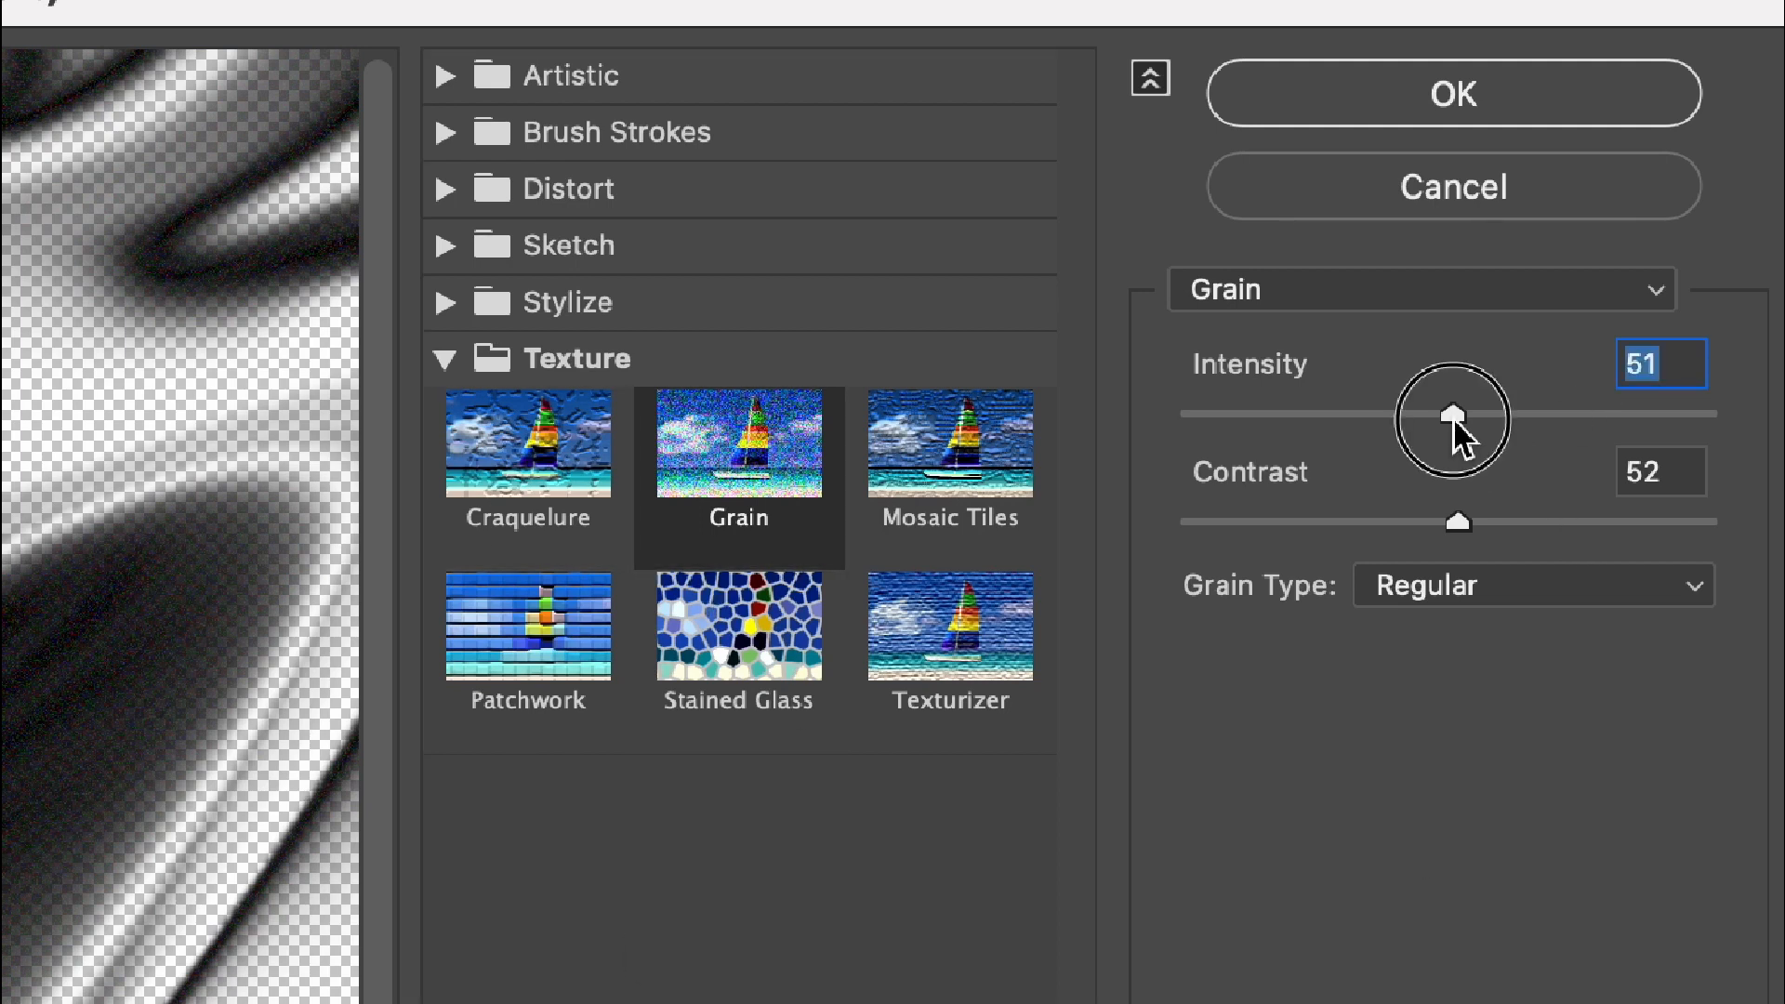
pyautogui.moveTo(1455, 413); pyautogui.dragTo(1358, 412)
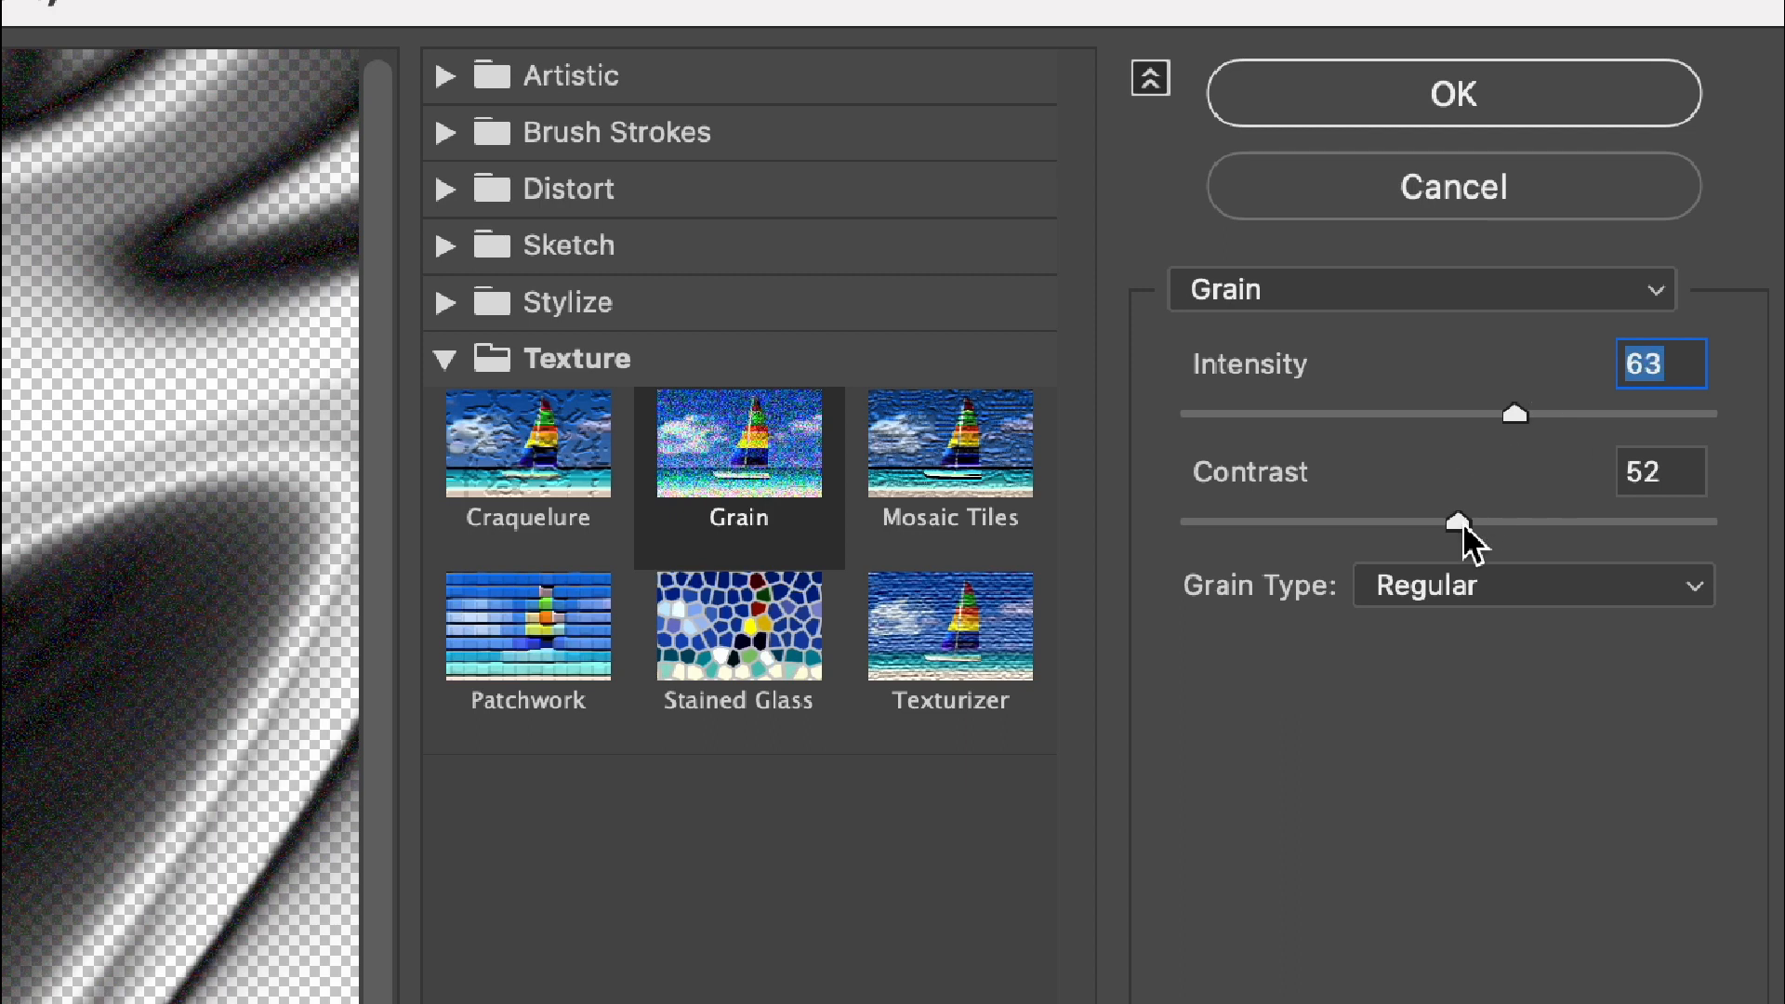
pyautogui.click(1450, 93)
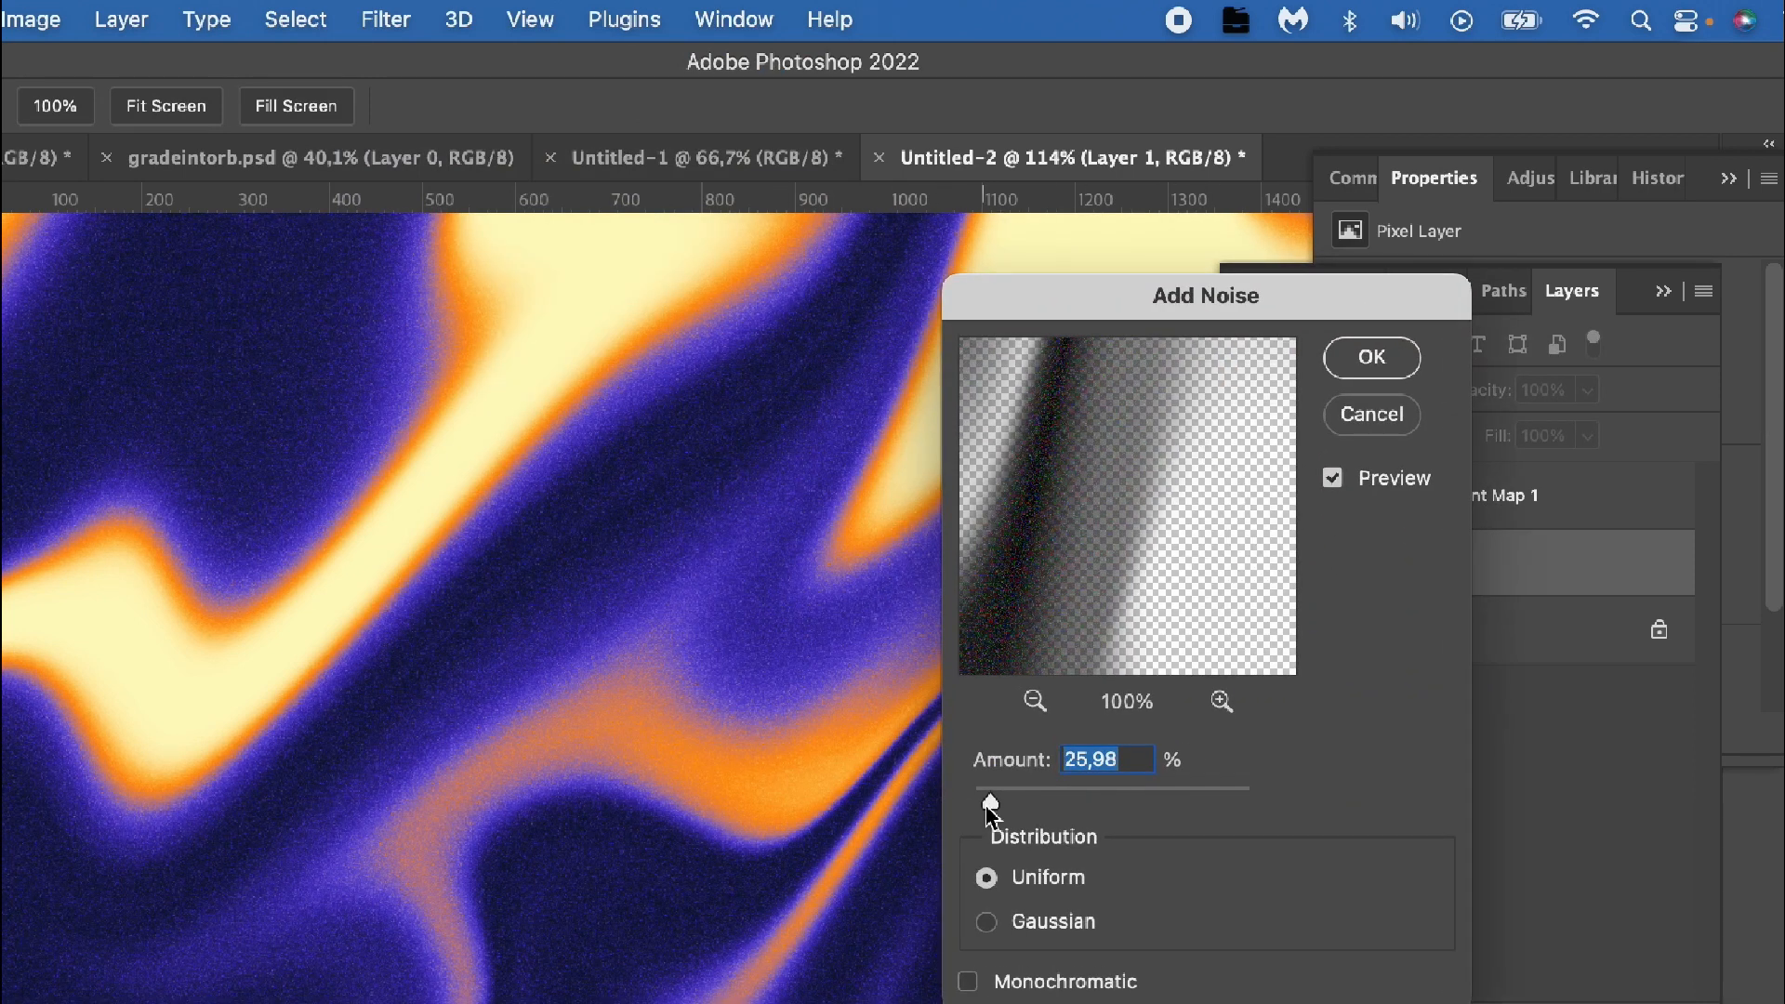
# Step: Add about 24% uniform noise to the pattern layer for a fine grainy finish
pyautogui.moveTo(1002, 790); pyautogui.dragTo(988, 790)
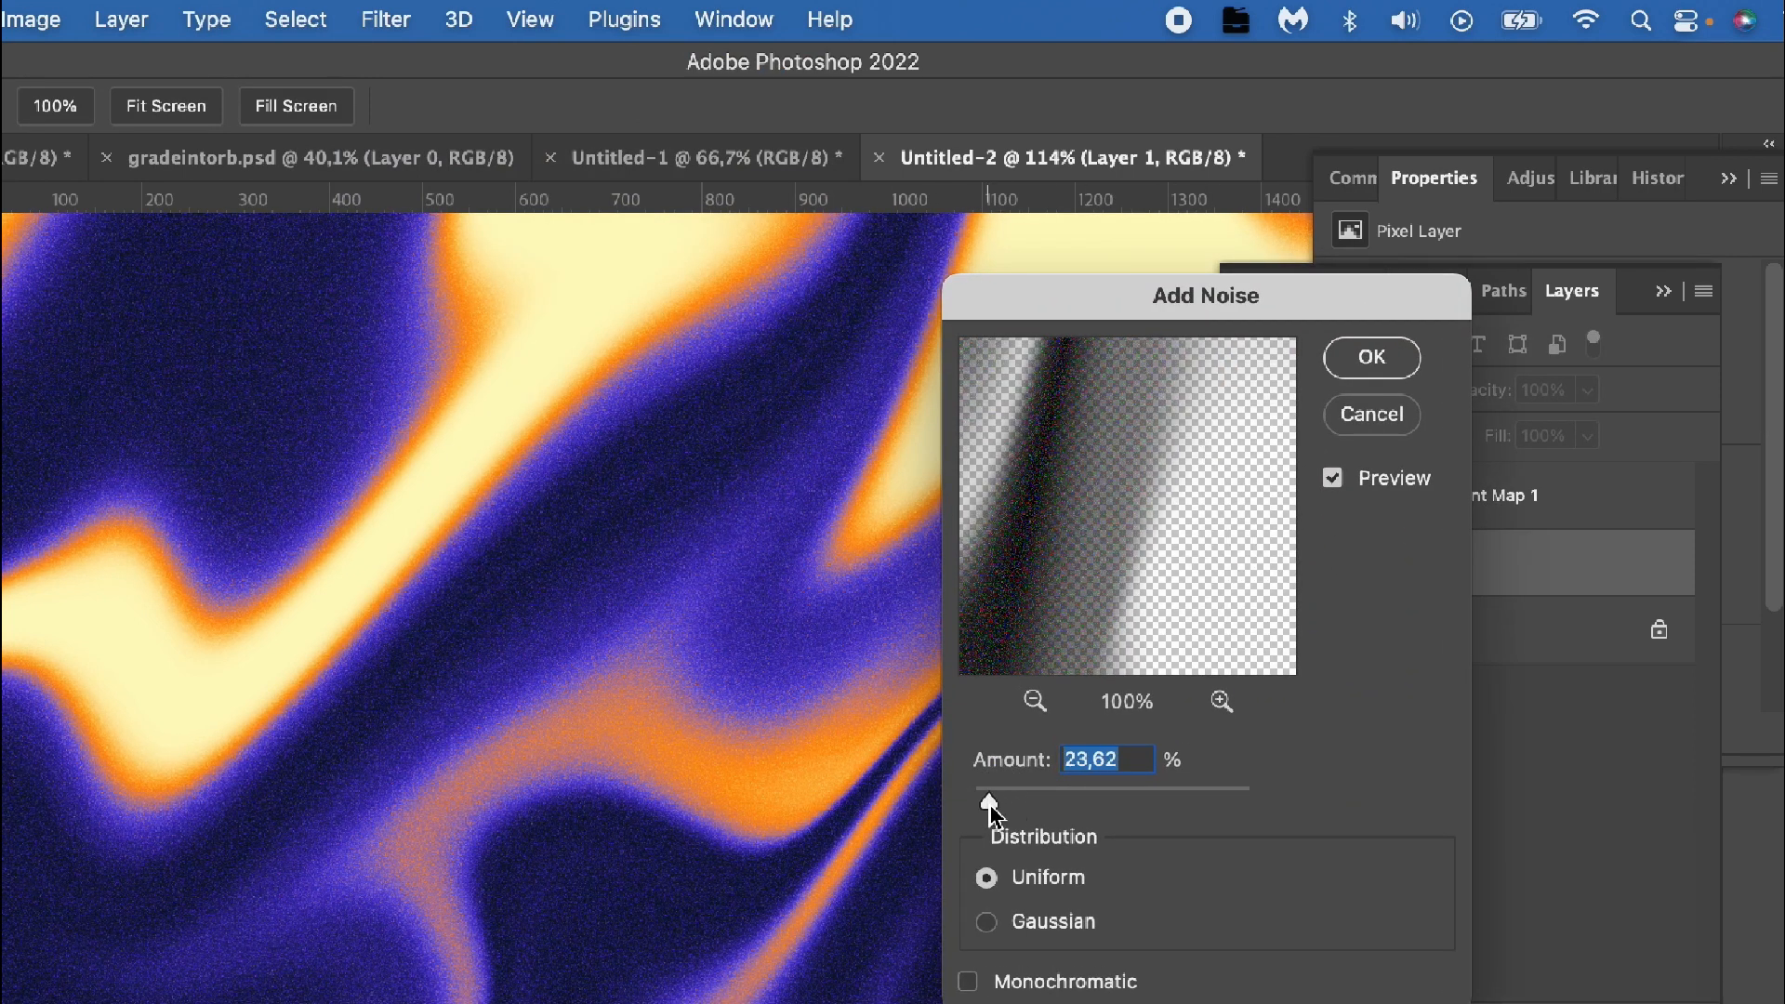
pyautogui.click(1371, 357)
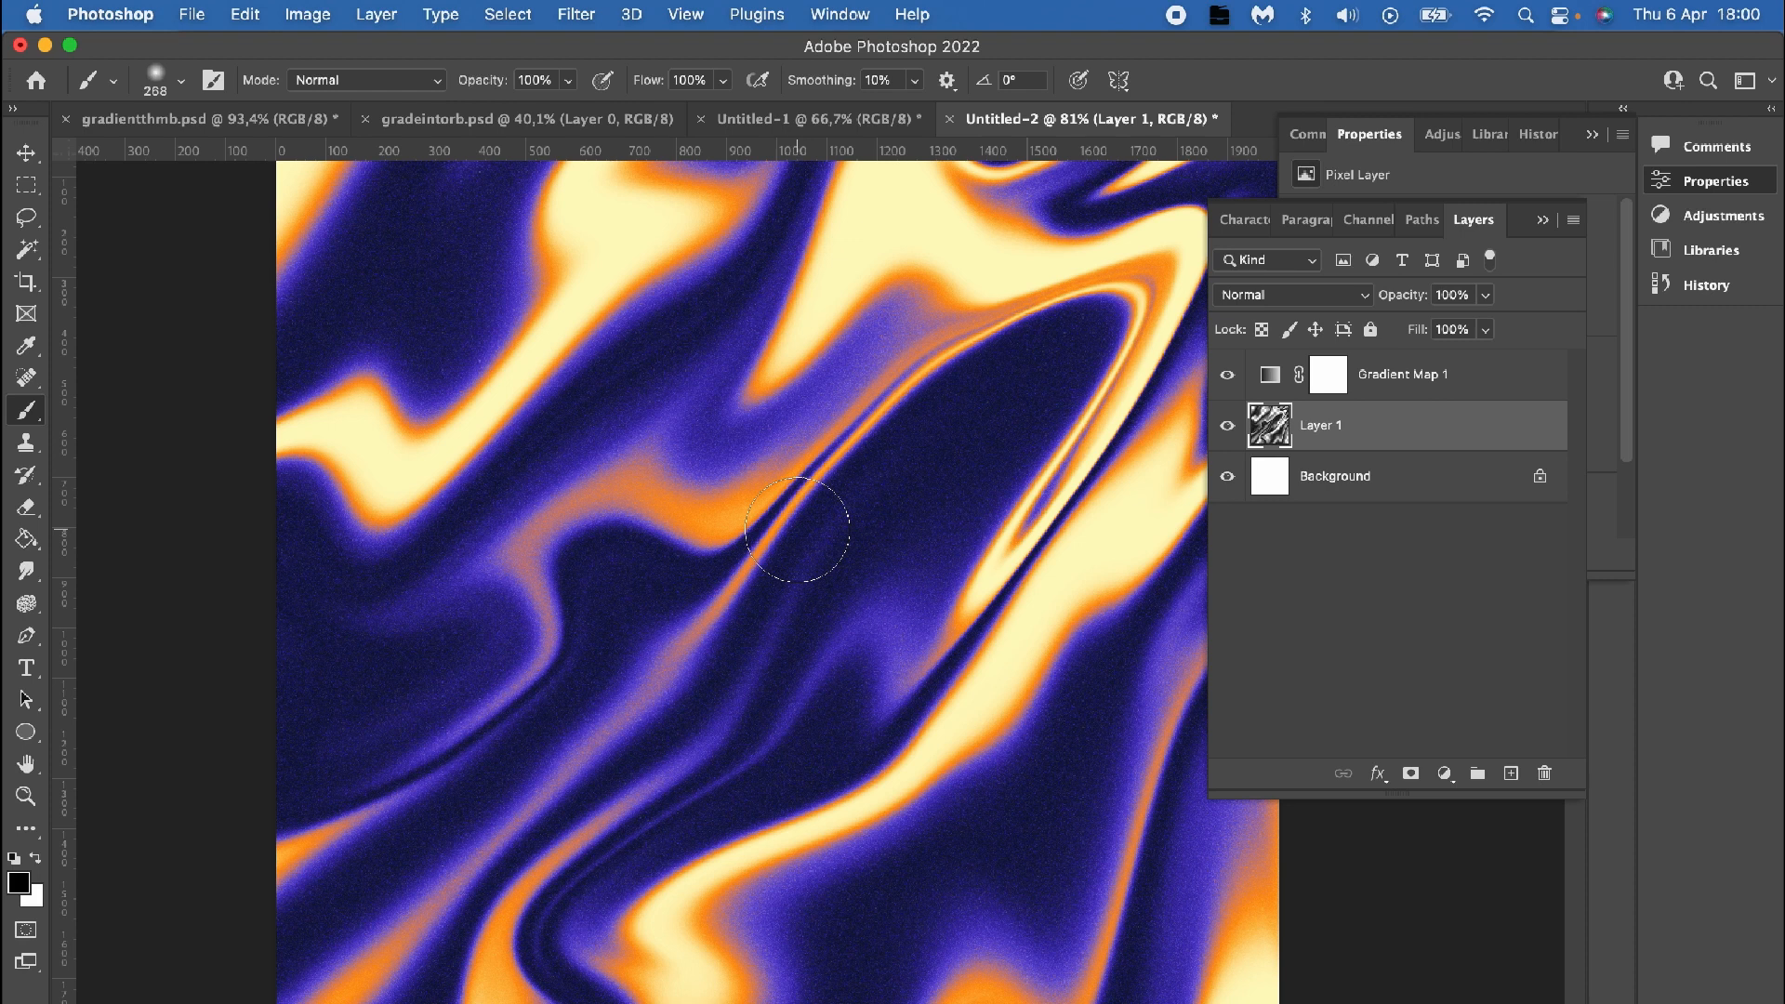
pyautogui.moveTo(1227, 456)
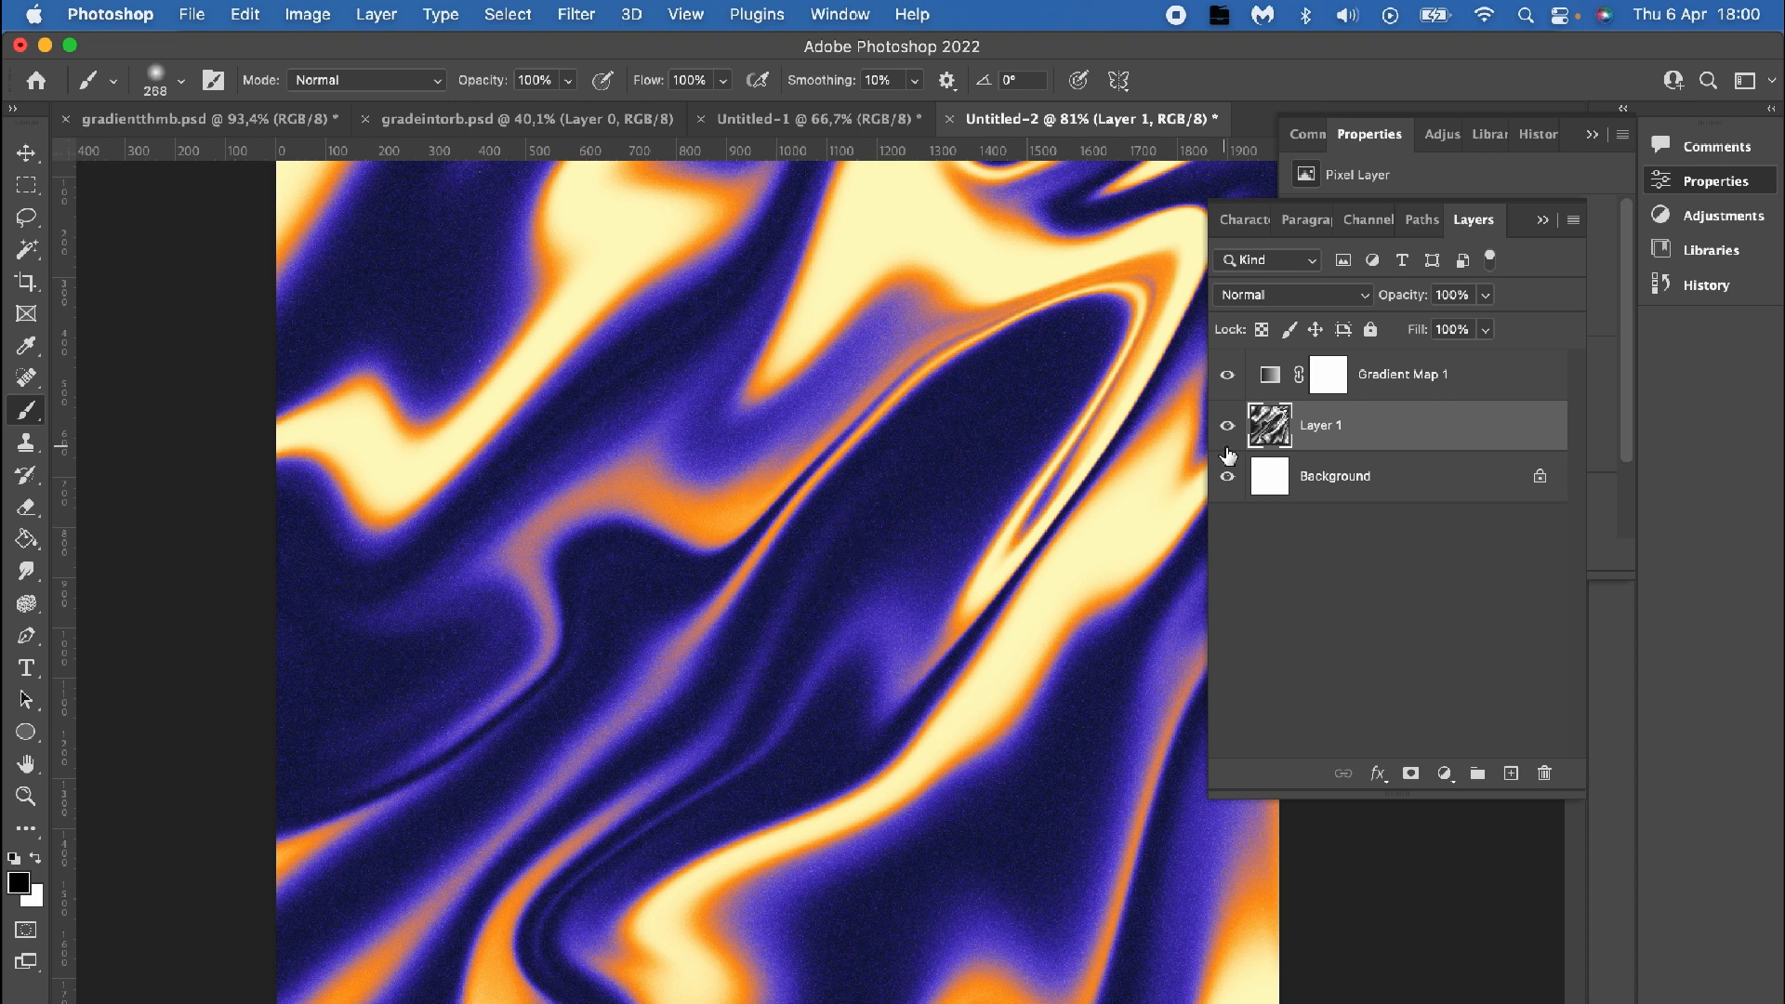
# Step: Add an empty layer and place an Ellipse 1 circle shape over the liquid pattern
pyautogui.click(1404, 374)
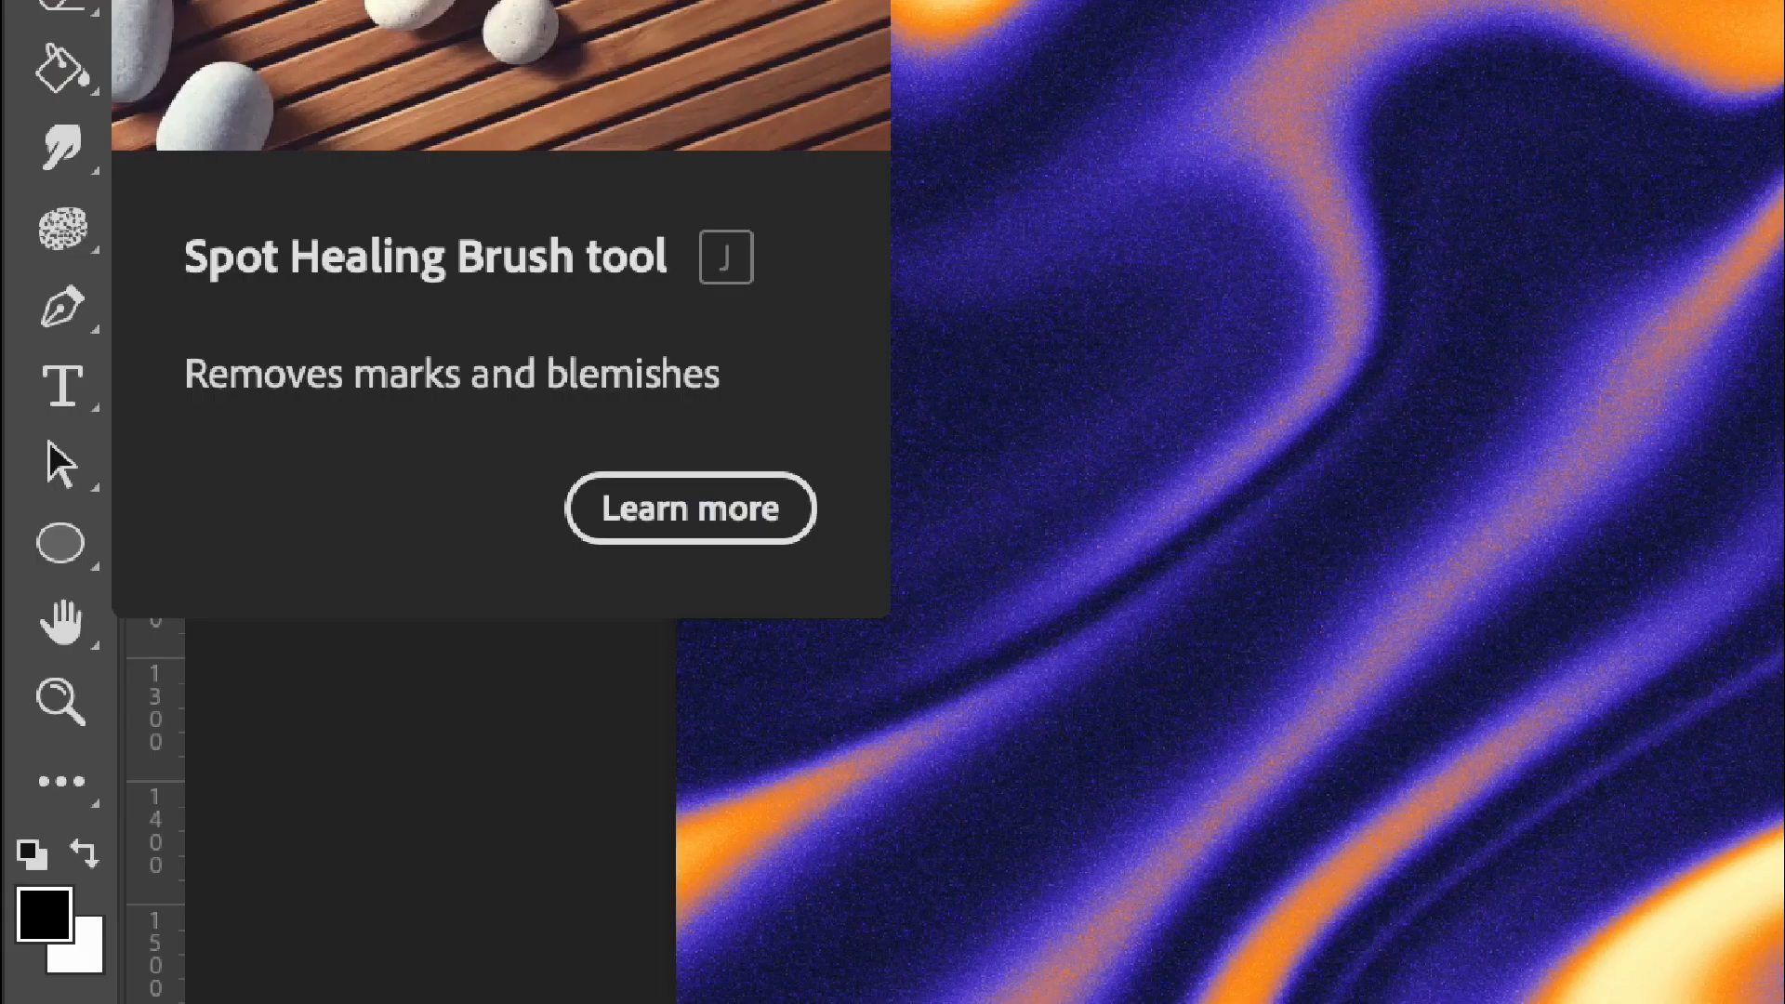
pyautogui.click(60, 545)
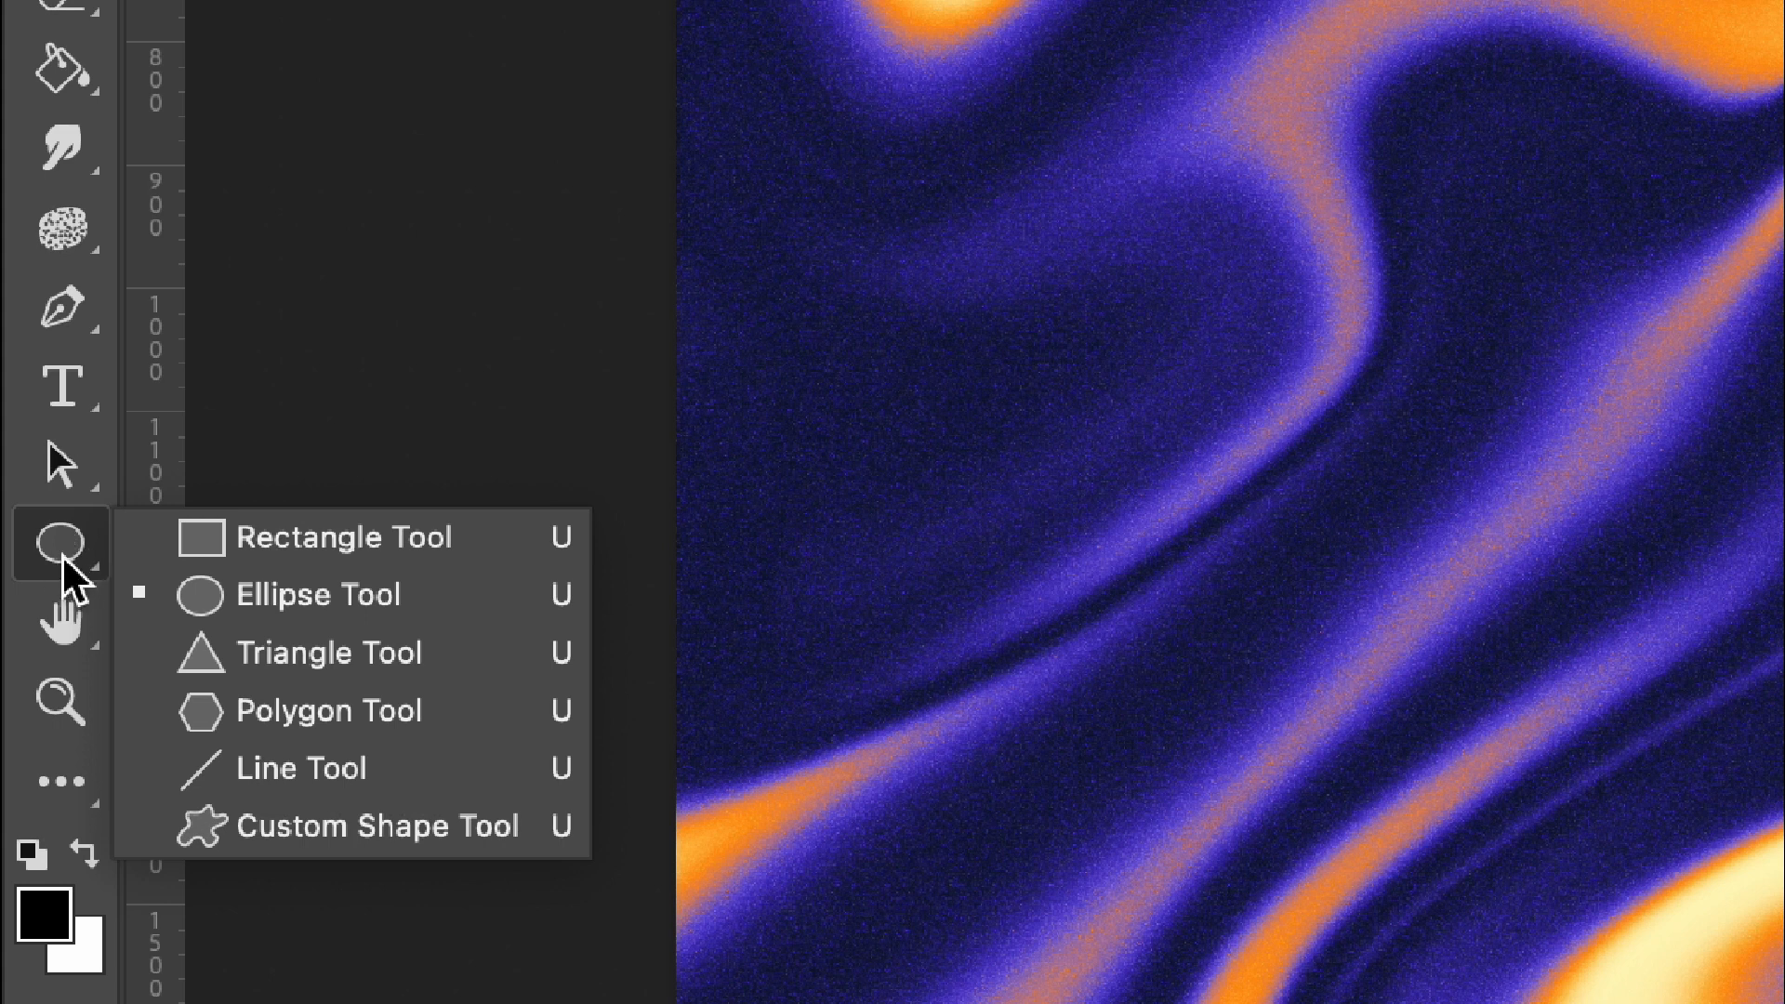
pyautogui.moveTo(281, 653)
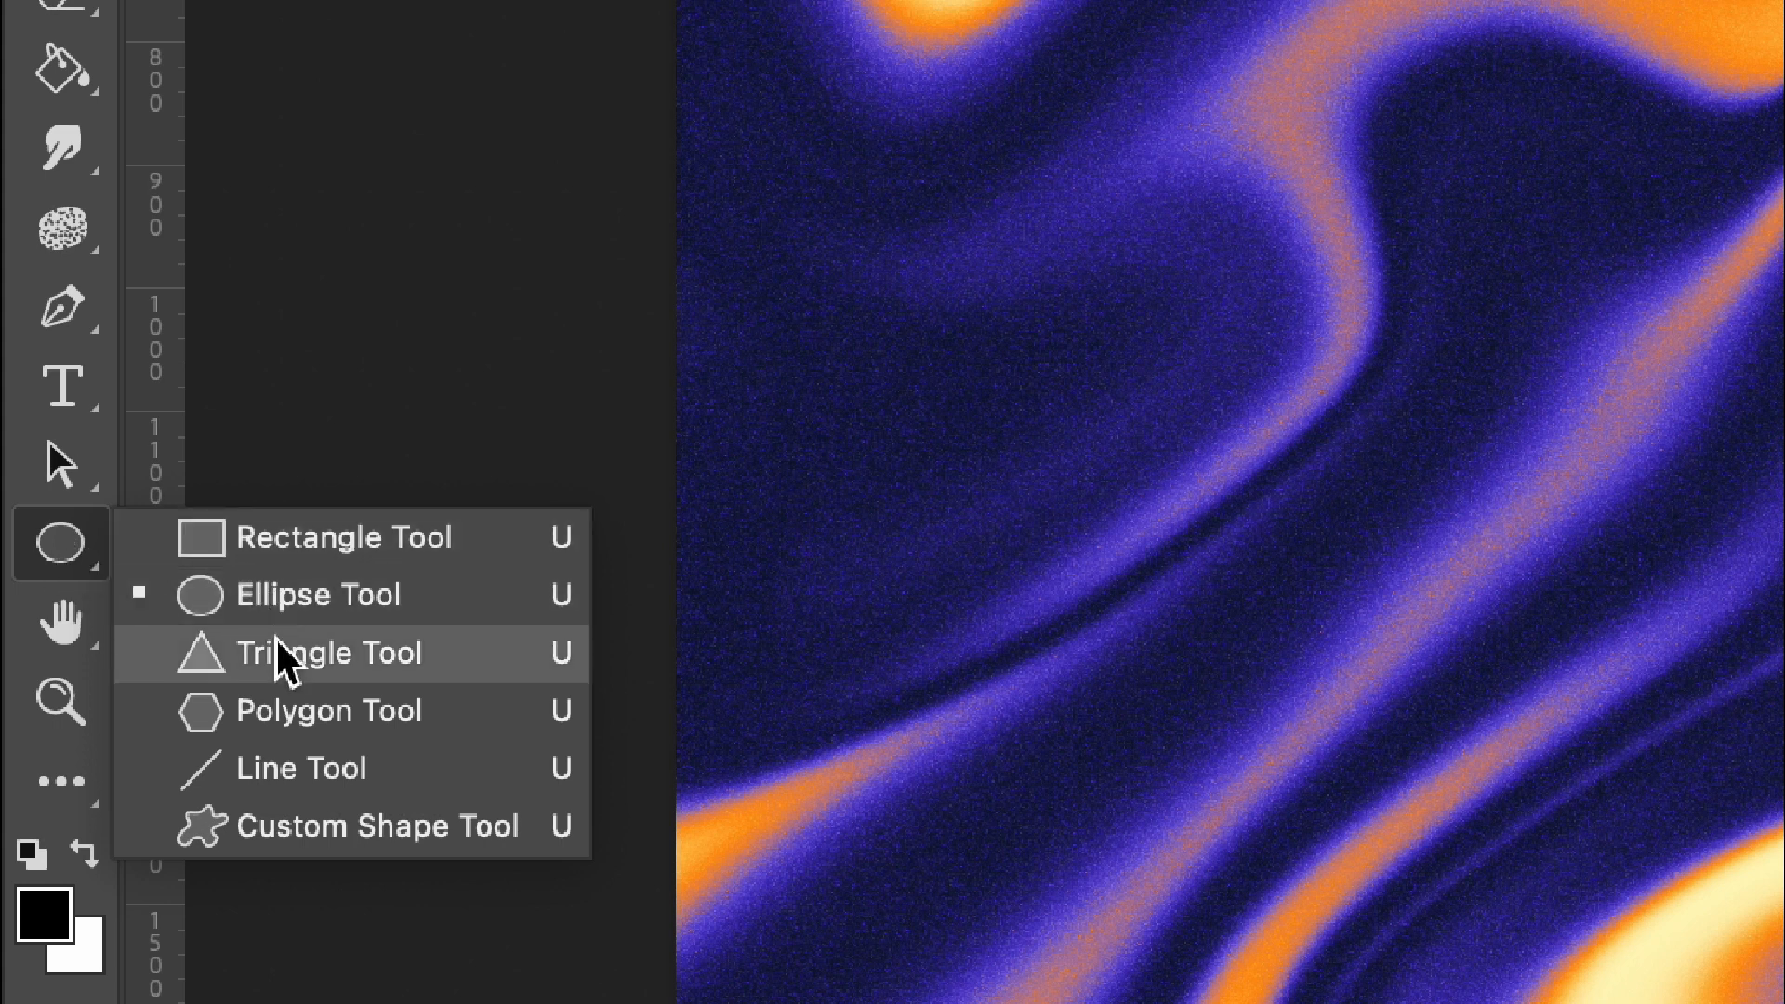
pyautogui.moveTo(376, 593)
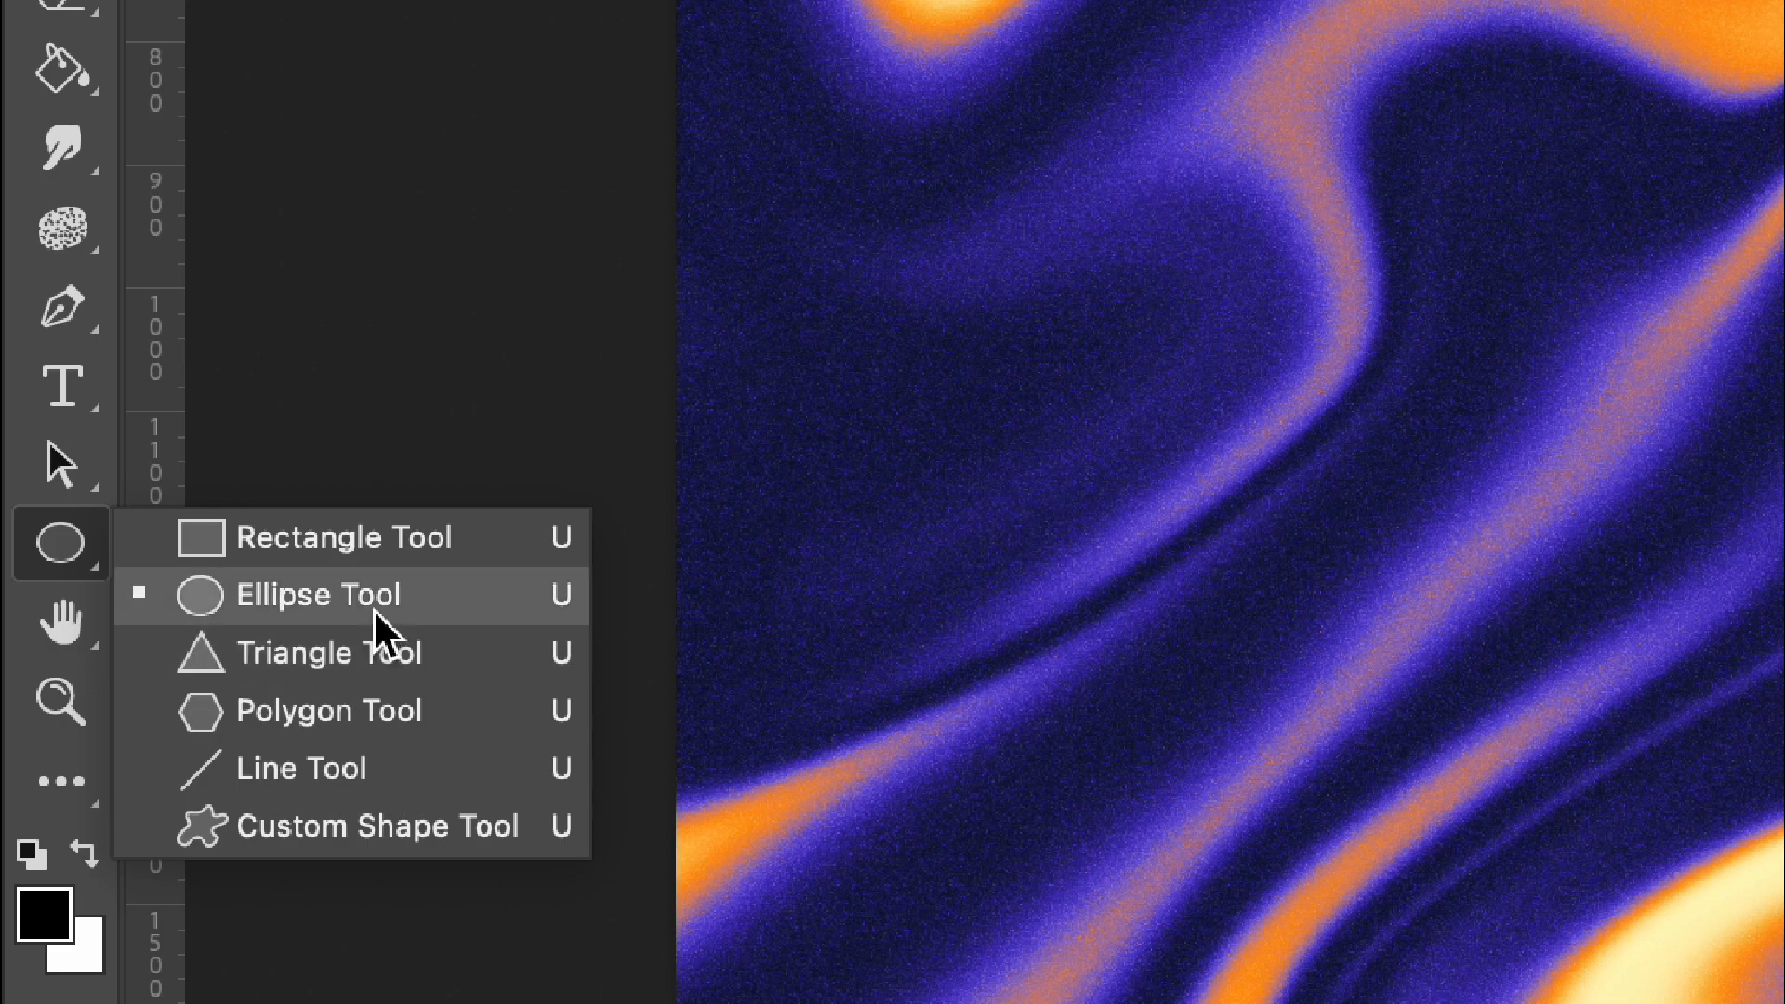
pyautogui.click(322, 596)
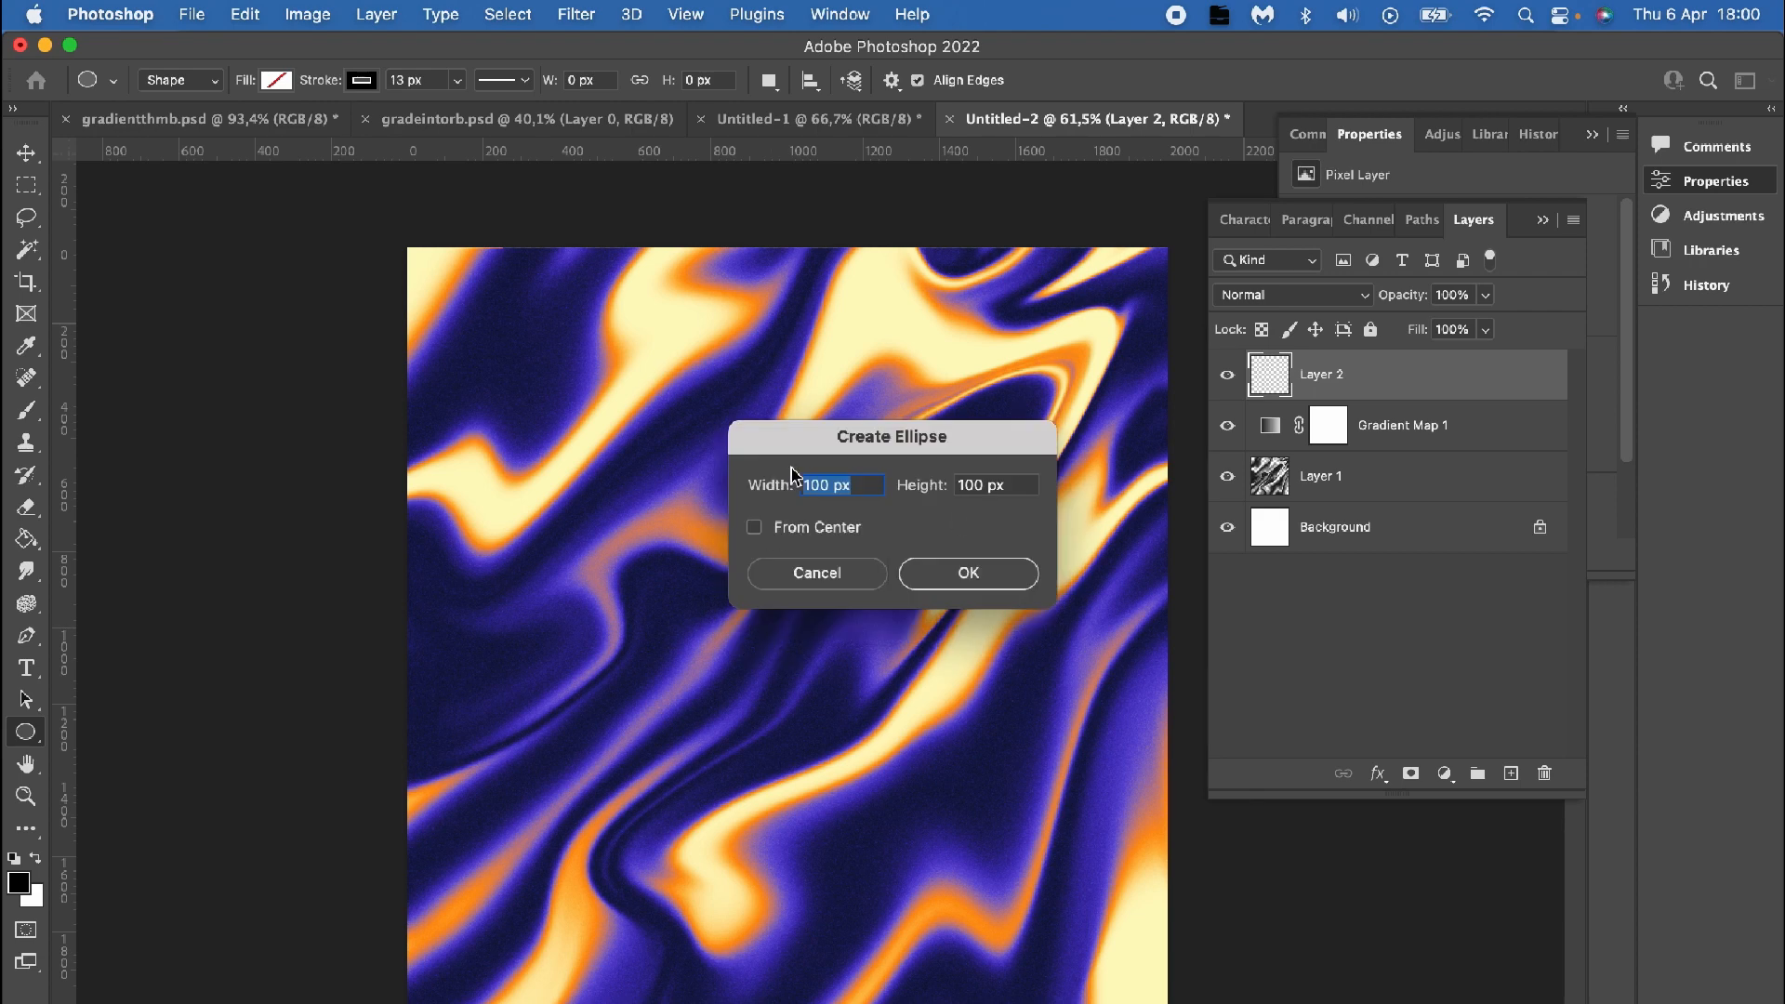
pyautogui.click(967, 572)
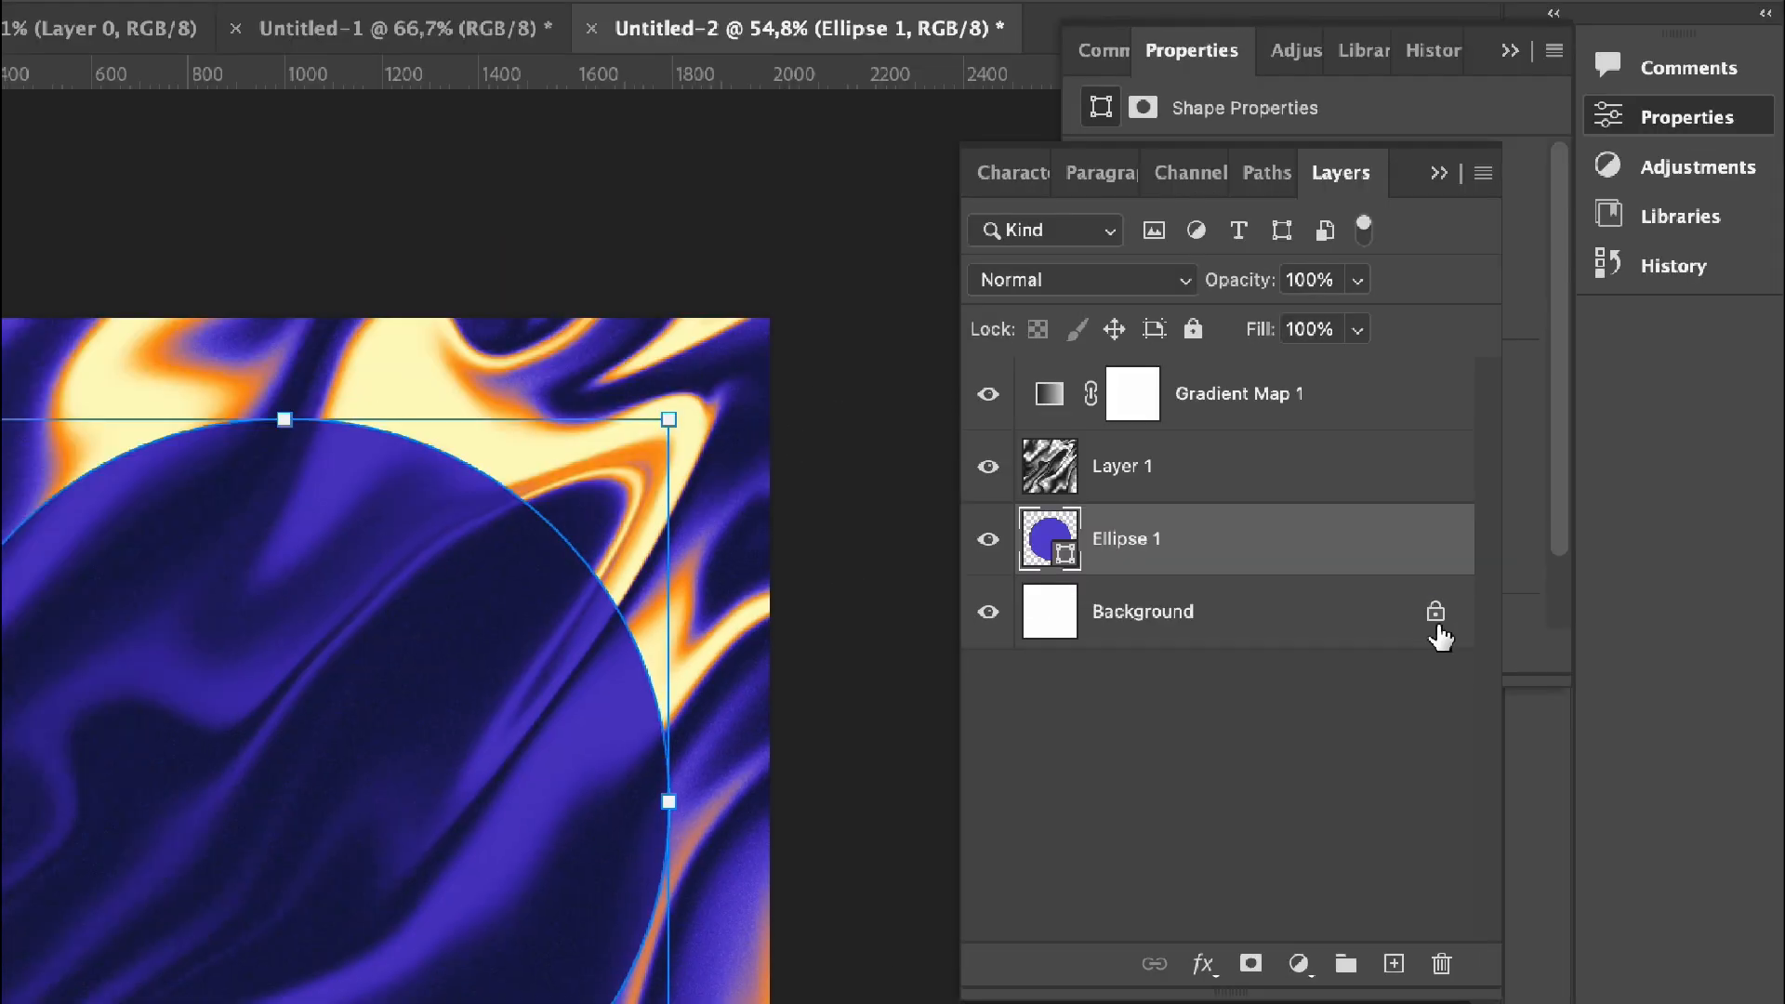
# Step: Unlock the background and merge the pattern layers into one swirl layer
pyautogui.click(1142, 610)
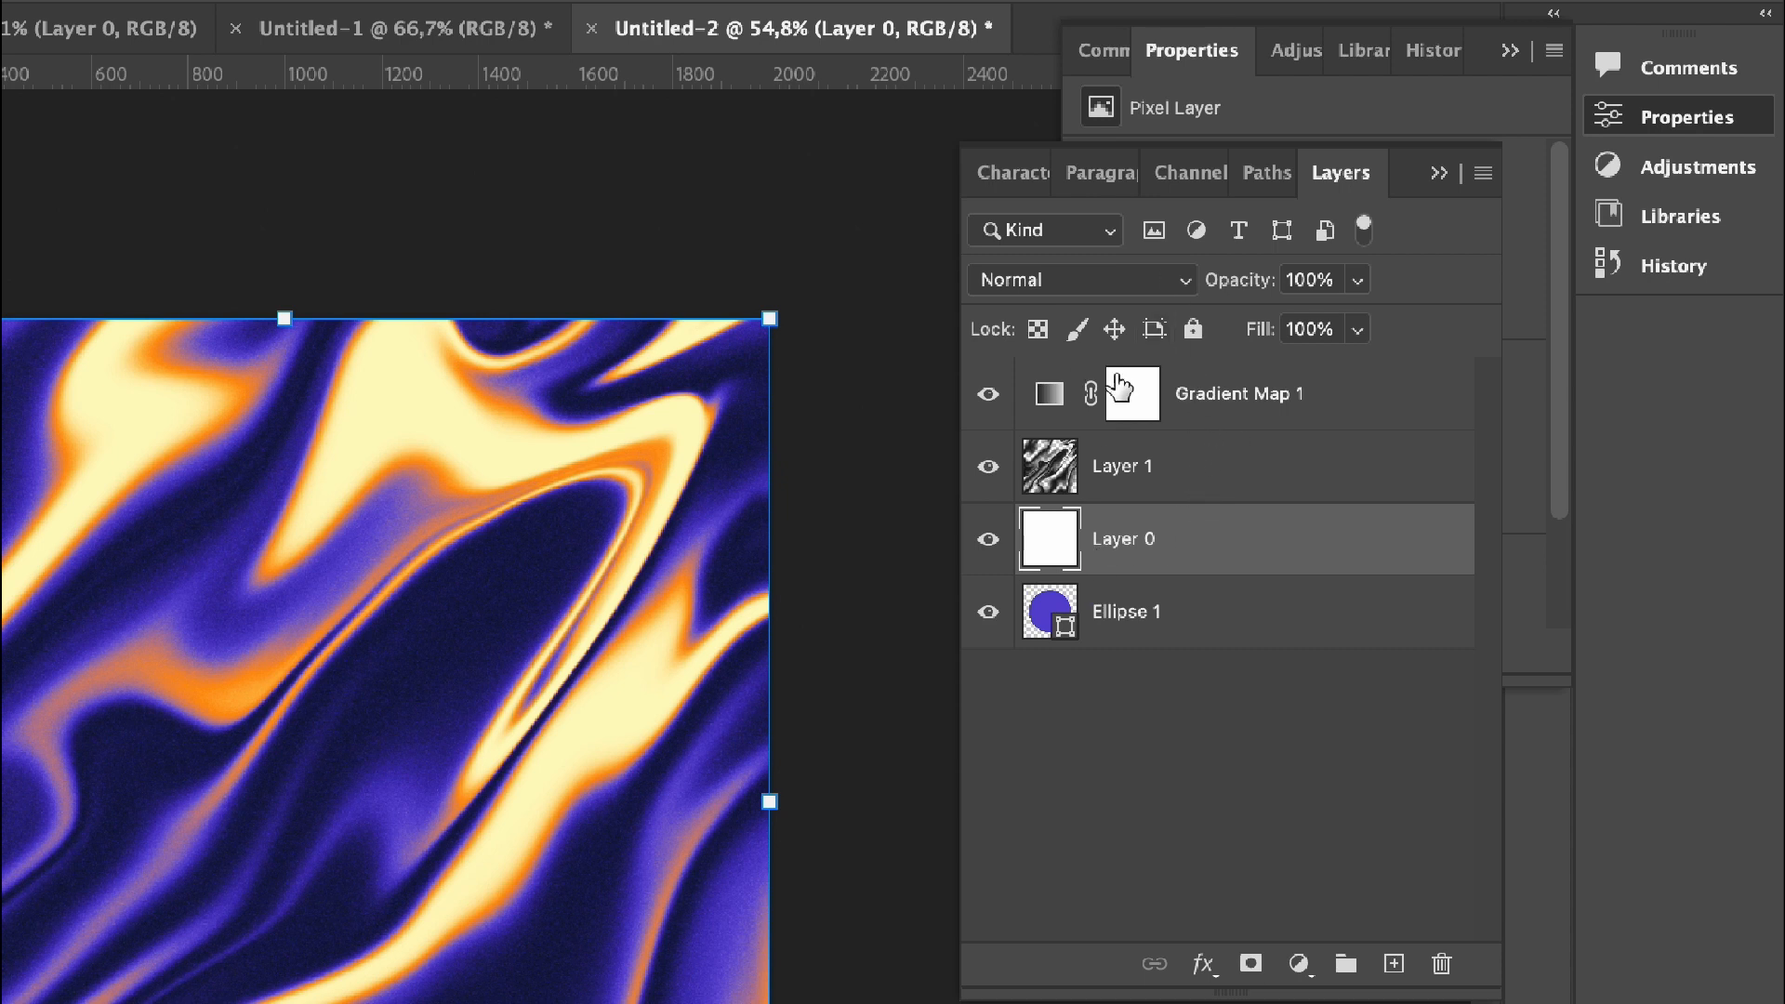
pyautogui.click(1138, 465)
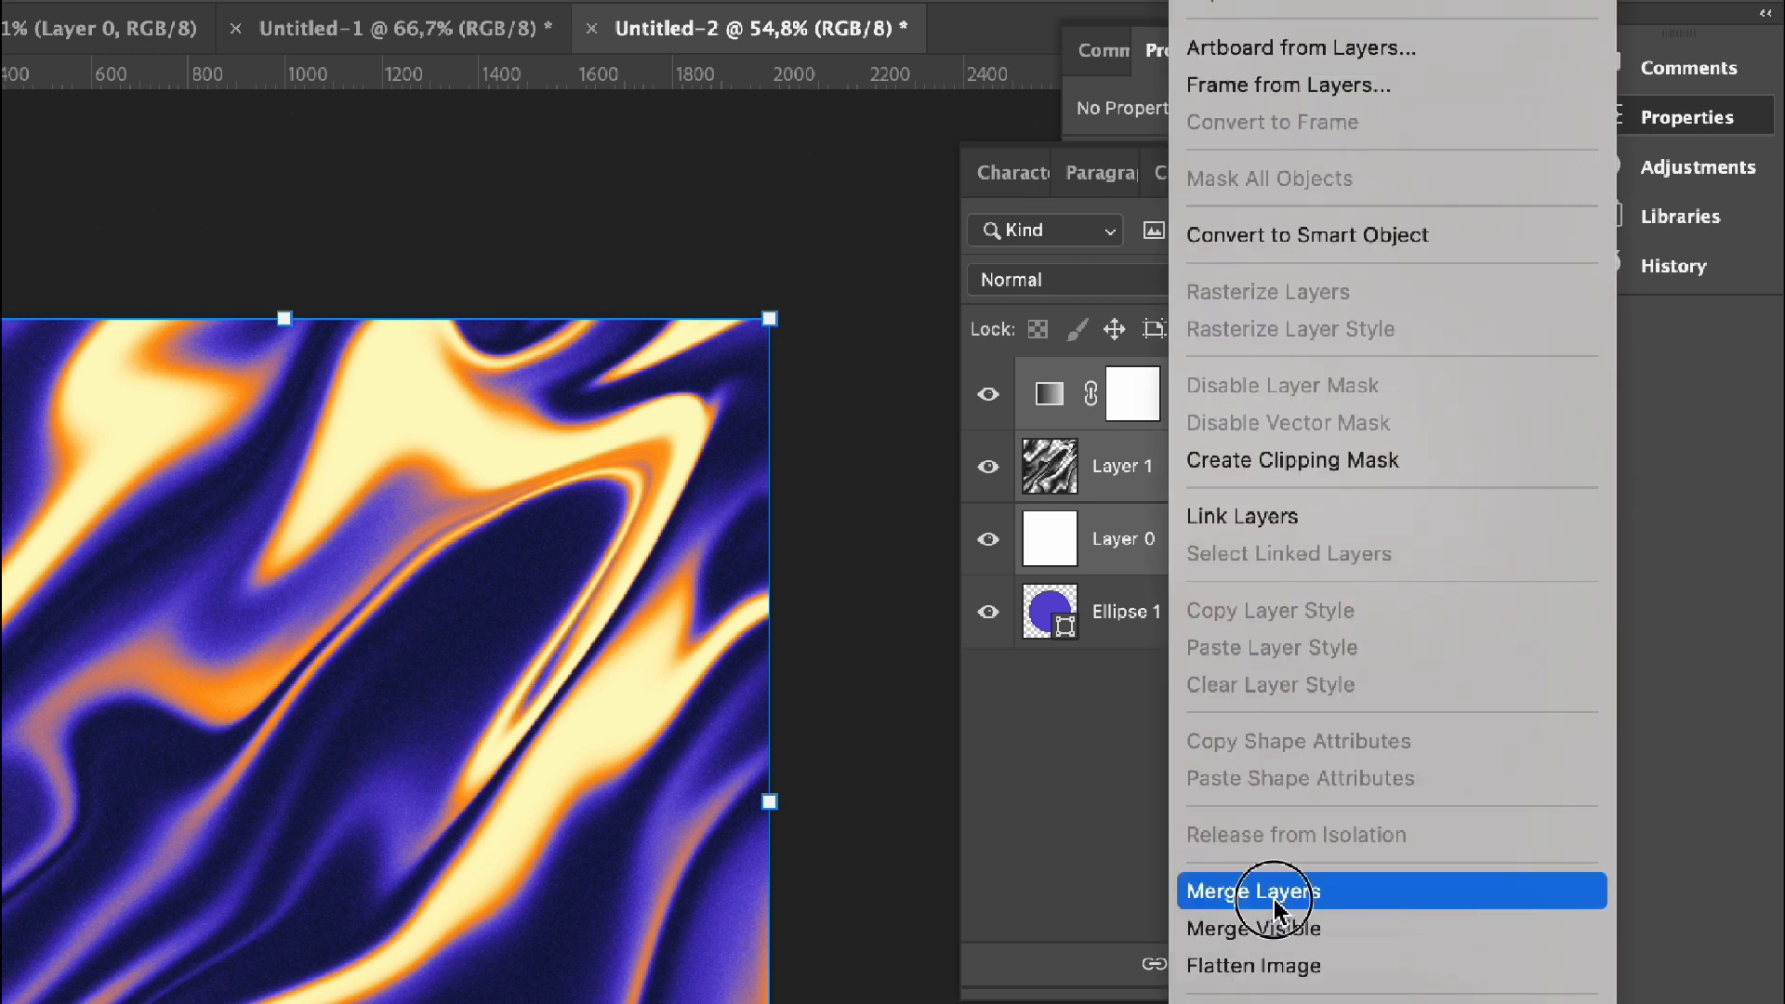
pyautogui.click(1251, 890)
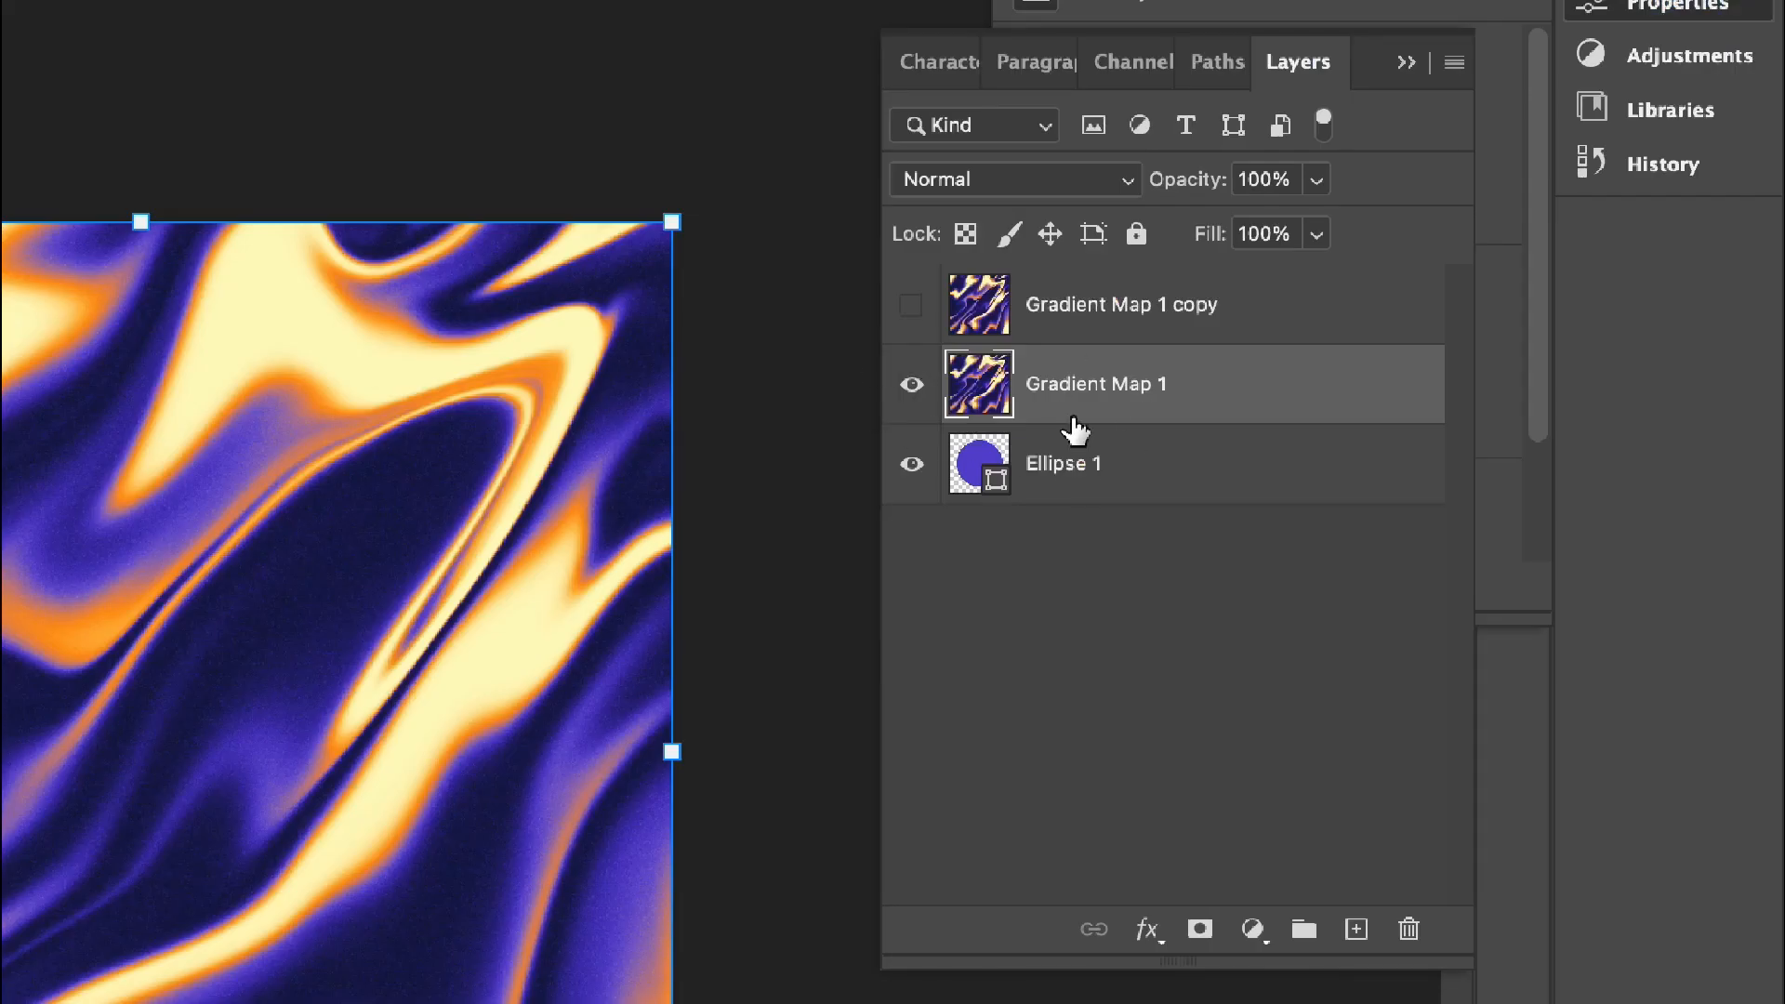
# Step: Clip the merged swirl layer to Ellipse 1 so the pattern fills only the circle
pyautogui.rightClick(1076, 383)
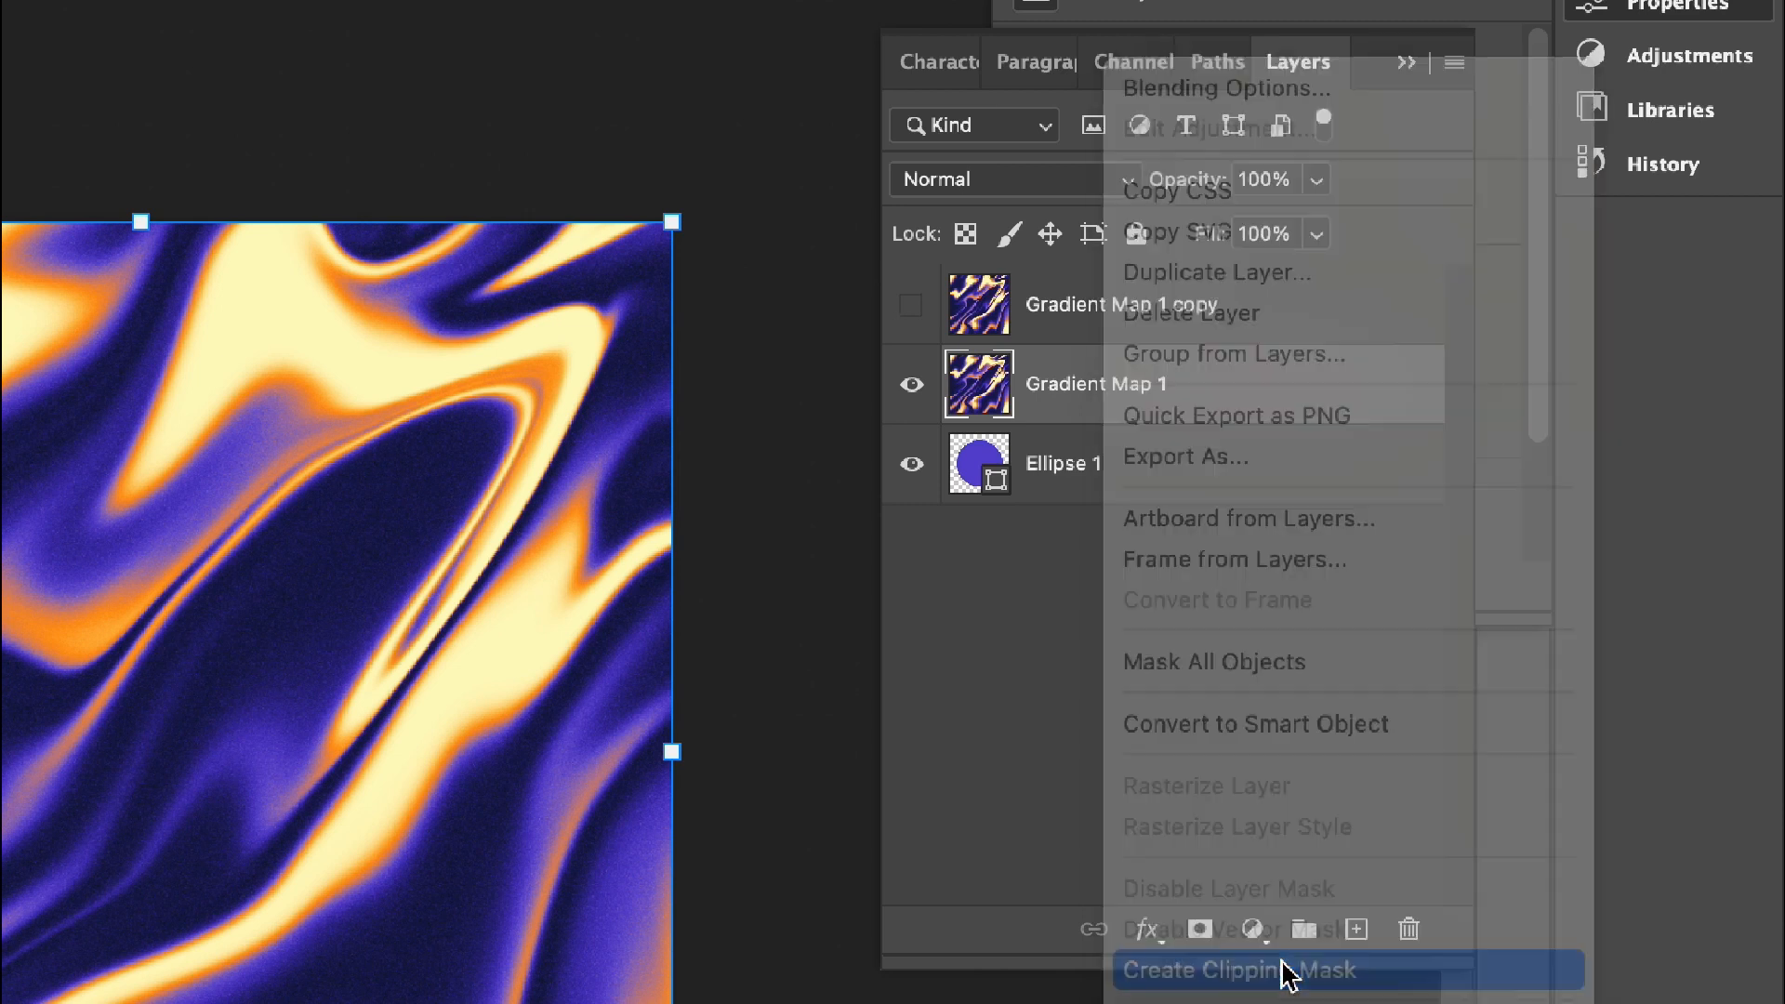
pyautogui.click(1241, 971)
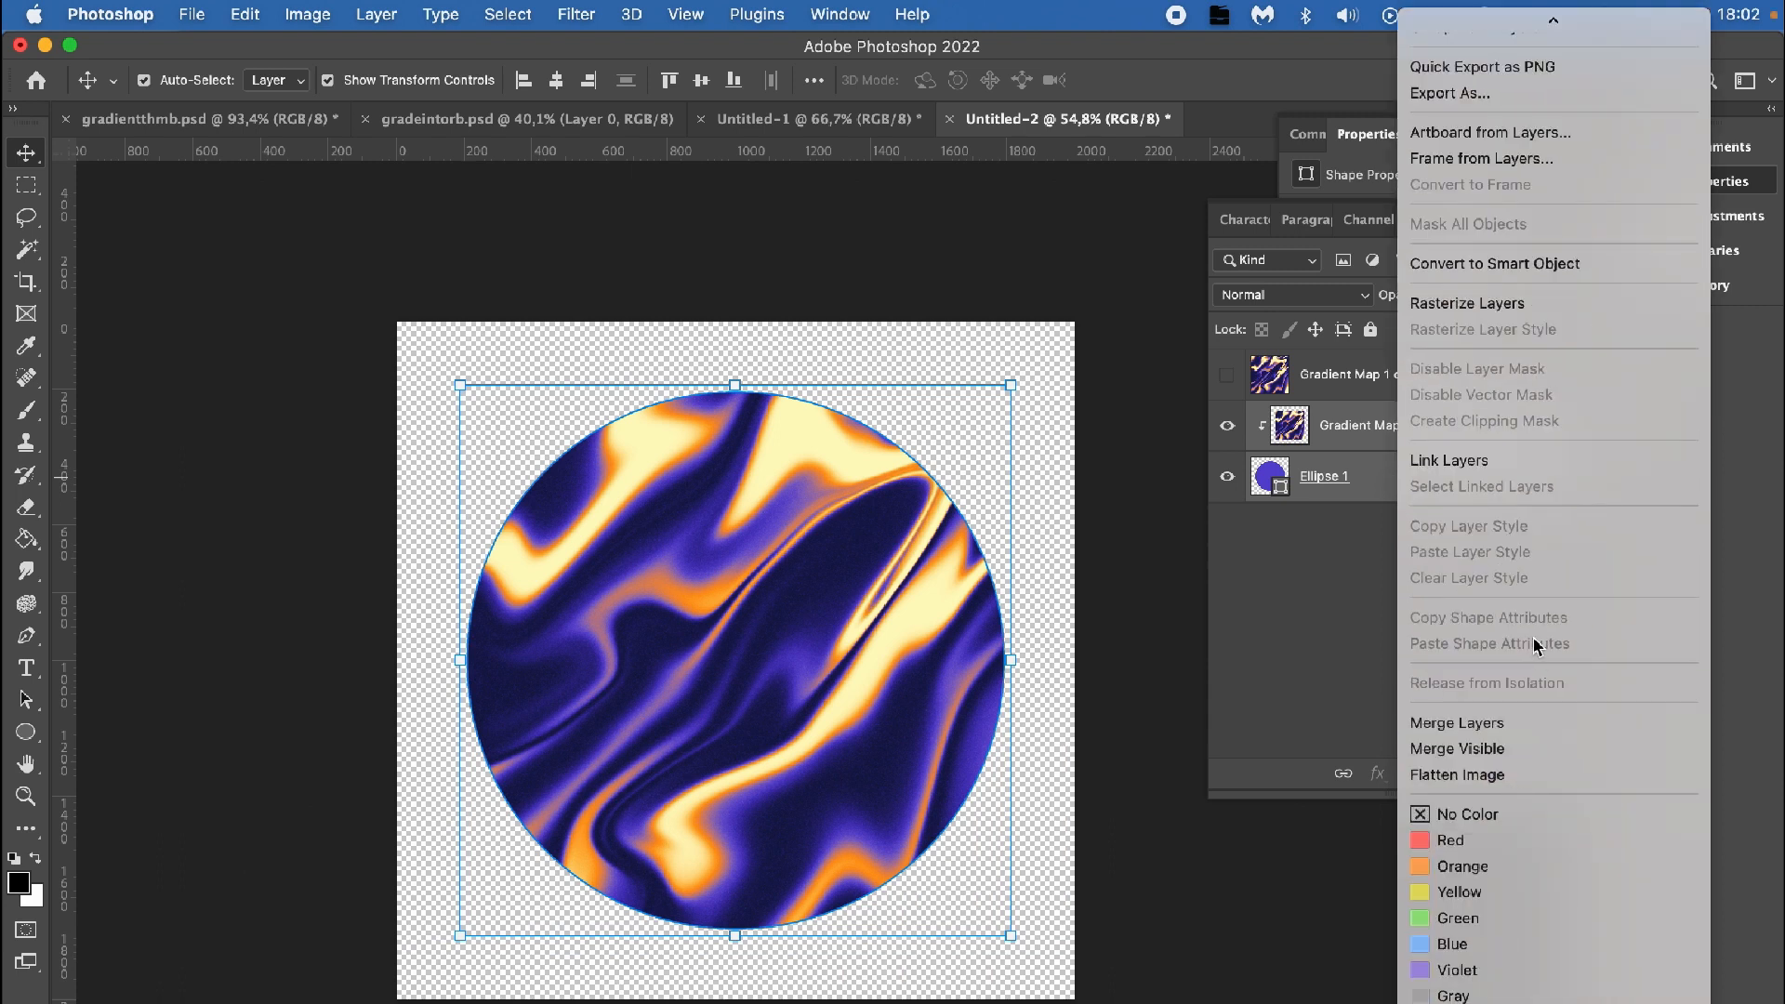
# Step: Merge the swirl and circle into one ball layer and add a #eeeeee Solid Color fill behind it
pyautogui.click(1227, 424)
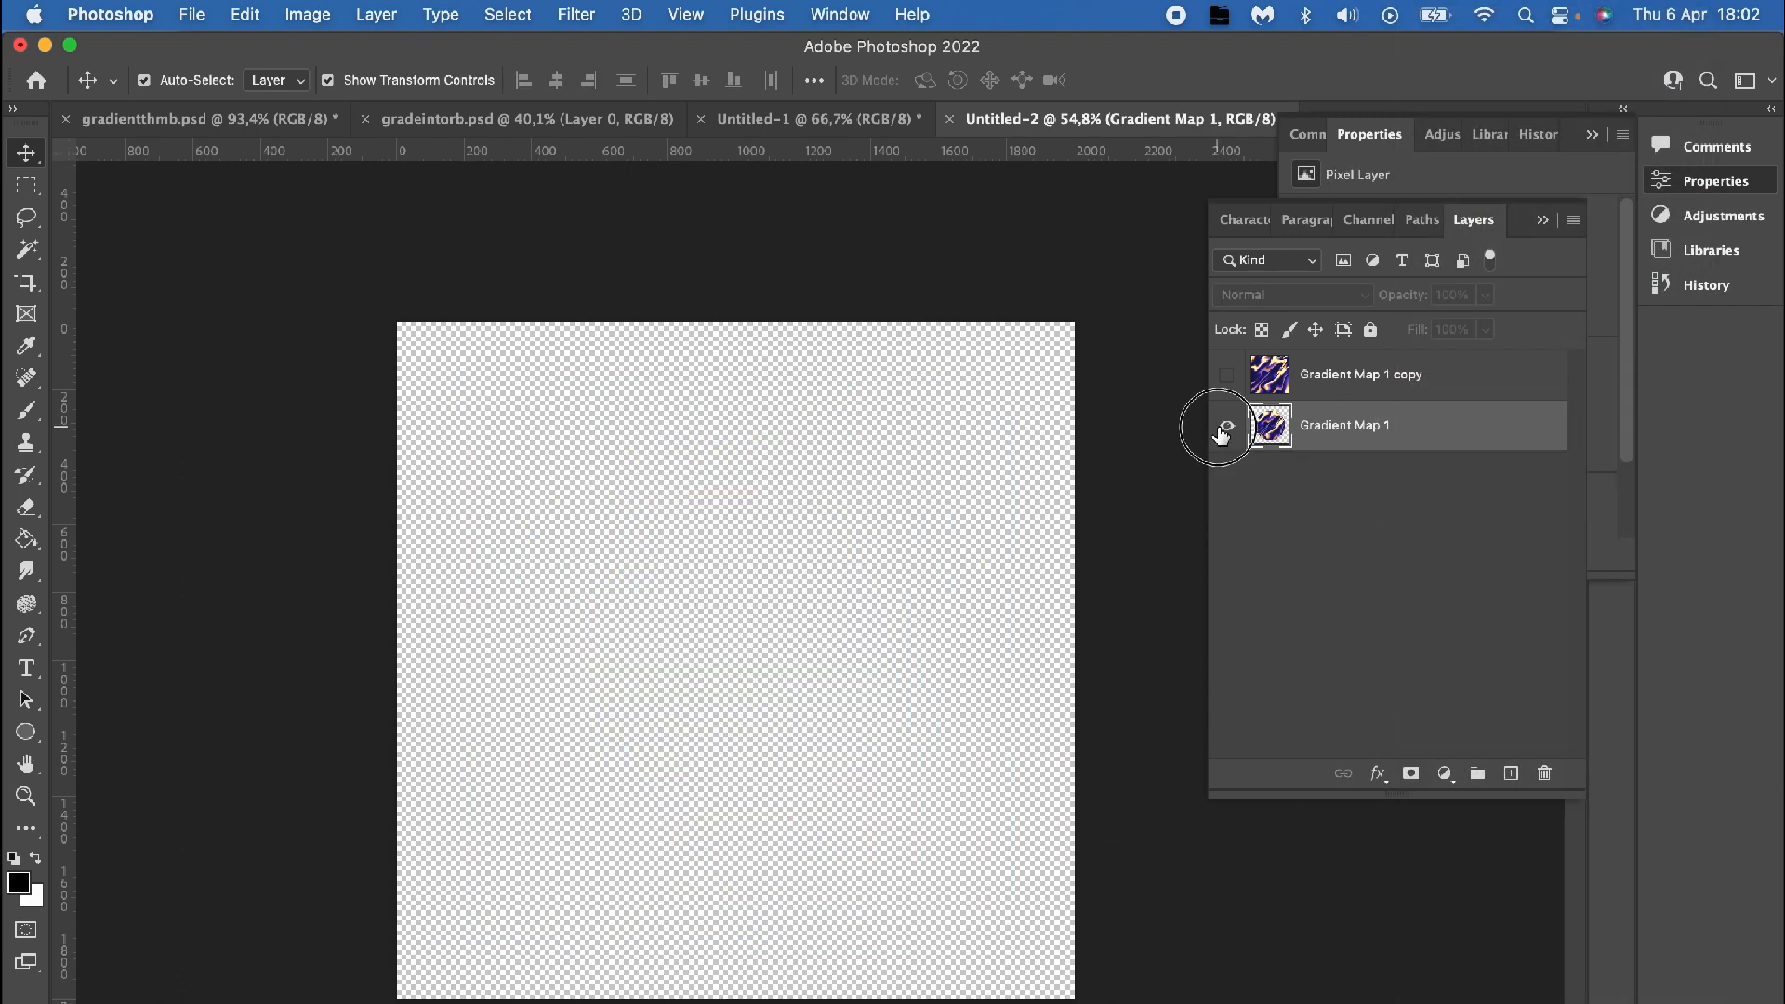
pyautogui.click(1227, 424)
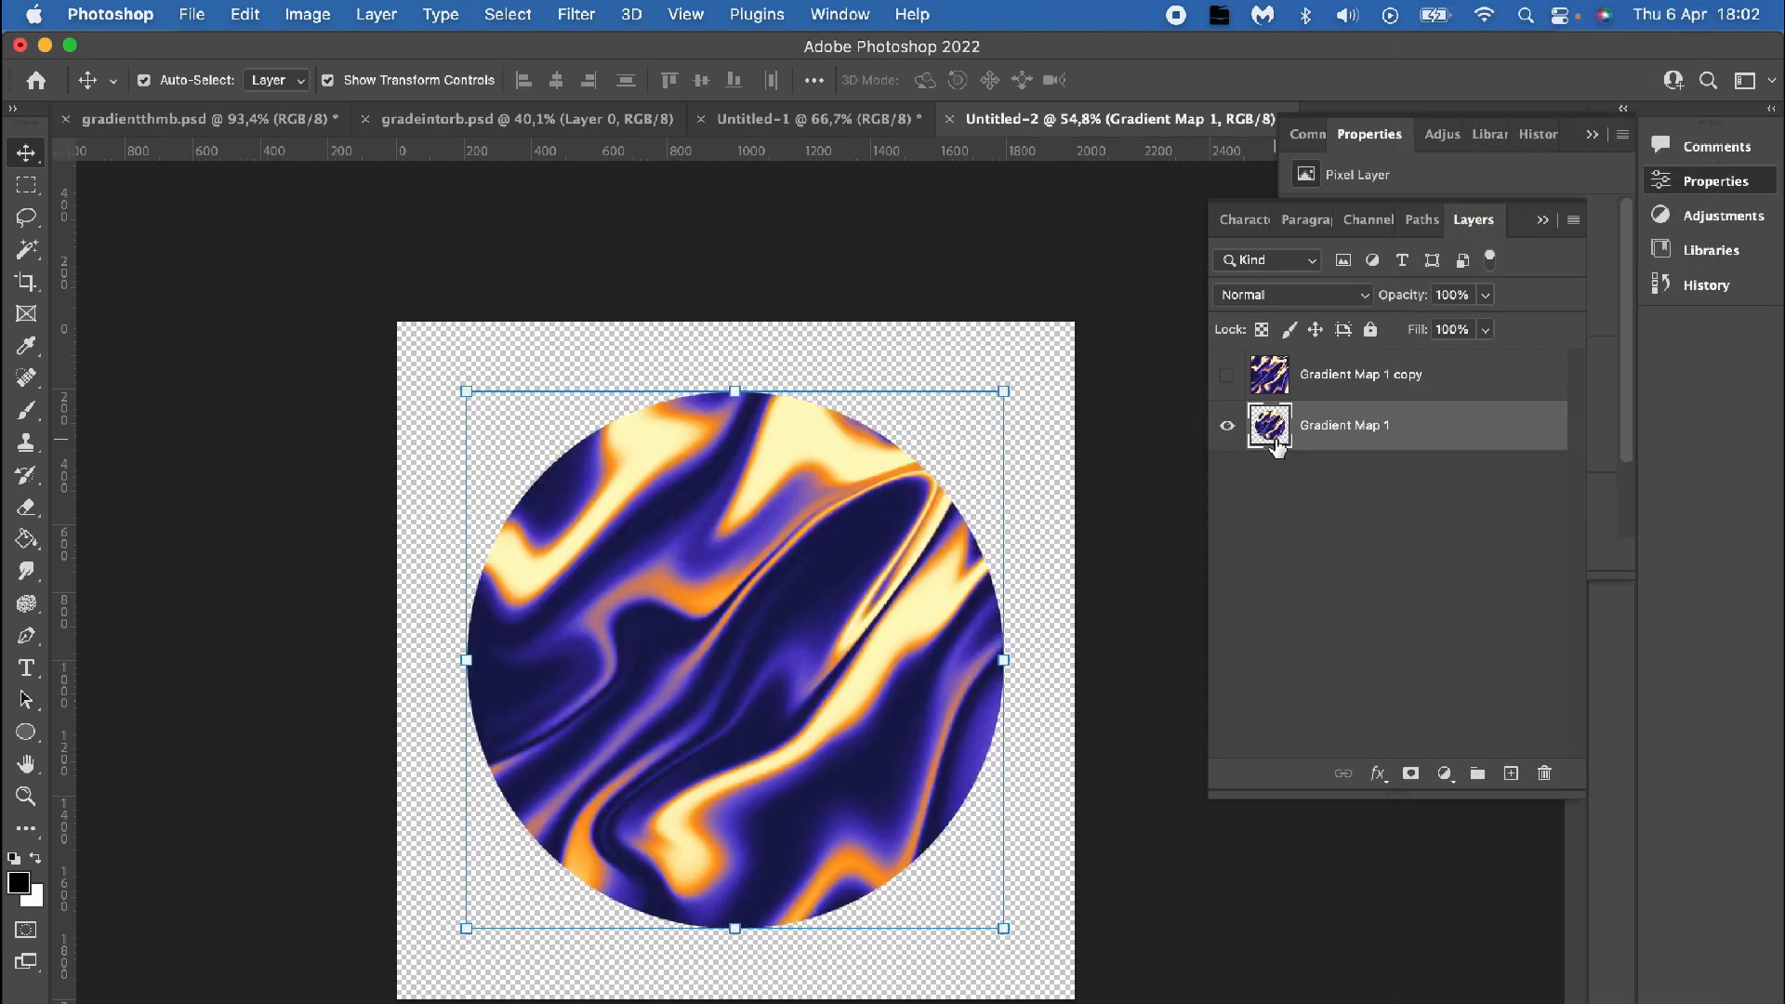
pyautogui.click(1445, 774)
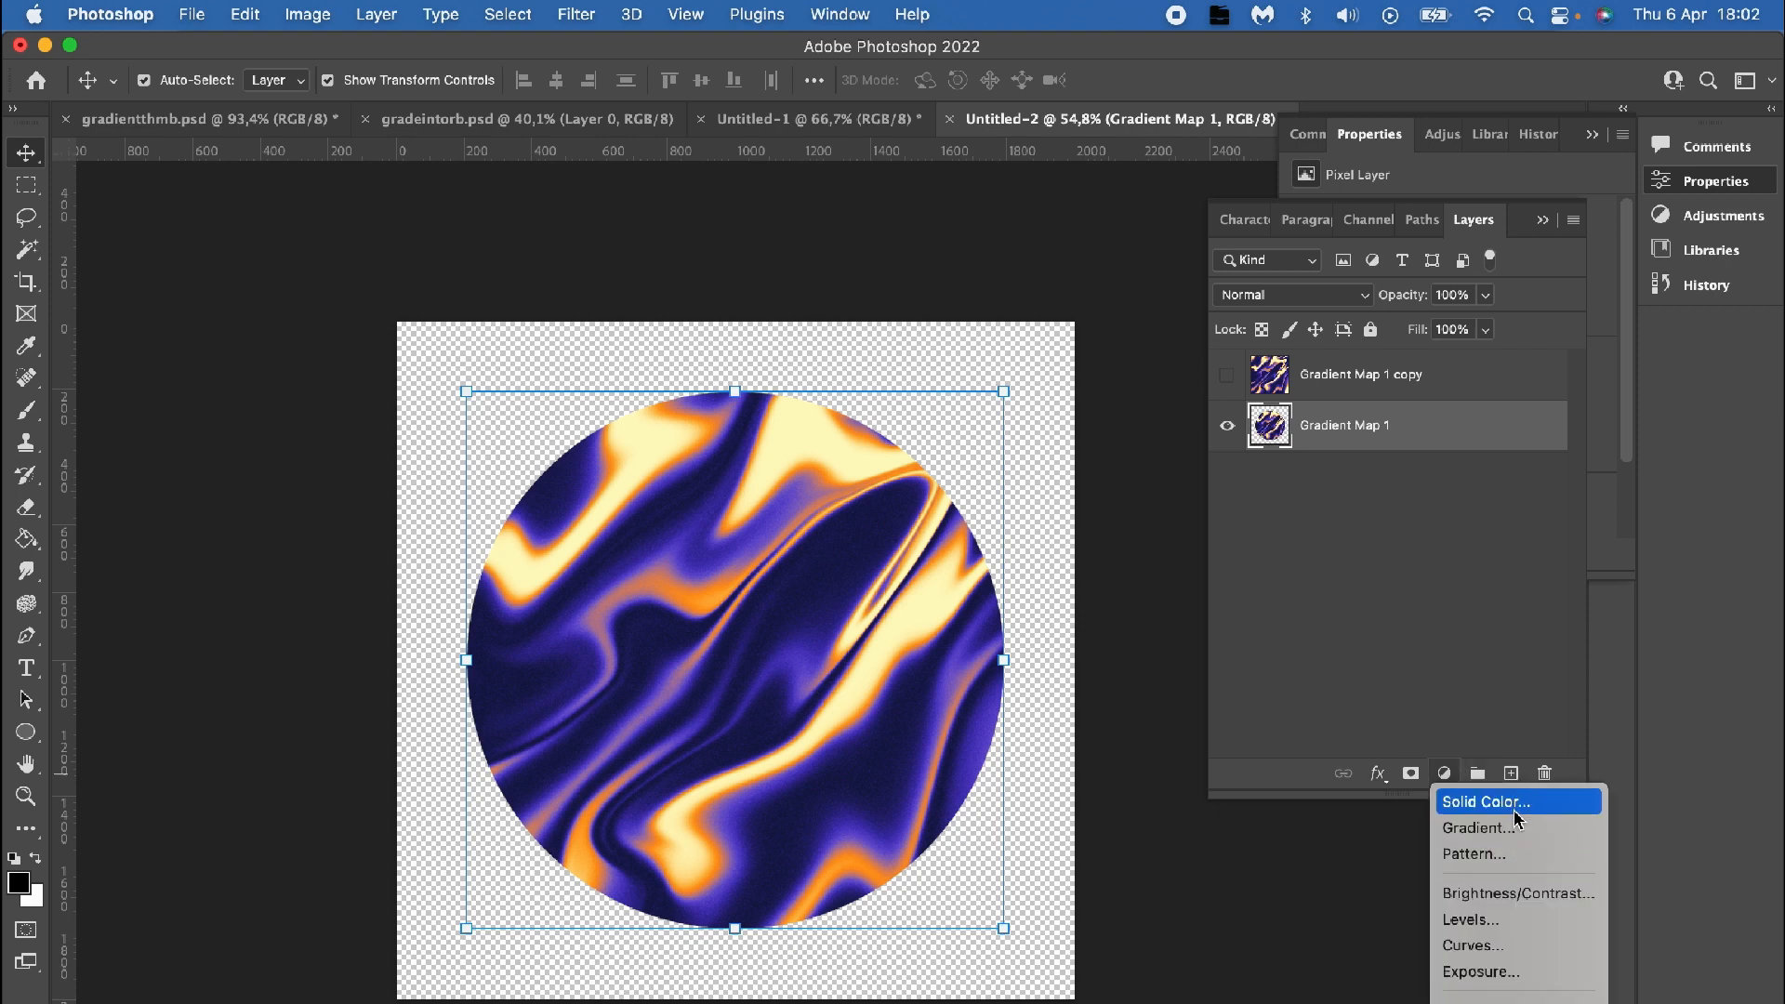
pyautogui.click(1484, 802)
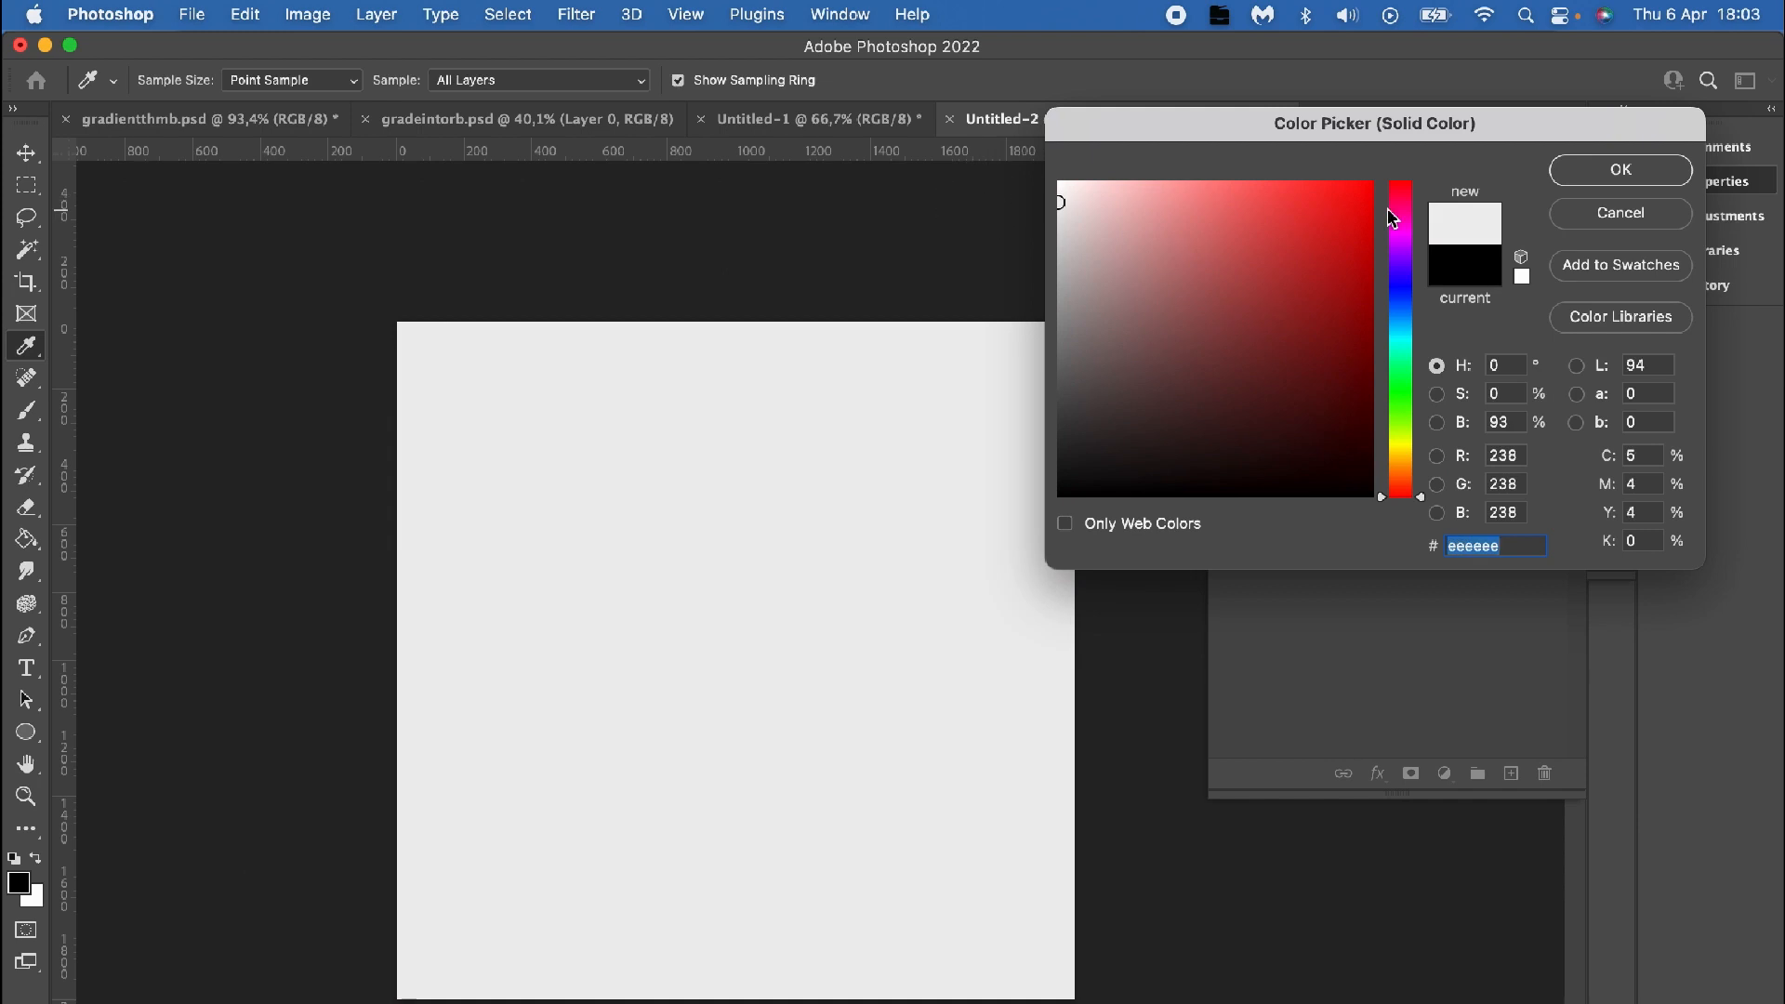
pyautogui.click(1618, 169)
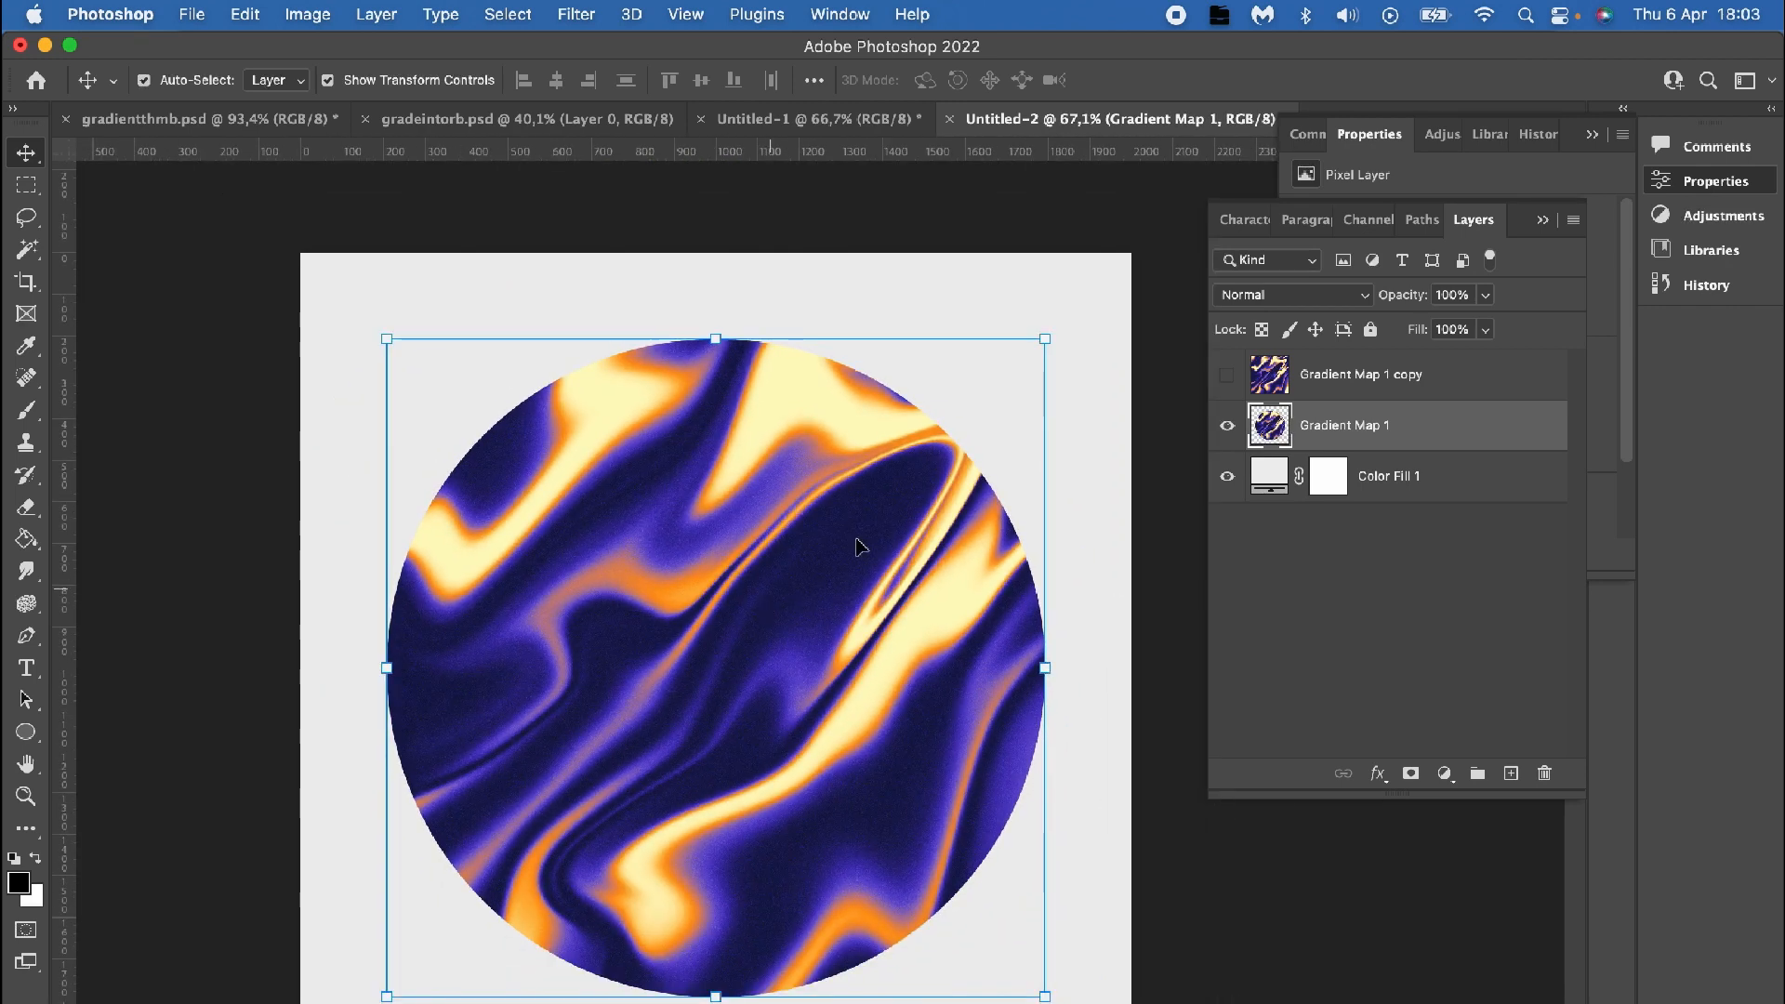
# Step: Apply Filter > Distort > Spherize at 100% so the ball's swirls bulge like a sphere
pyautogui.click(575, 15)
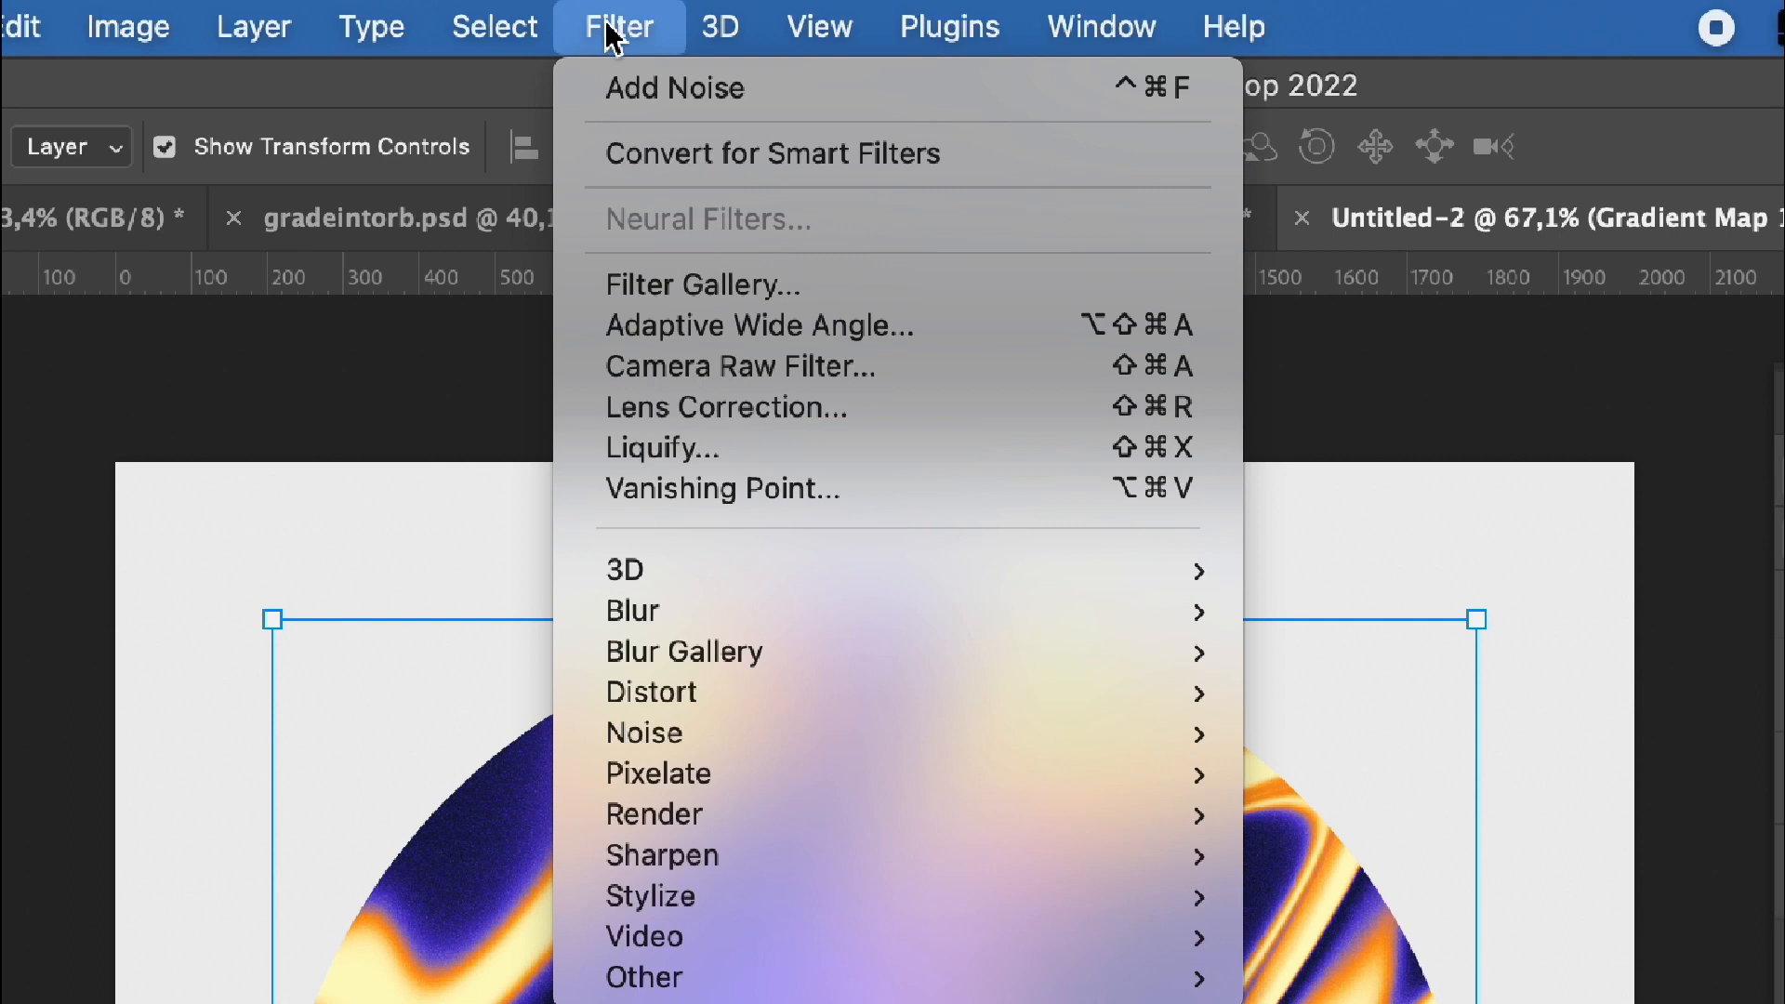
pyautogui.moveTo(651, 692)
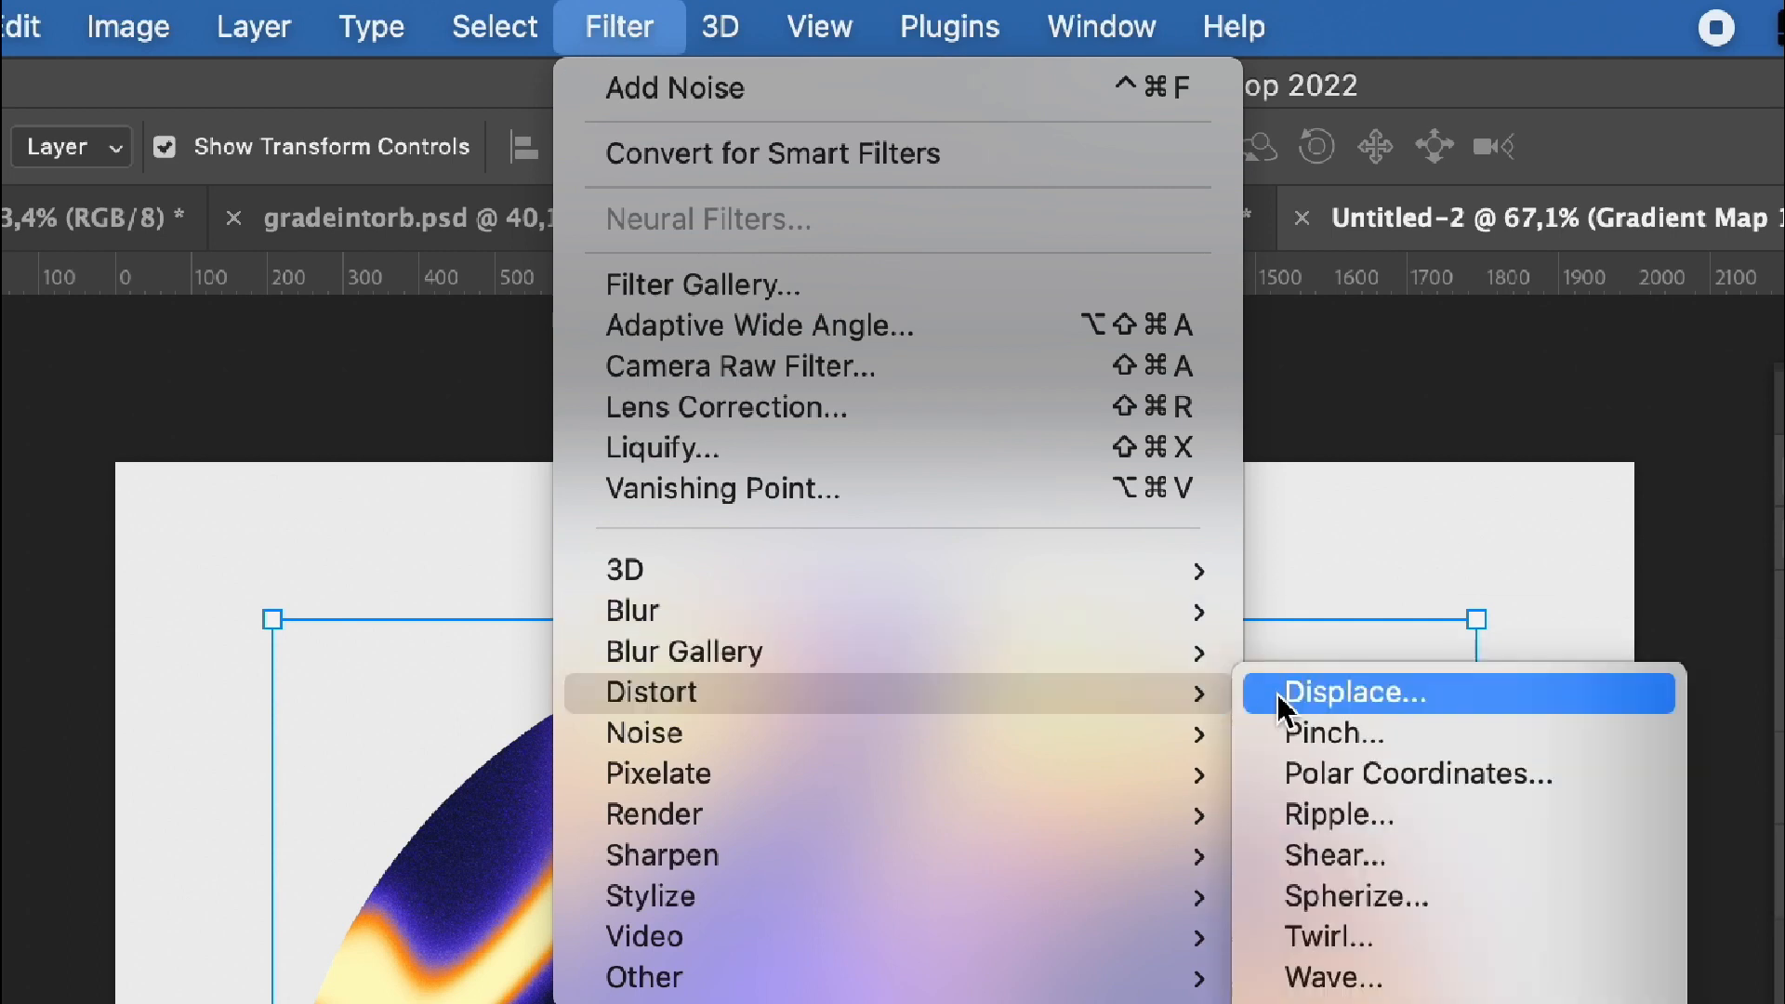
pyautogui.moveTo(1374, 911)
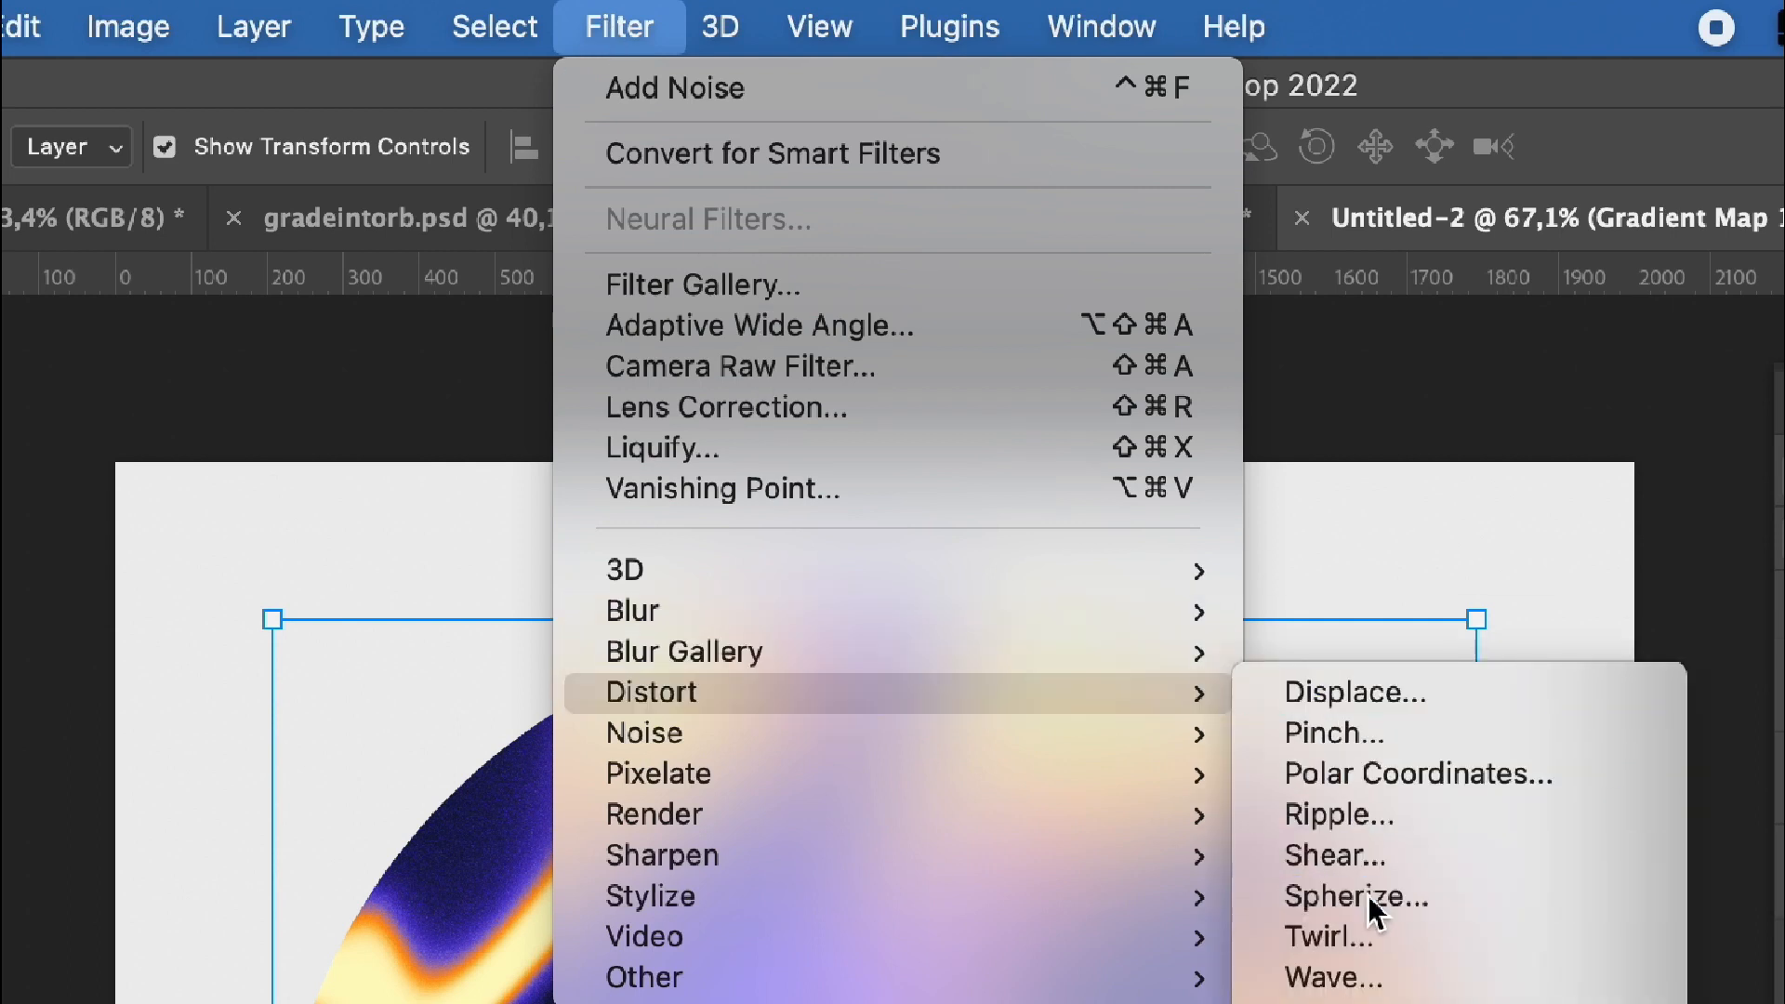
pyautogui.click(1356, 896)
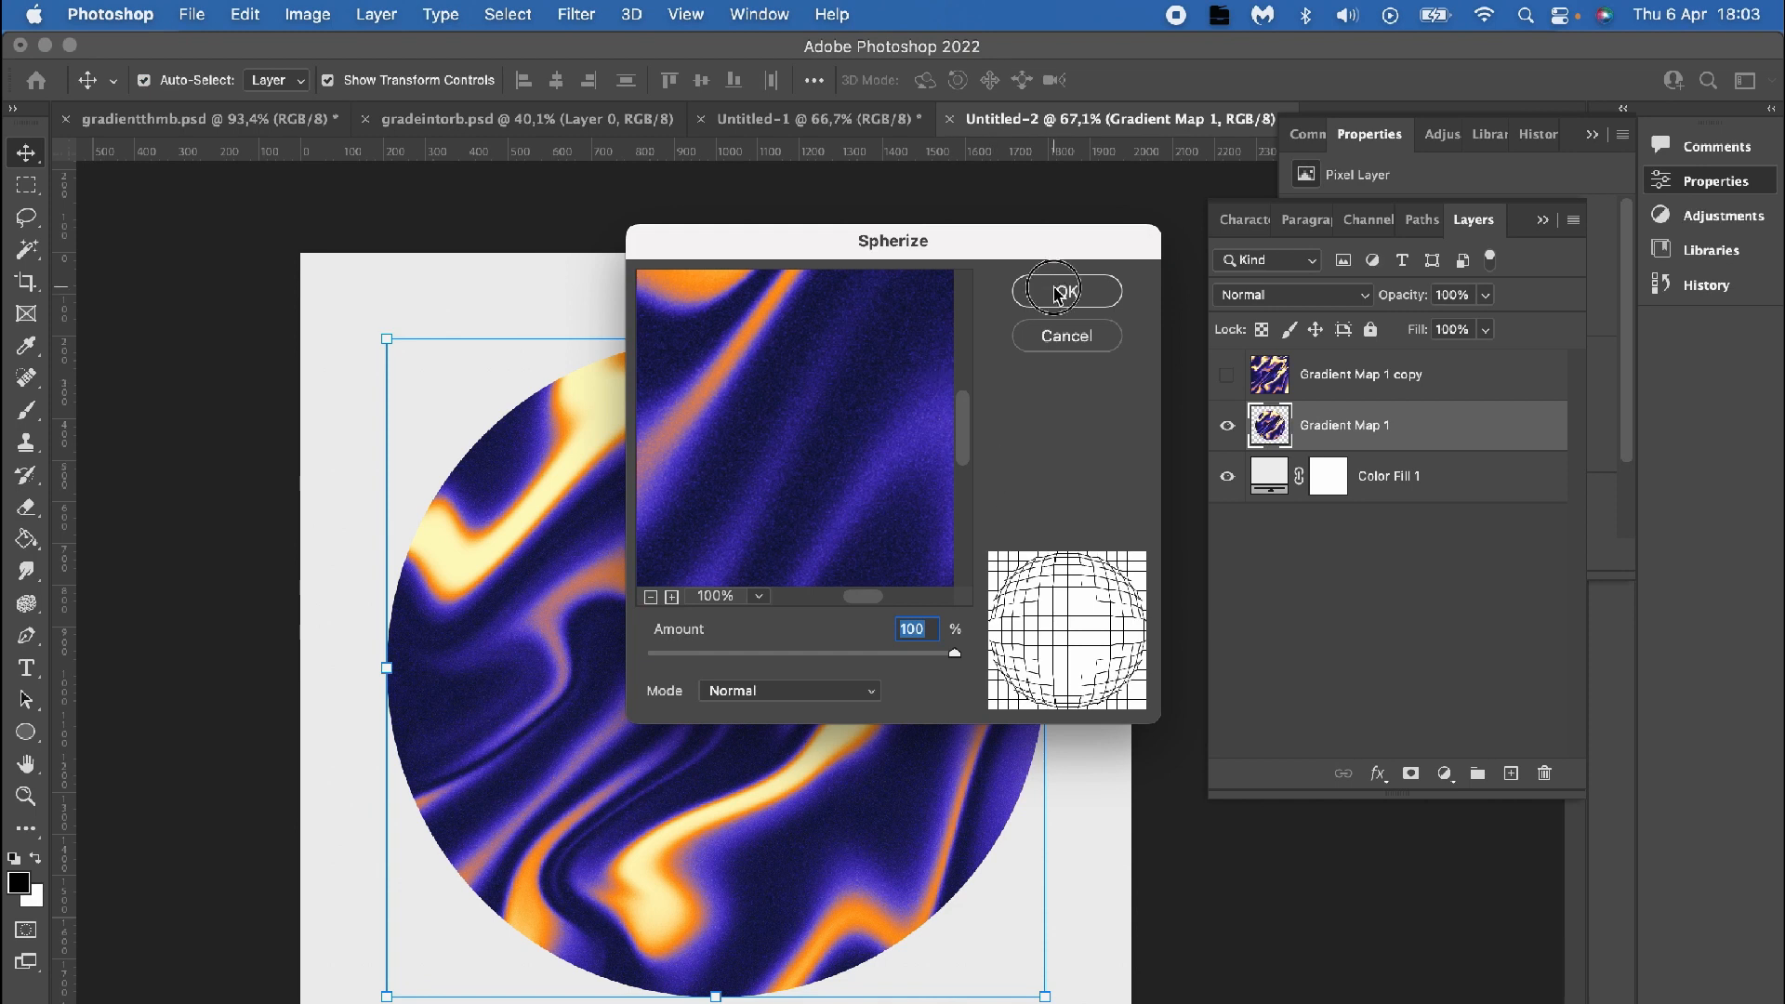
pyautogui.click(576, 13)
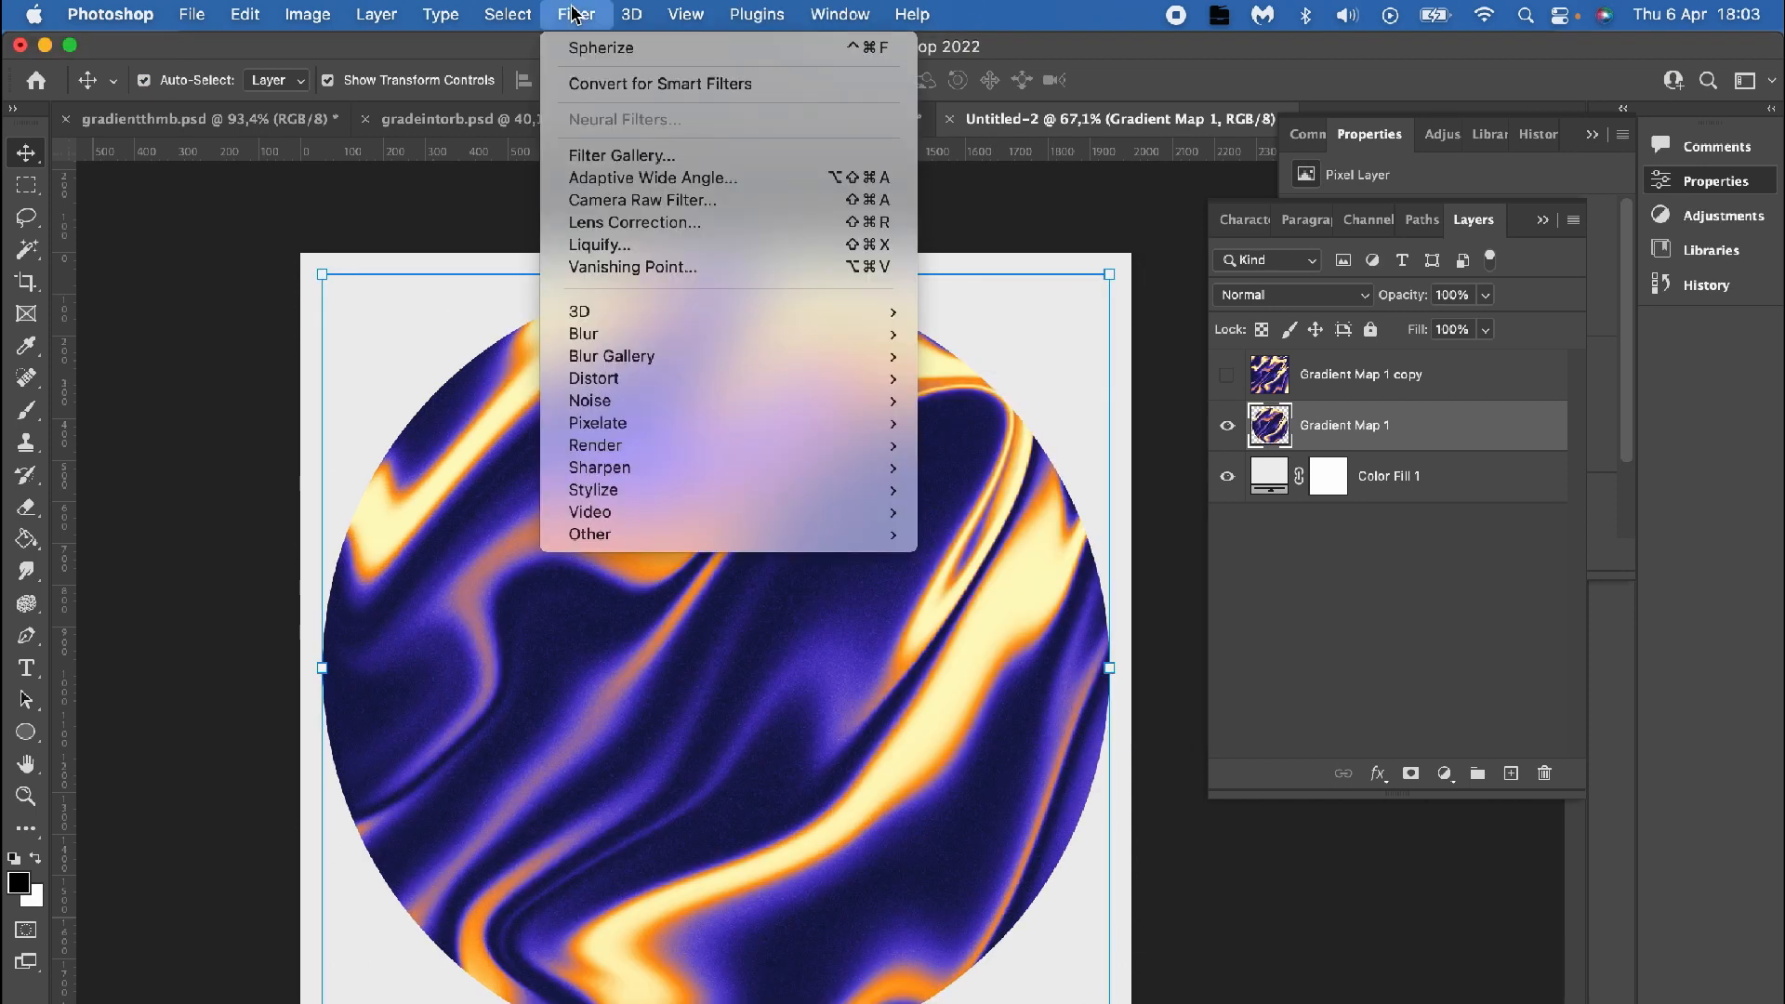
pyautogui.moveTo(601, 49)
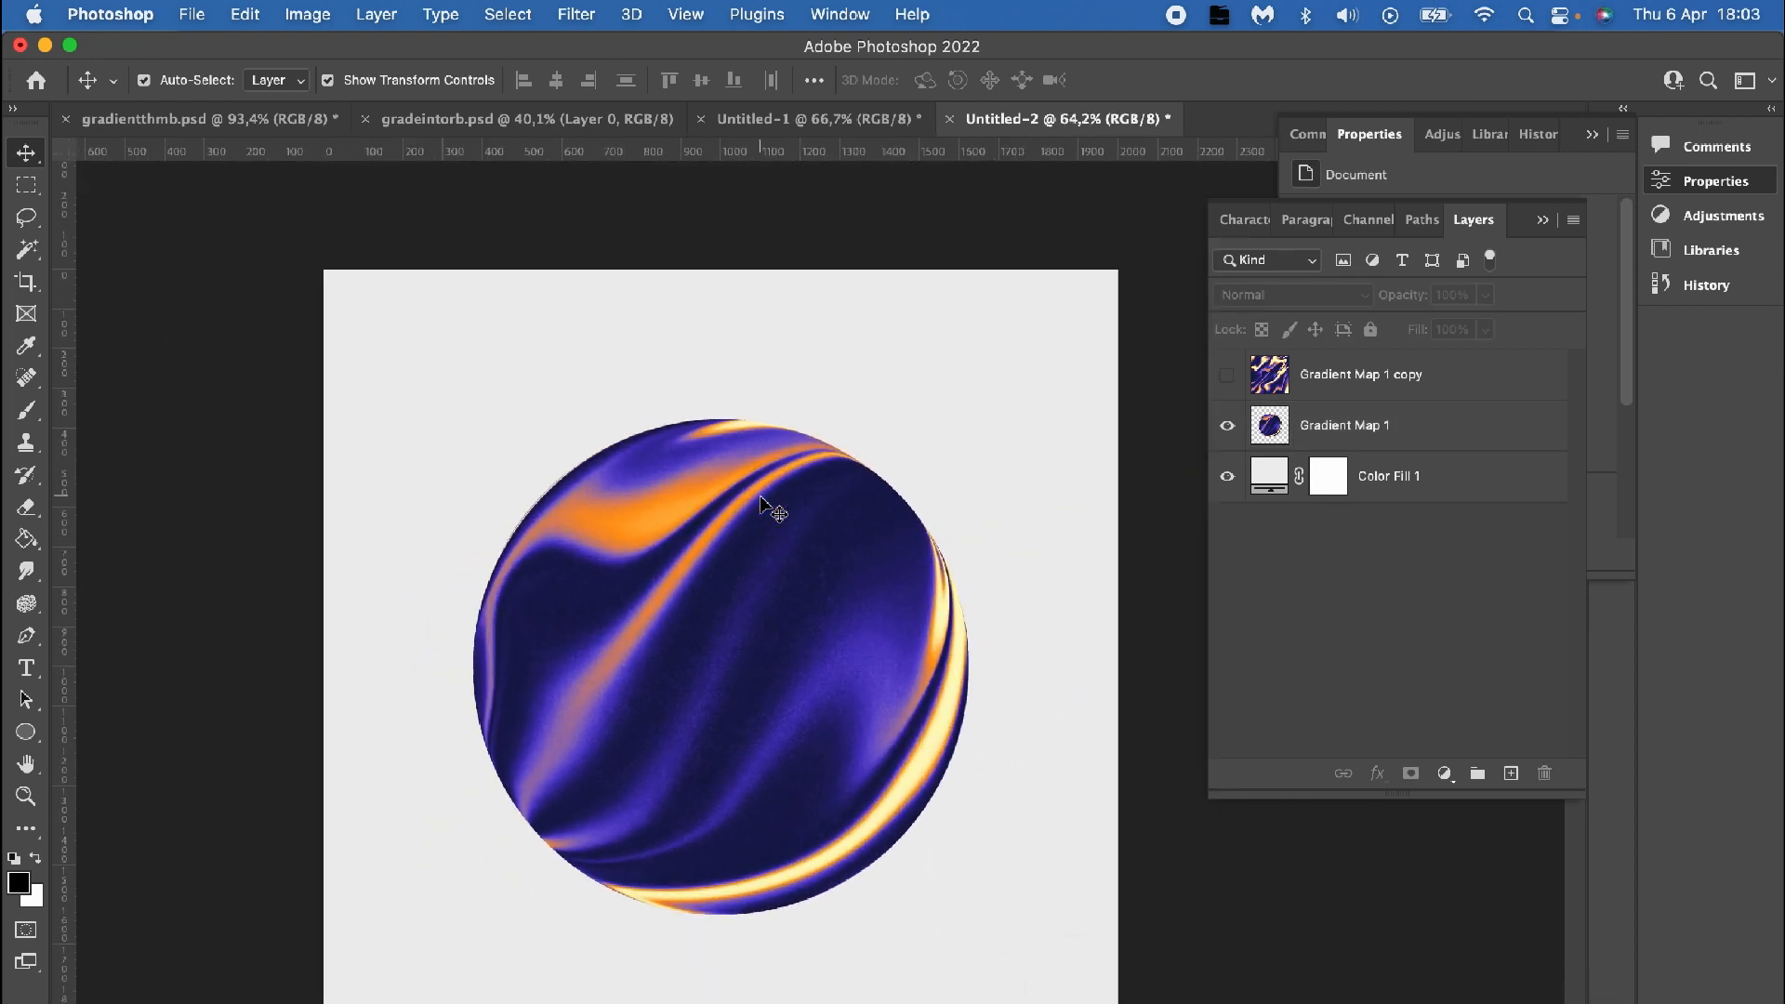
pyautogui.click(1343, 424)
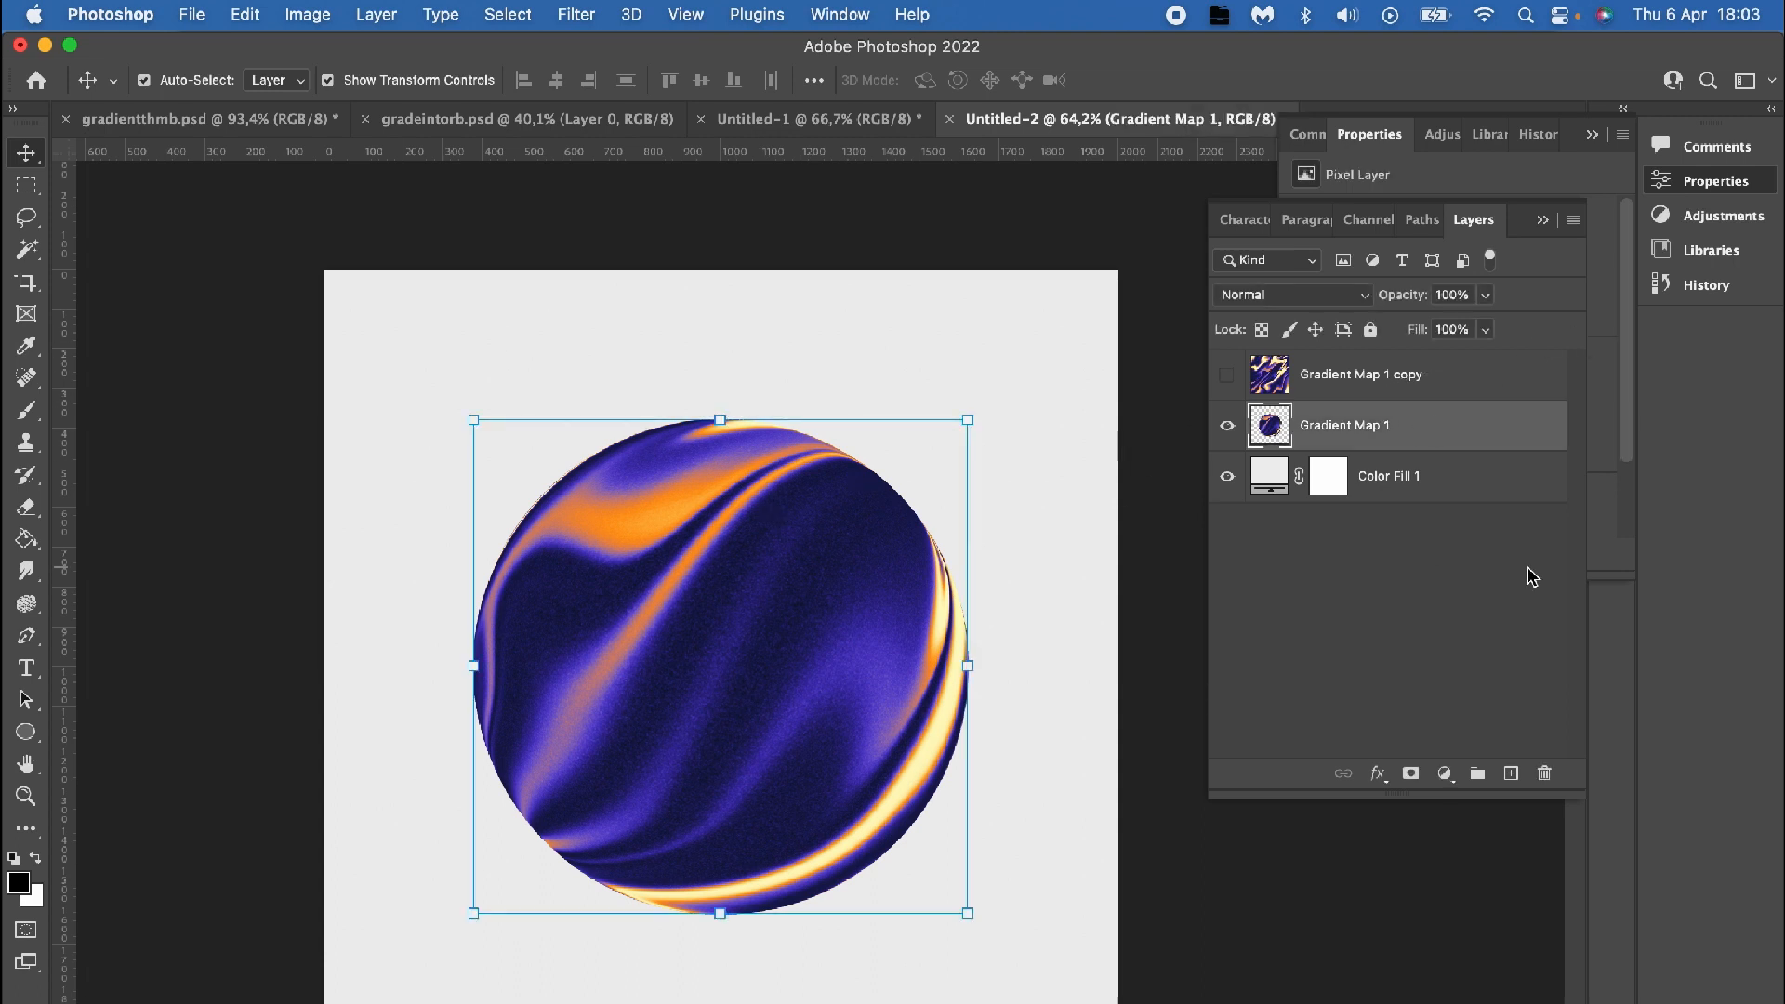
pyautogui.moveTo(1527, 789)
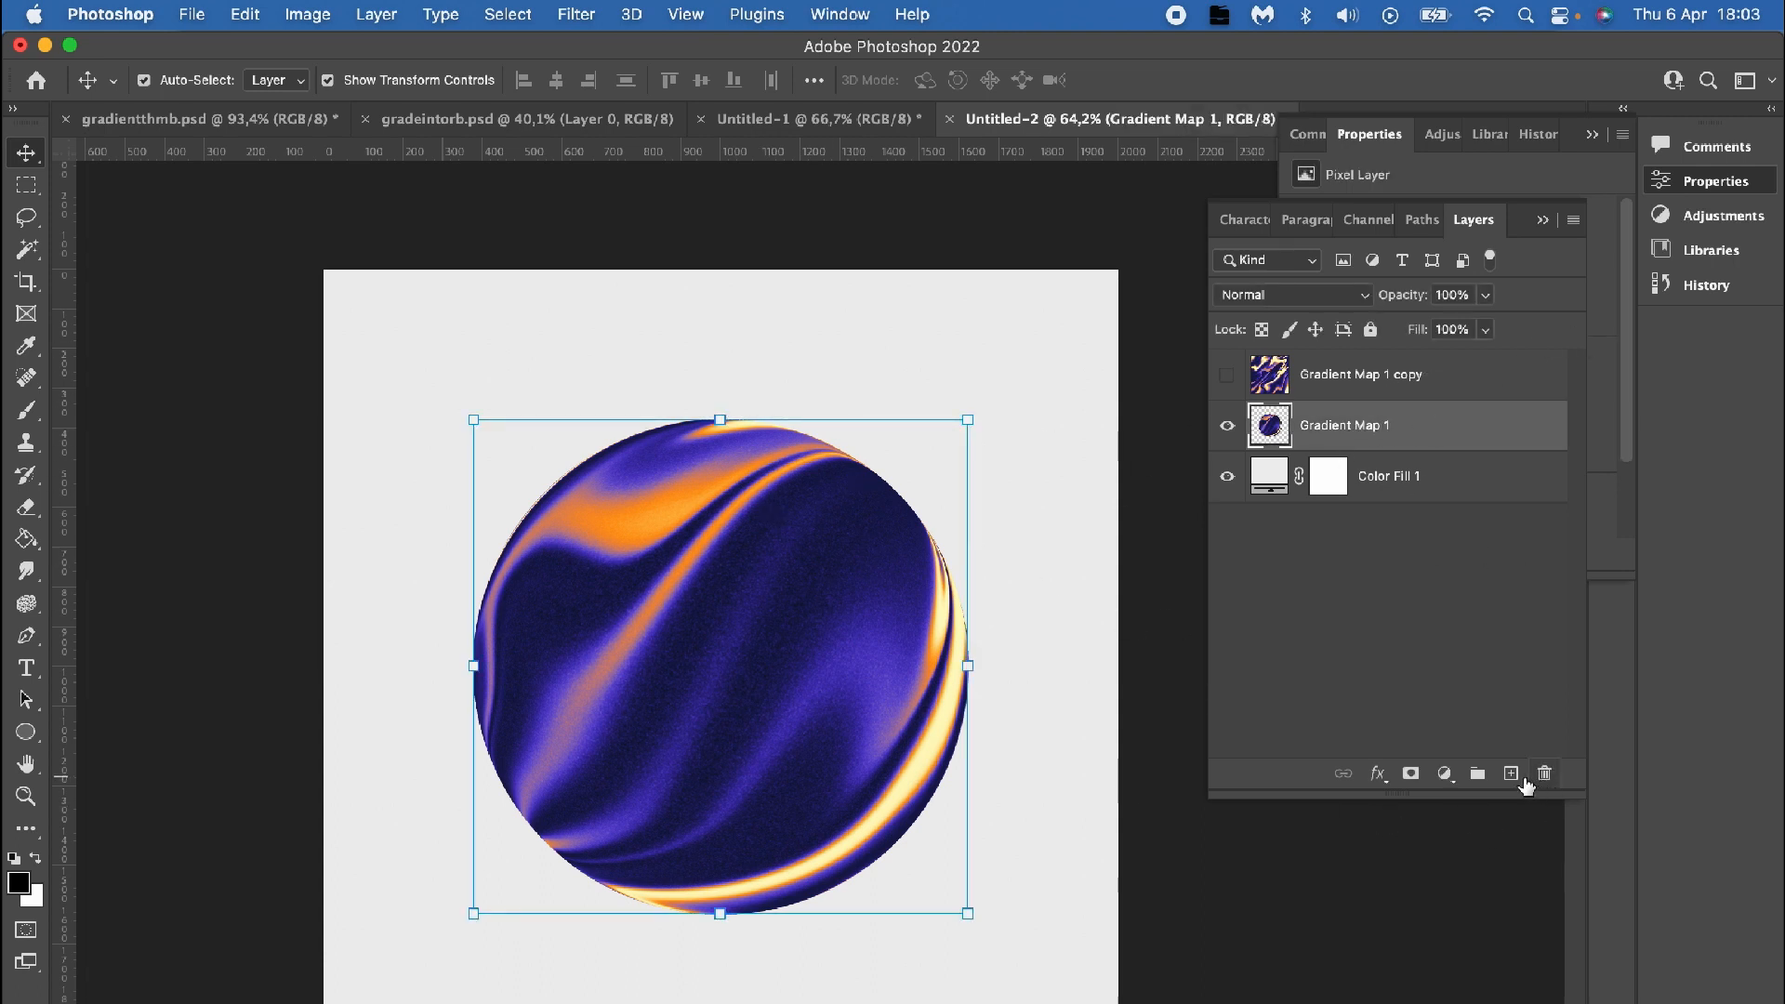
# Step: Paint soft black shading with a 1400 px brush across the ball's lower left on a new layer
pyautogui.click(1510, 774)
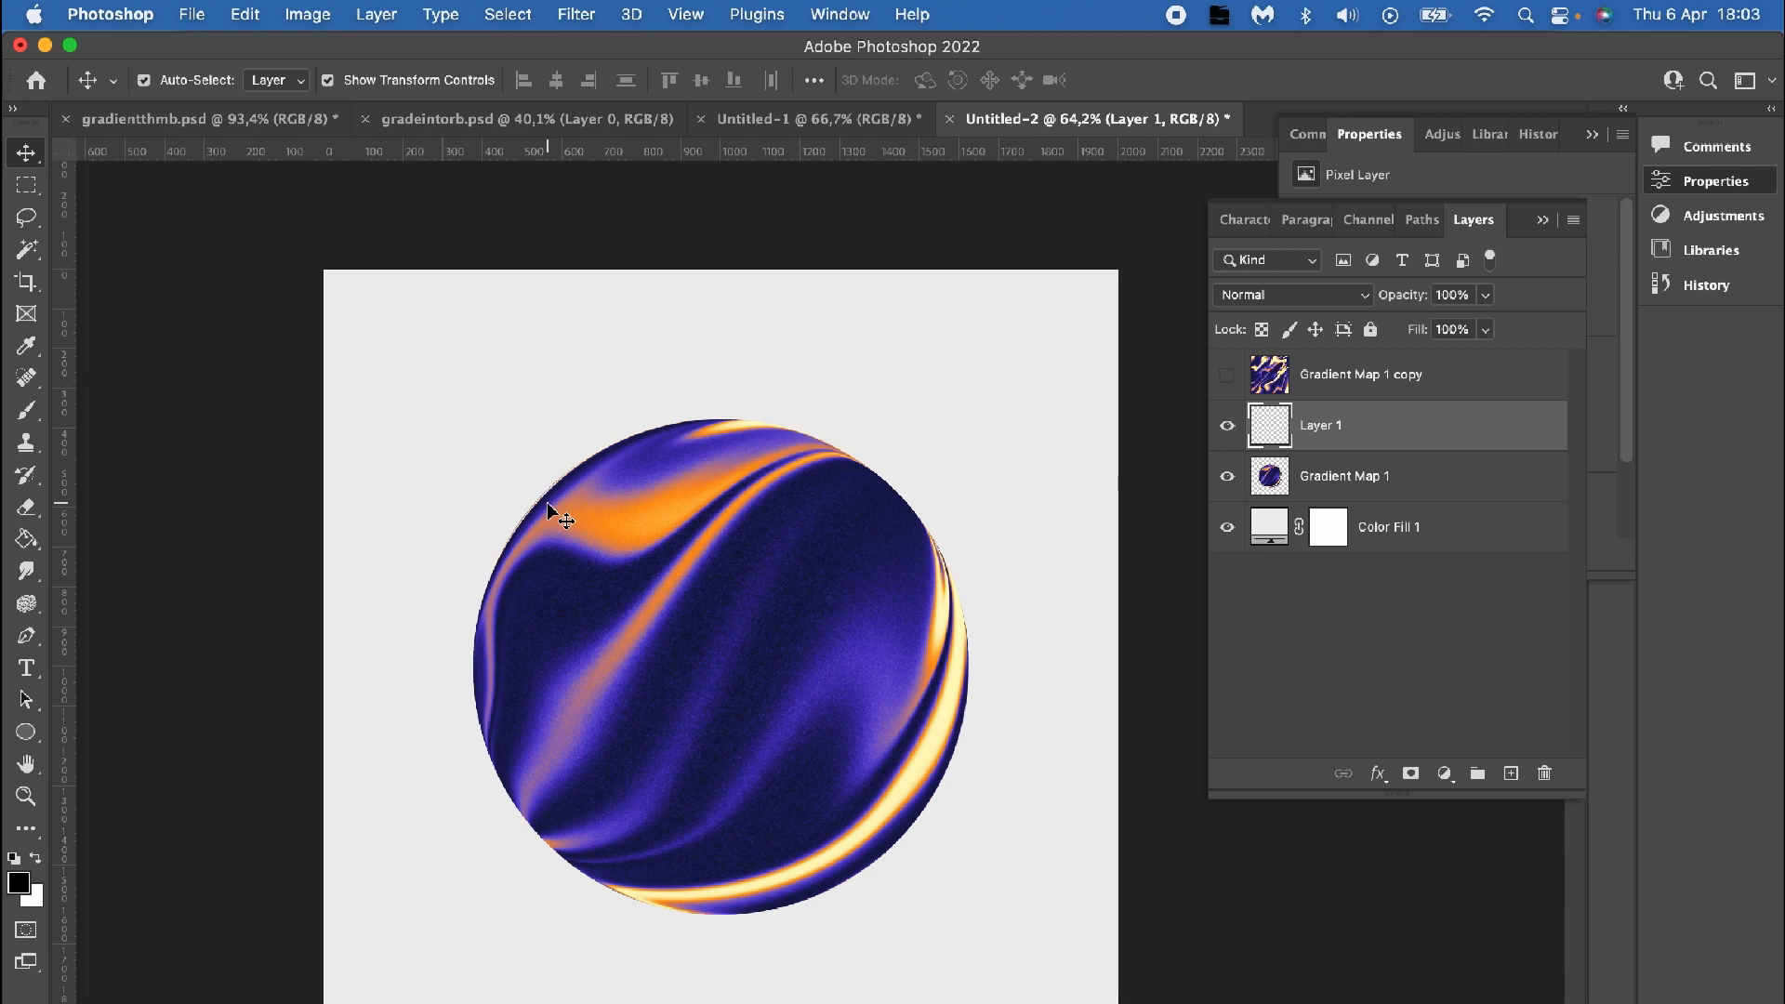
pyautogui.click(26, 411)
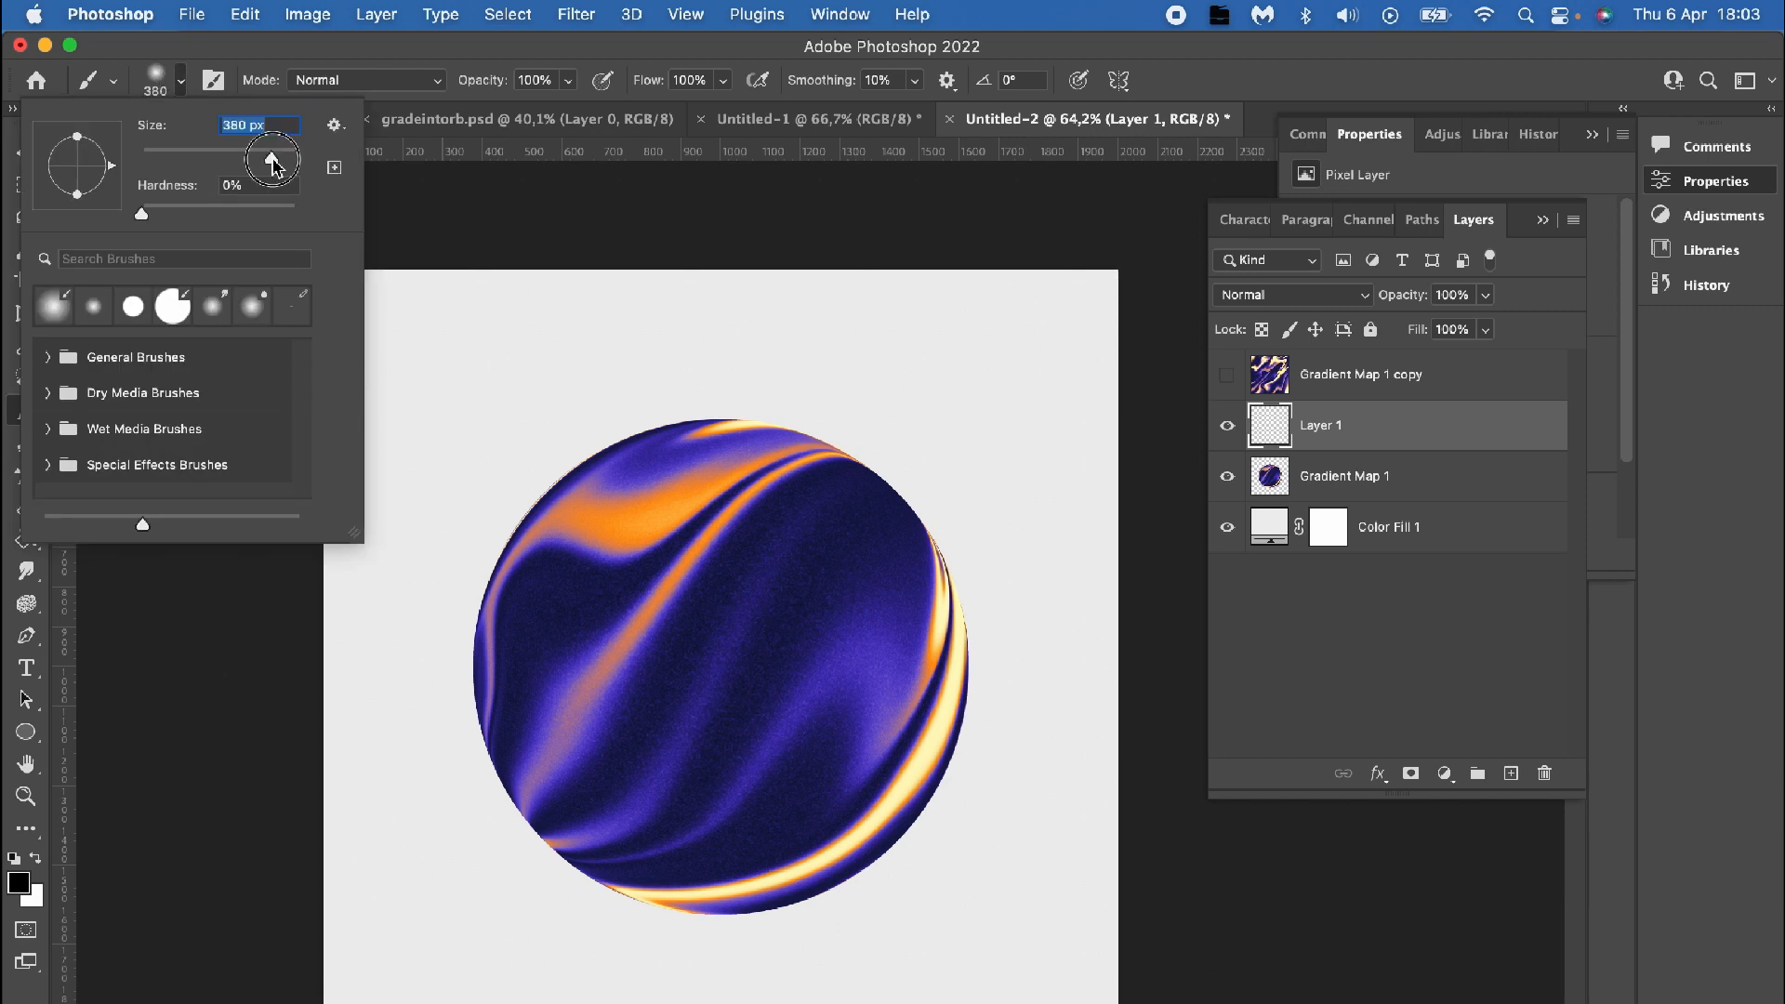
pyautogui.moveTo(272, 156); pyautogui.dragTo(286, 156)
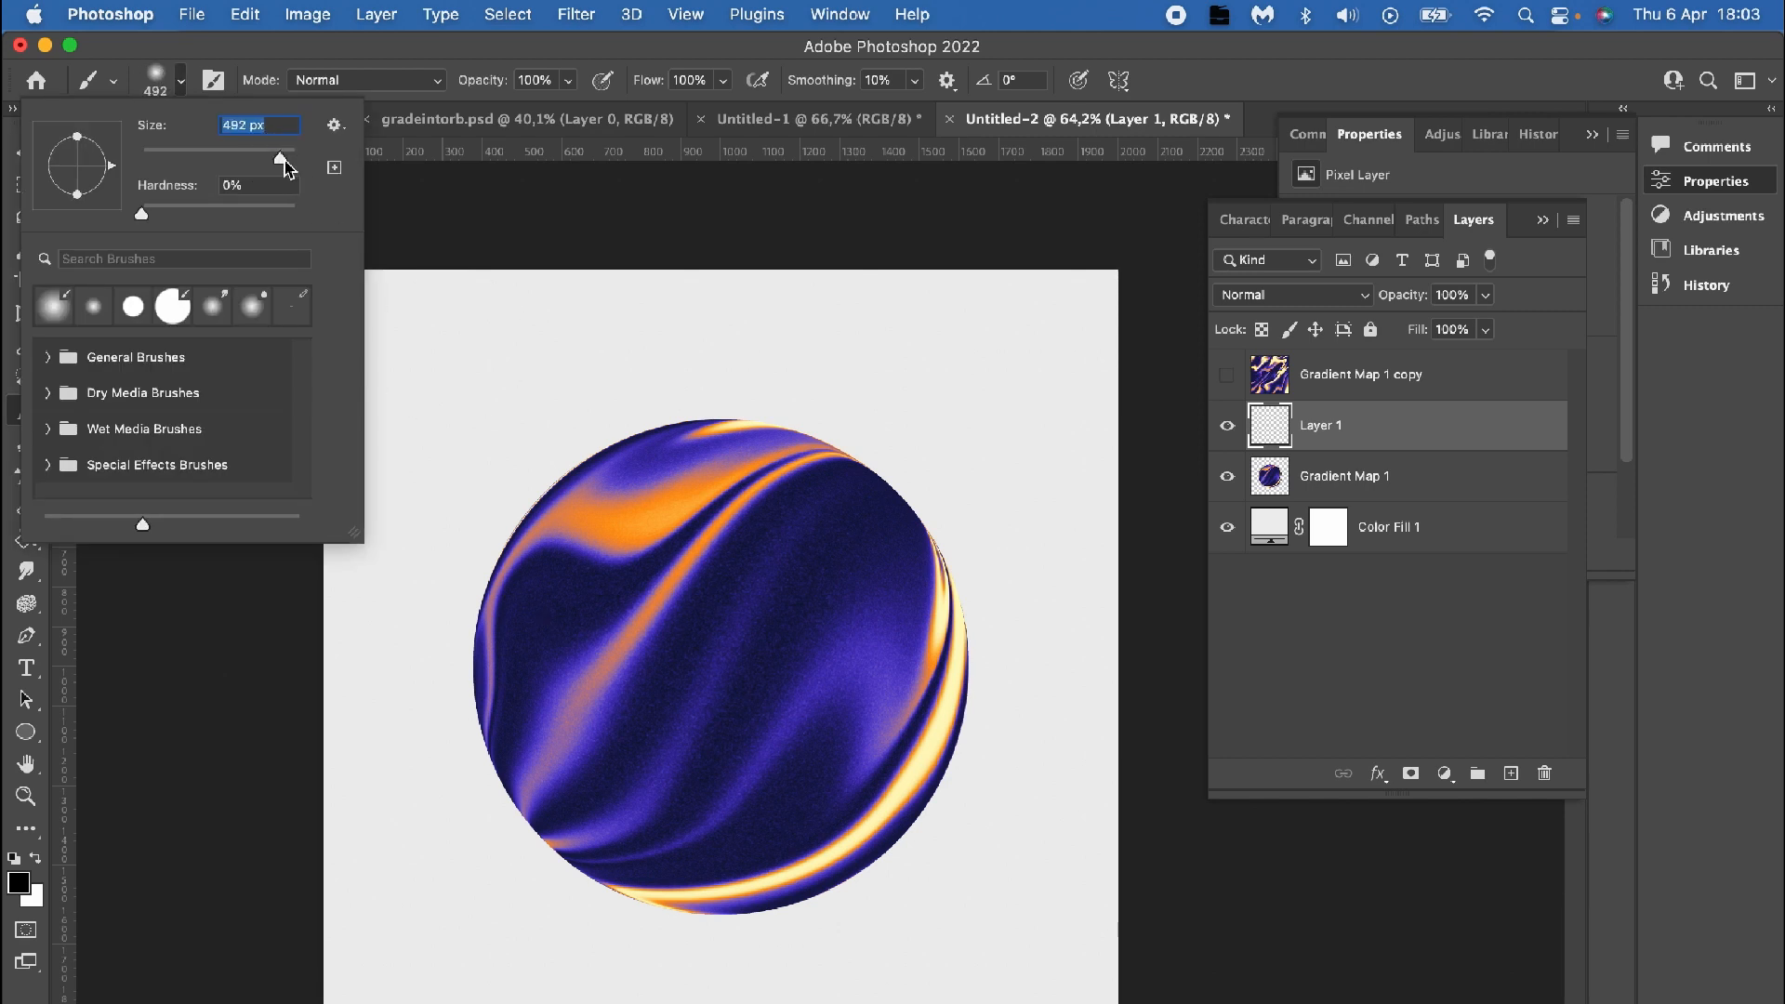
pyautogui.moveTo(283, 156); pyautogui.dragTo(289, 157)
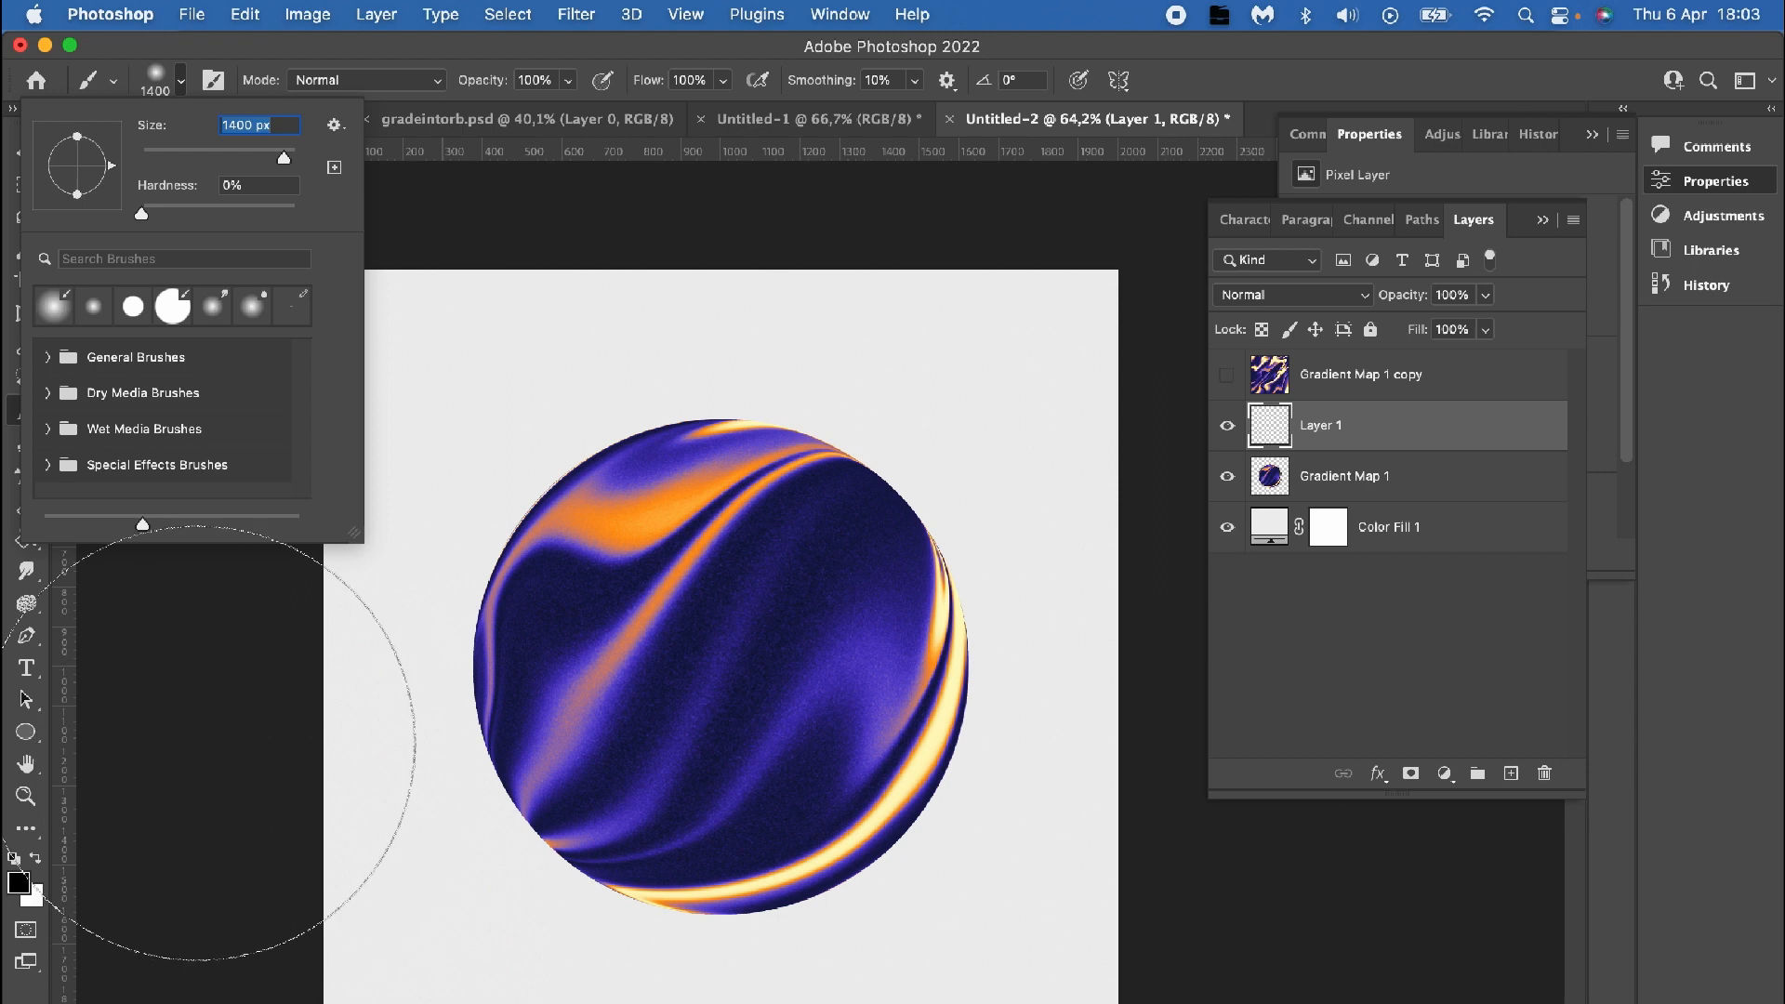
pyautogui.moveTo(199, 654)
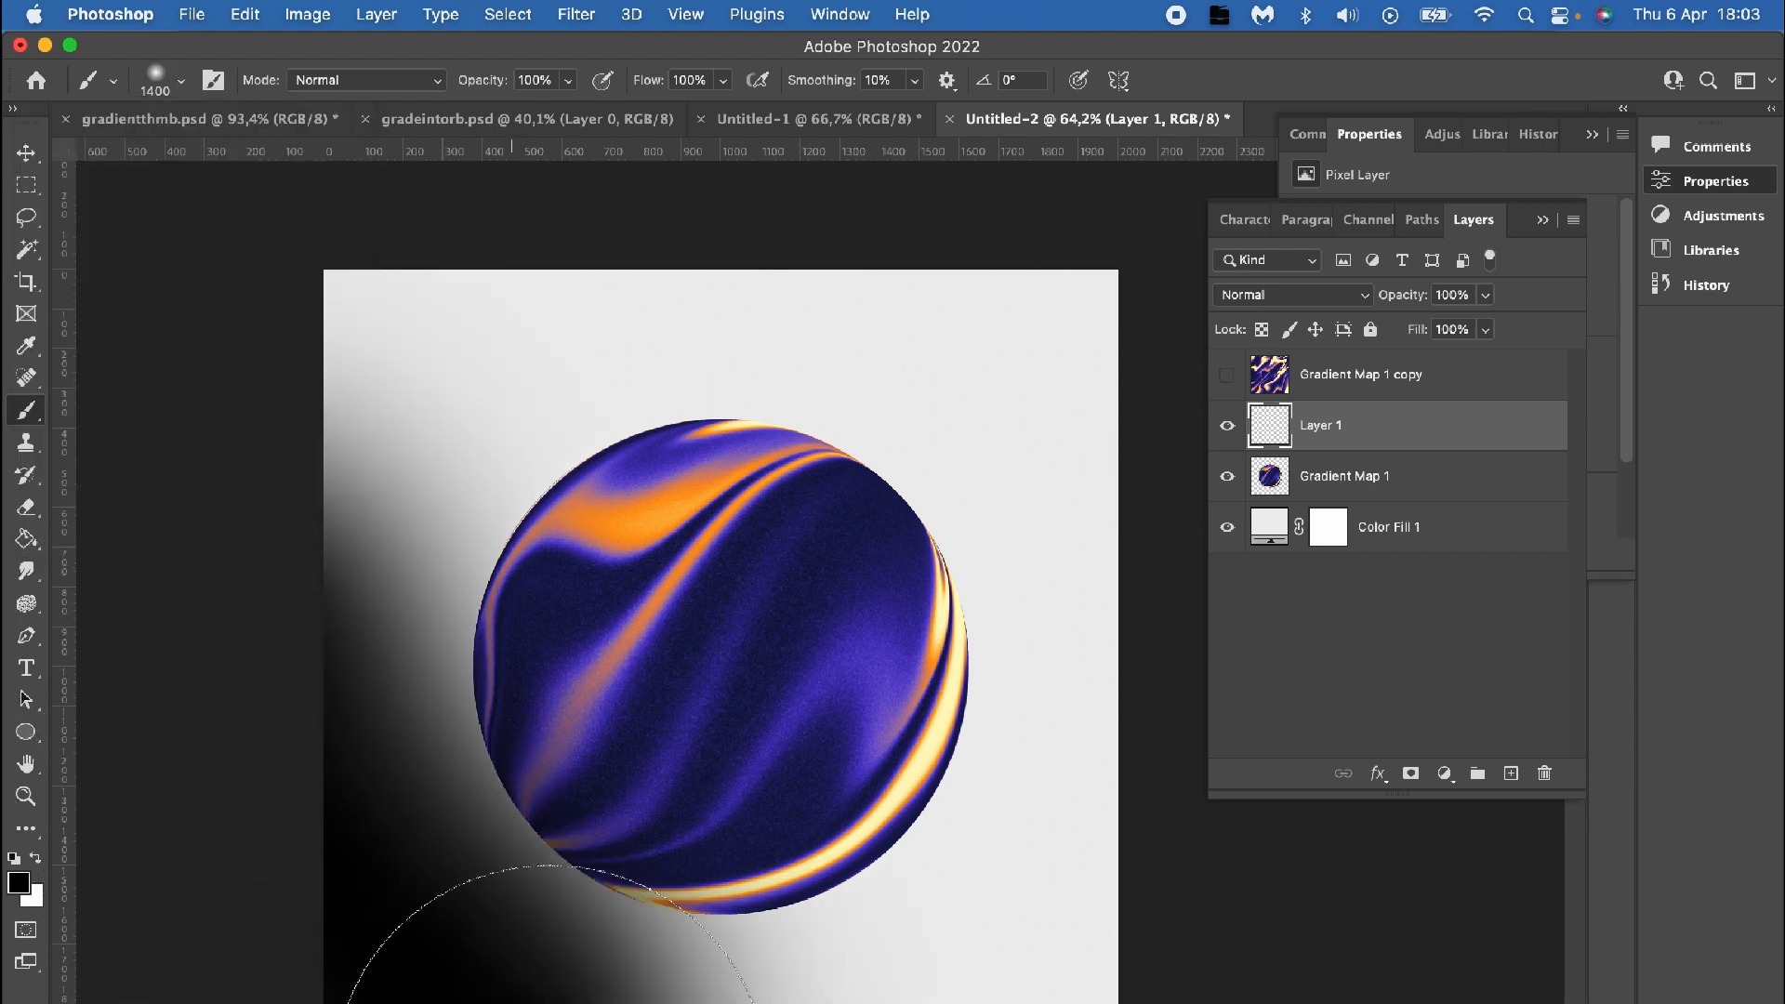
pyautogui.click(1367, 424)
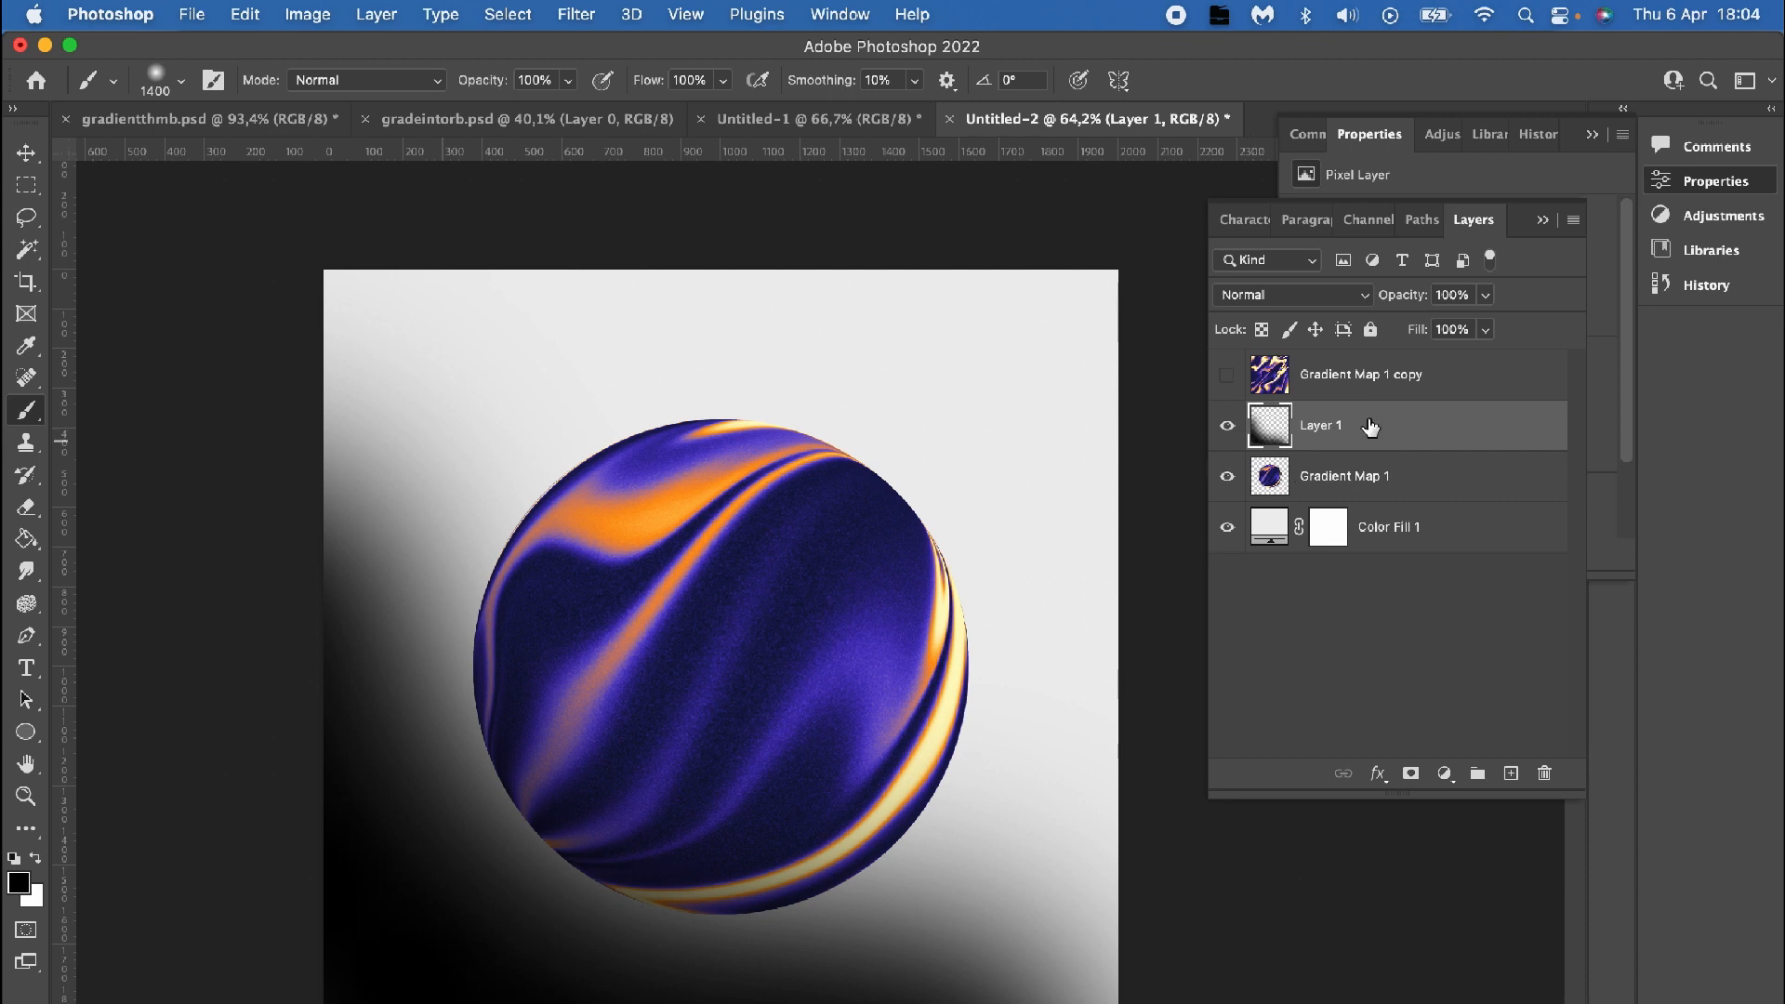
# Step: Clip the shading to the ball and add a new layer above the grey background for the shadow
pyautogui.rightClick(1321, 424)
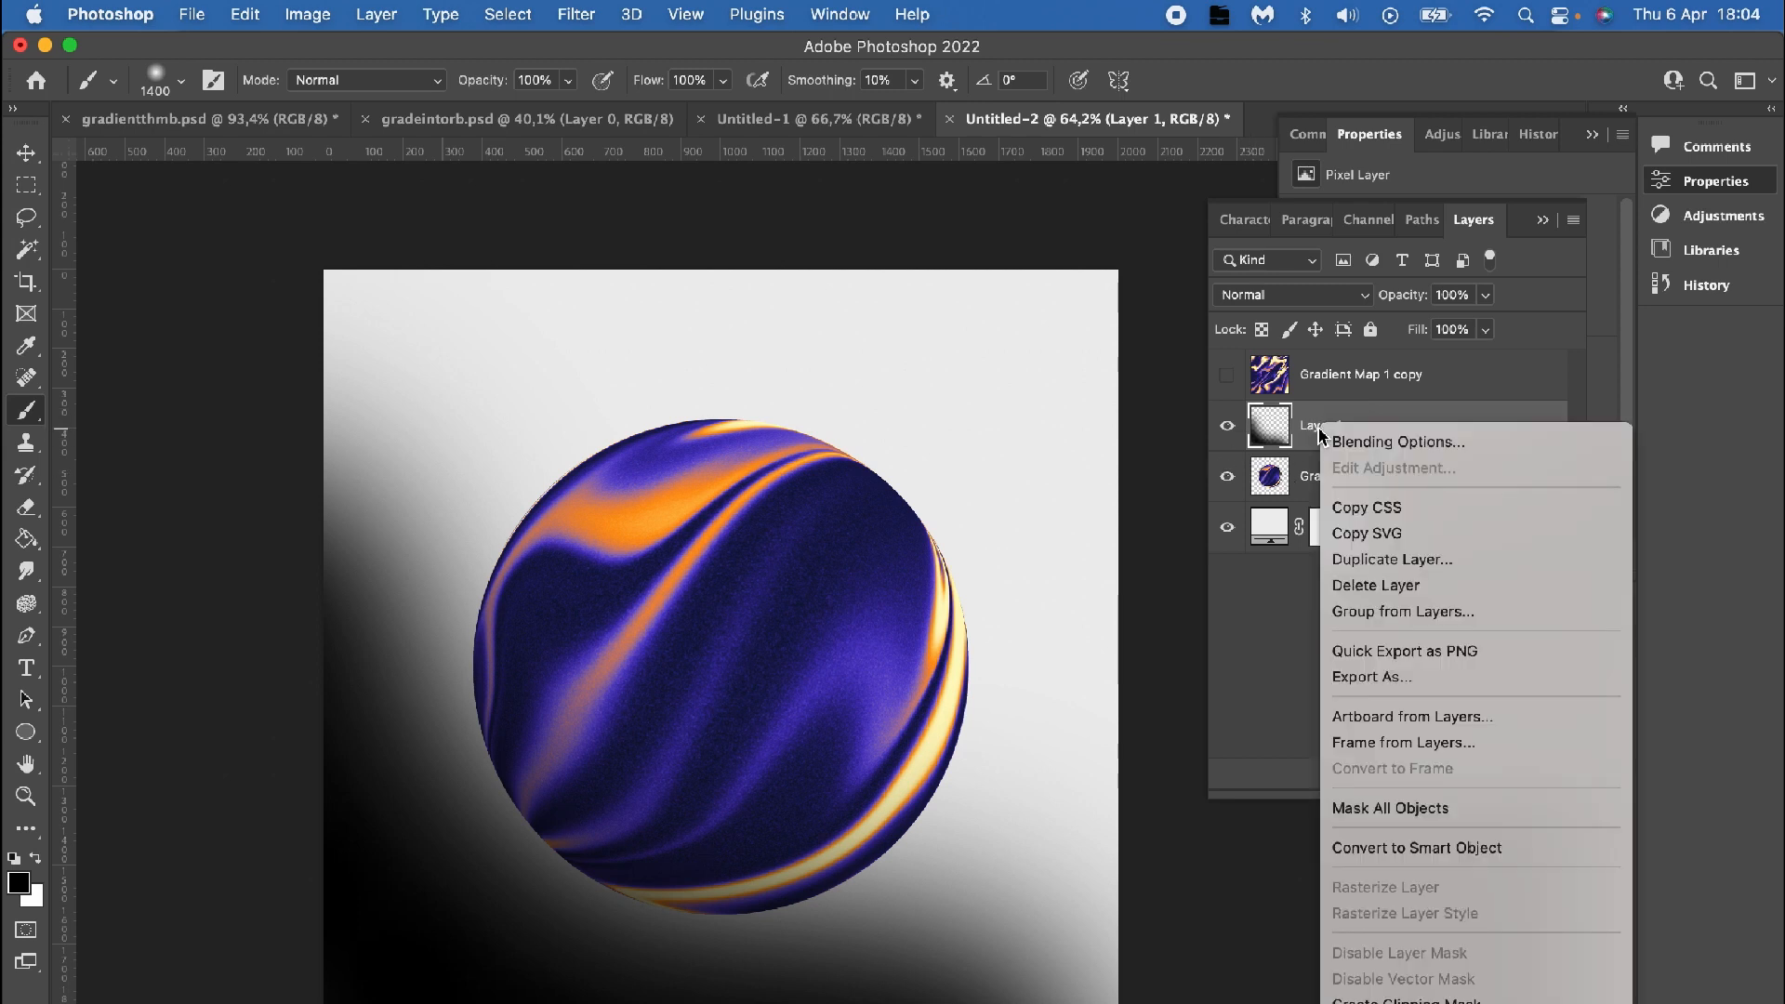
pyautogui.moveTo(1428, 822)
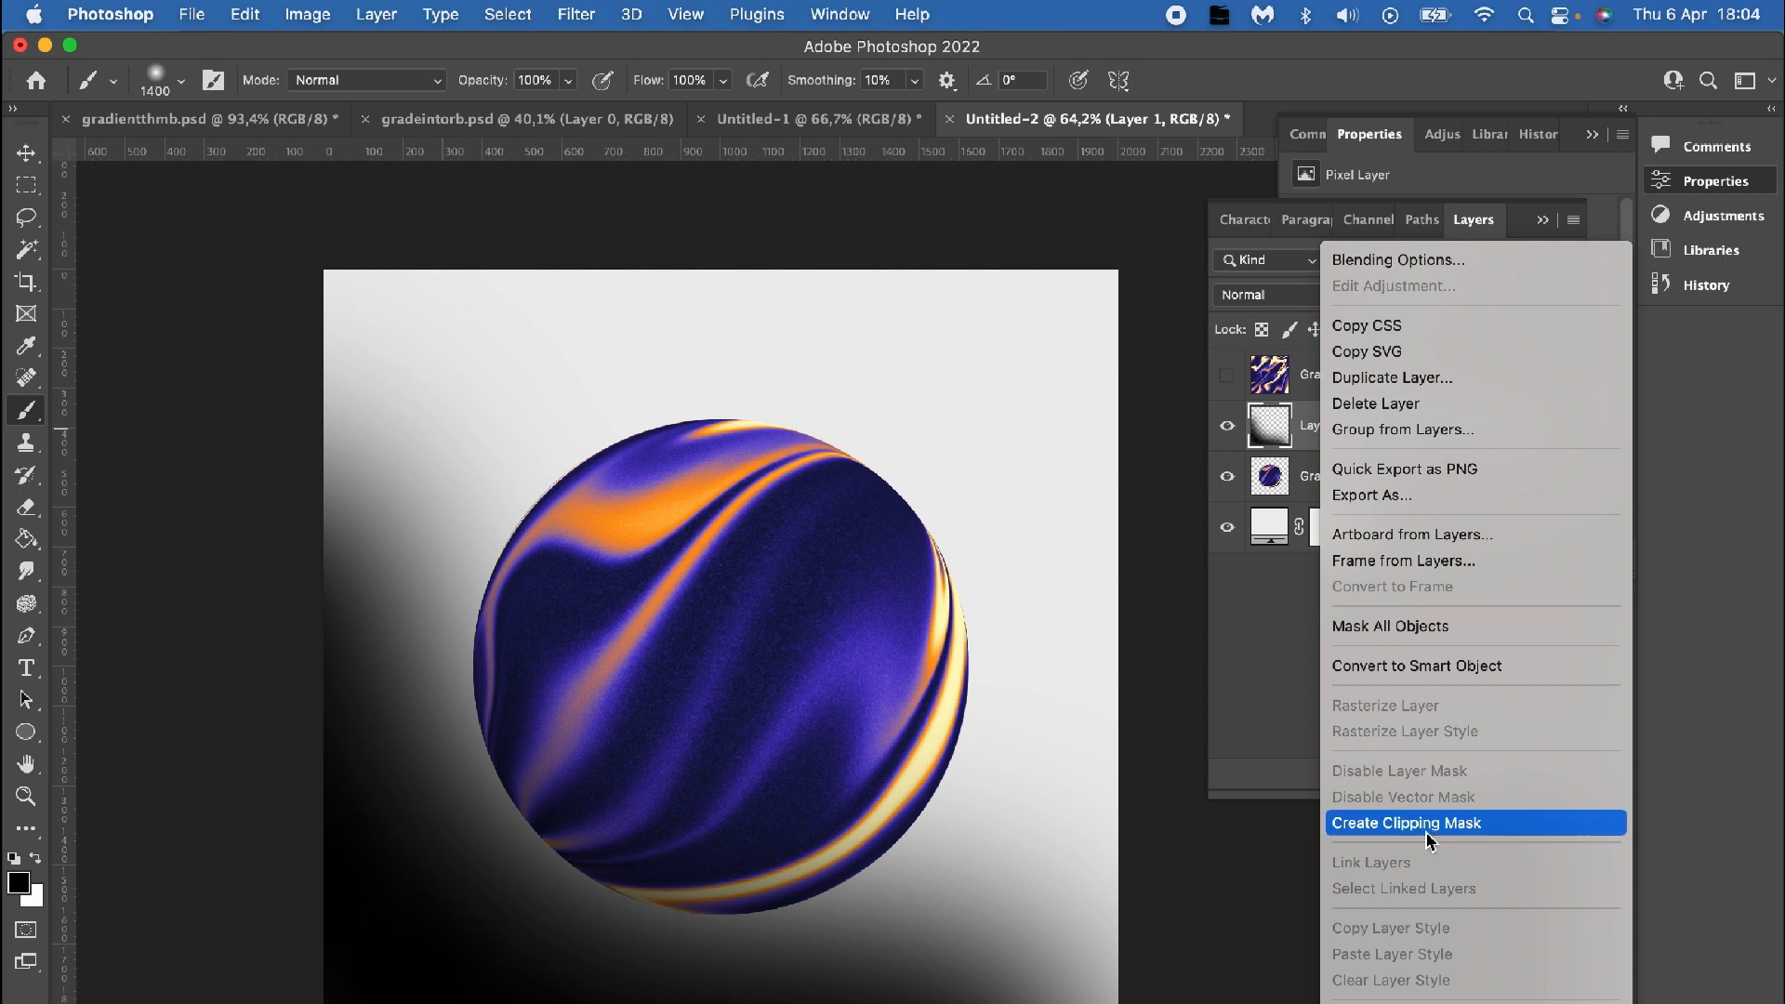
pyautogui.click(1406, 822)
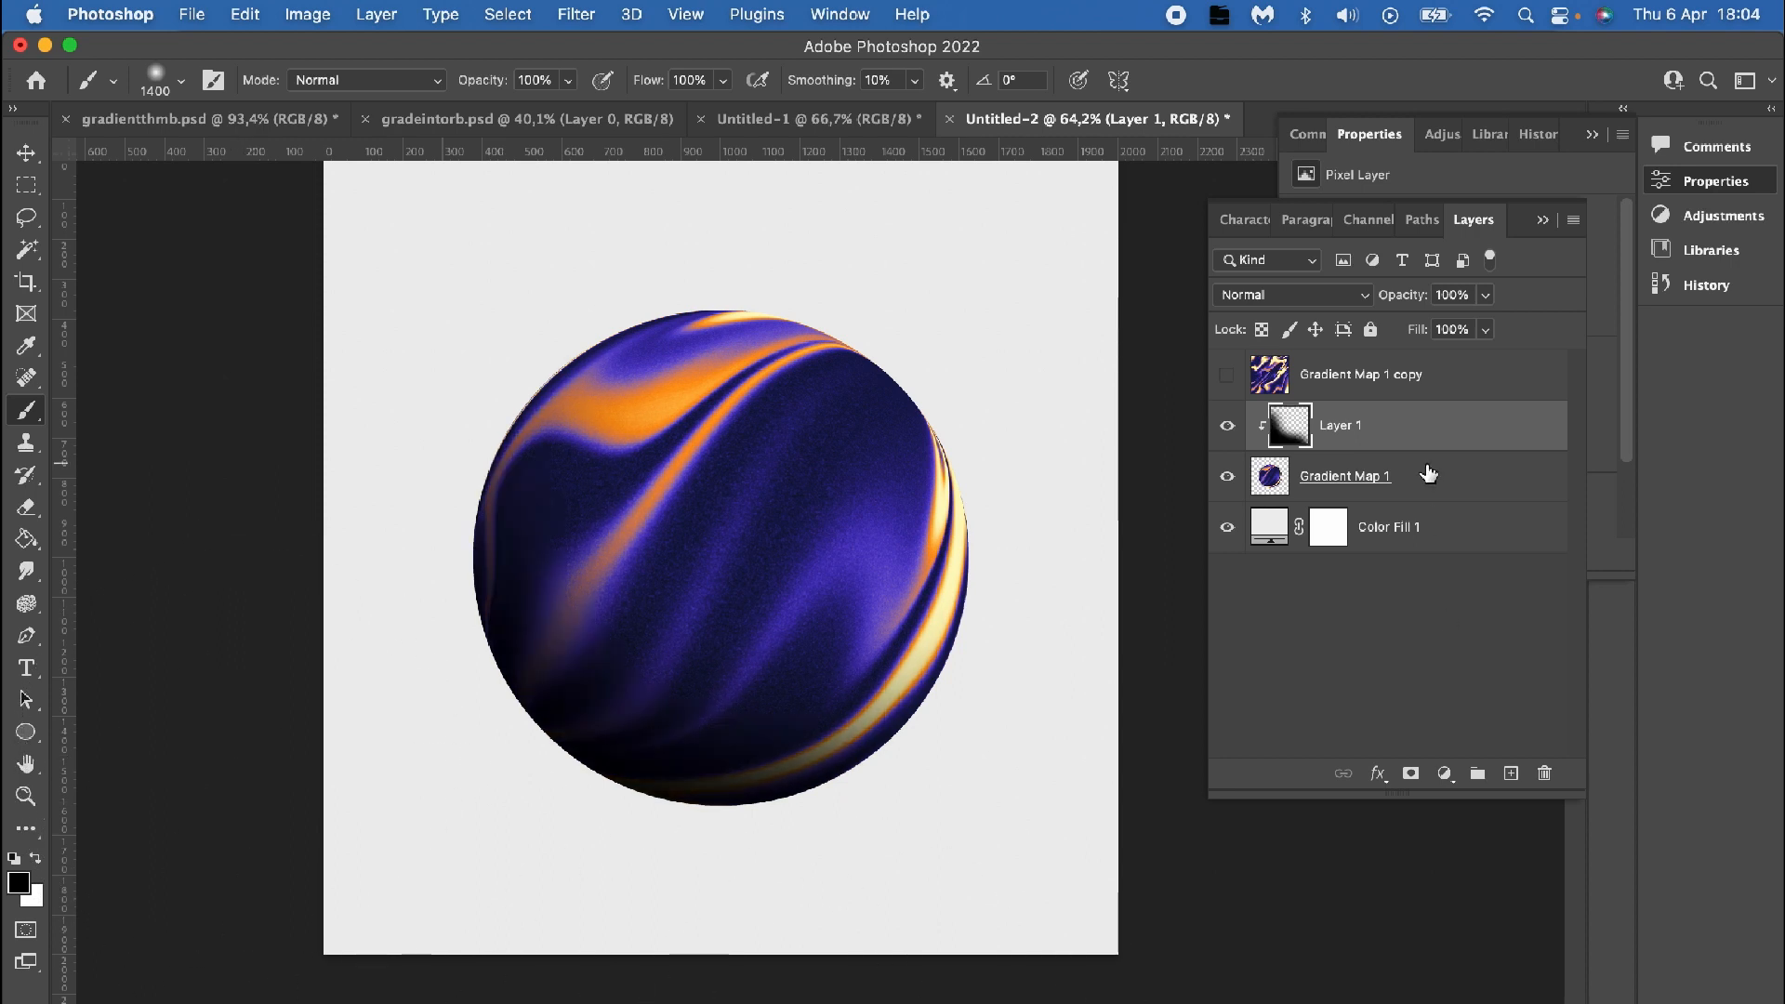
pyautogui.click(1389, 527)
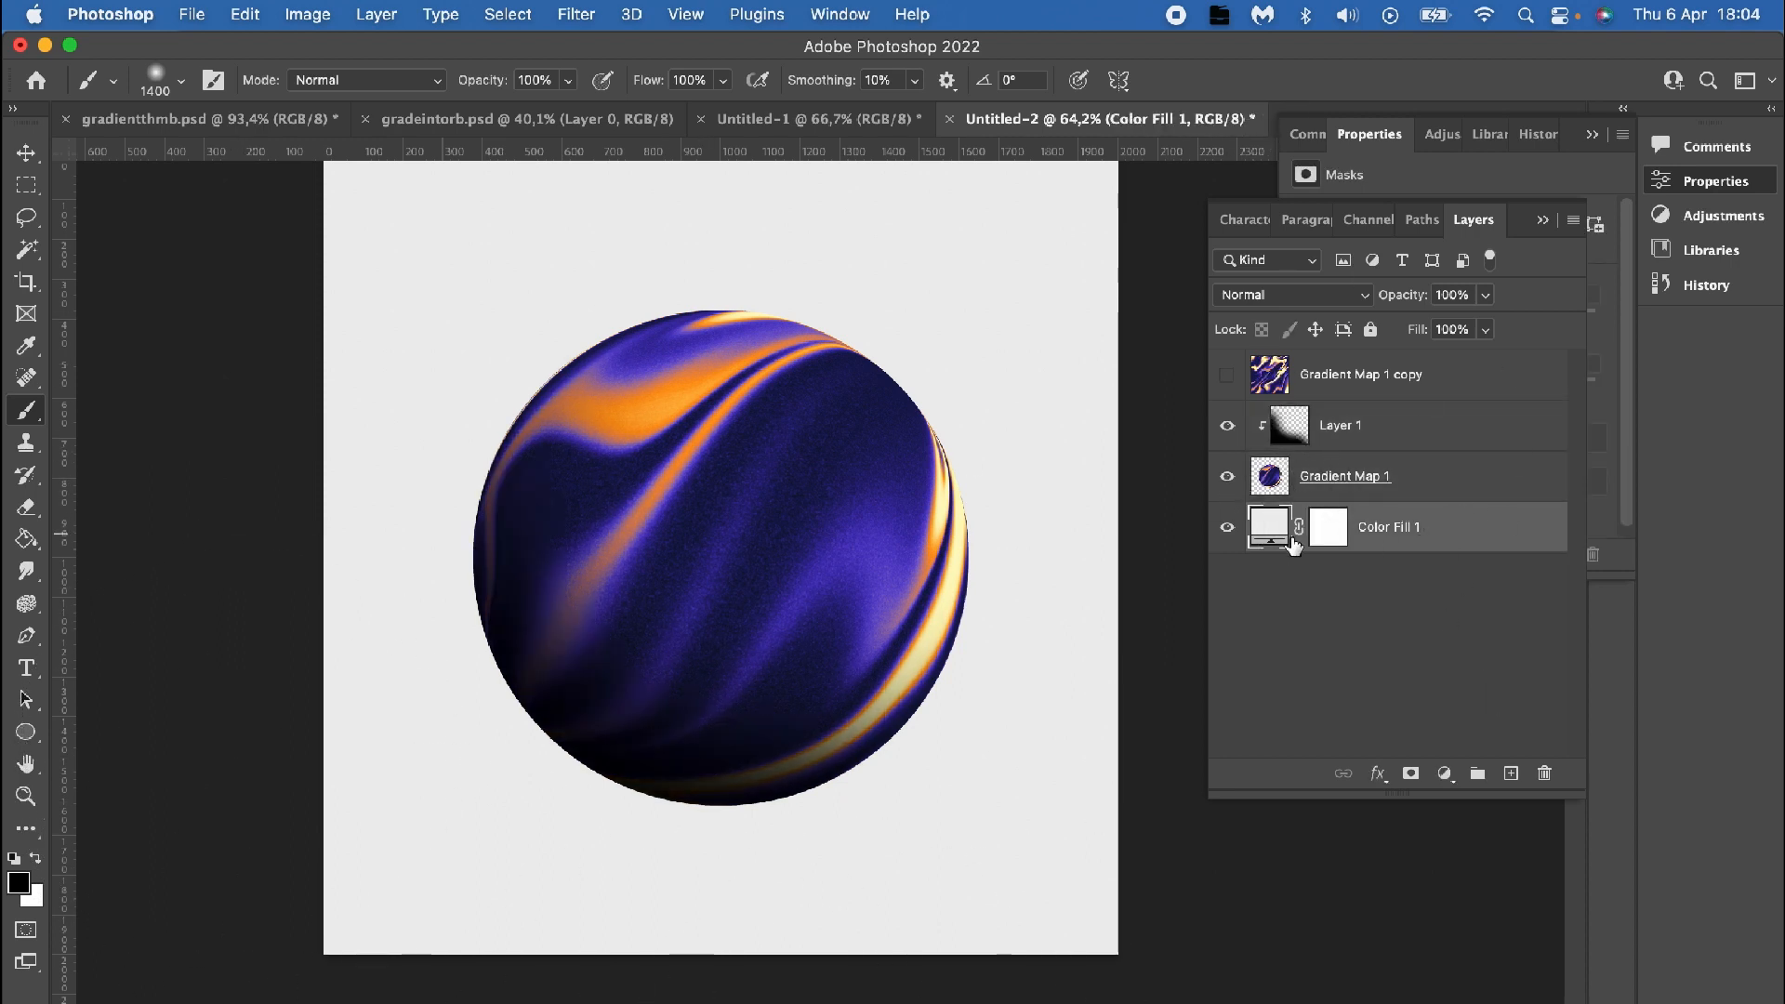
pyautogui.click(1510, 774)
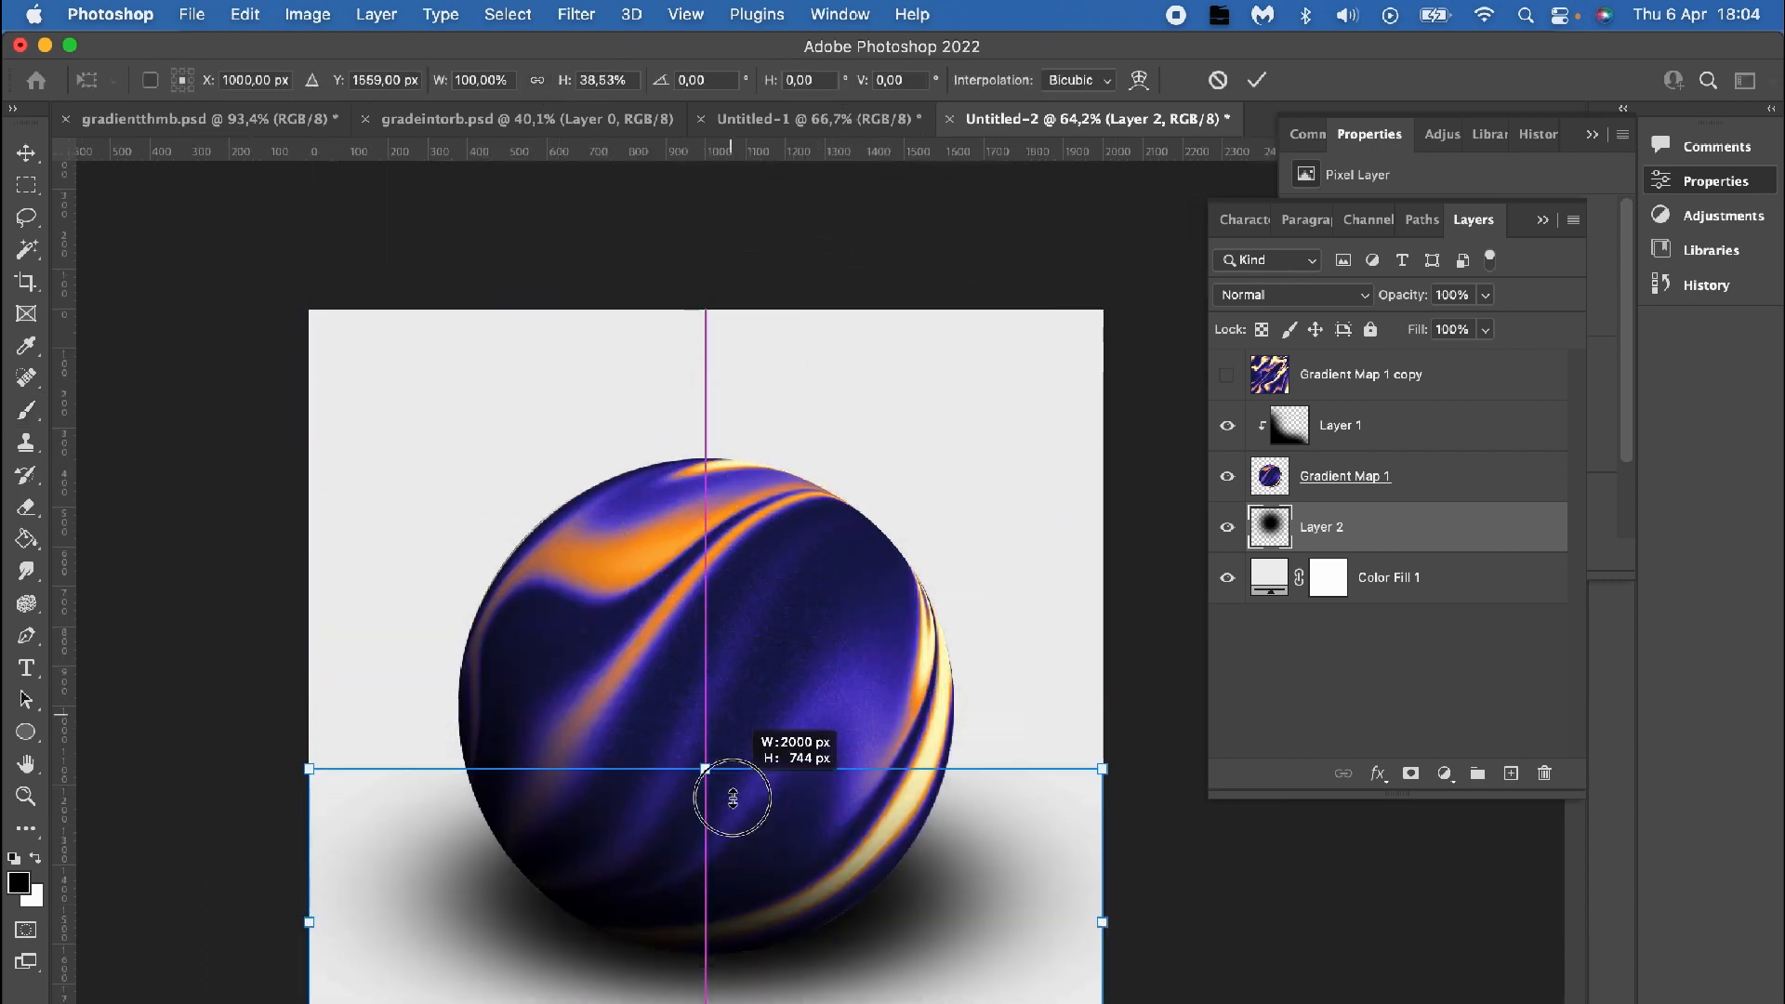
# Step: Free-transform the black blob into a flat, narrow elliptical shadow under the ball
pyautogui.moveTo(733, 794); pyautogui.dragTo(703, 820)
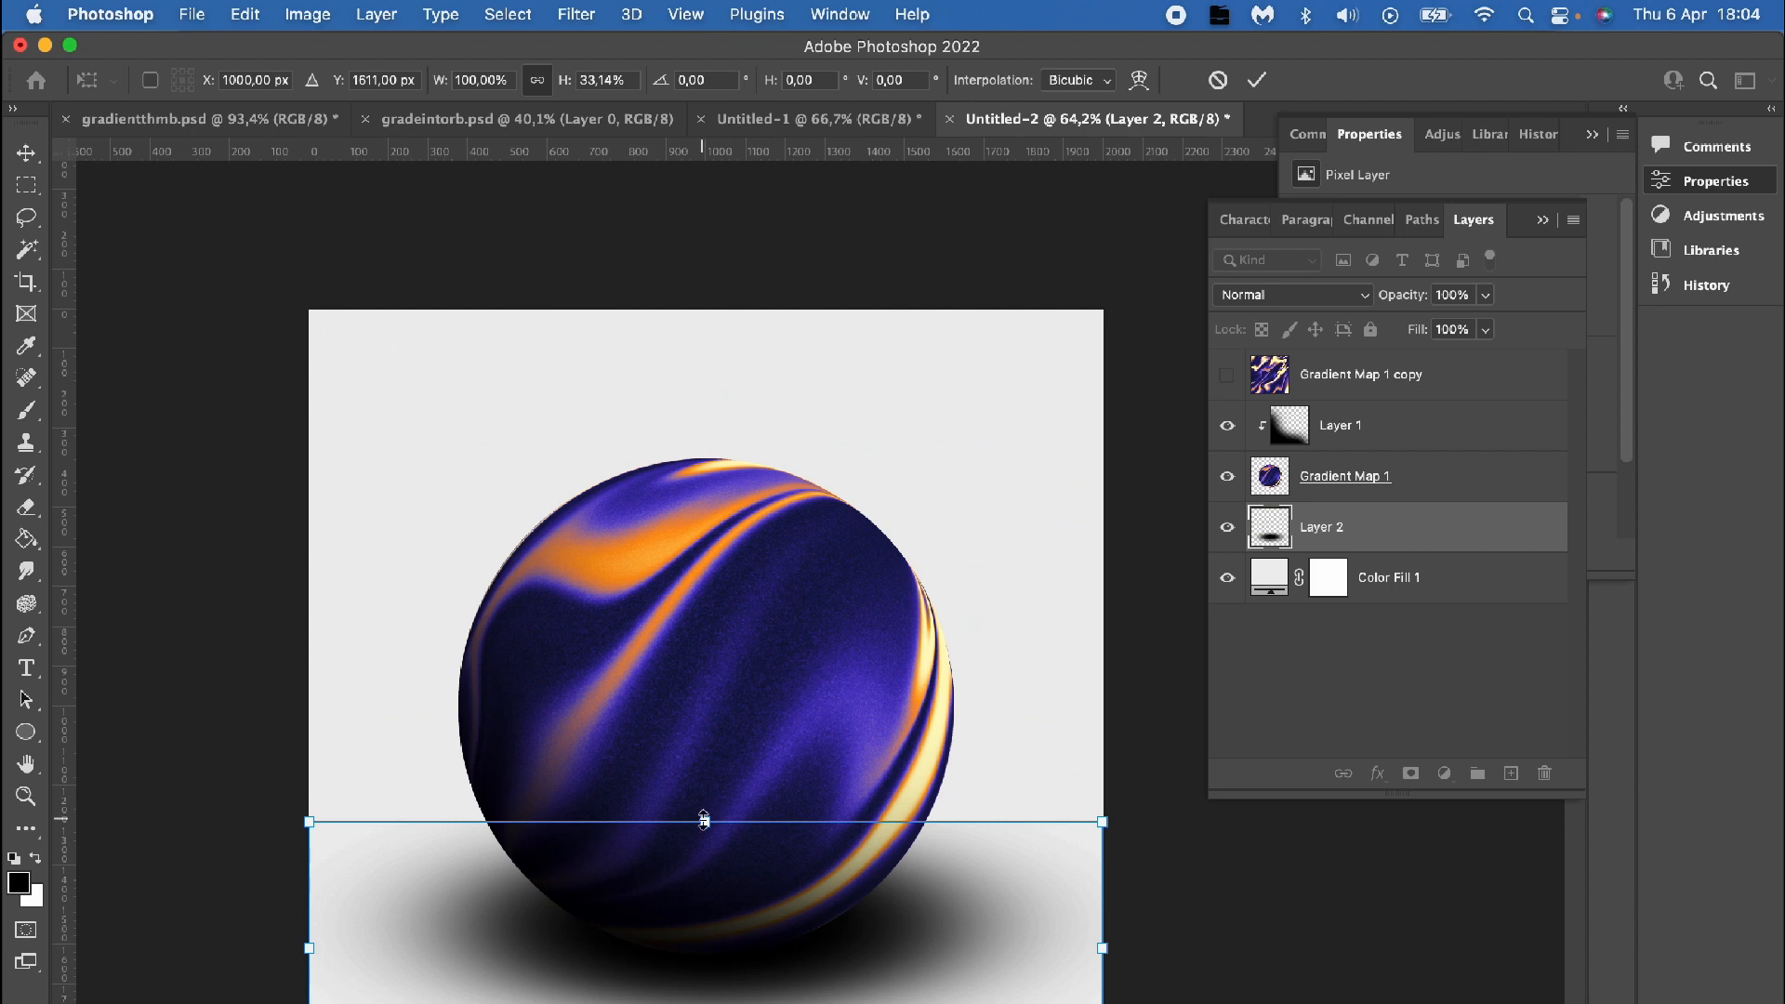
pyautogui.moveTo(703, 820); pyautogui.dragTo(710, 919)
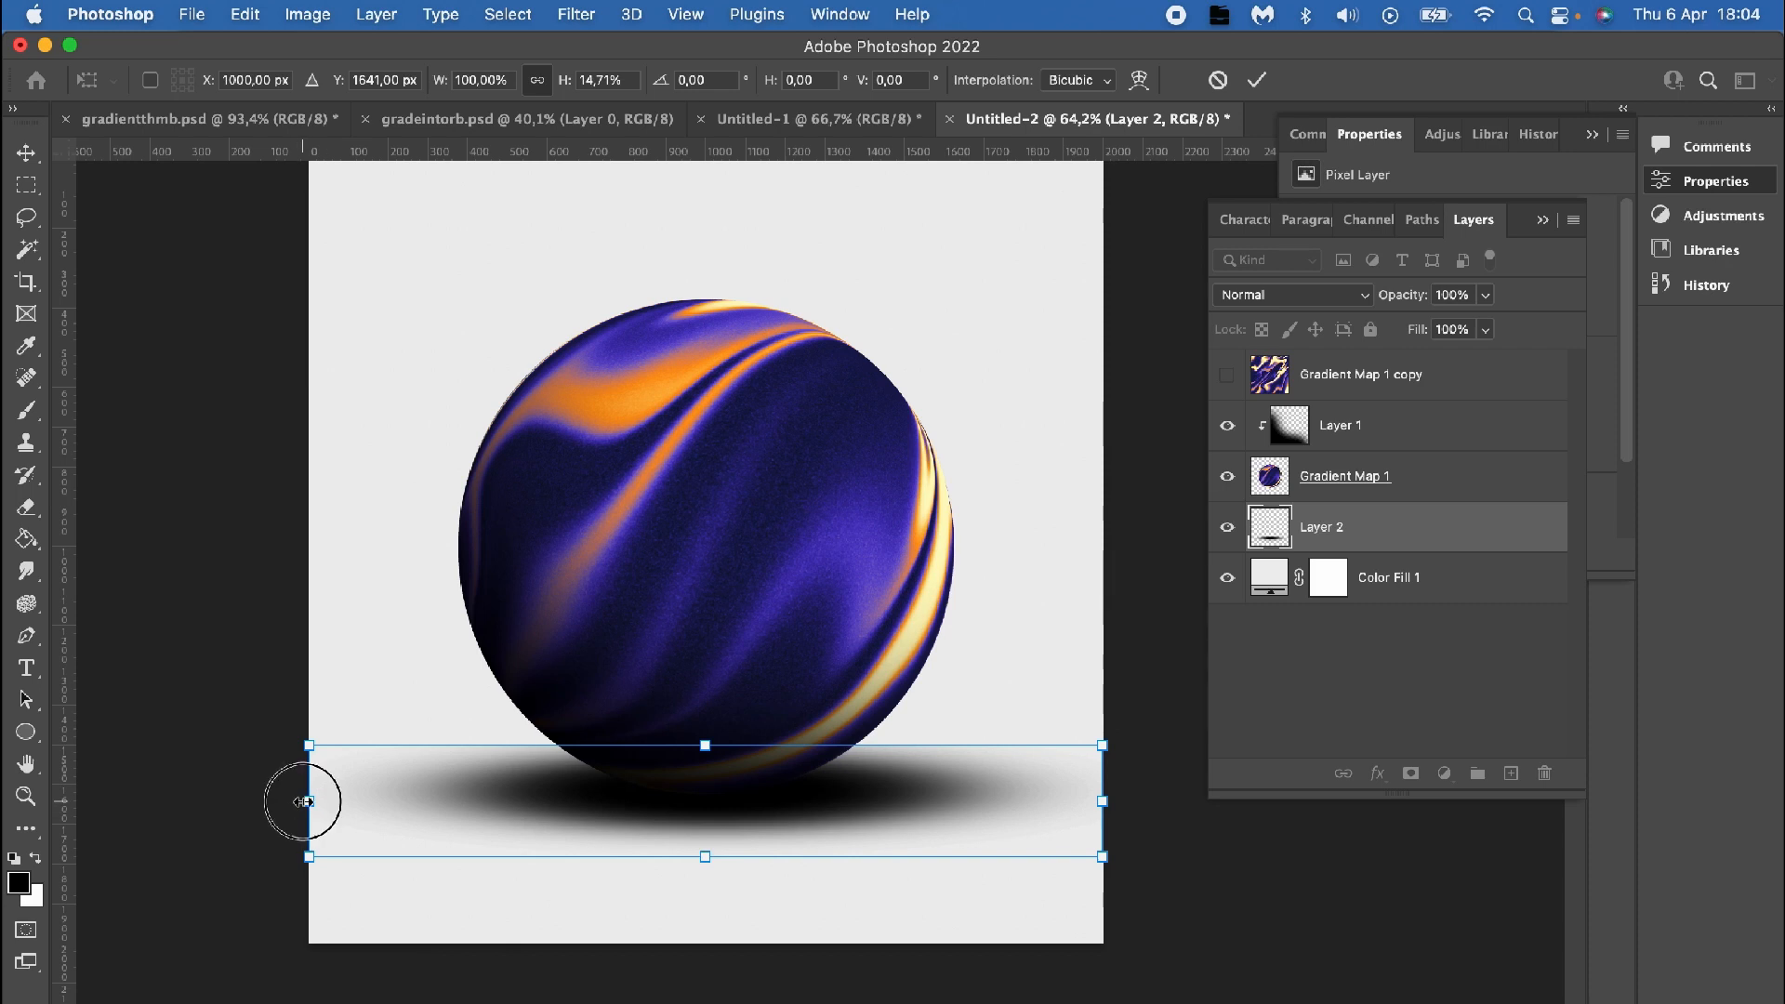
pyautogui.moveTo(307, 800); pyautogui.dragTo(404, 800)
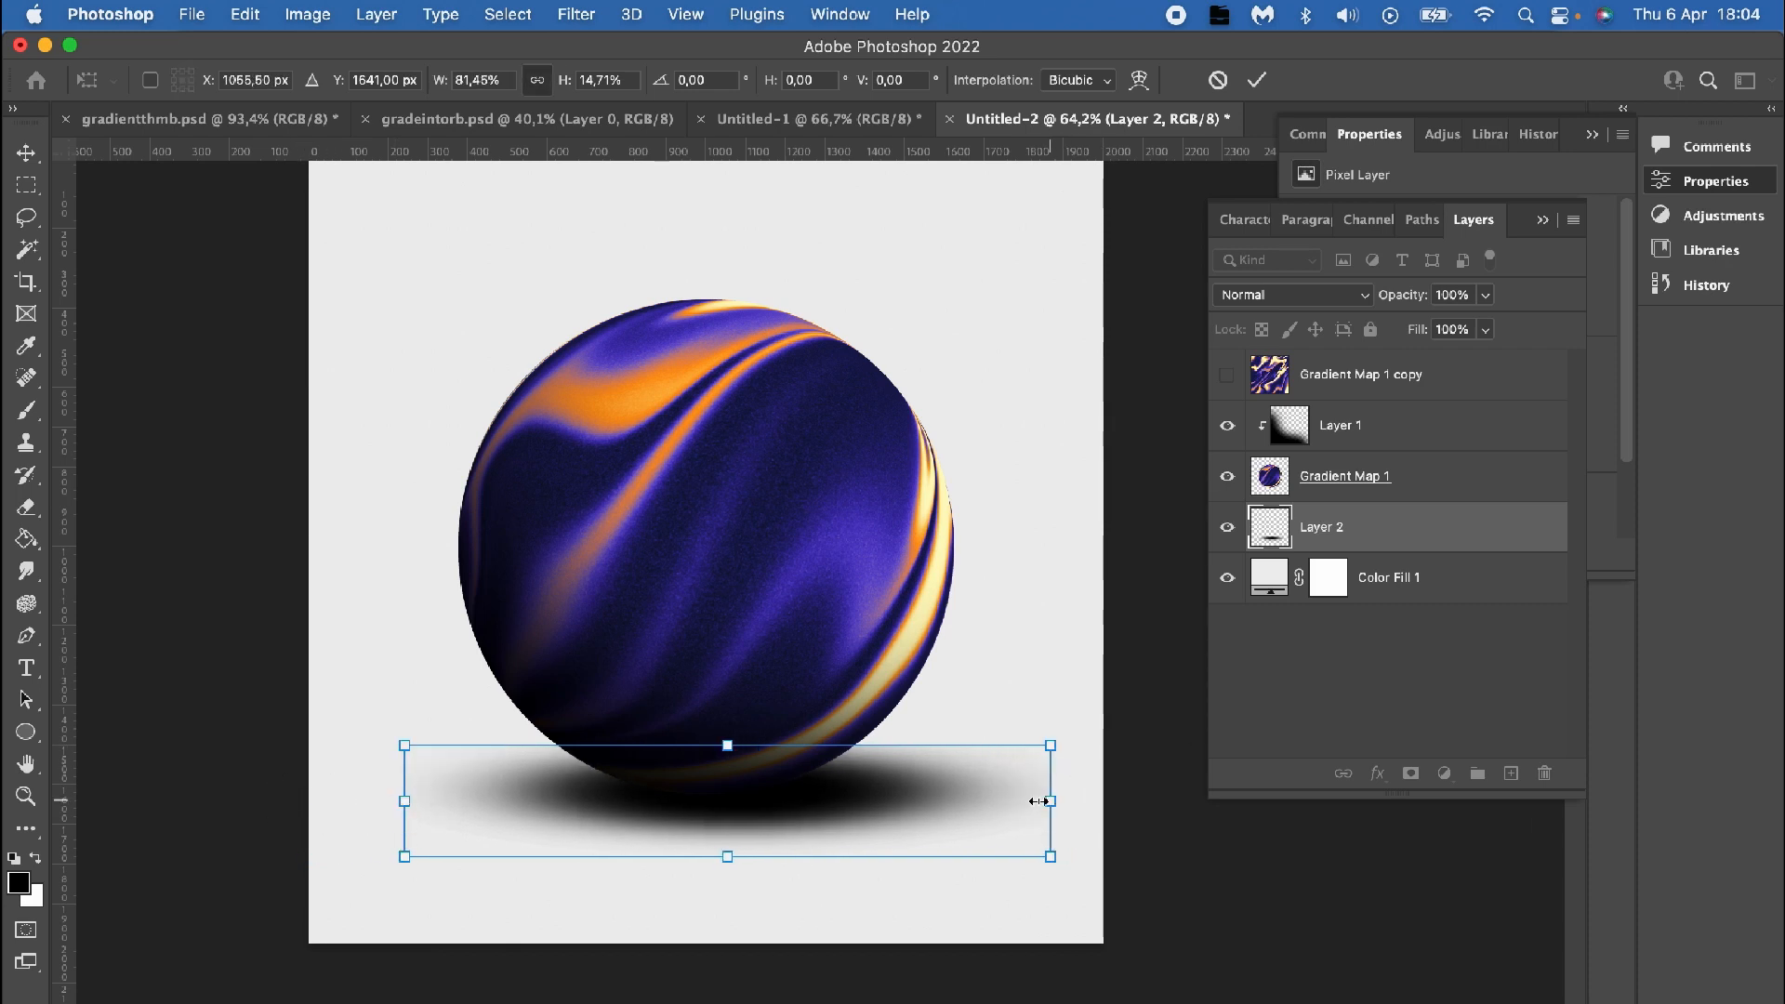